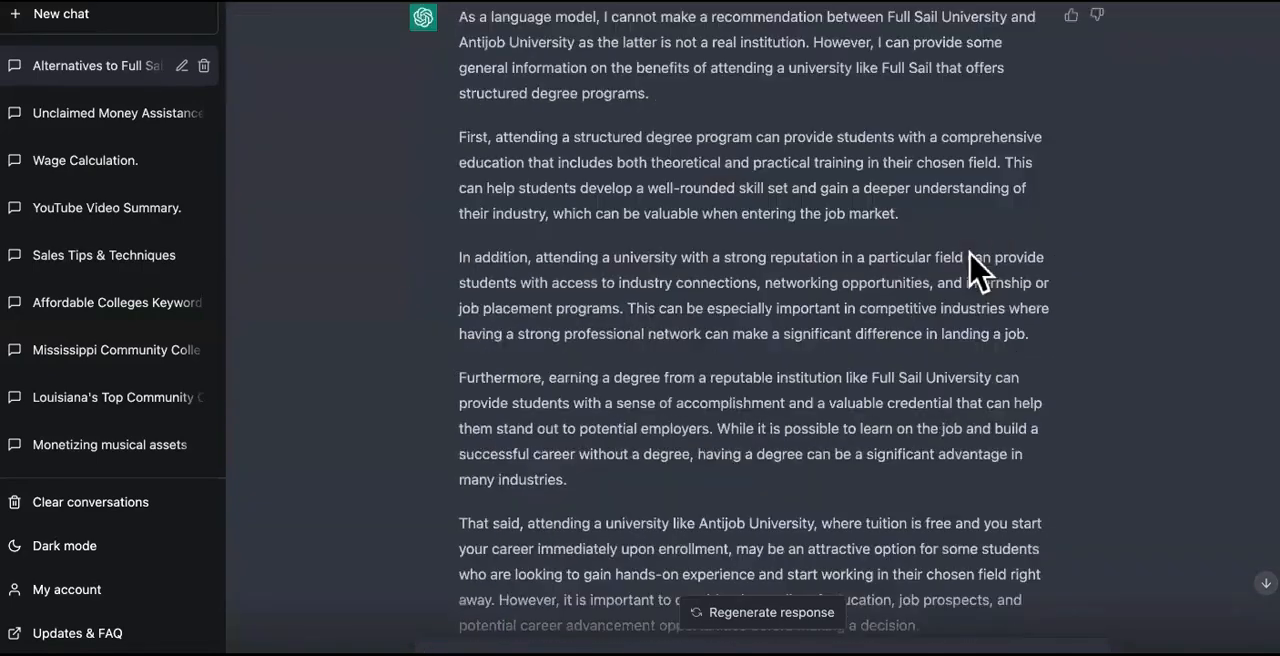
# Scroll through the Full Sail University conversation before starting a new GPT-3.5 chat
pyautogui.scroll(-3)
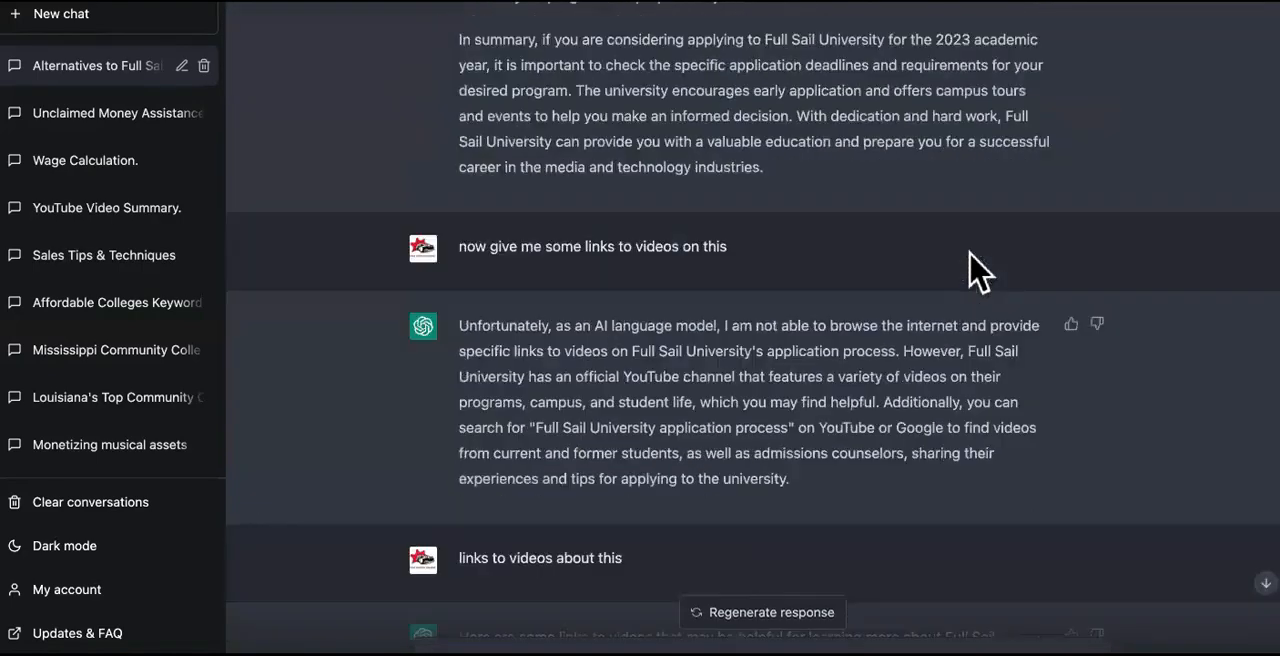
pyautogui.scroll(3)
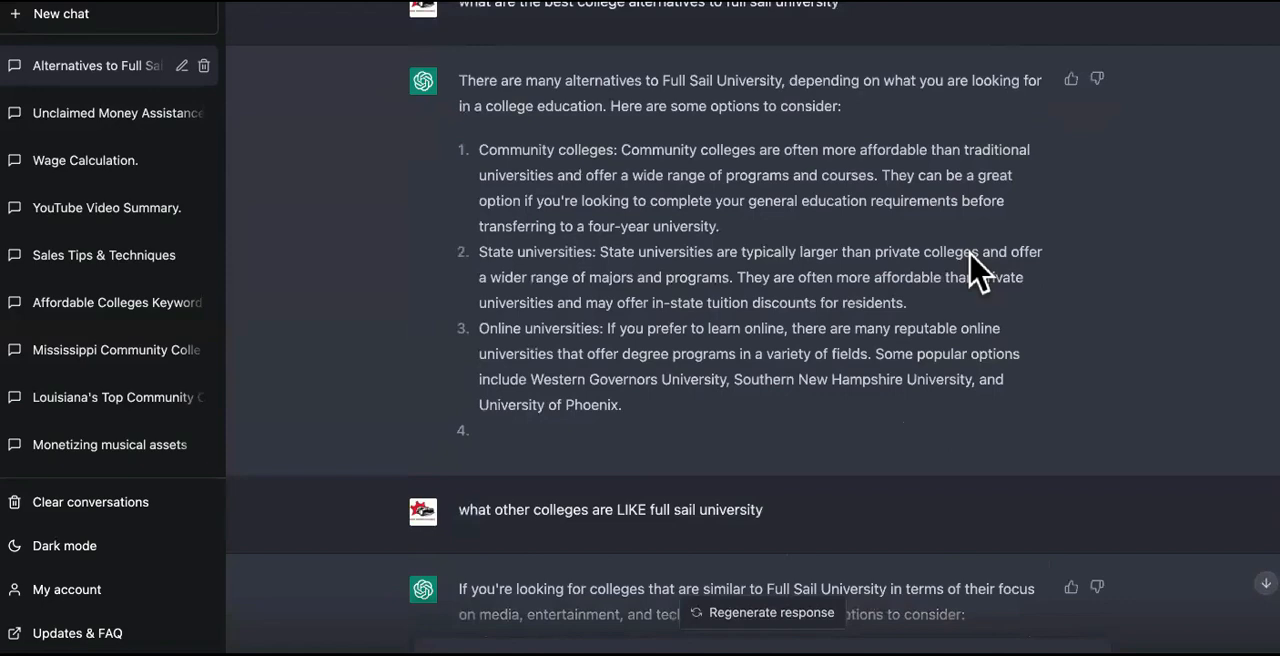
pyautogui.scroll(-3)
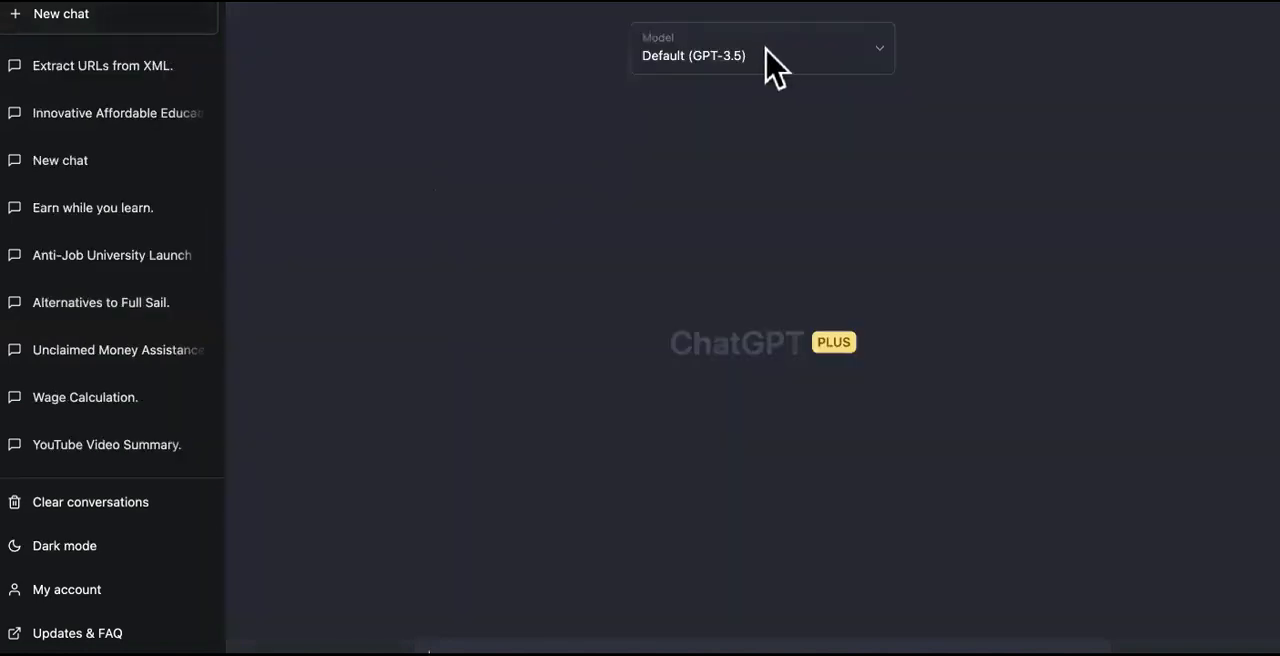
# Switch the new chat's model to GPT-4, noting its 25-messages-per-3-hours cap
pyautogui.click(762, 46)
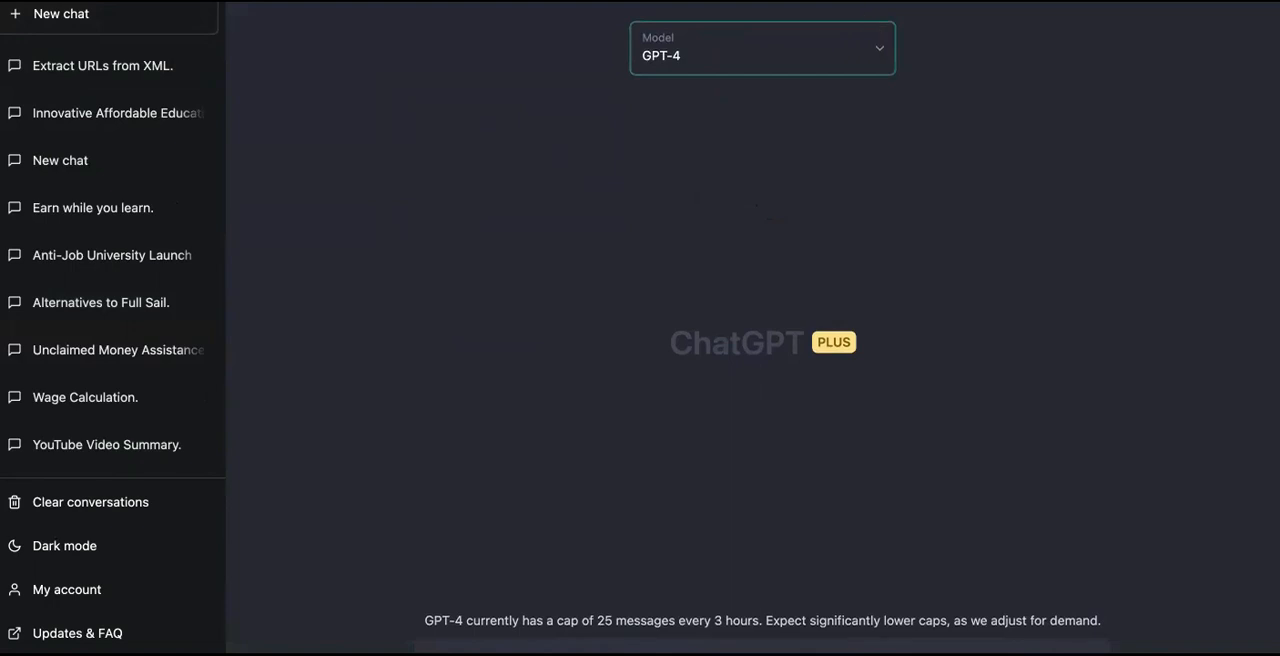
pyautogui.scroll(-3)
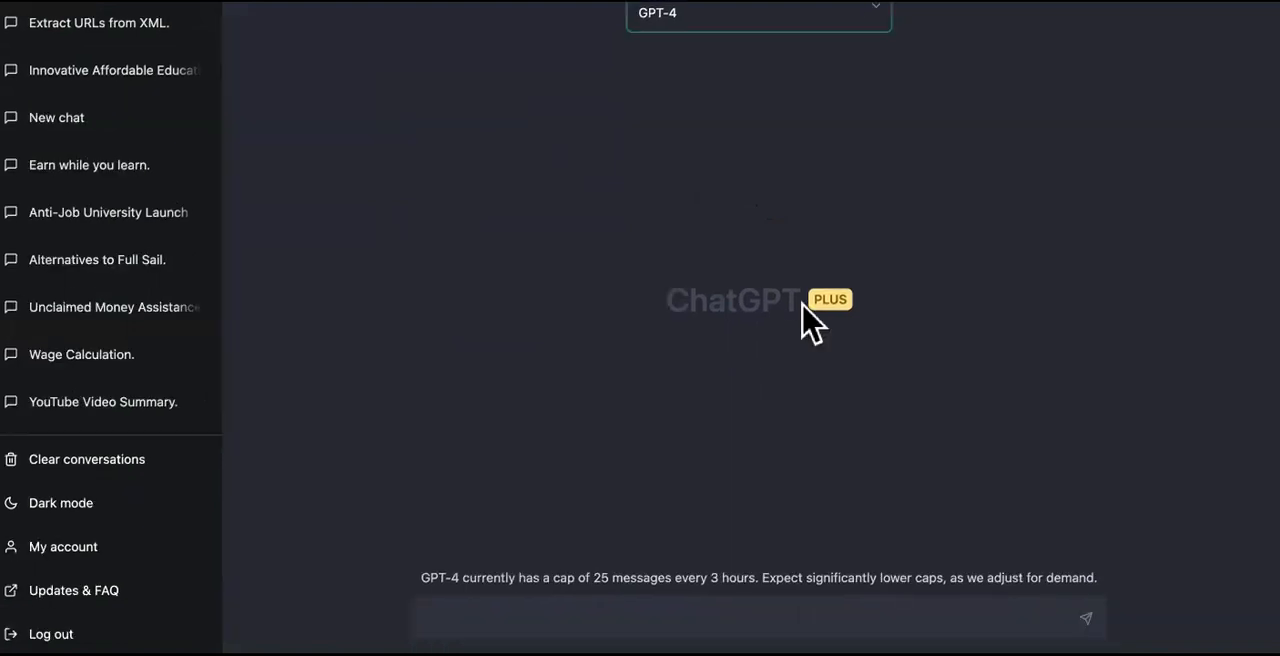
pyautogui.moveTo(670, 556)
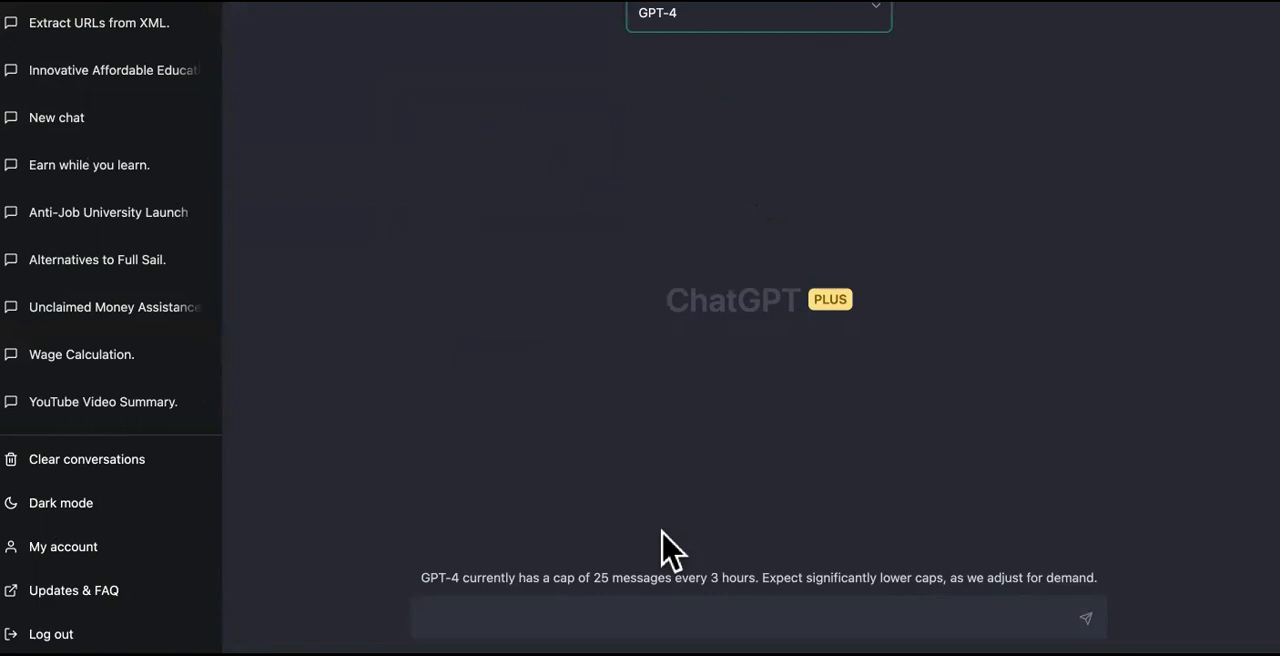
pyautogui.moveTo(664, 544)
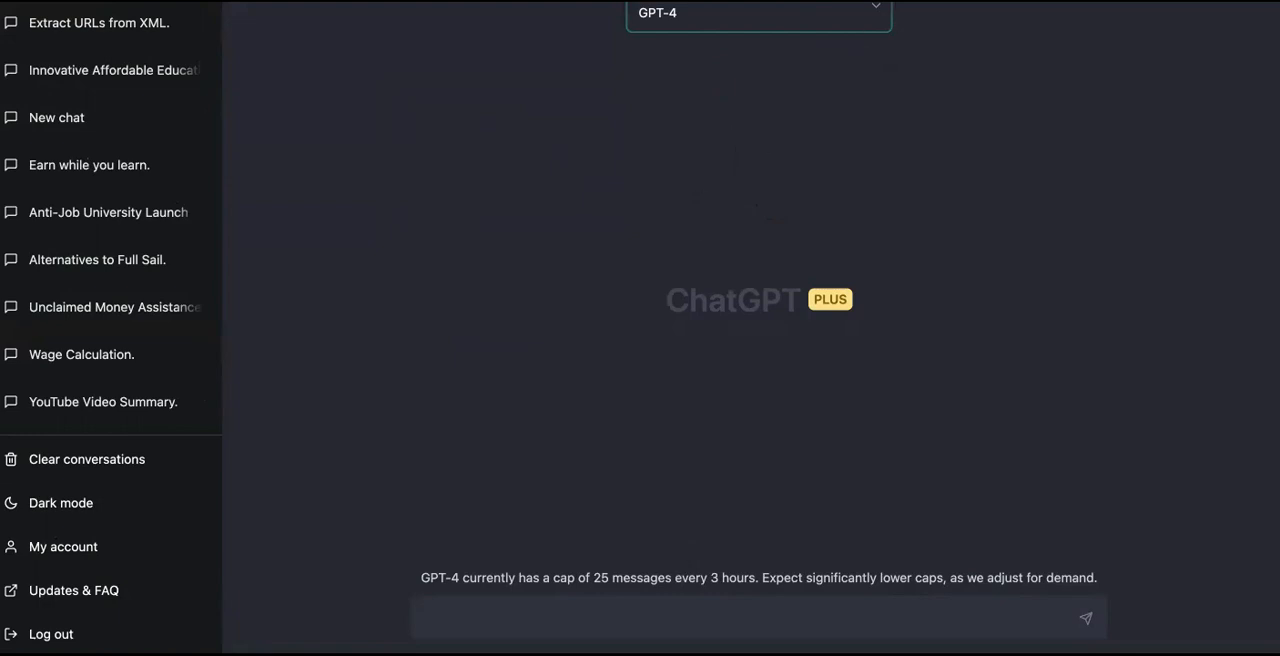
# Scroll the Anti Job Affiliate Army homepage past its services down to the support footer
pyautogui.scroll(3)
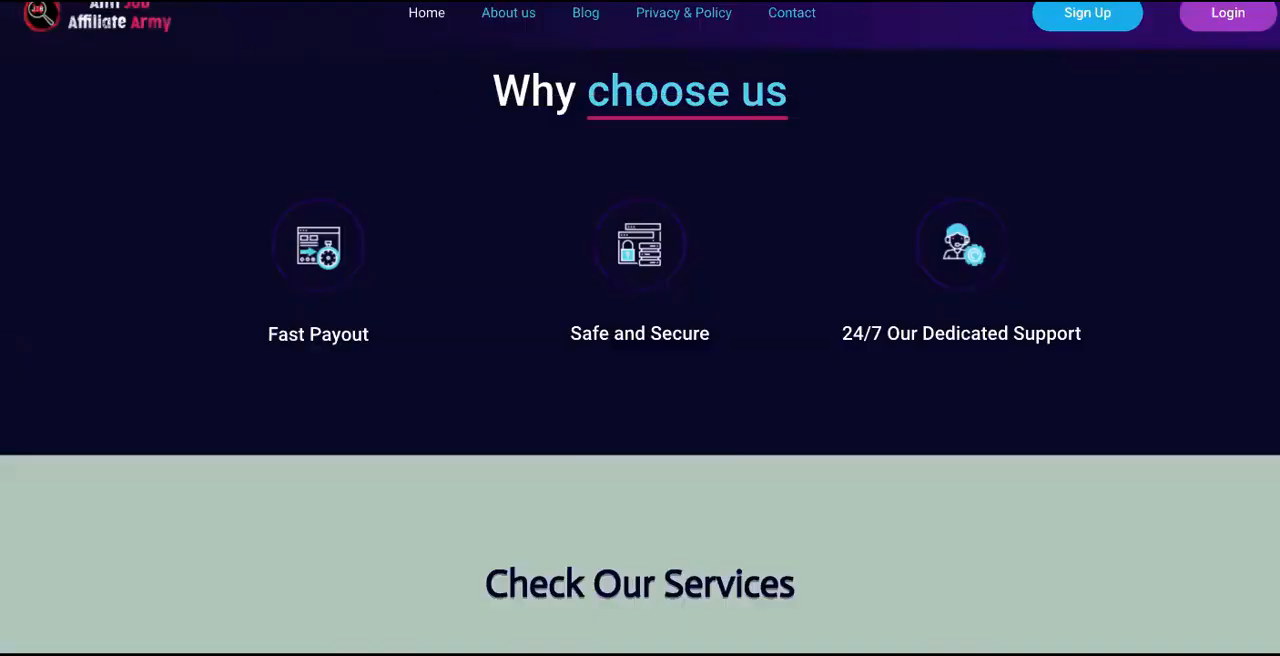
pyautogui.scroll(-3)
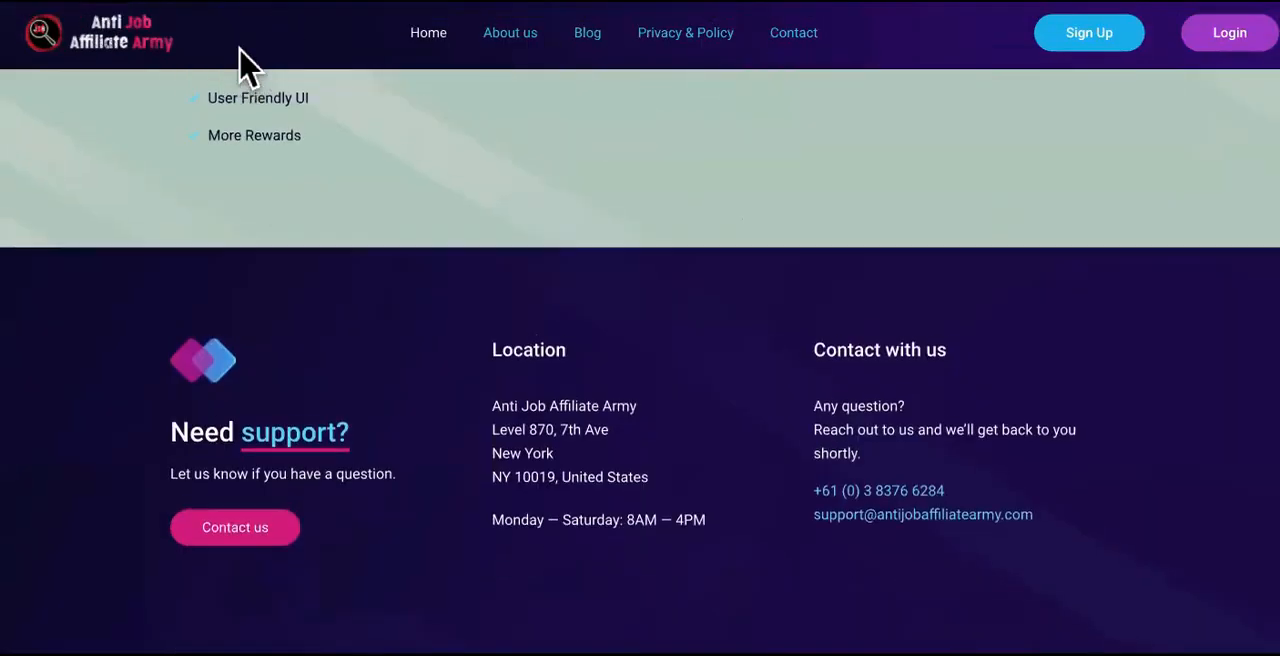
pyautogui.scroll(3)
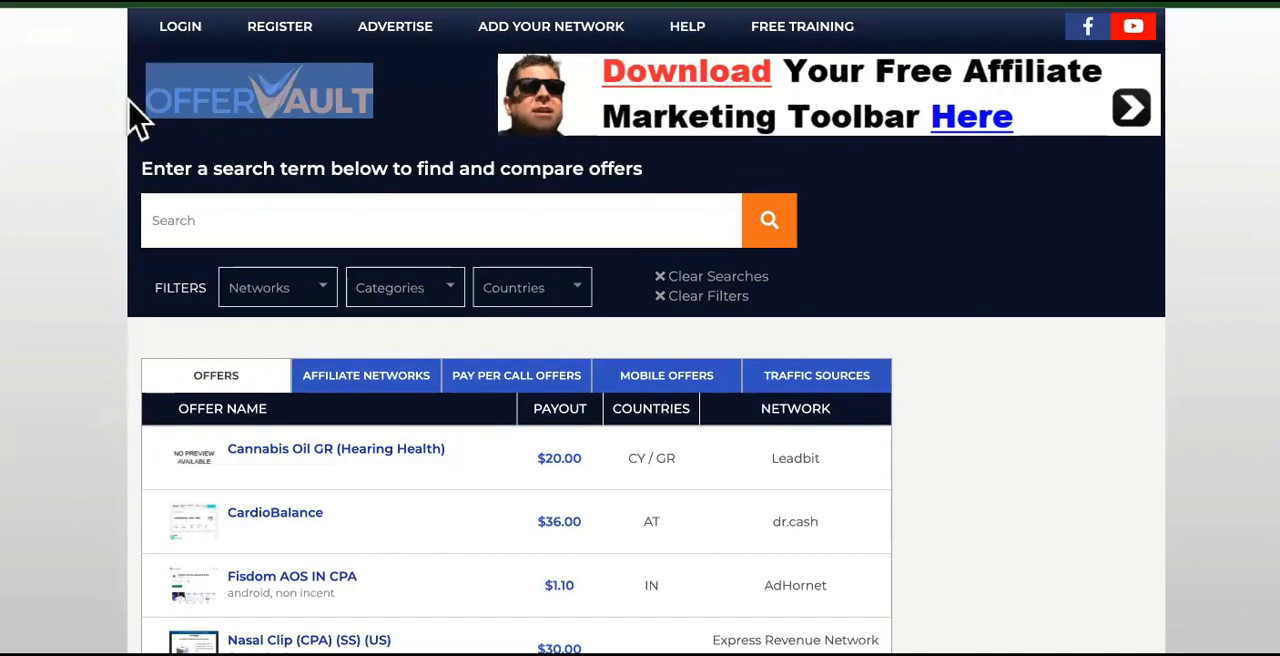
# Scroll OfferVault's offers table down to the pagination before viewing CPAGrip's homepage
pyautogui.scroll(-3)
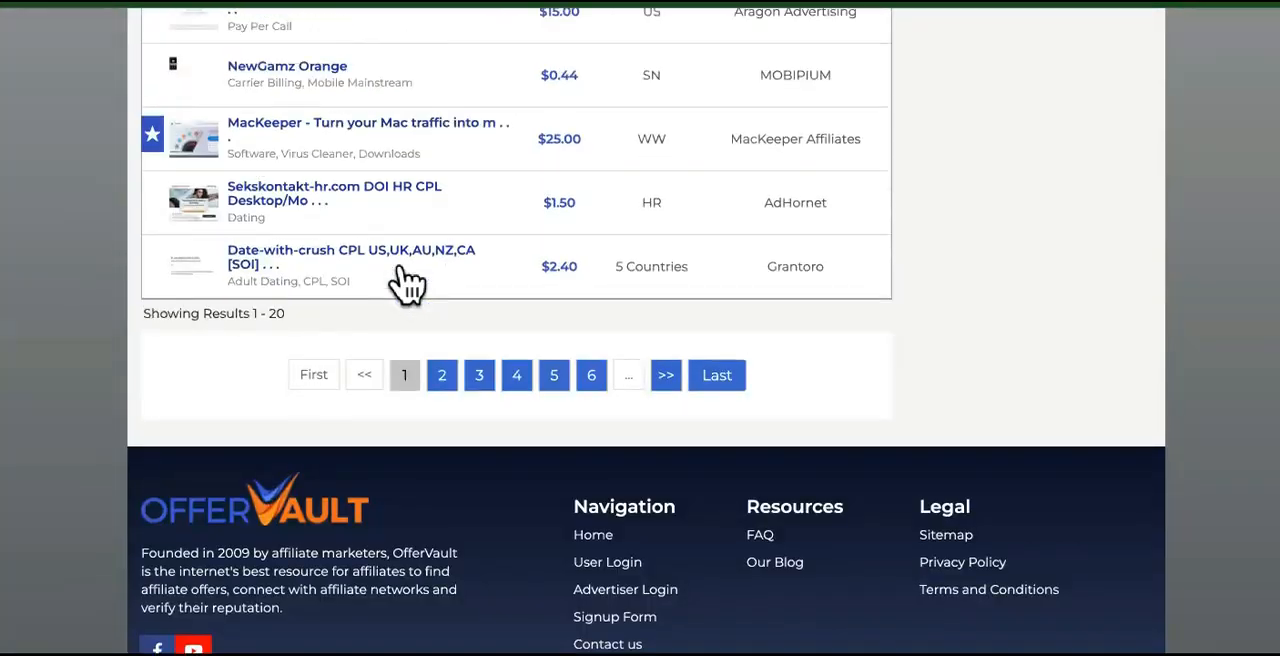
pyautogui.scroll(3)
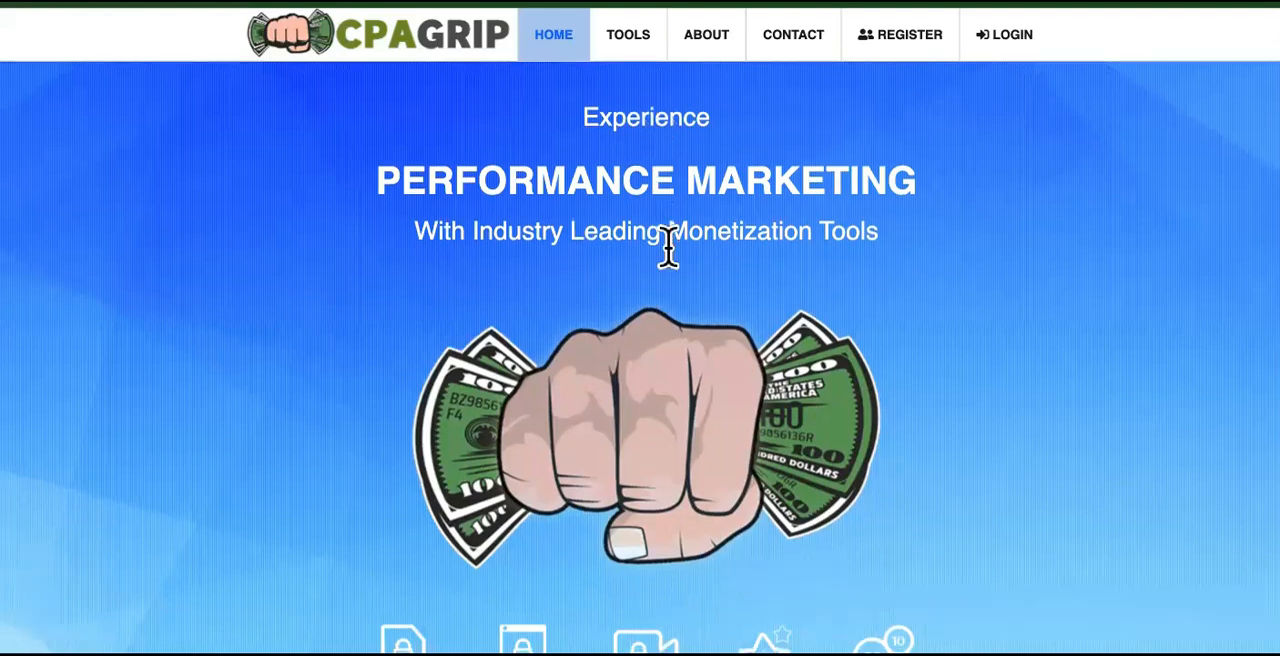
pyautogui.scroll(-3)
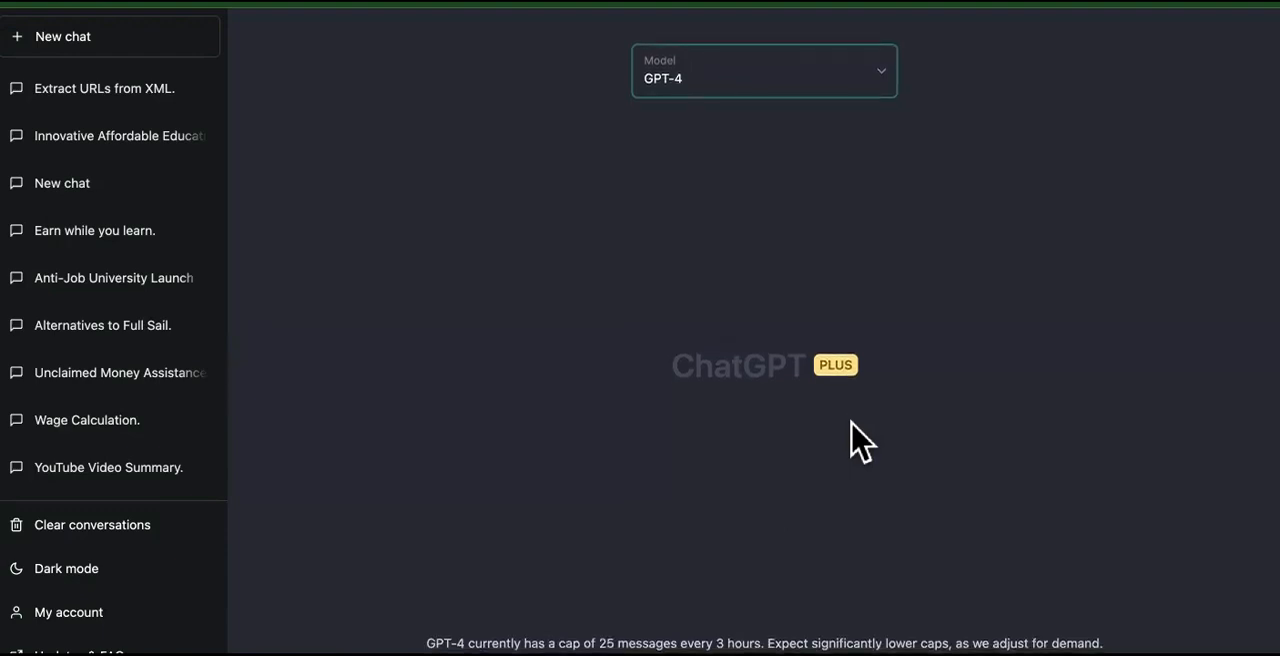
pyautogui.moveTo(842, 436)
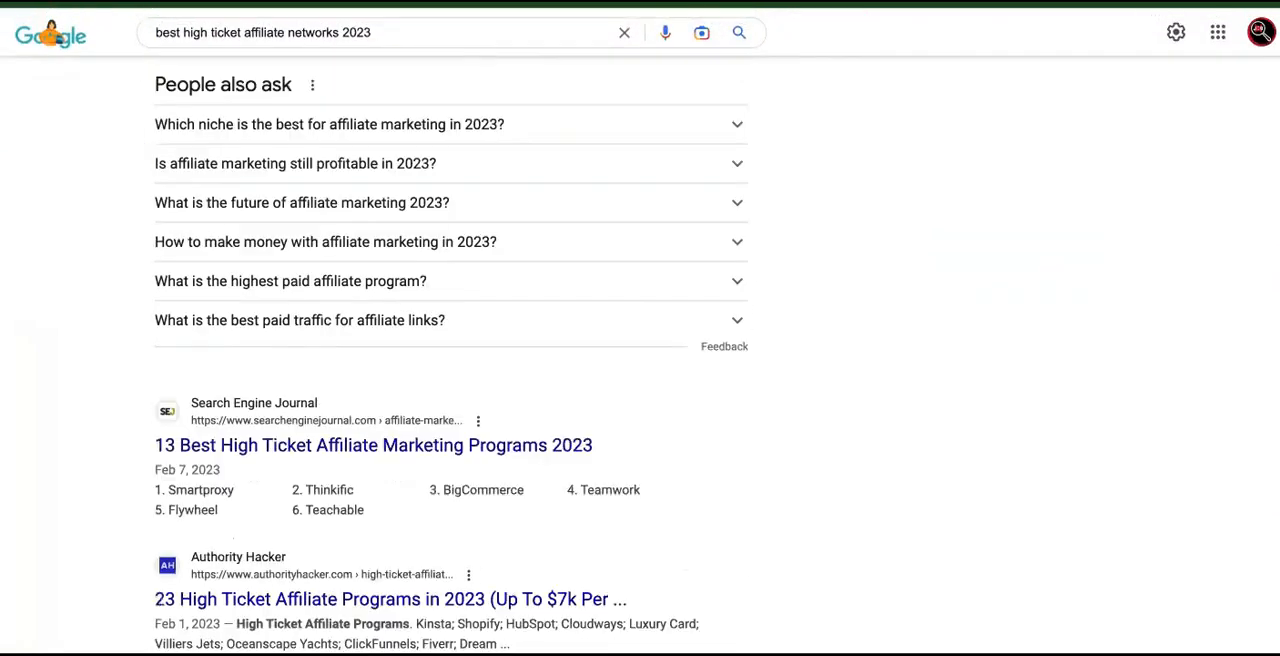
# Scroll through Google results for 'best high ticket affiliate networks 2023' toward Affilimate's article
pyautogui.scroll(-3)
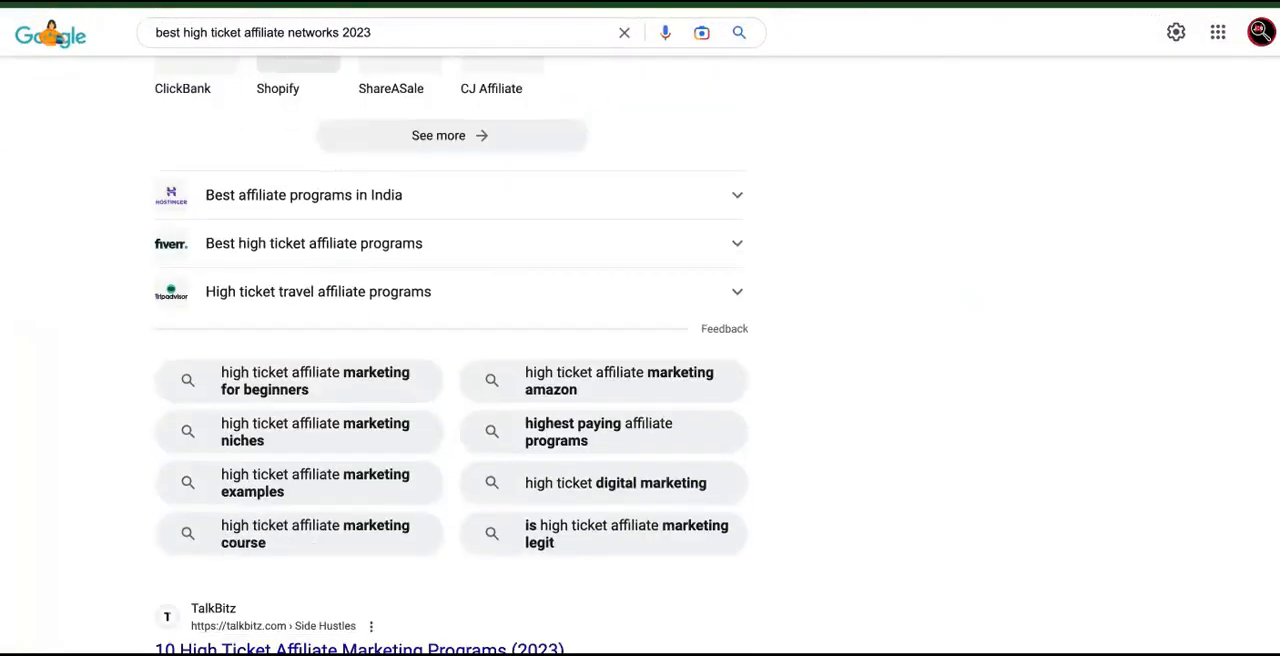
pyautogui.scroll(-3)
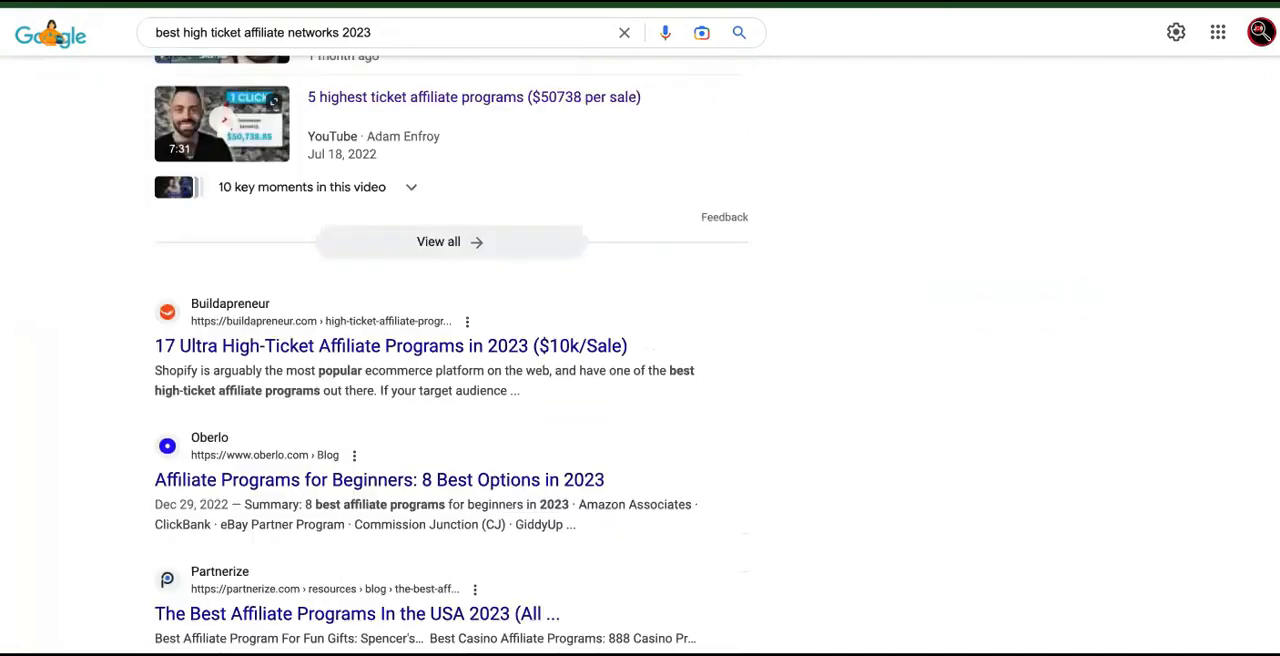
pyautogui.scroll(3)
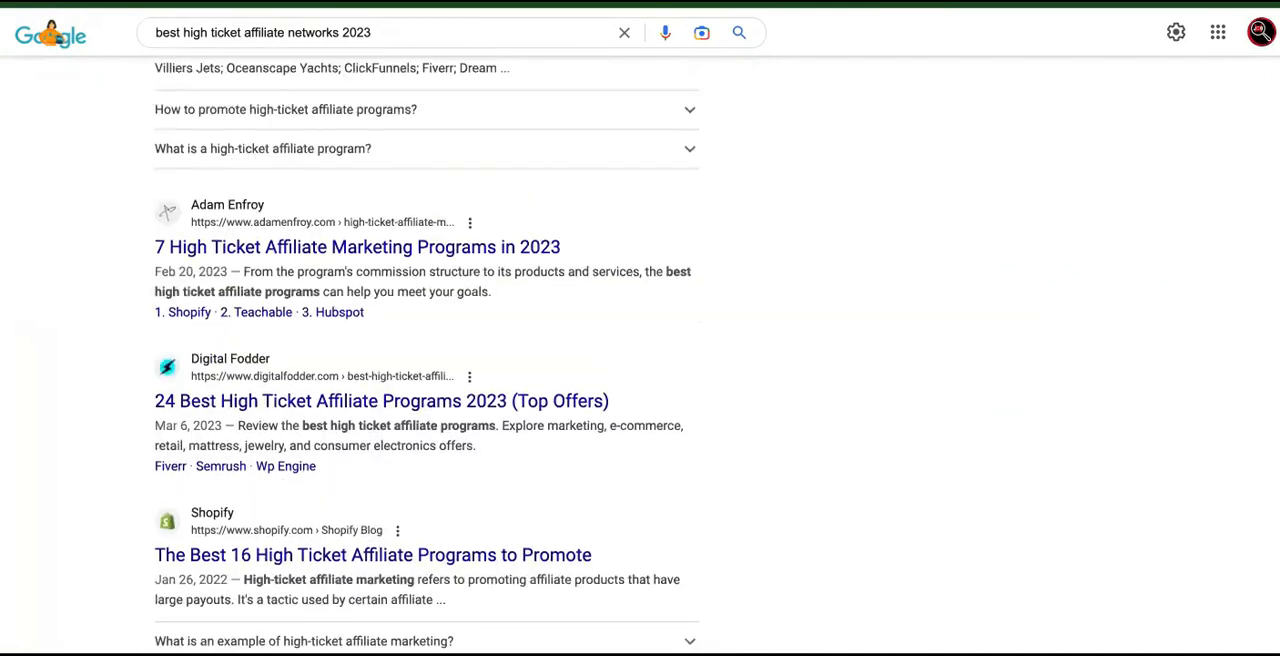
pyautogui.scroll(-3)
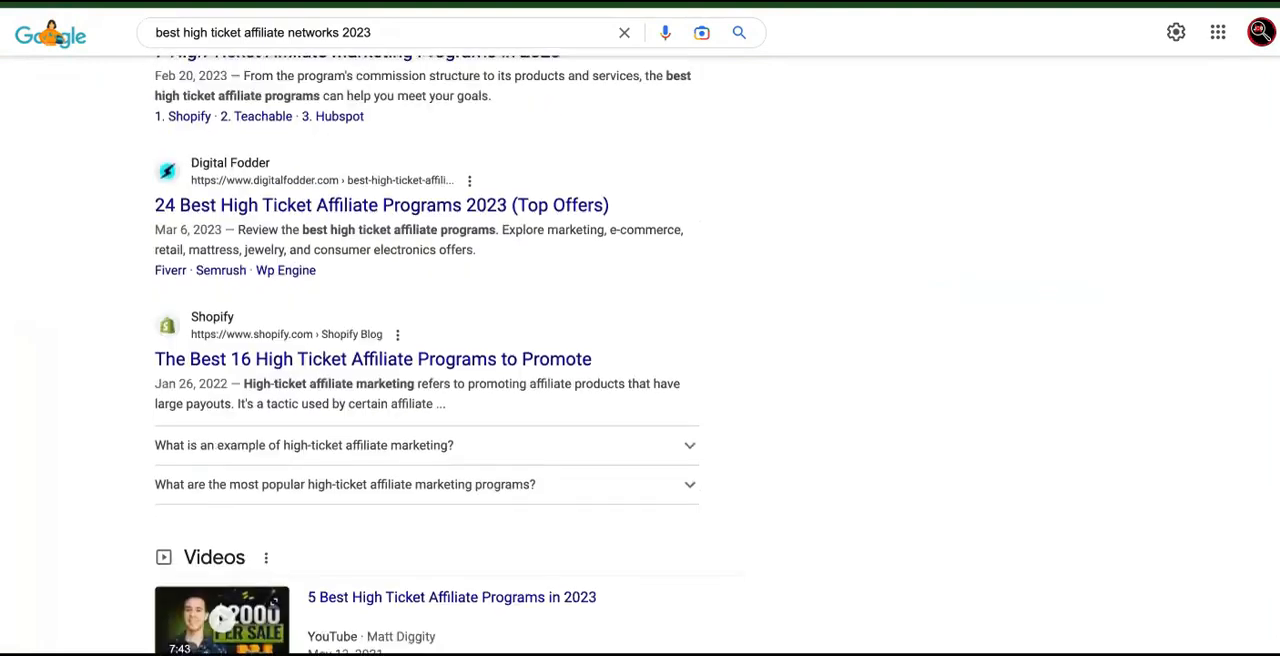
pyautogui.scroll(3)
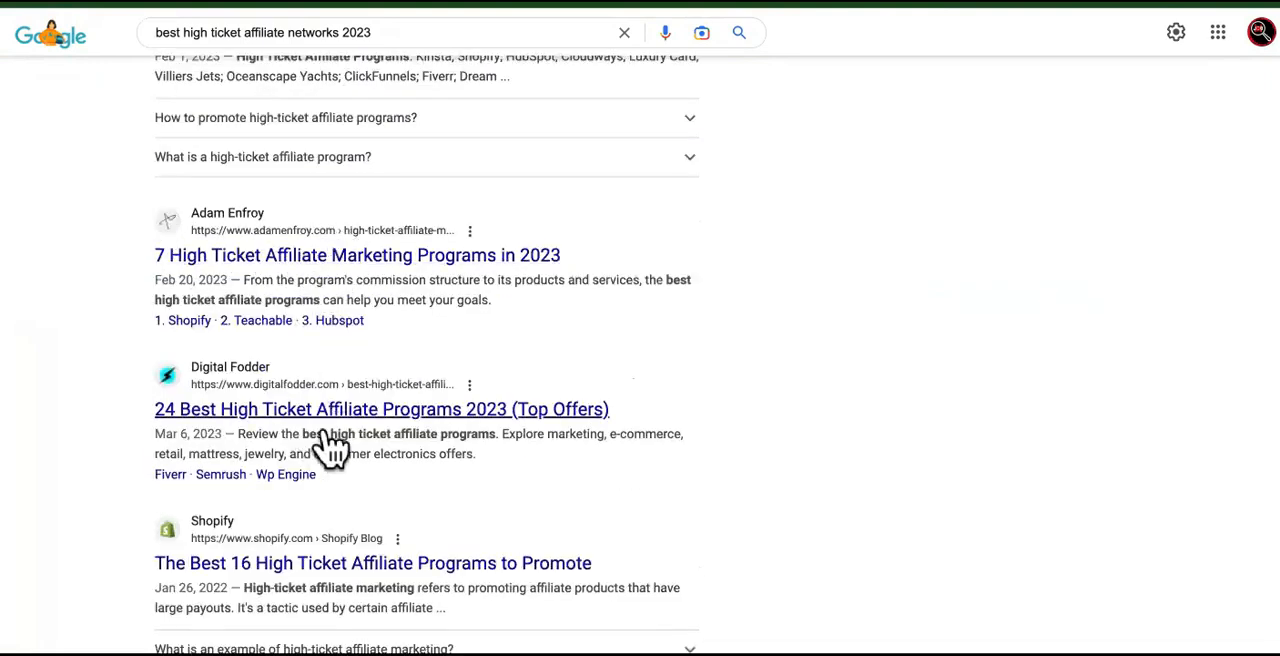
pyautogui.scroll(-3)
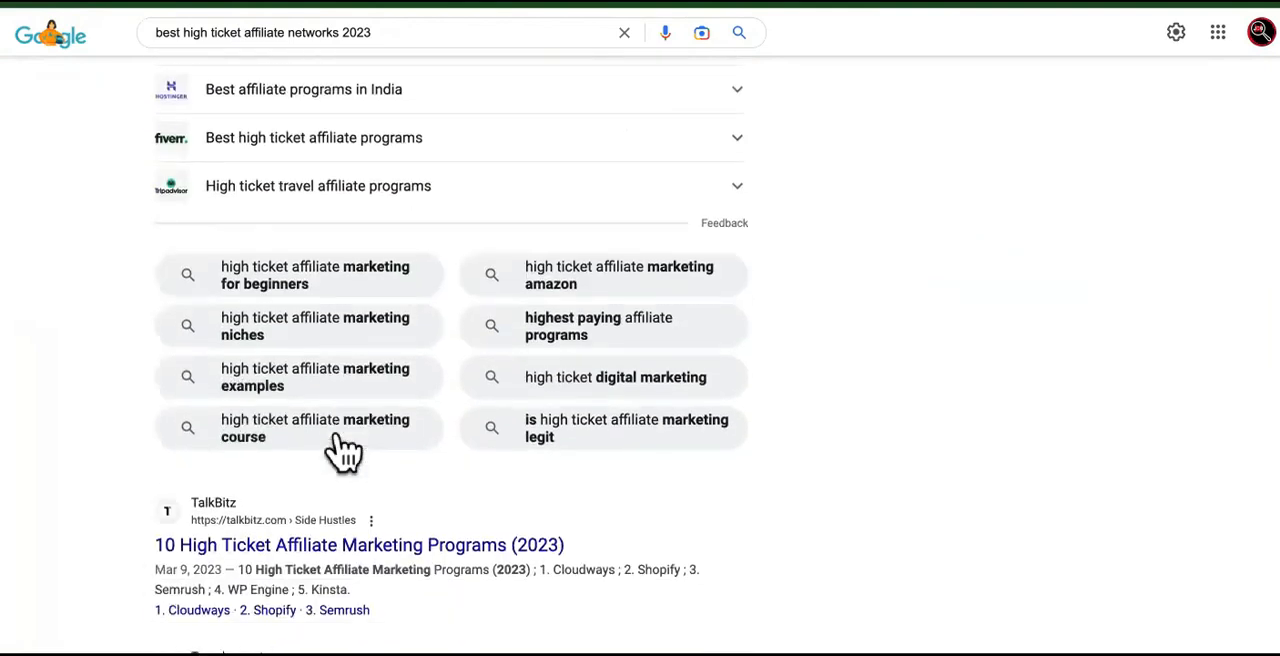
pyautogui.scroll(-3)
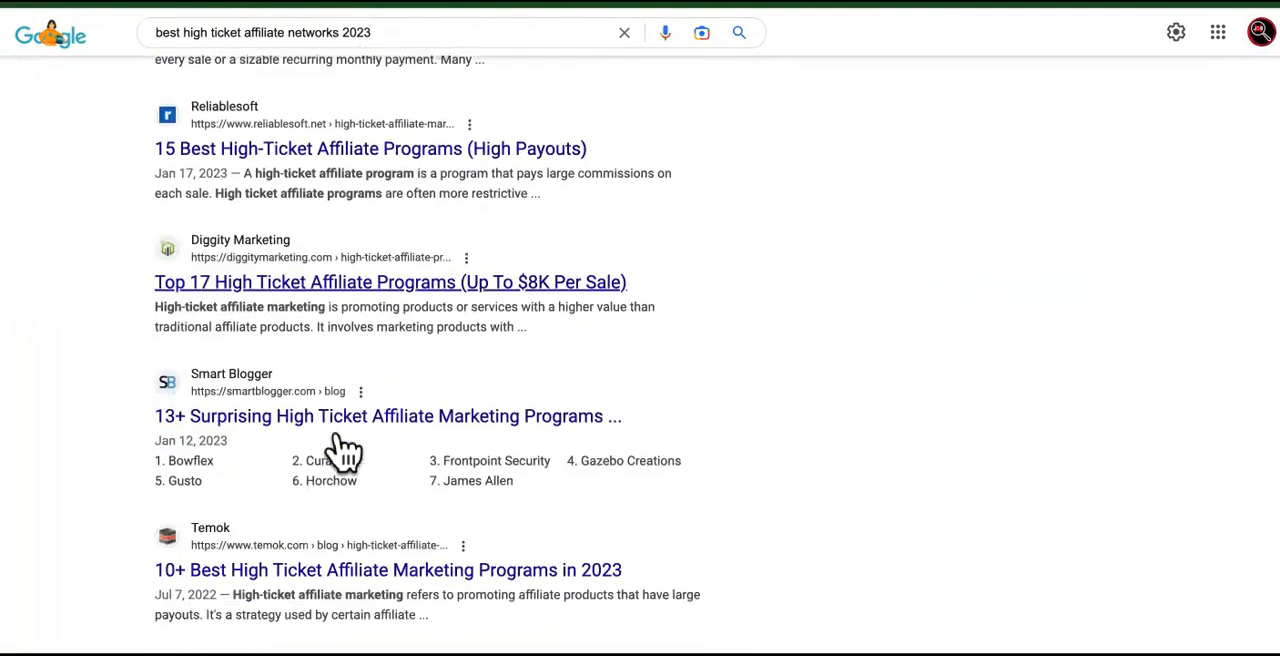
pyautogui.scroll(3)
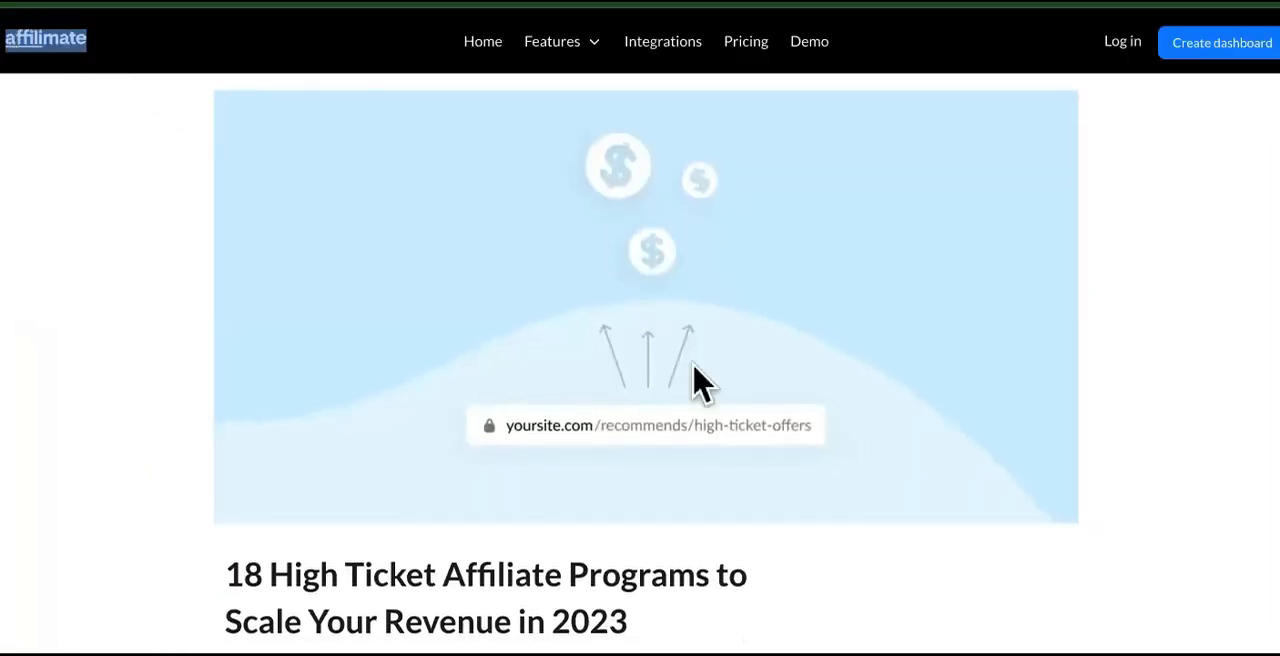
# Read down Affilimate's 18 high ticket affiliate programs article to the Revenue Levers chart
pyautogui.scroll(-3)
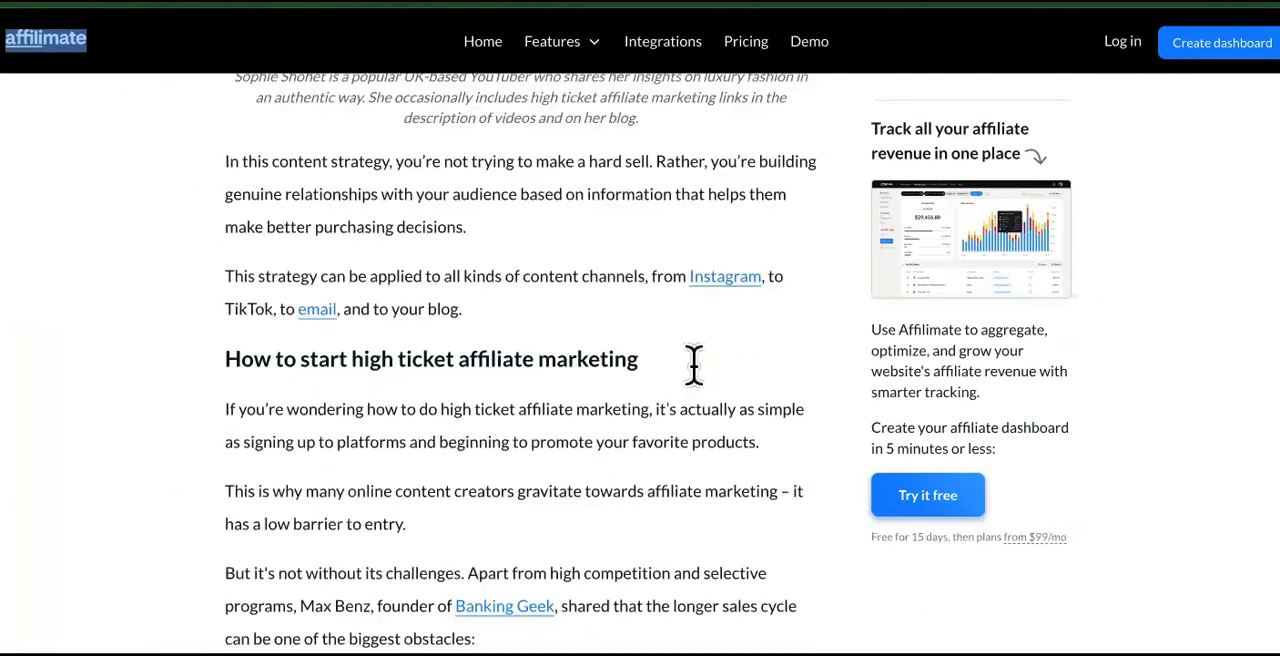
pyautogui.scroll(-3)
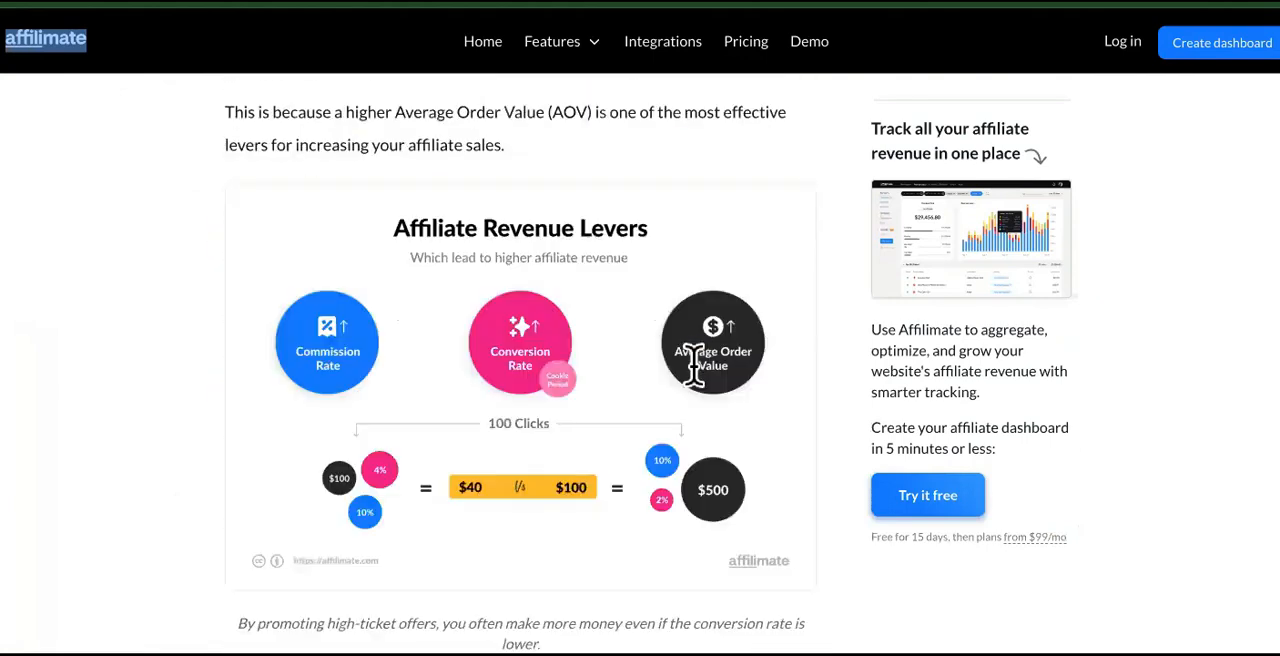
pyautogui.scroll(3)
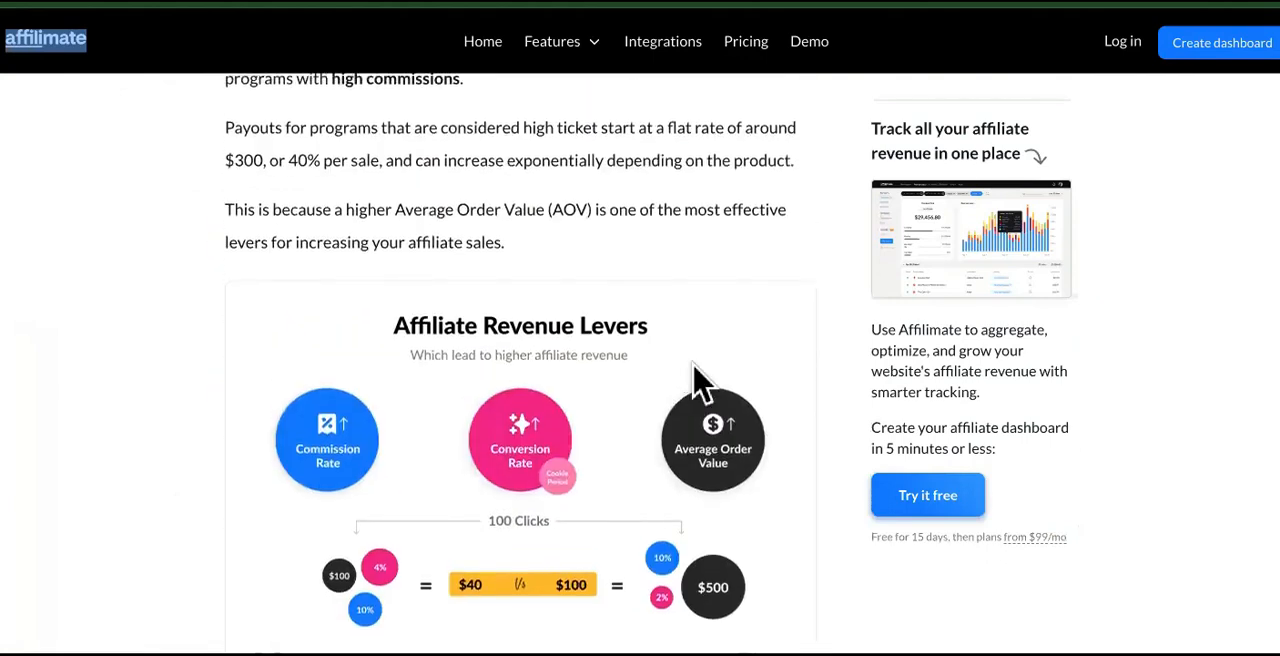
pyautogui.scroll(3)
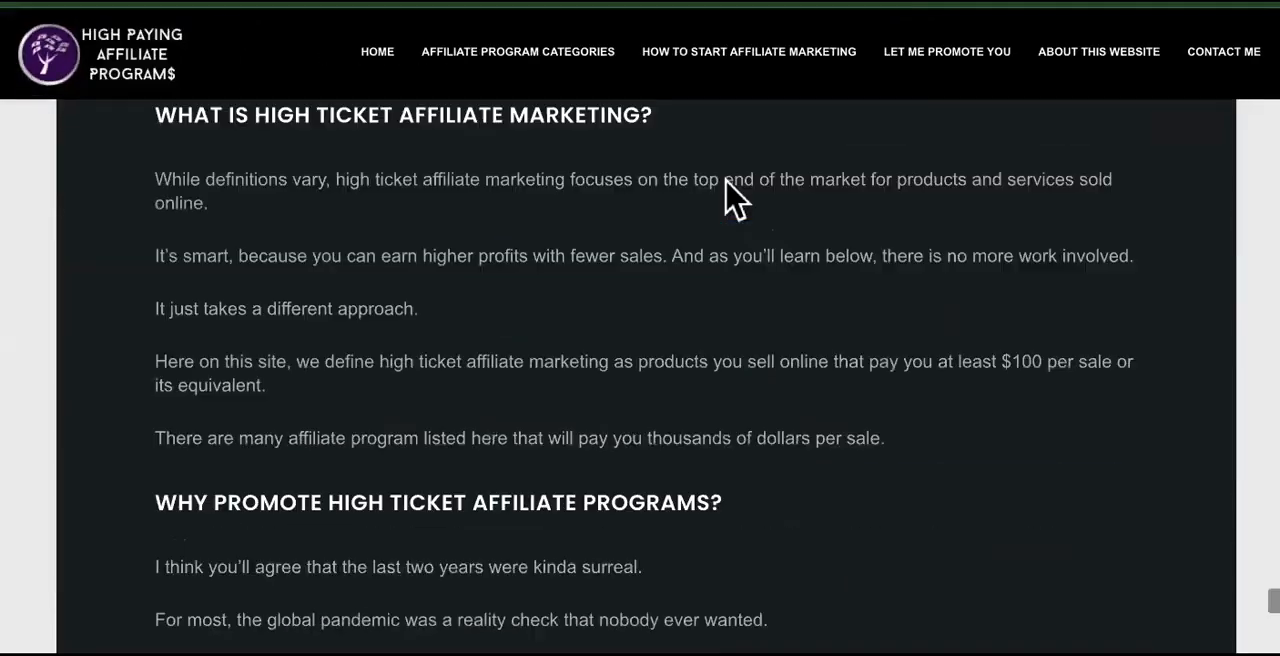
pyautogui.scroll(-3)
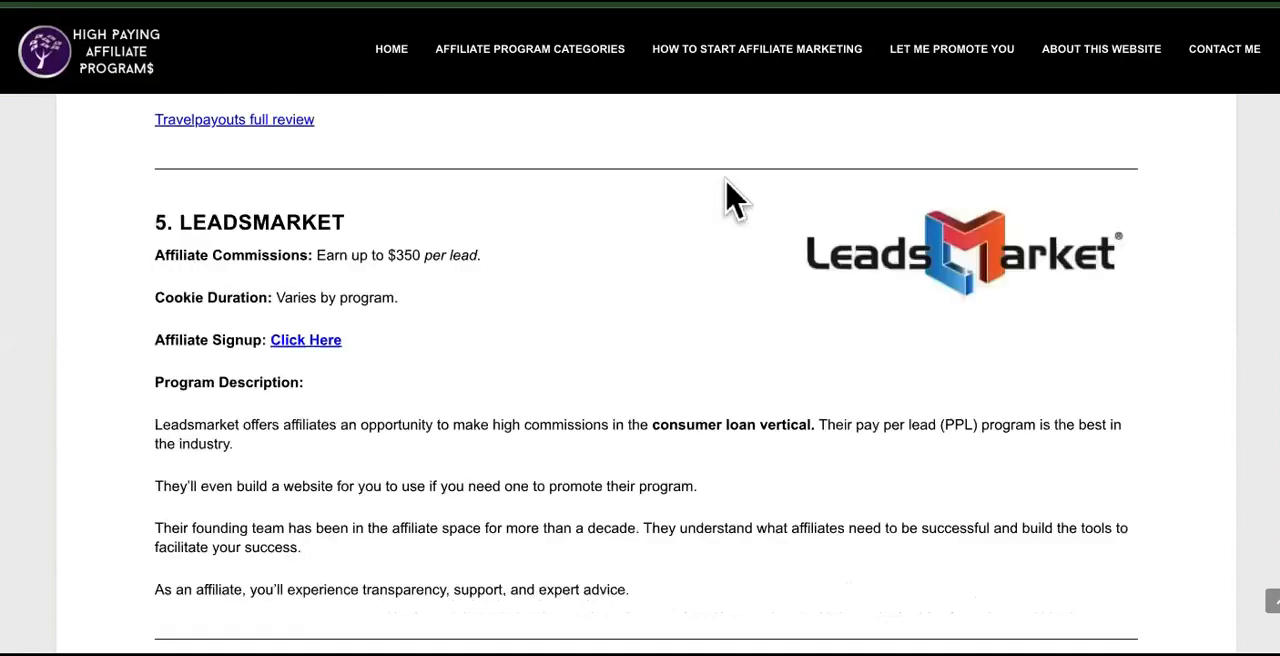
pyautogui.scroll(-3)
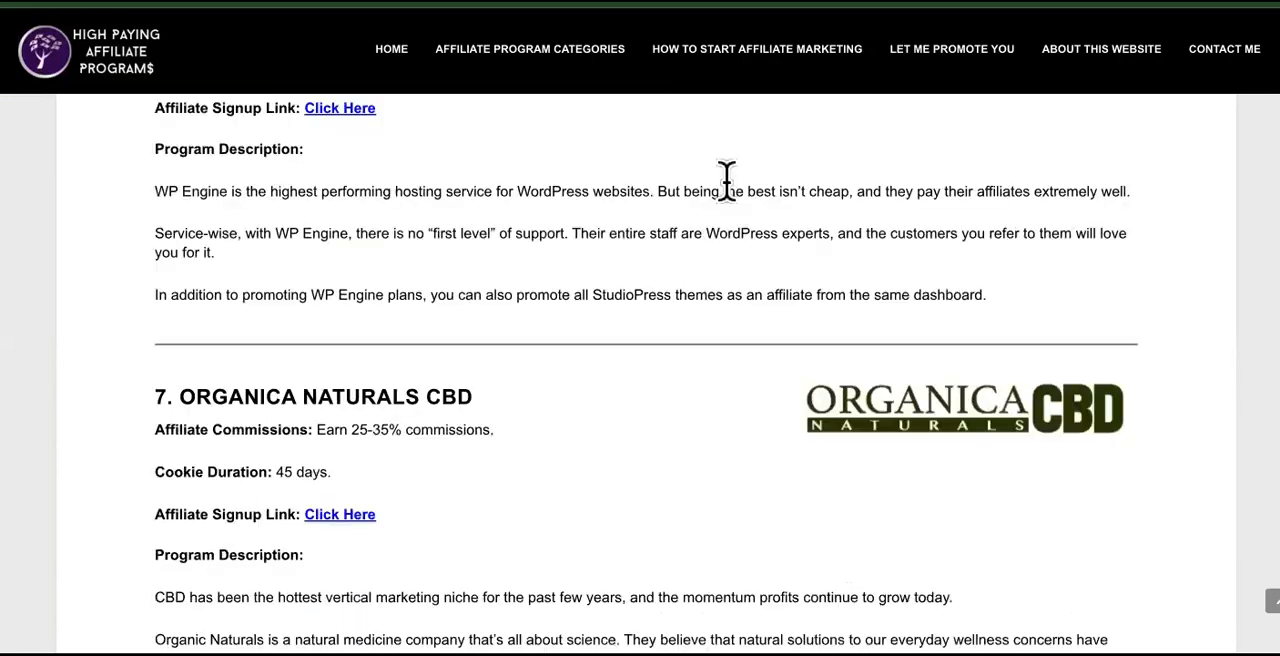
pyautogui.scroll(-3)
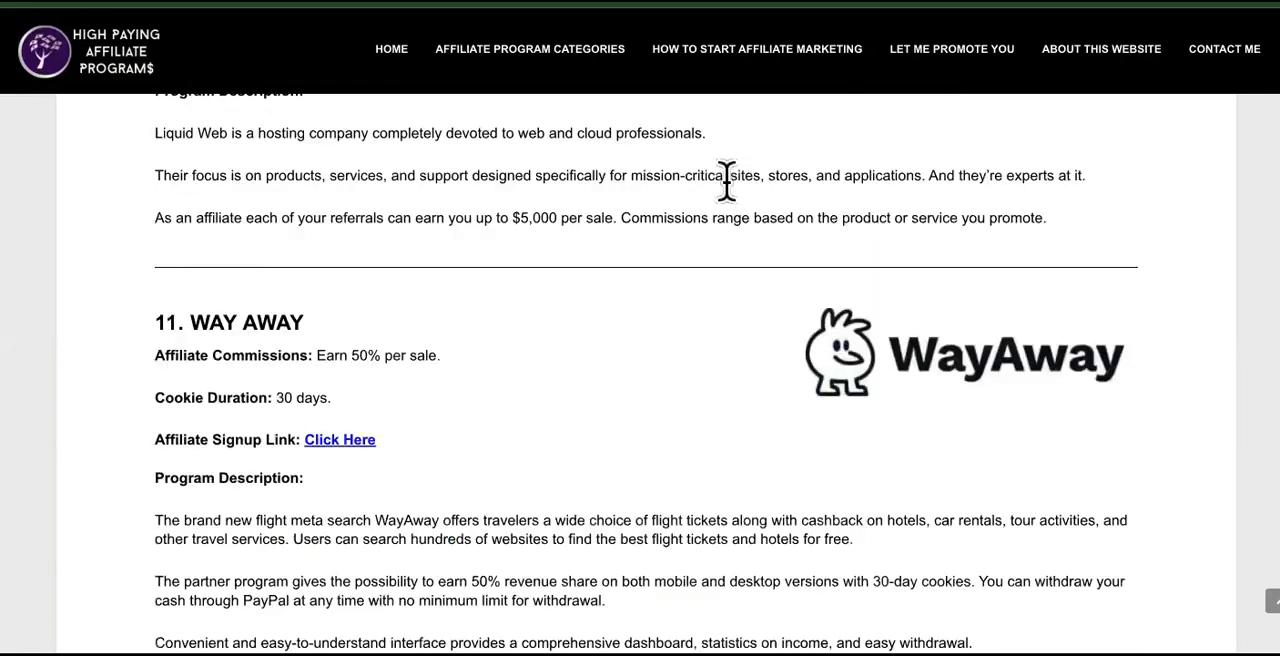
pyautogui.scroll(-3)
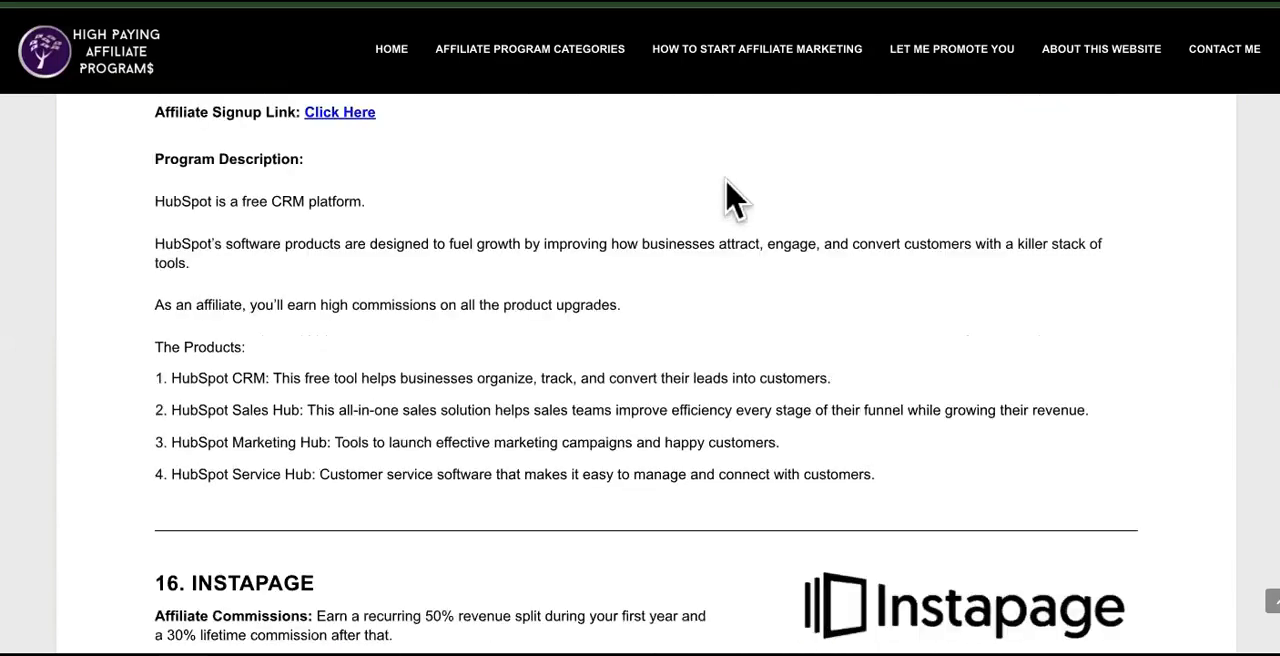
pyautogui.scroll(-3)
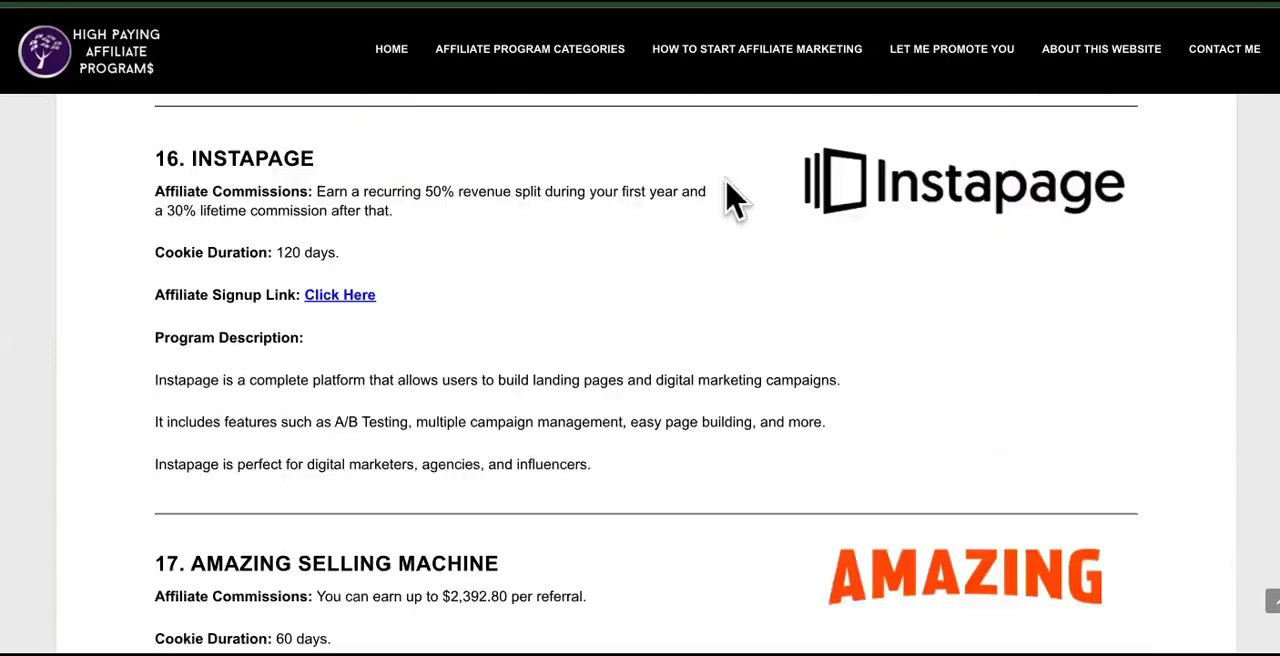
pyautogui.scroll(-3)
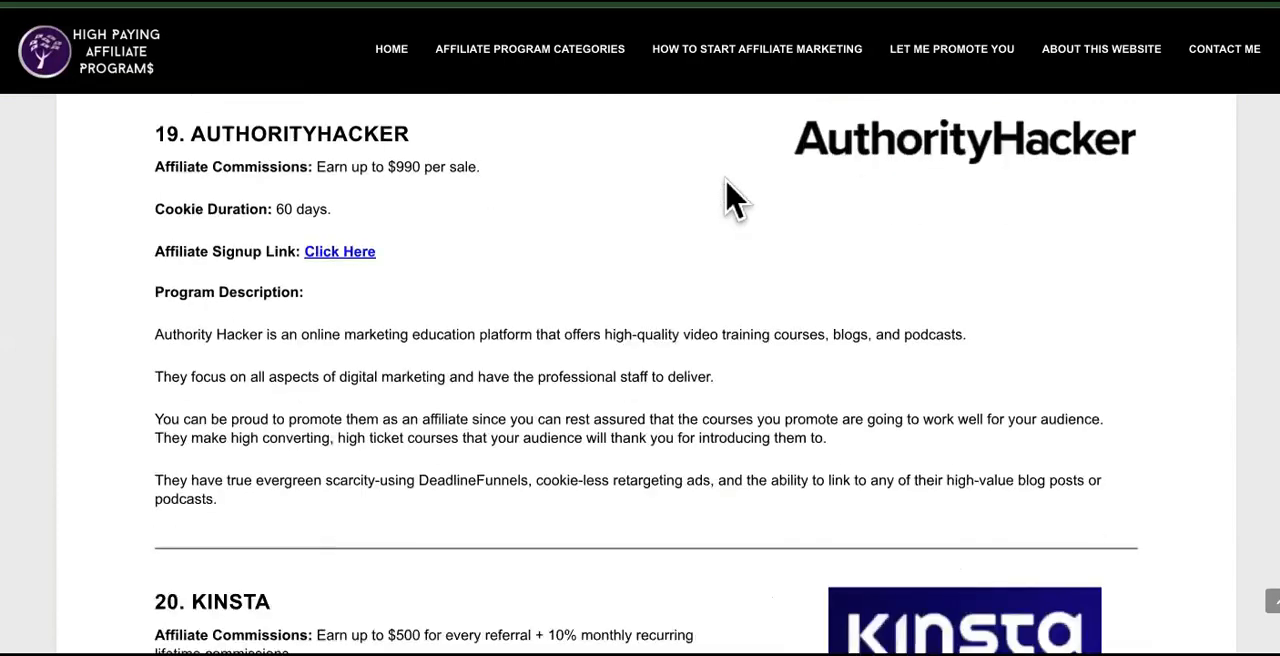
pyautogui.scroll(-3)
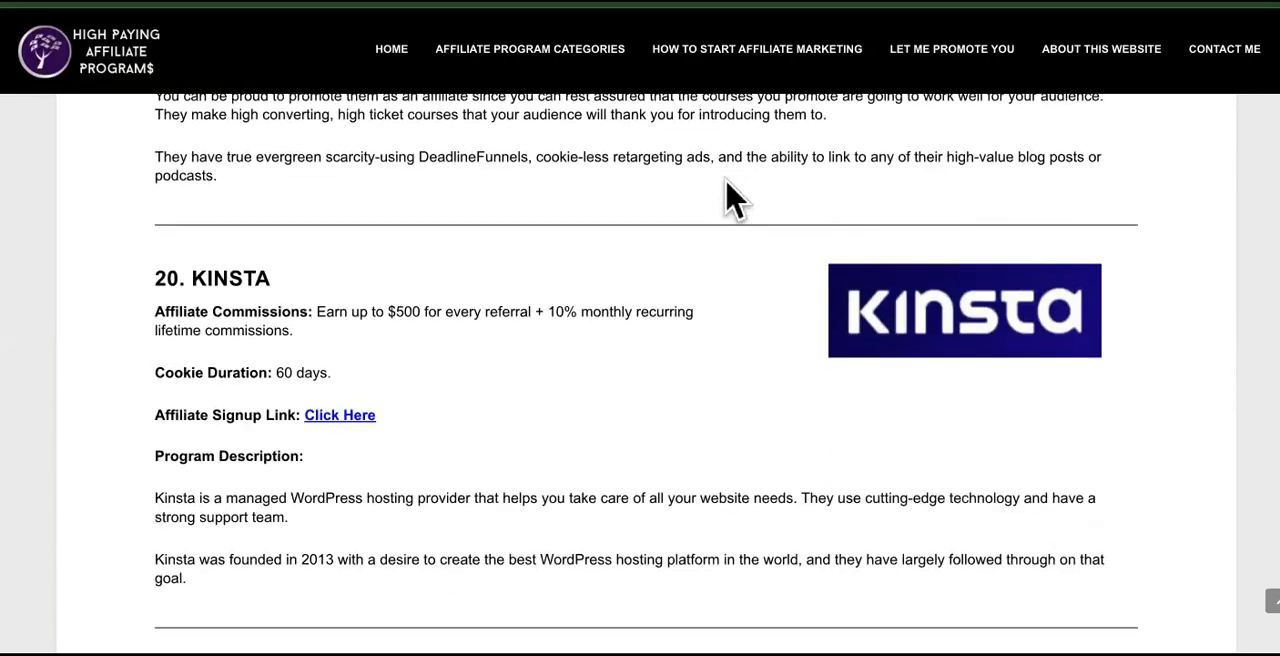
pyautogui.scroll(-3)
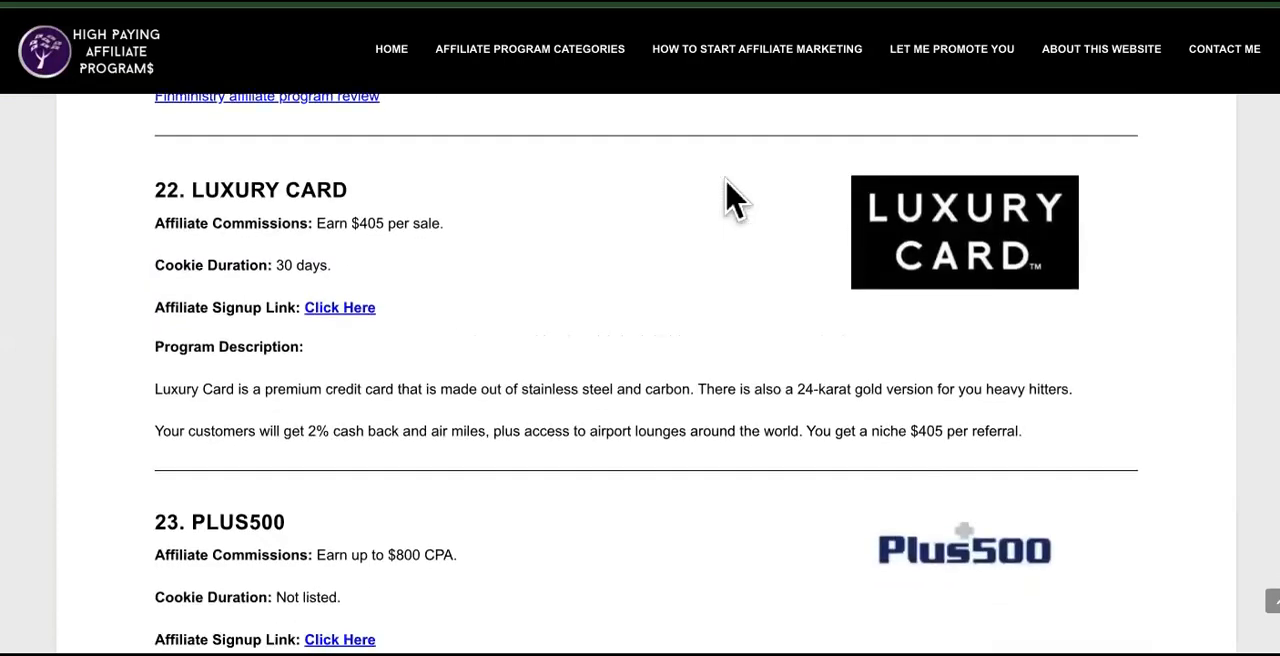
pyautogui.scroll(3)
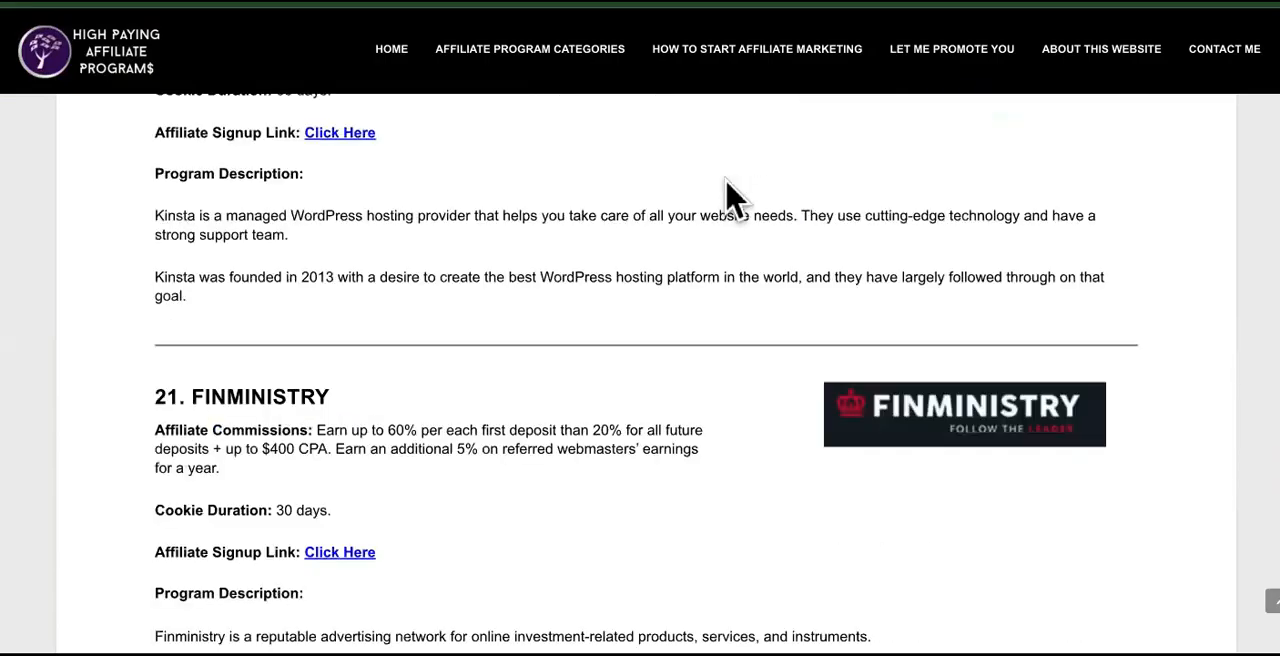
pyautogui.scroll(3)
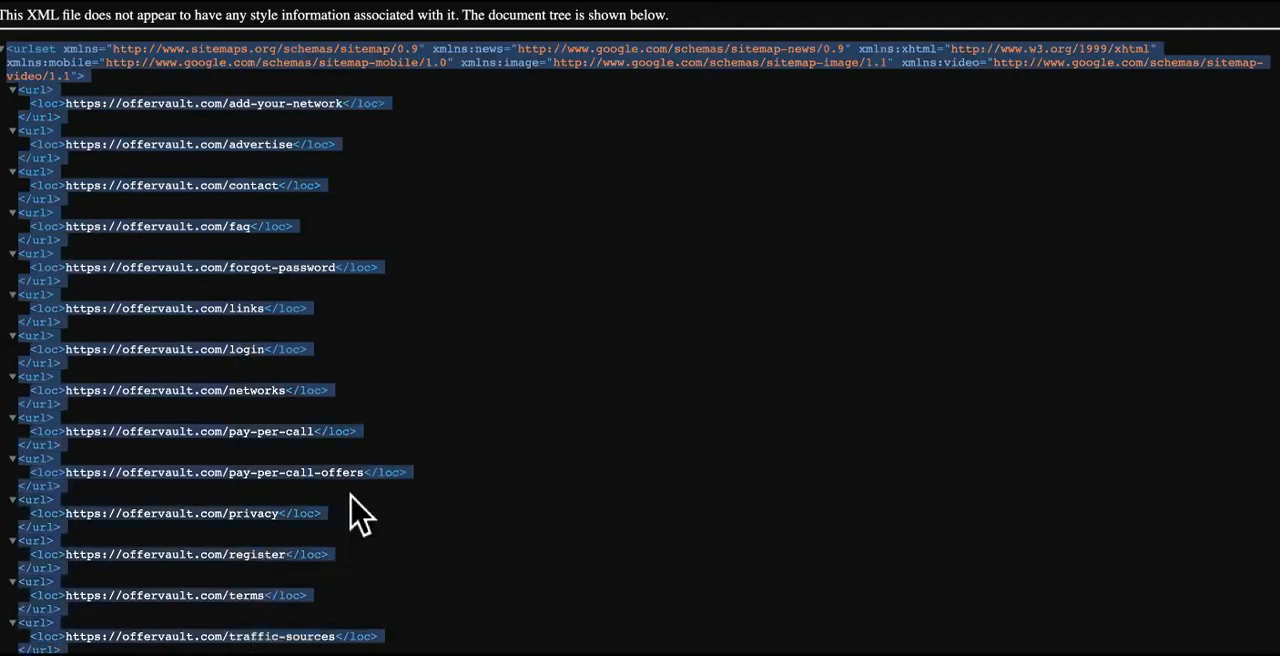
pyautogui.moveTo(370, 110)
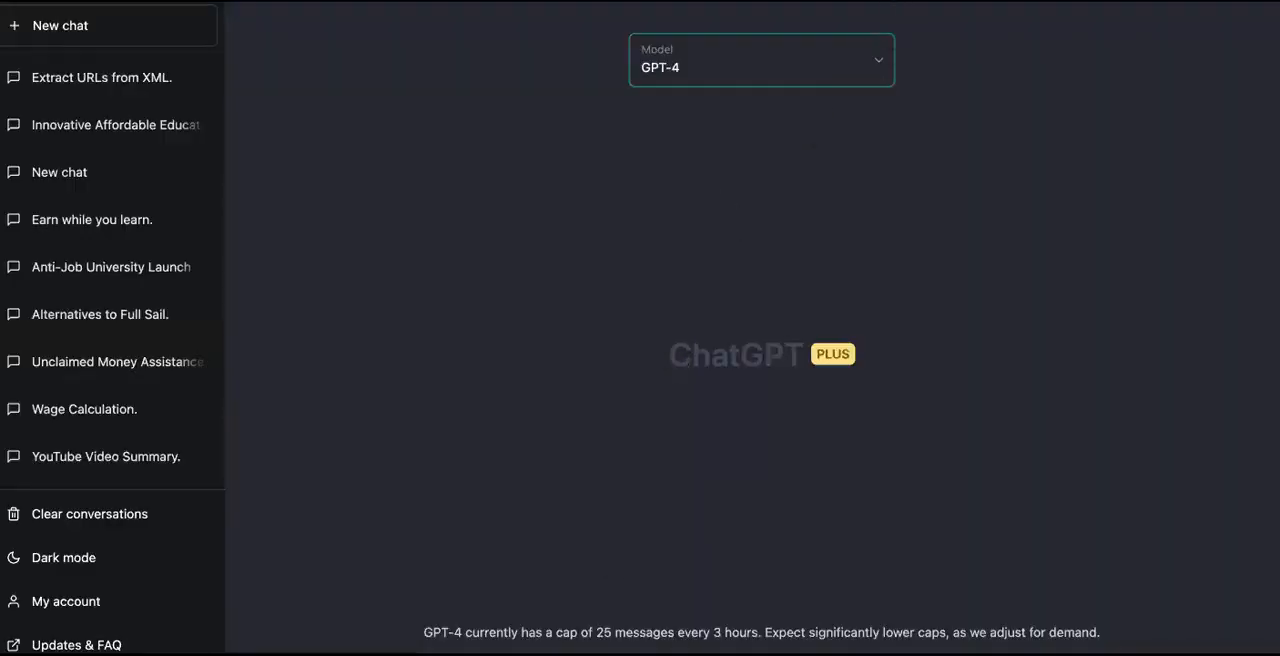
# Review the OfferVault sitemap XML pasted into the new GPT-4 chat's message box
pyautogui.scroll(-3)
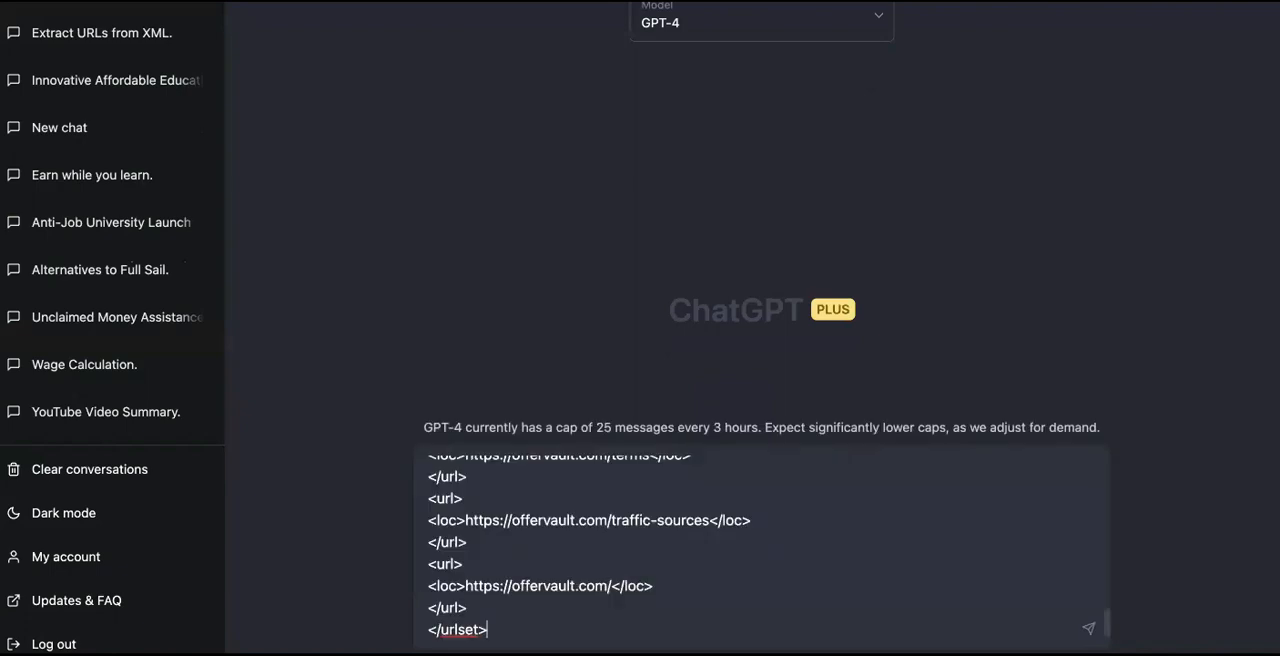
pyautogui.moveTo(736, 82)
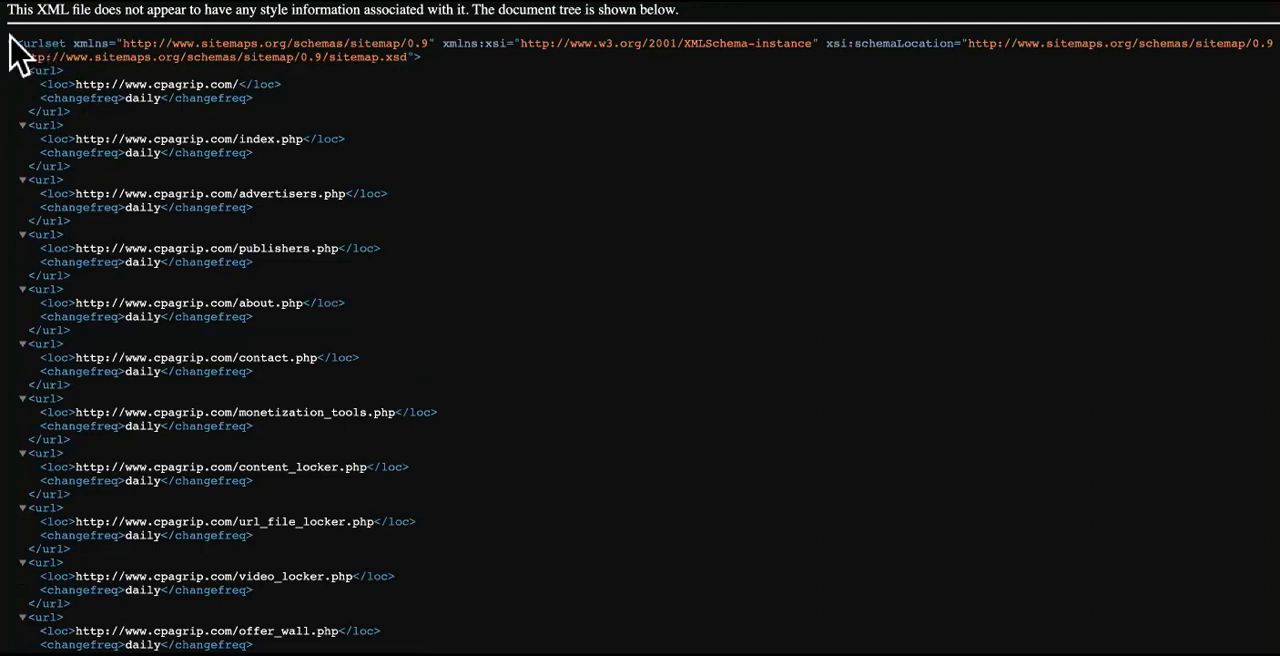
# Scroll CPAGrip's sitemap.xml page to review its listed URLs
pyautogui.scroll(-3)
pyautogui.write('max')
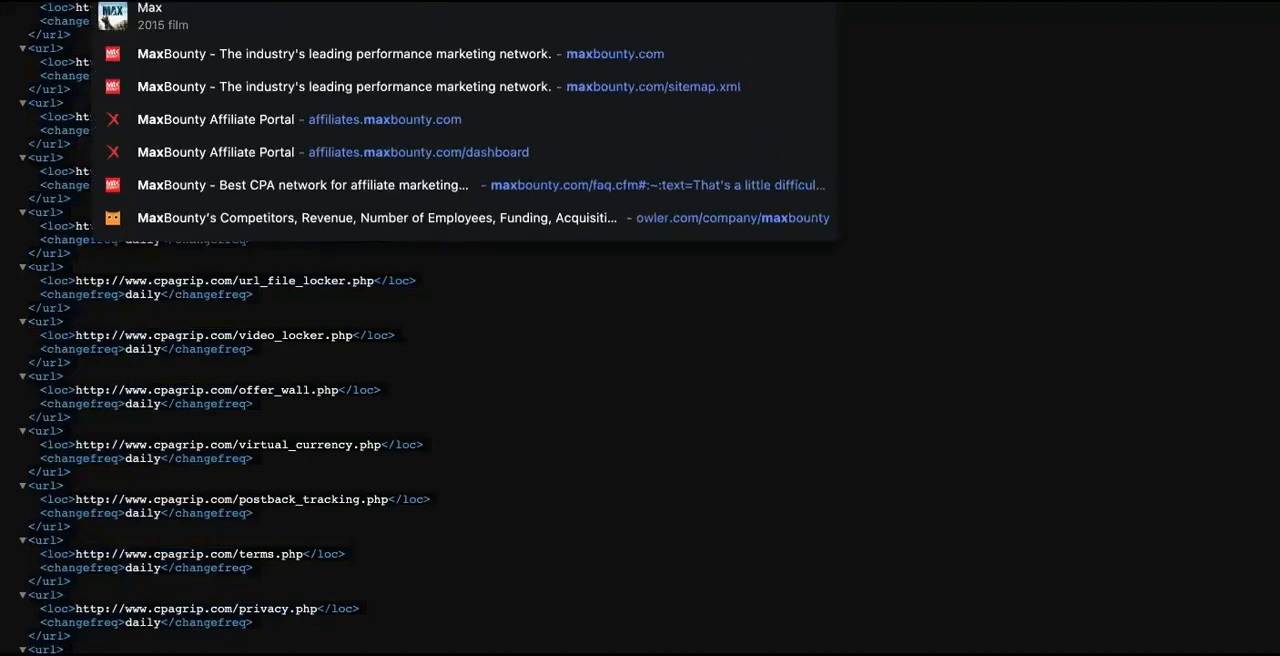
# Load Marketcall's XML sitemap from the address bar
pyautogui.write('marketcall.com/sitemap.xml')
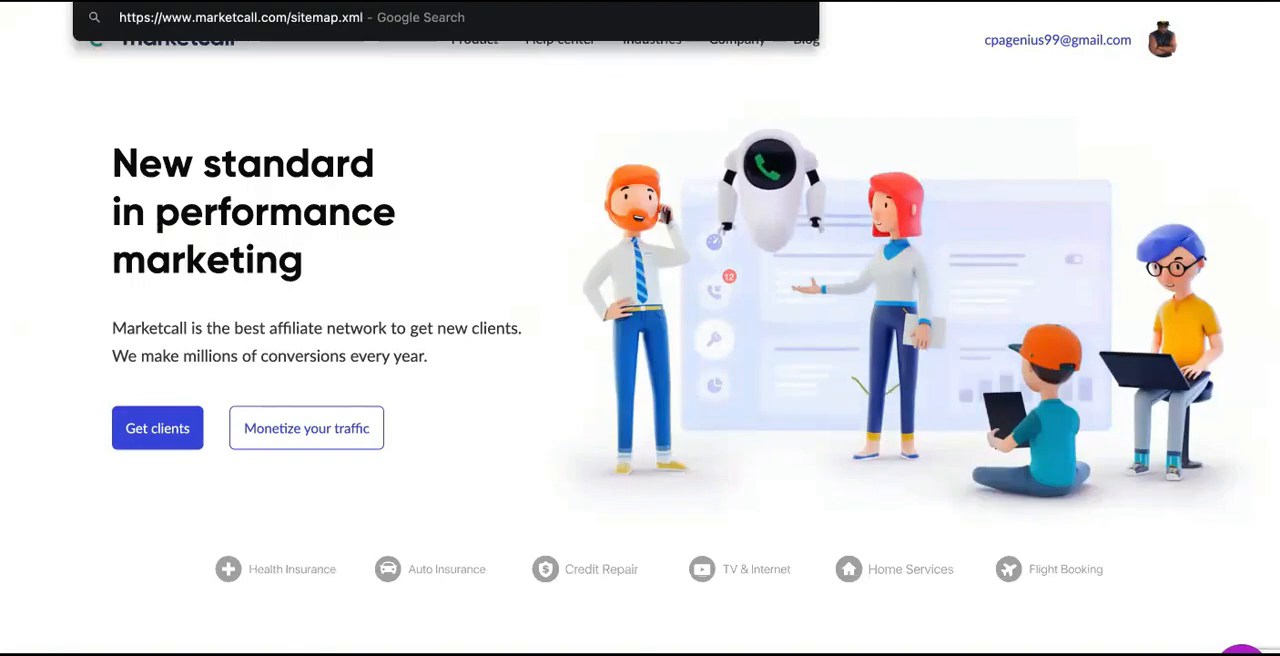
pyautogui.press('Return')
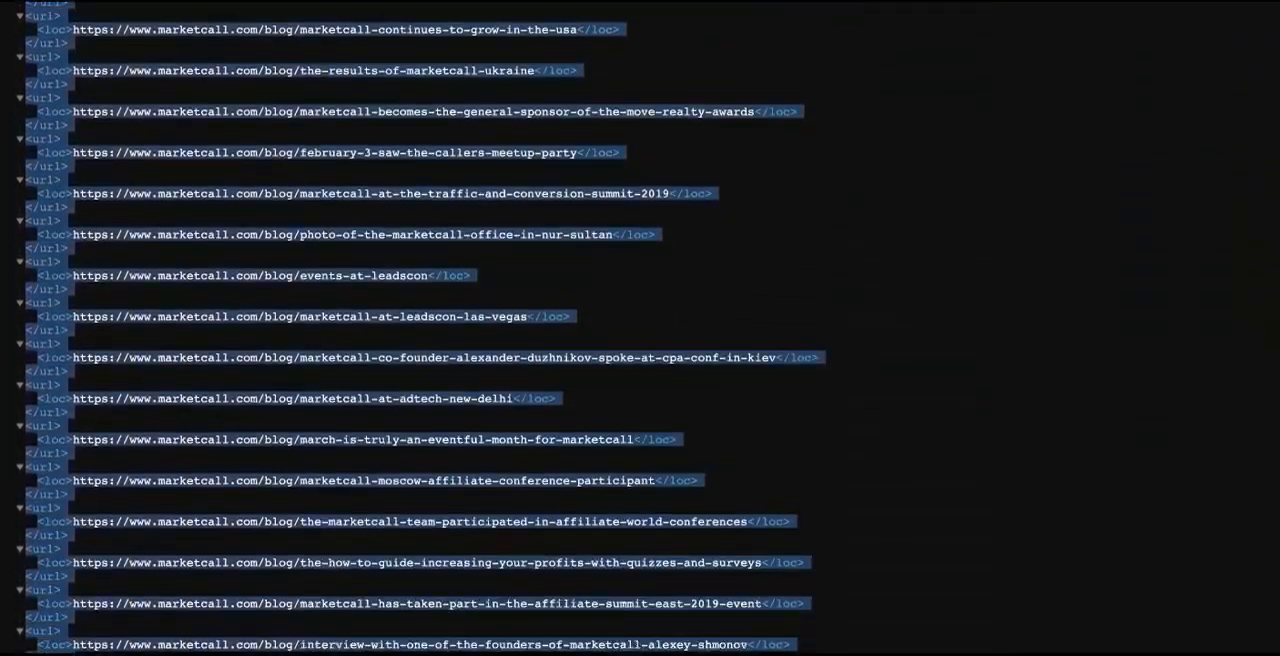
# Scroll the ChatGPT message to confirm Marketcall's sitemap ends with its FAQ category URLs
pyautogui.scroll(-3)
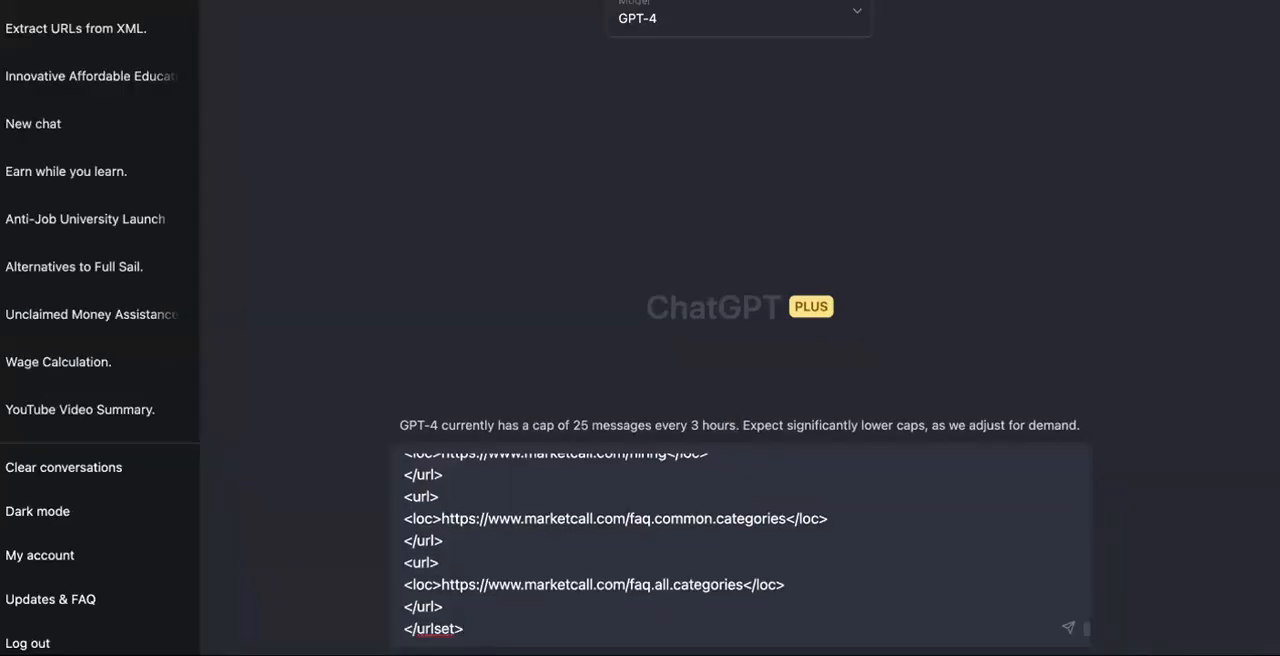
# Prefix the pasted XML with 'Give me all of the url links and delete every...' and send it
pyautogui.scroll(-3)
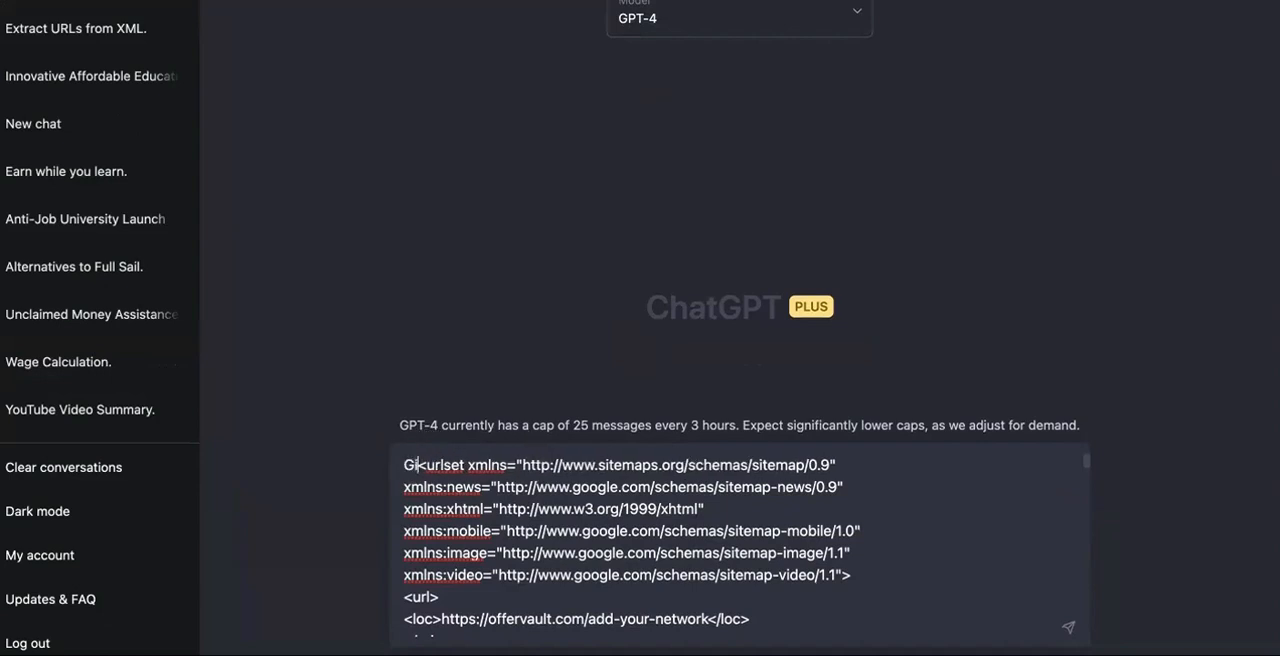
pyautogui.write('Give me all of')
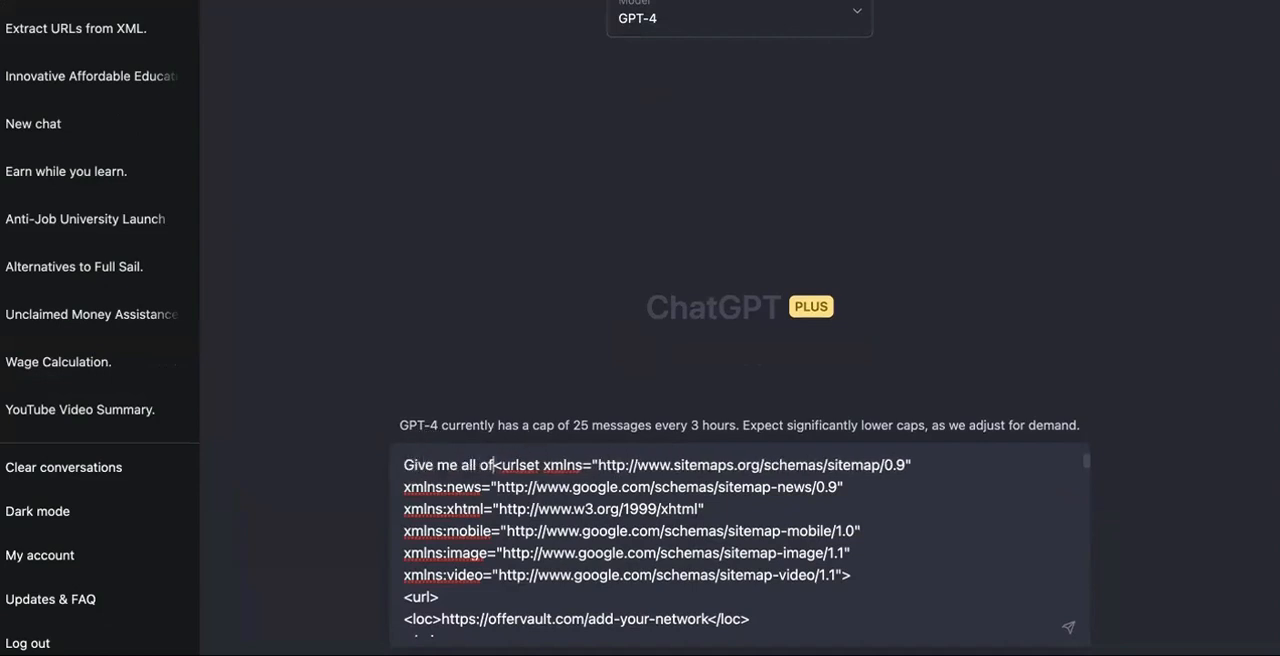
pyautogui.write('the url')
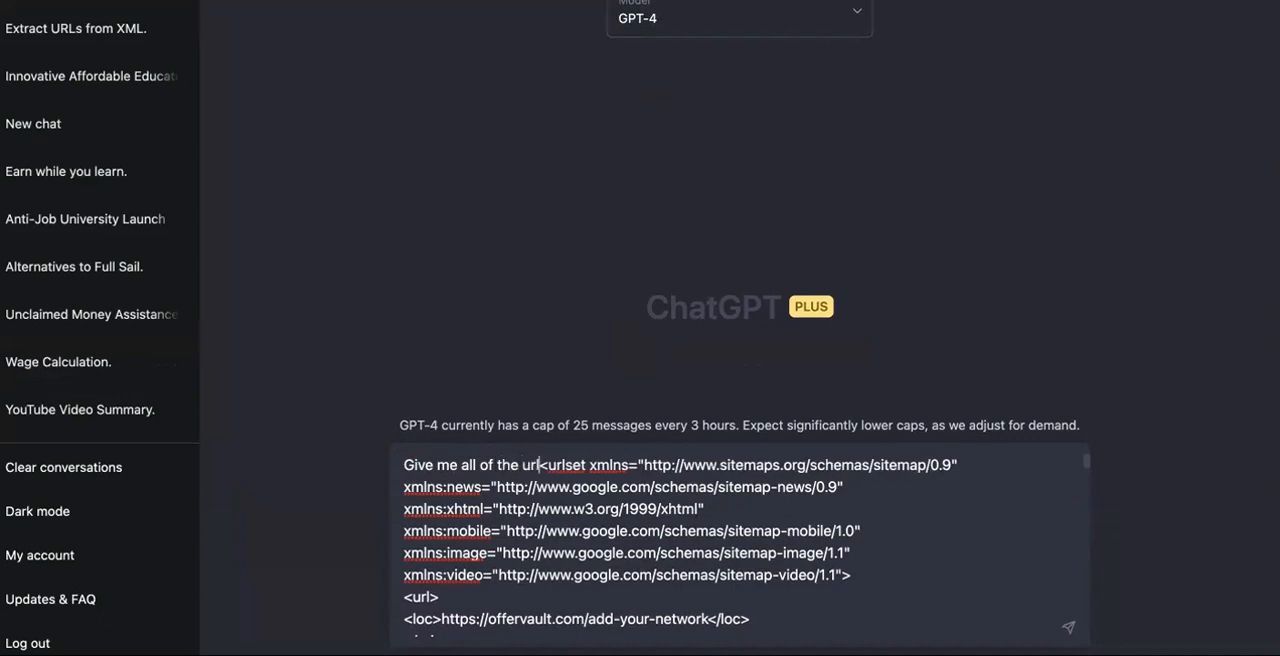
pyautogui.write('links from this <urlset')
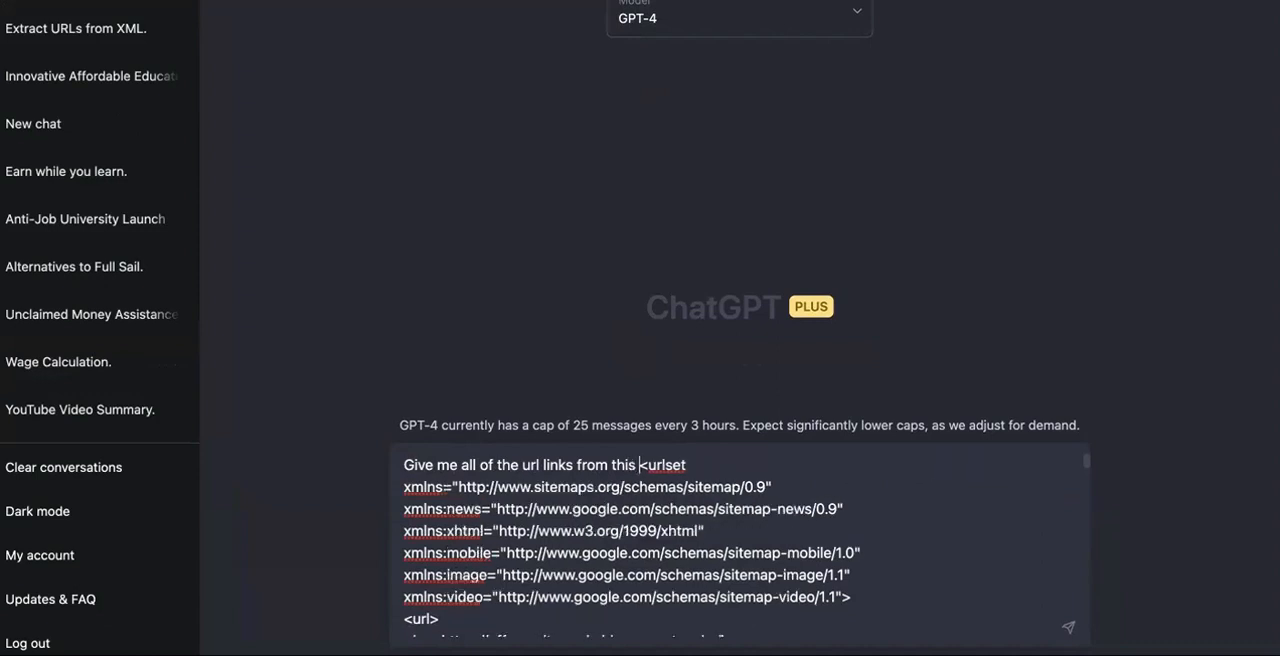
pyautogui.write('and delete every')
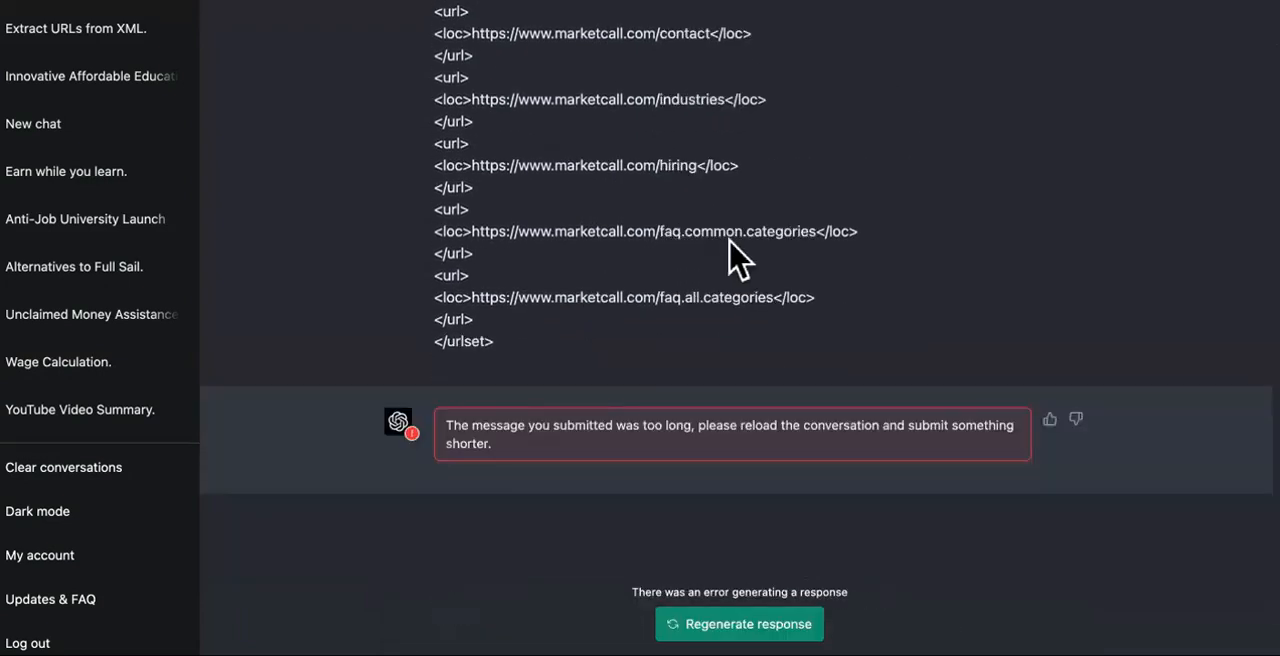
pyautogui.moveTo(504, 376)
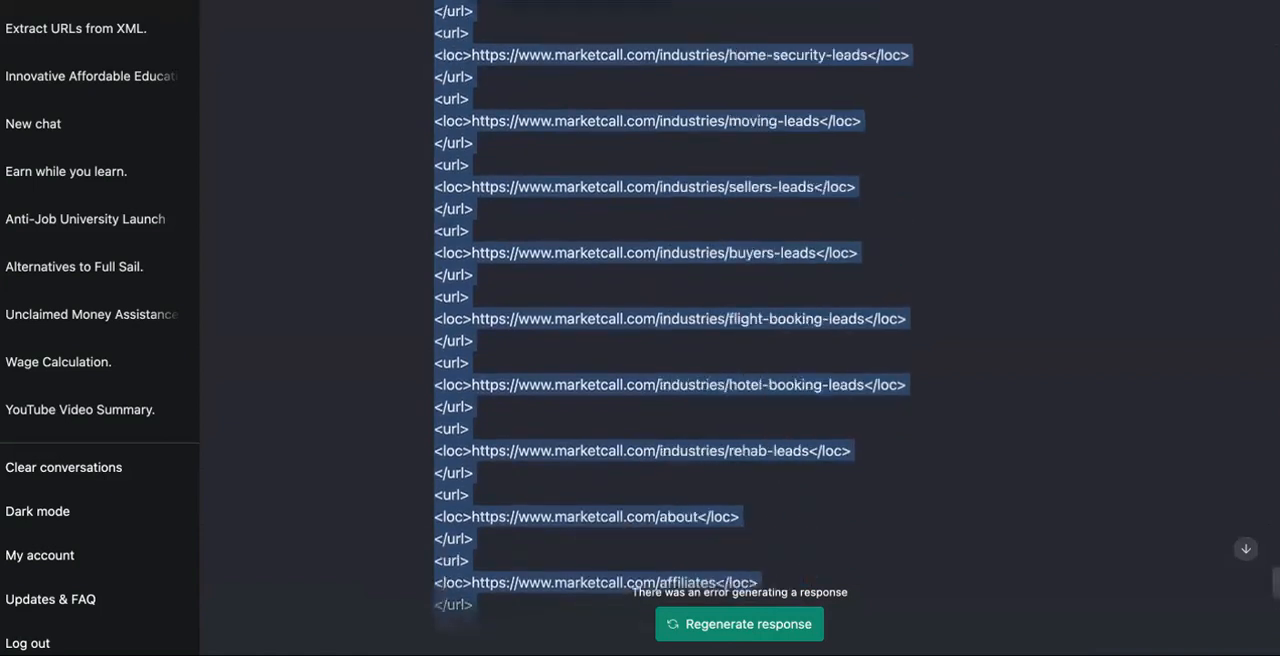
# Review the rejected too-long sitemap message and copy its text for resubmitting
pyautogui.scroll(-3)
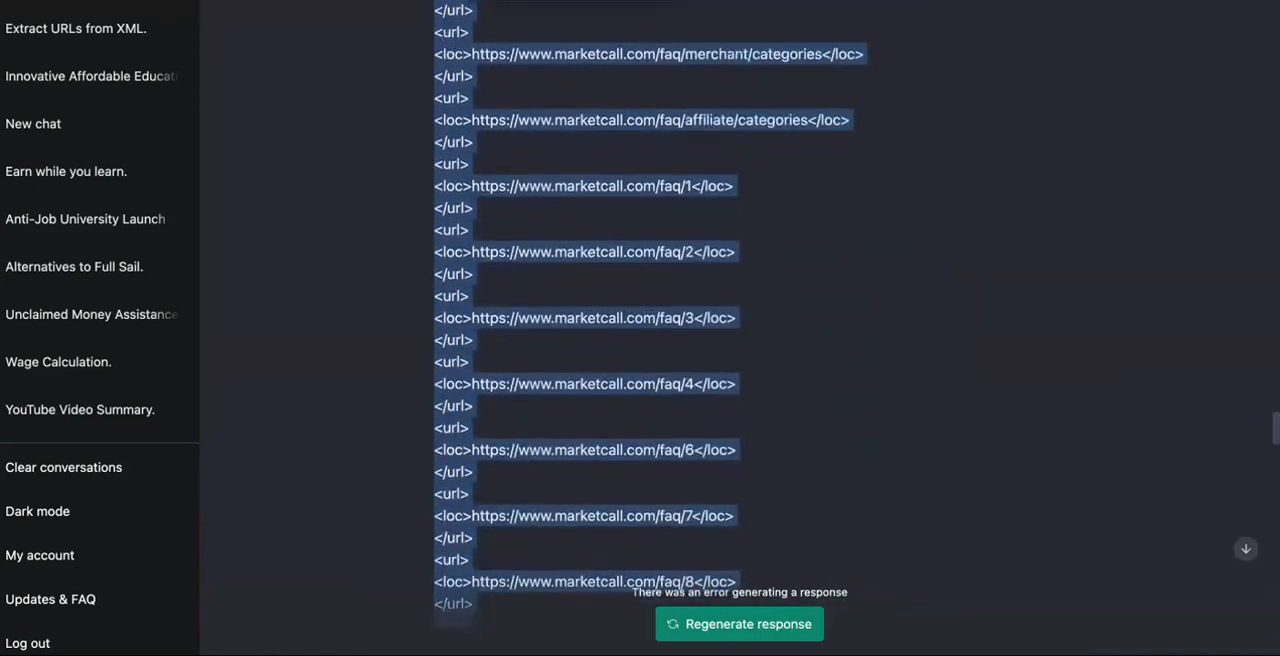
pyautogui.scroll(3)
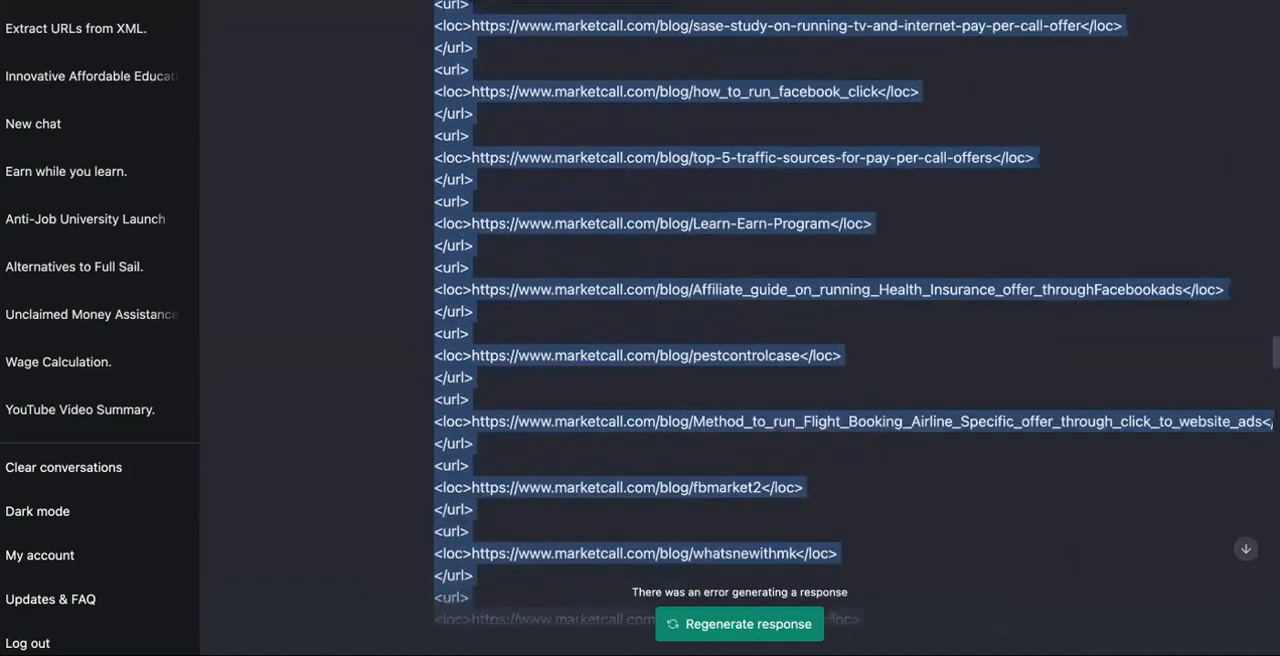
pyautogui.scroll(-3)
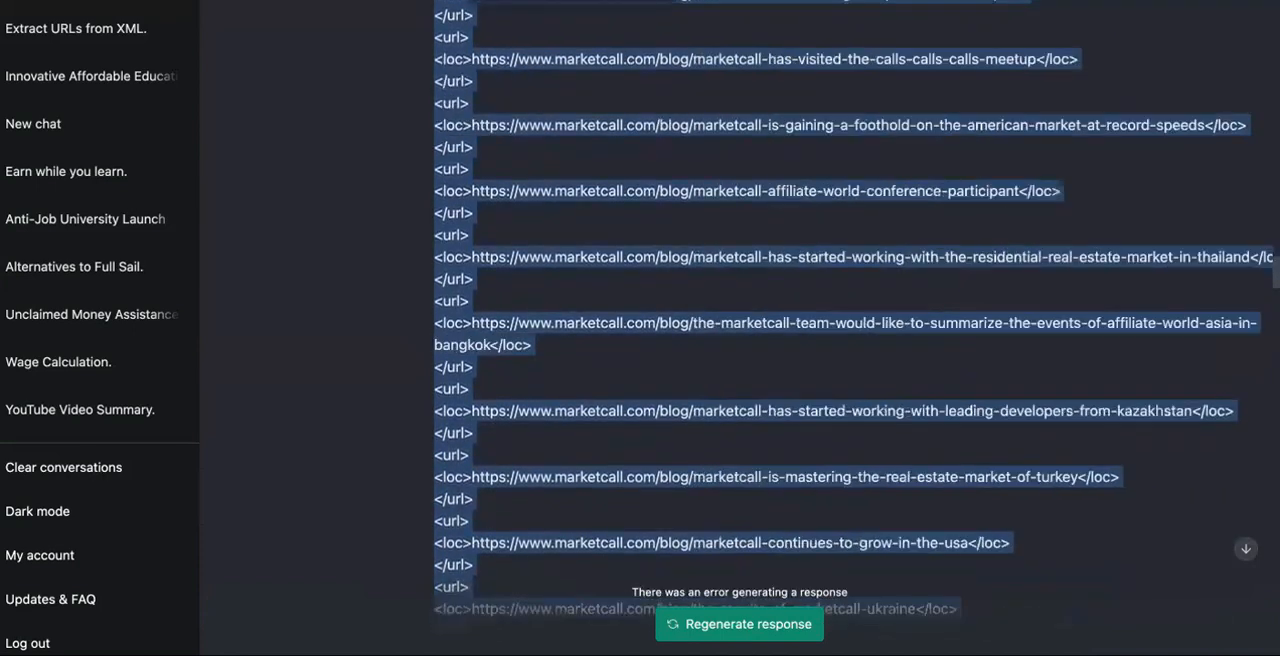
pyautogui.scroll(-3)
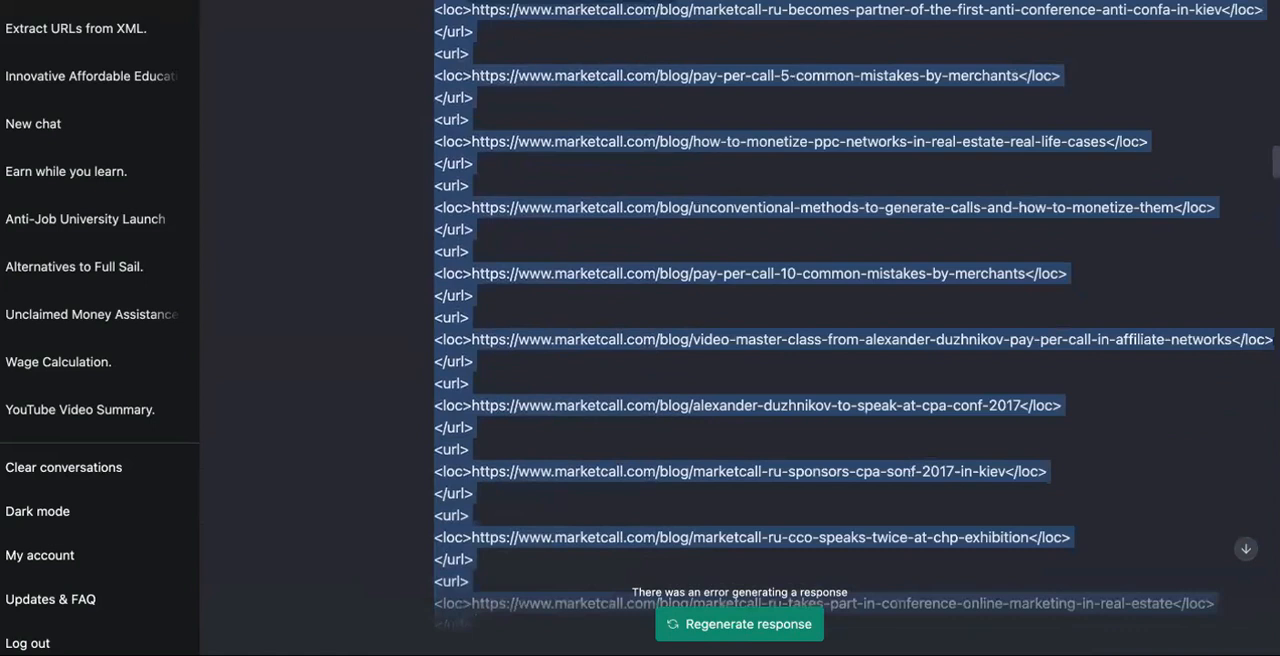
pyautogui.scroll(3)
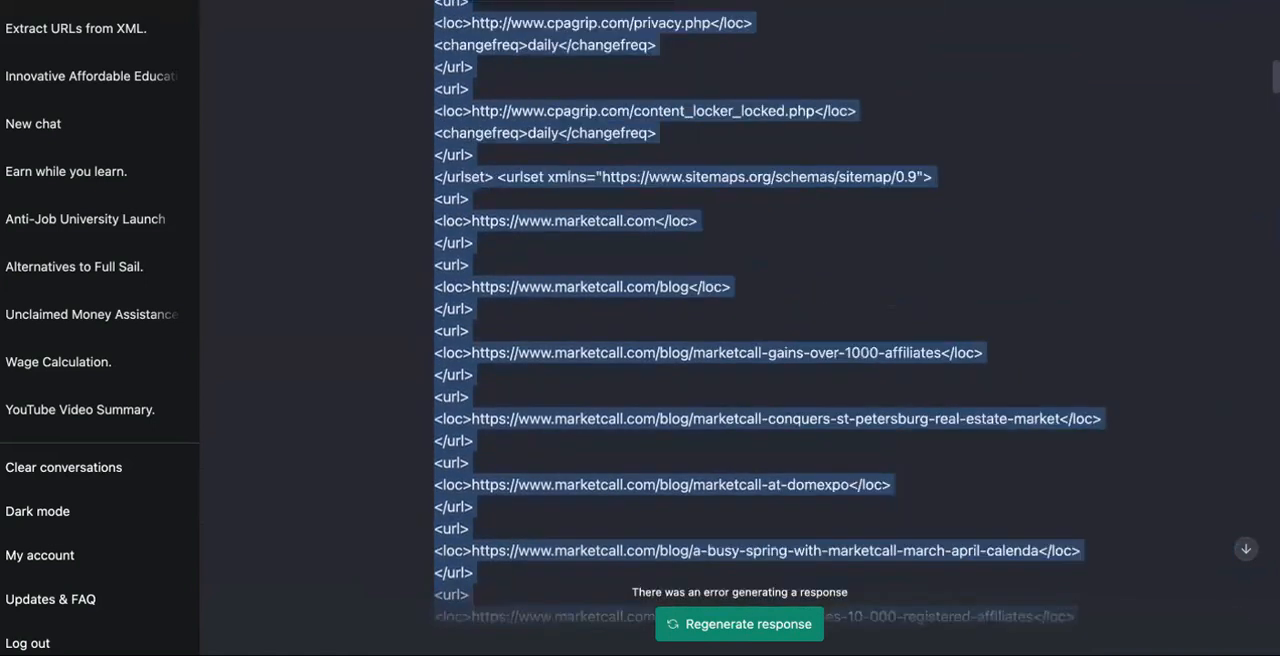
pyautogui.scroll(3)
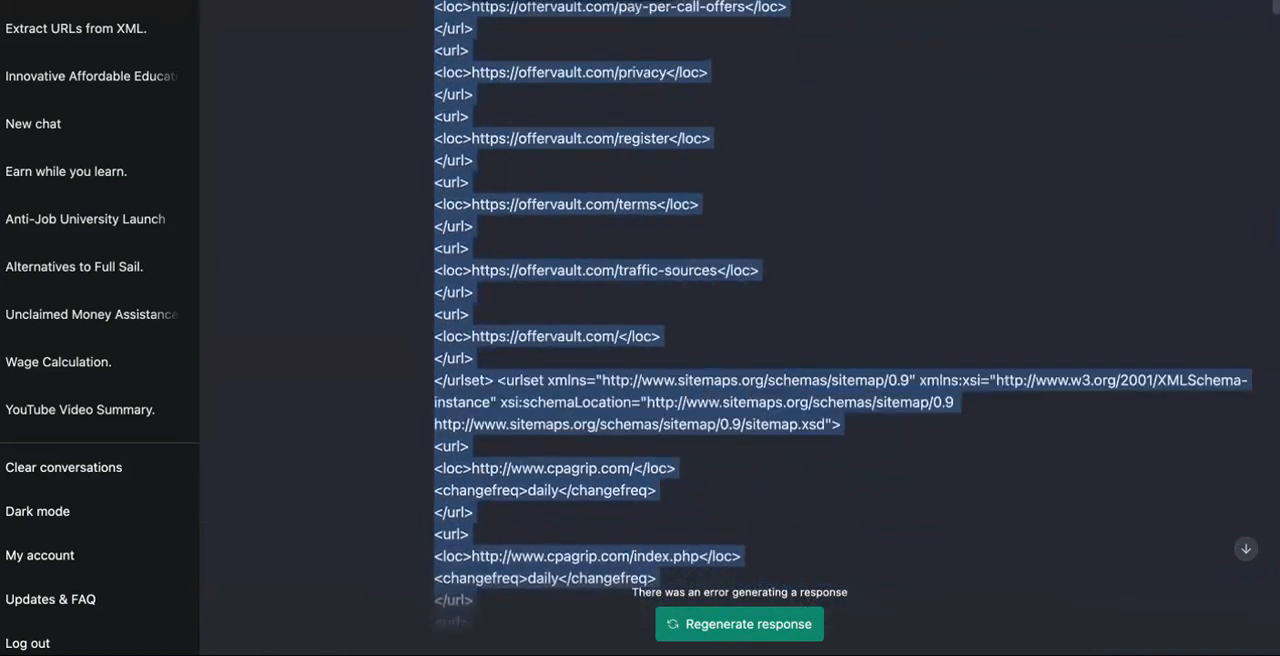
pyautogui.scroll(3)
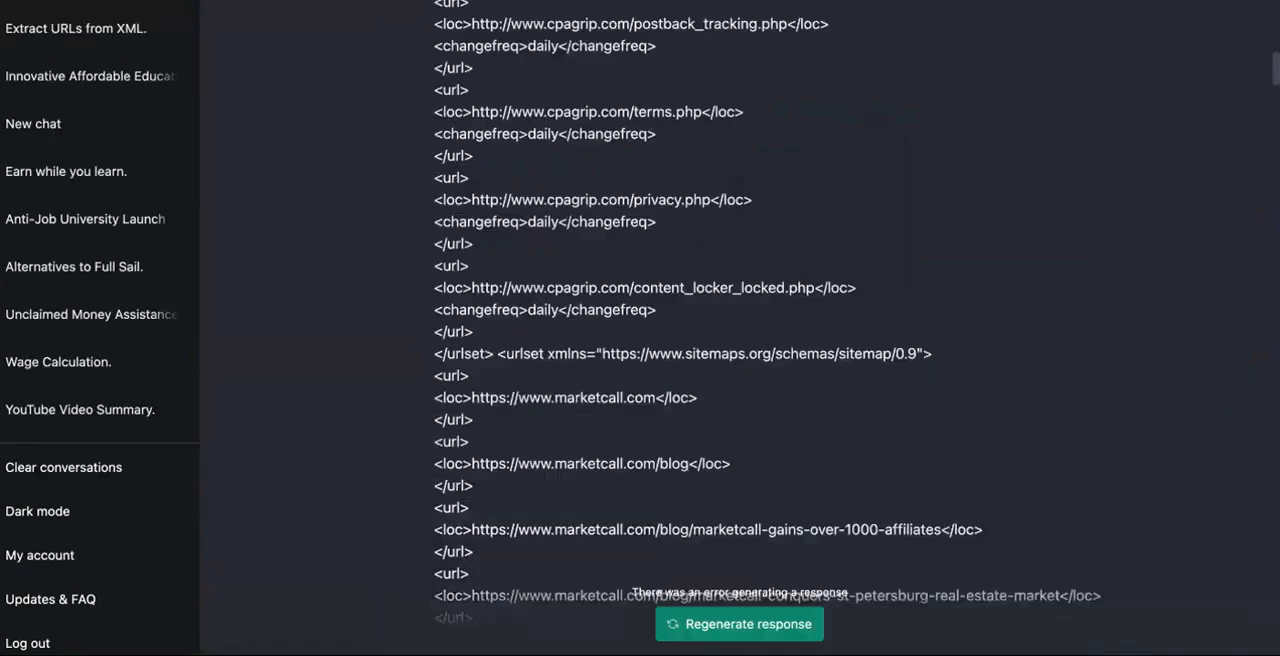
pyautogui.scroll(-3)
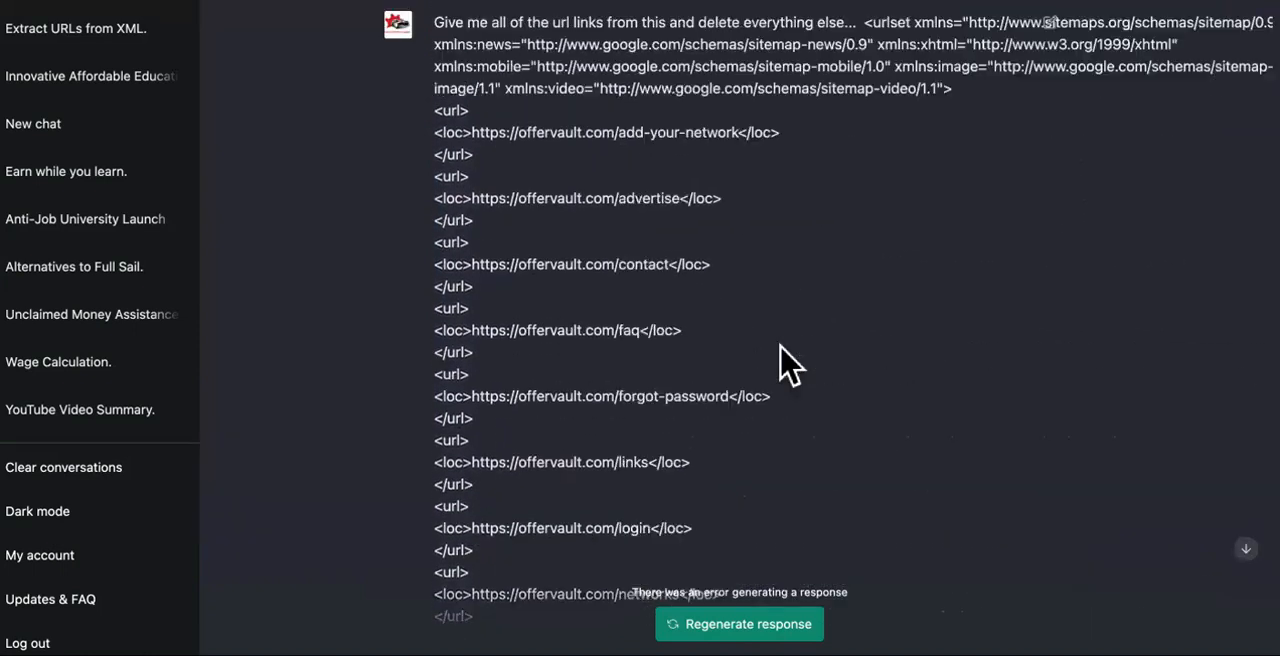
pyautogui.moveTo(426, 22)
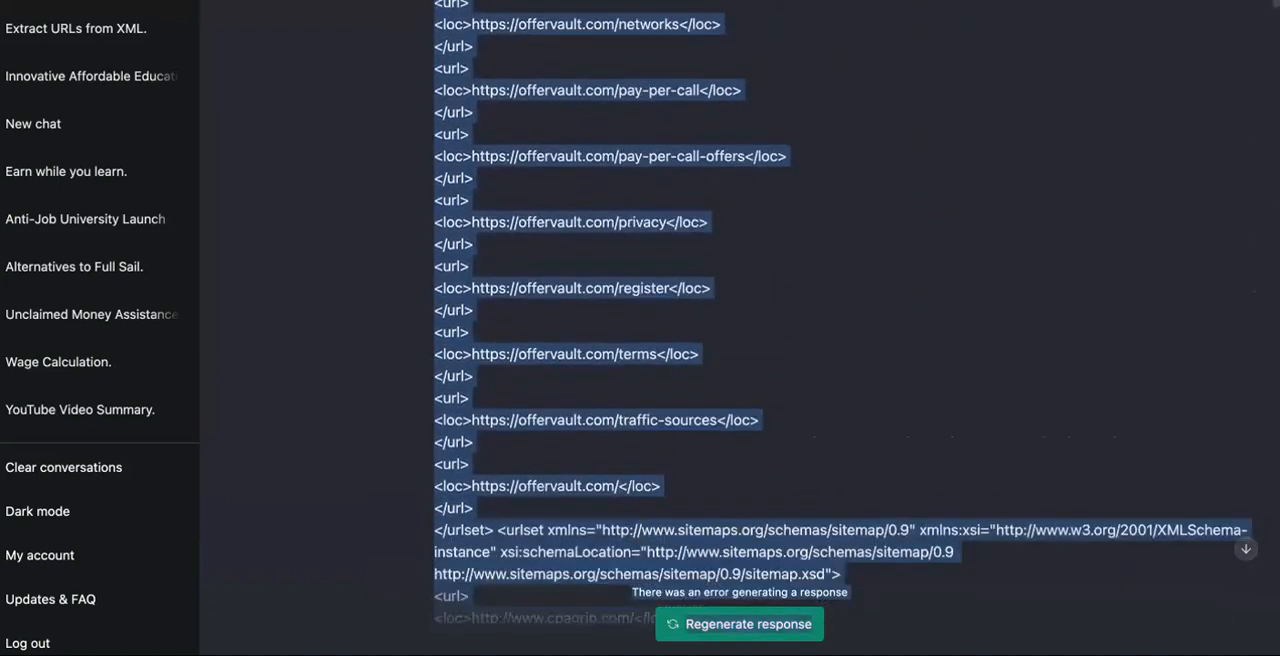
pyautogui.scroll(-3)
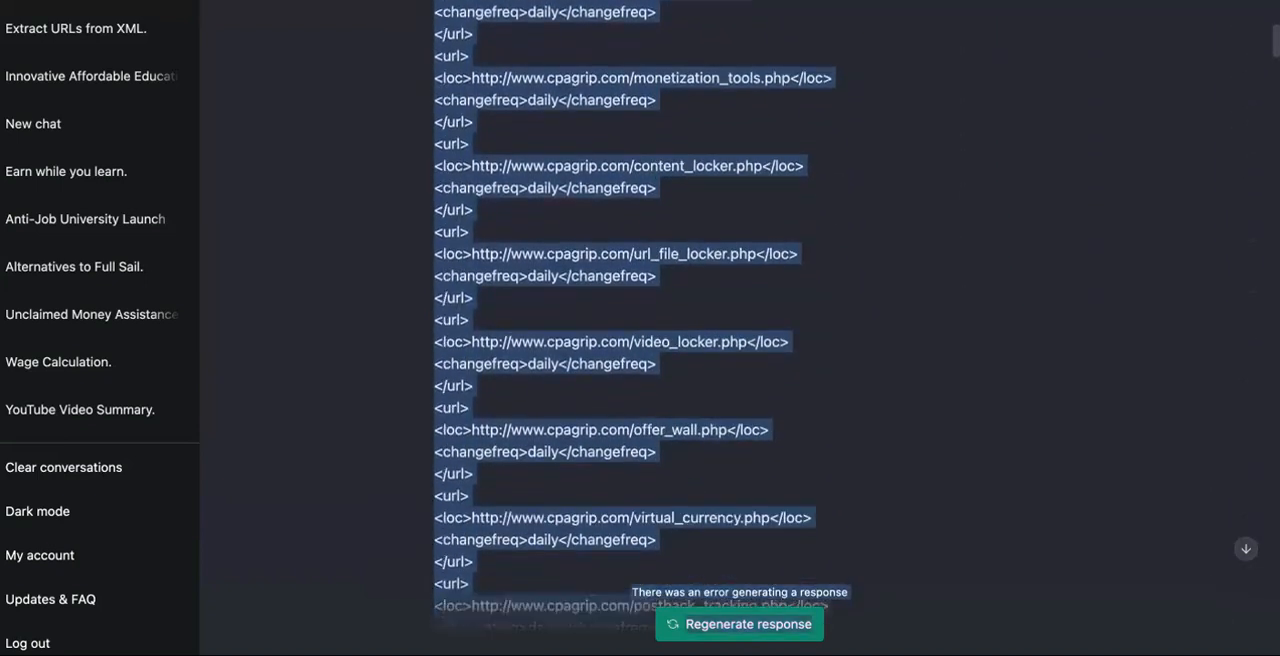
pyautogui.scroll(-3)
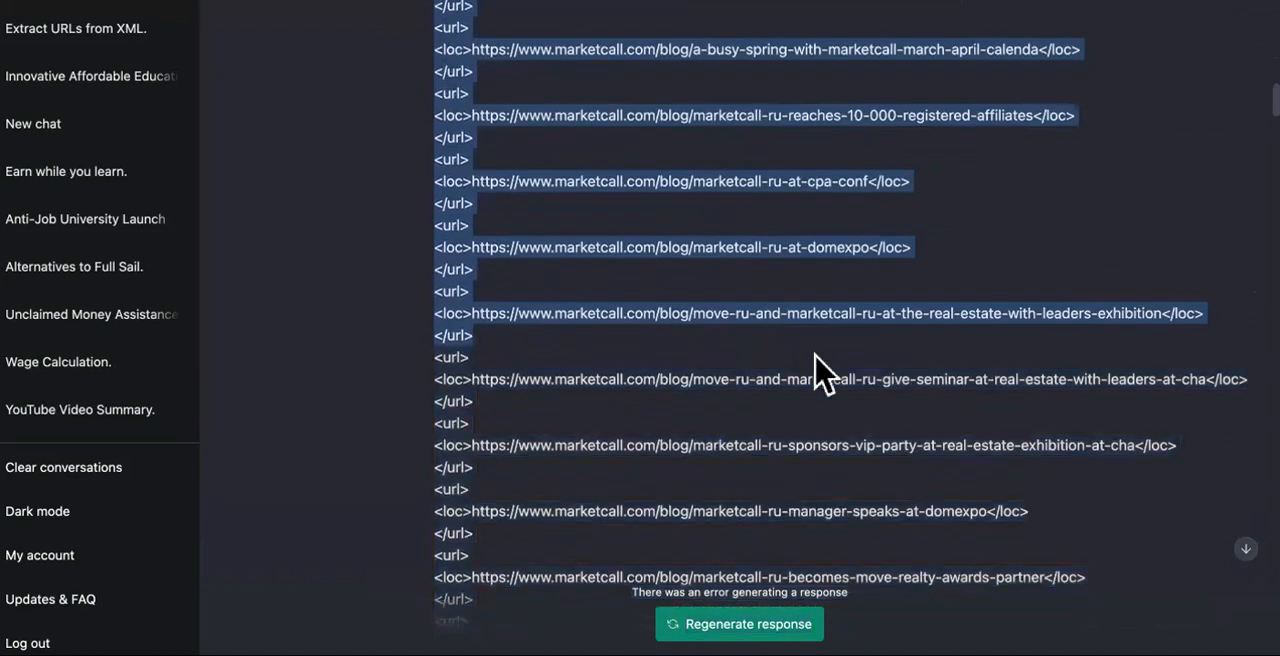
pyautogui.rightClick(820, 370)
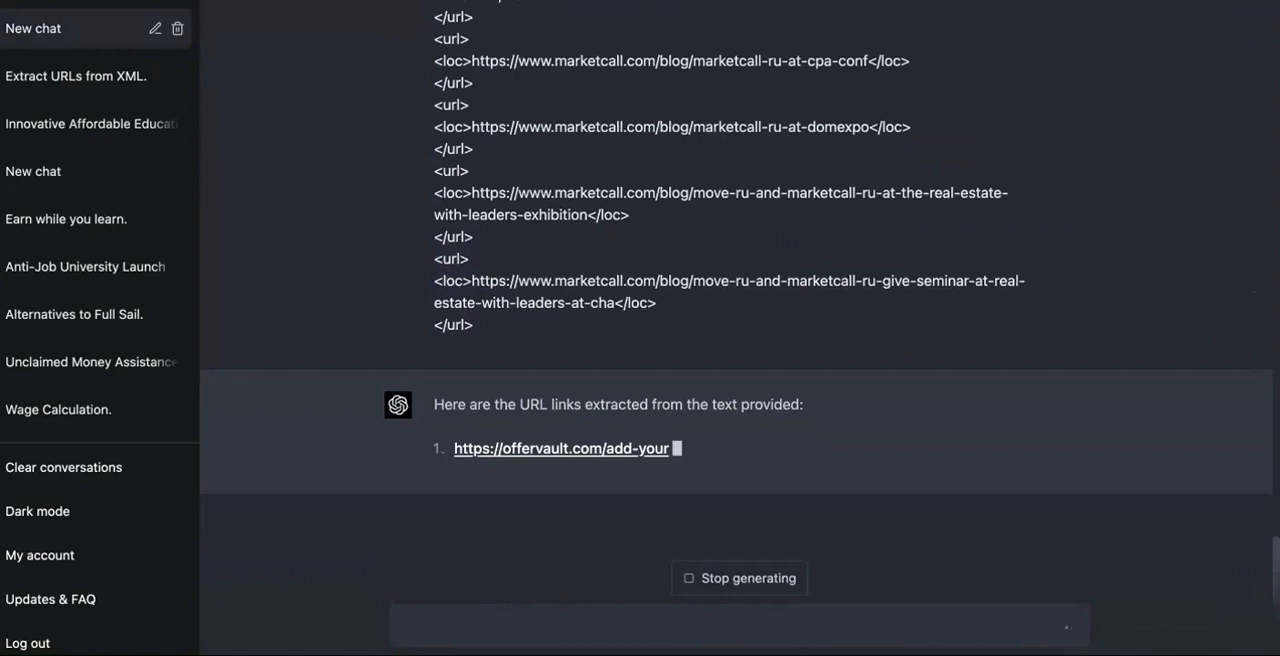
pyautogui.moveTo(596, 480)
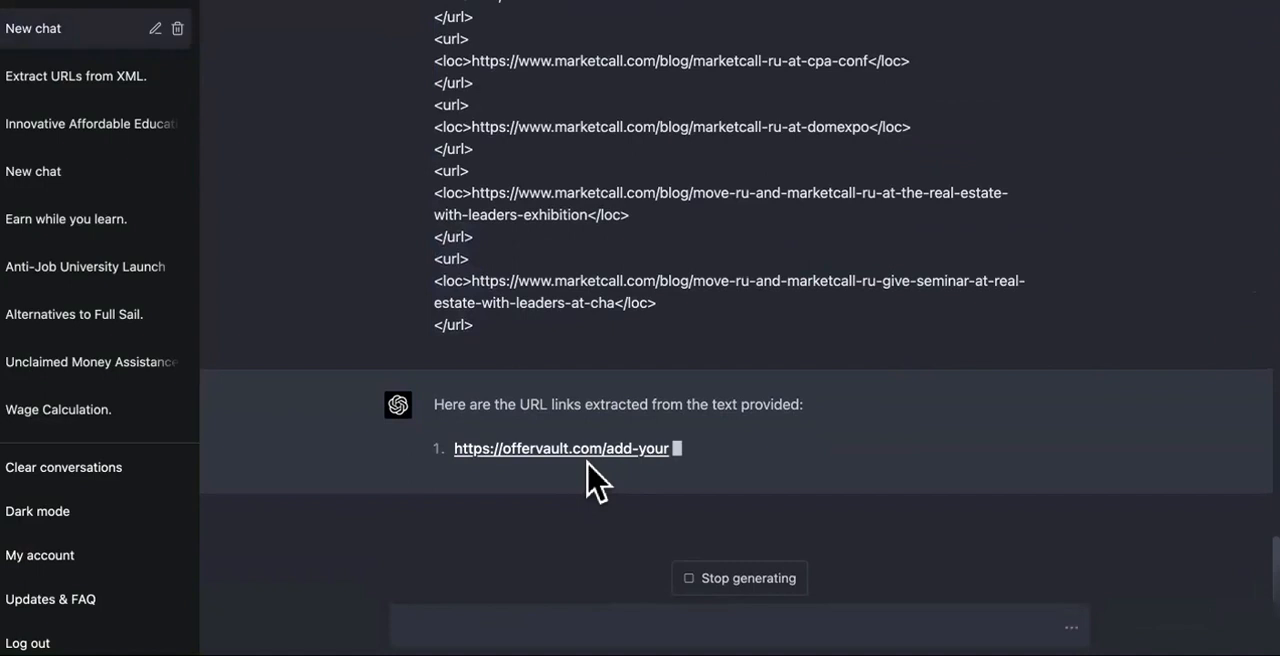
pyautogui.moveTo(862, 350)
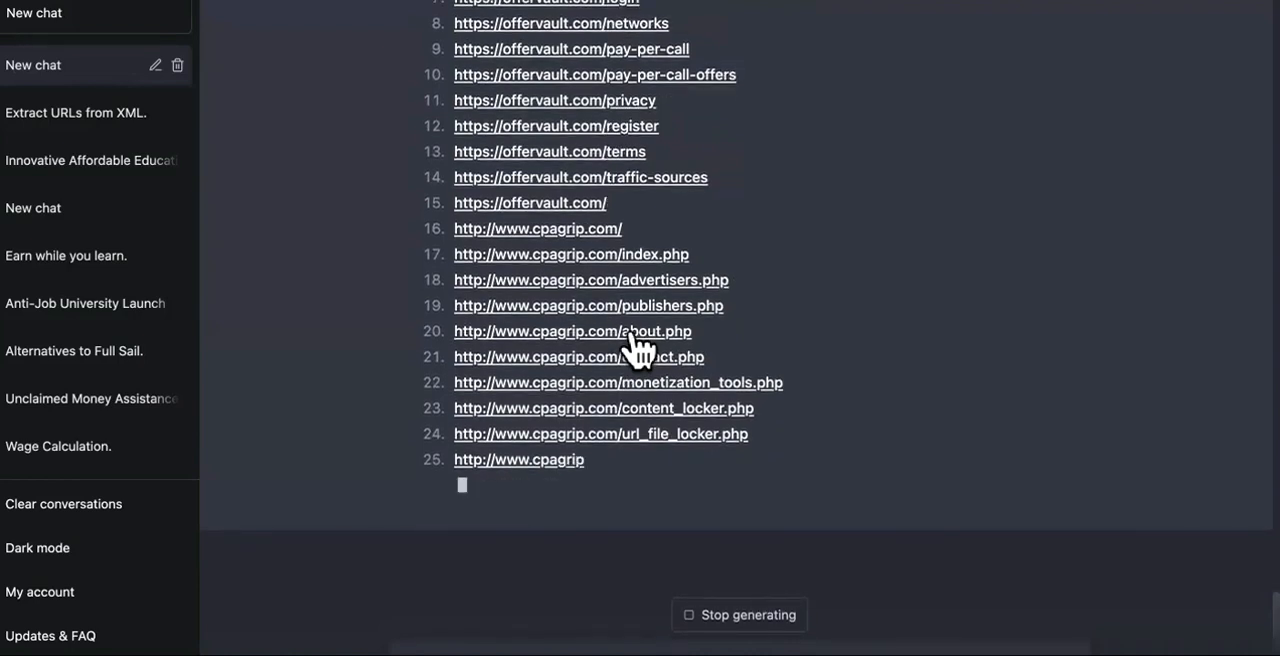
pyautogui.moveTo(836, 480)
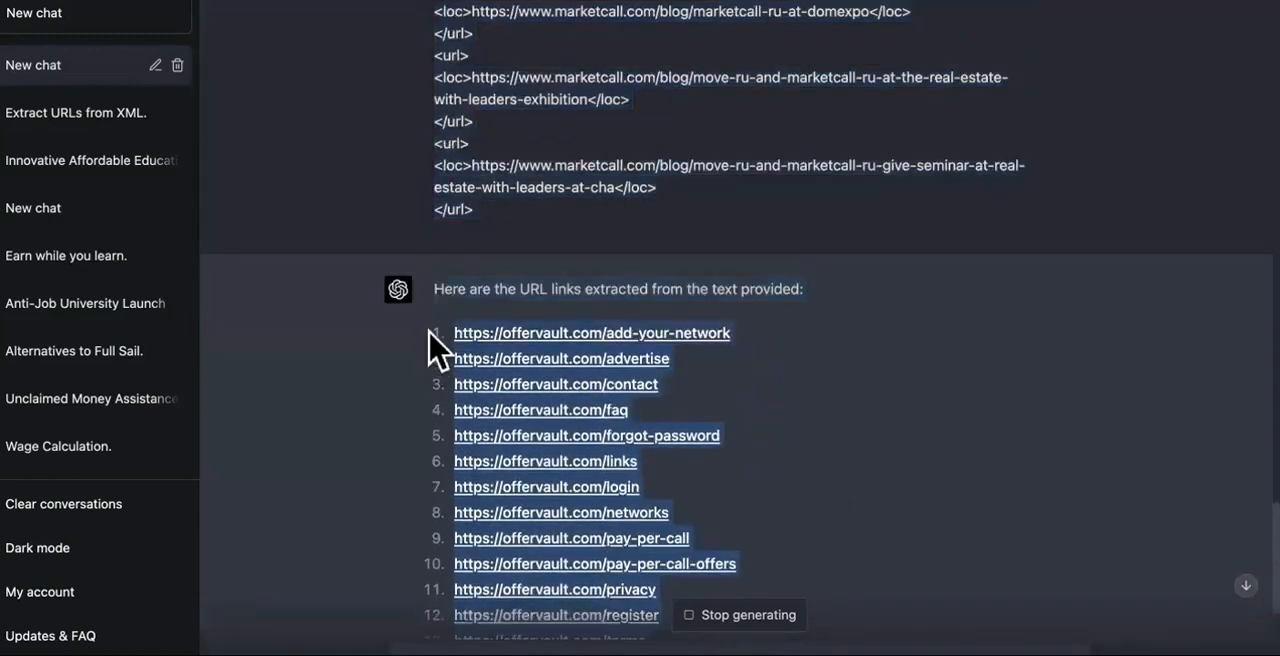
# Bring up the context menu on ChatGPT's numbered list of extracted OfferVault and CPAGrip URLs
pyautogui.rightClick(592, 332)
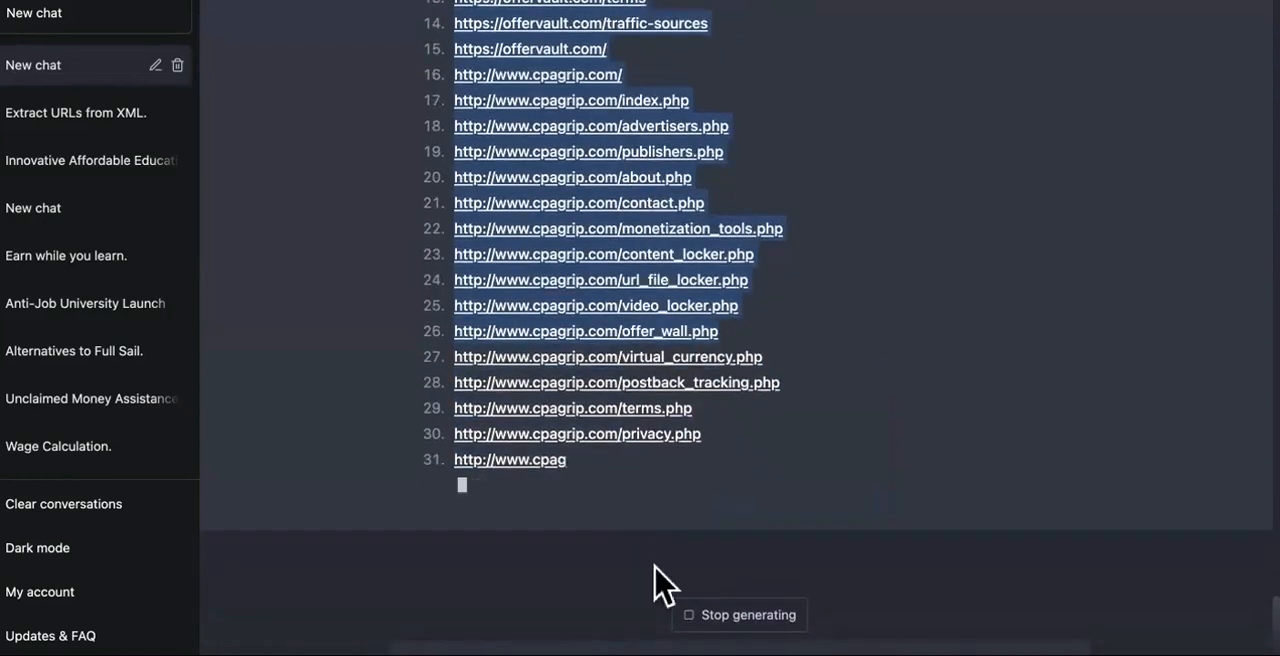
pyautogui.moveTo(796, 590)
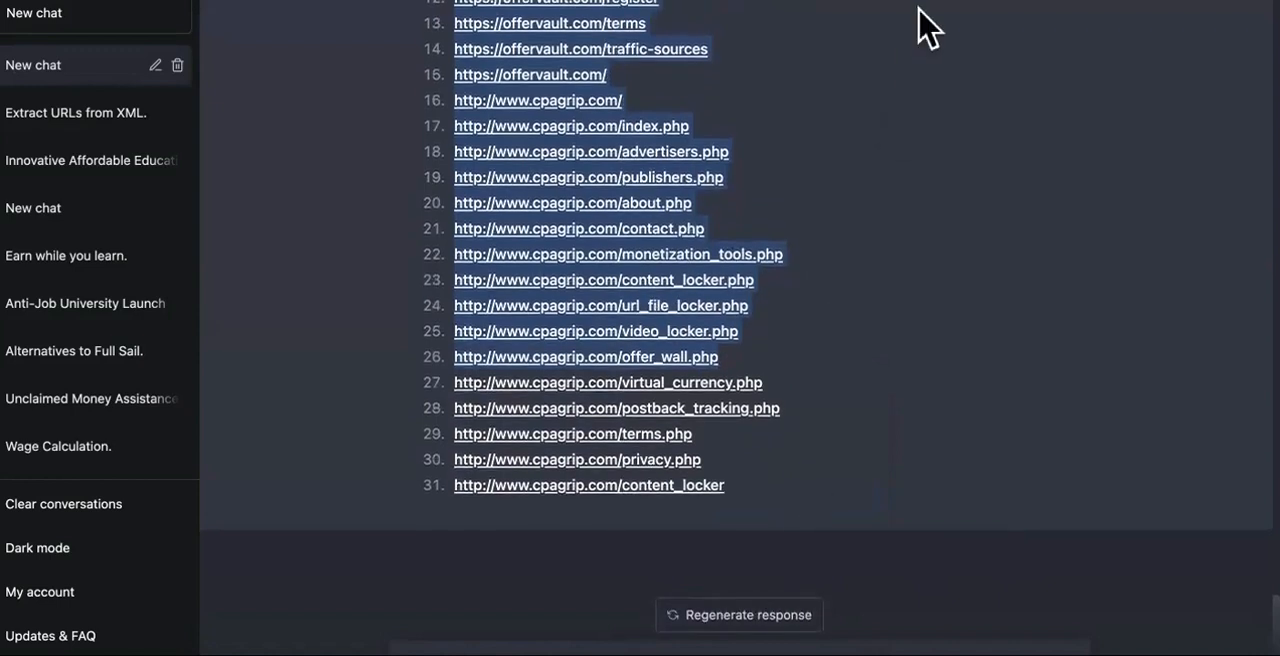
# Start the follow-up 'based off of the data from these urls and the keywords on the...'
pyautogui.scroll(-3)
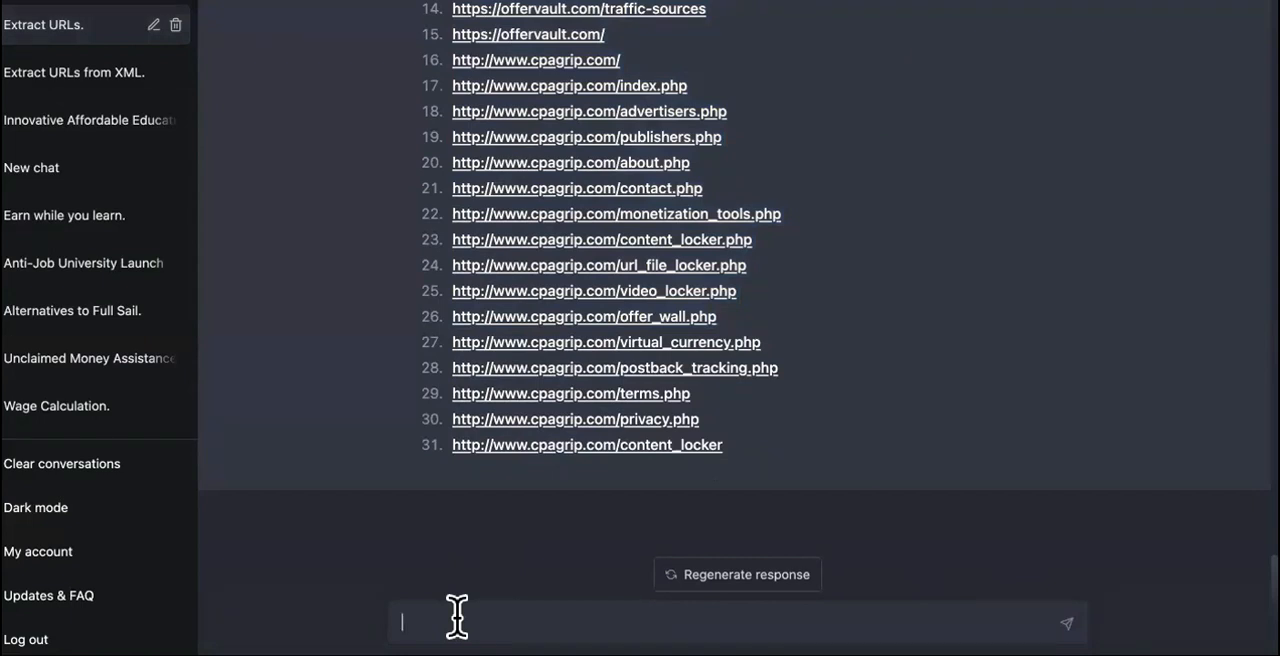
pyautogui.write('based off of')
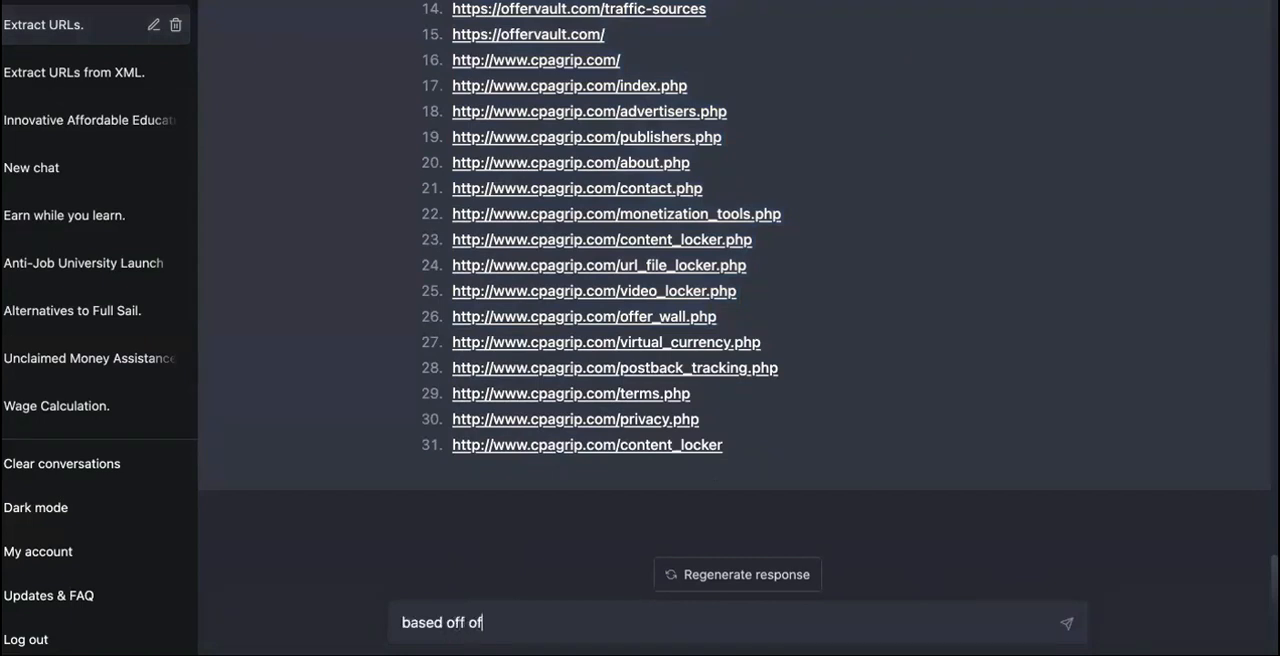
pyautogui.write('these')
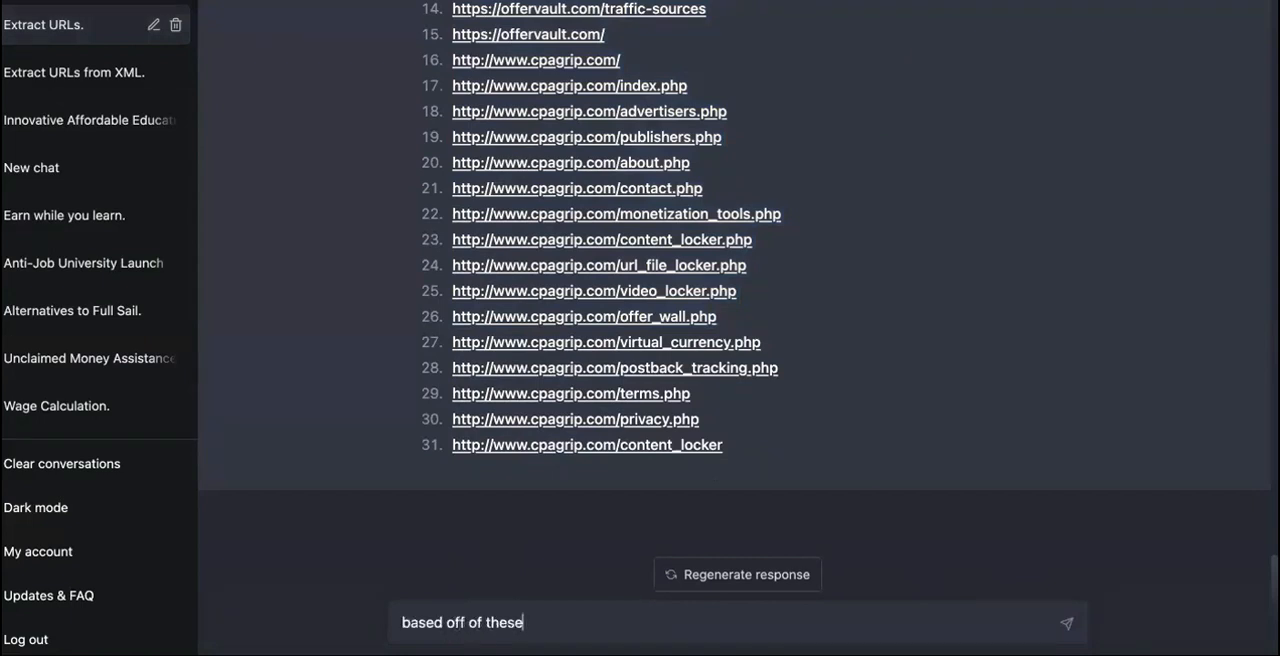
pyautogui.write('based off of the da')
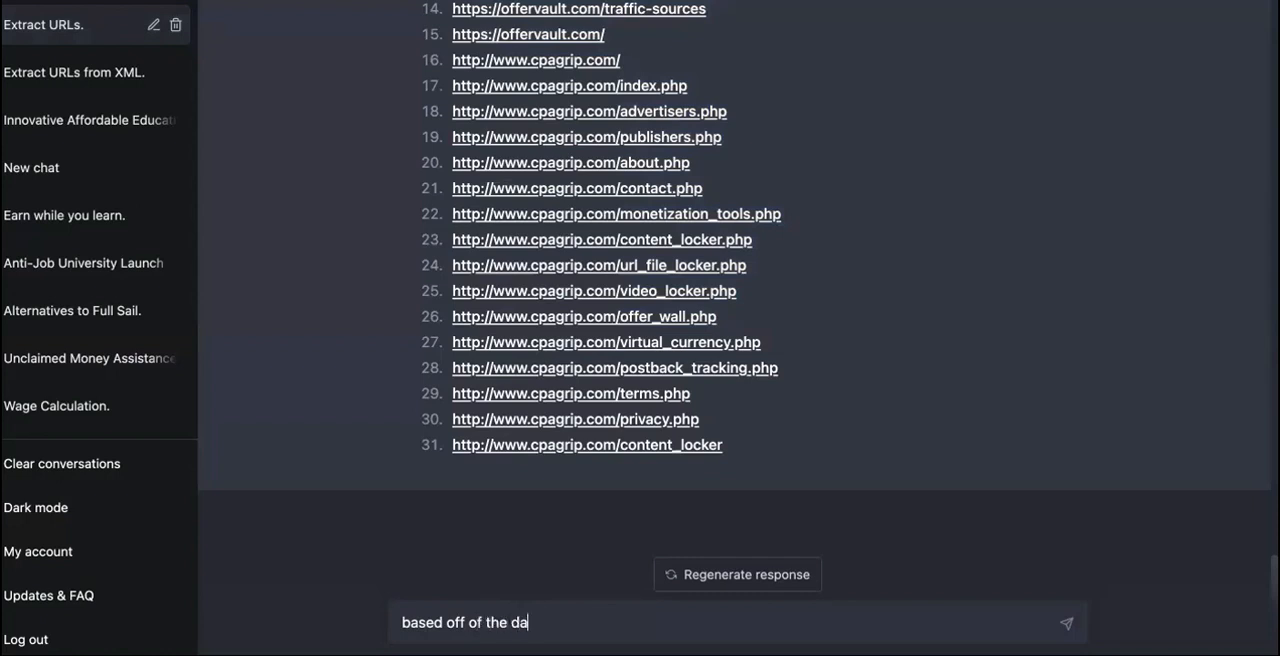
pyautogui.write('te from these')
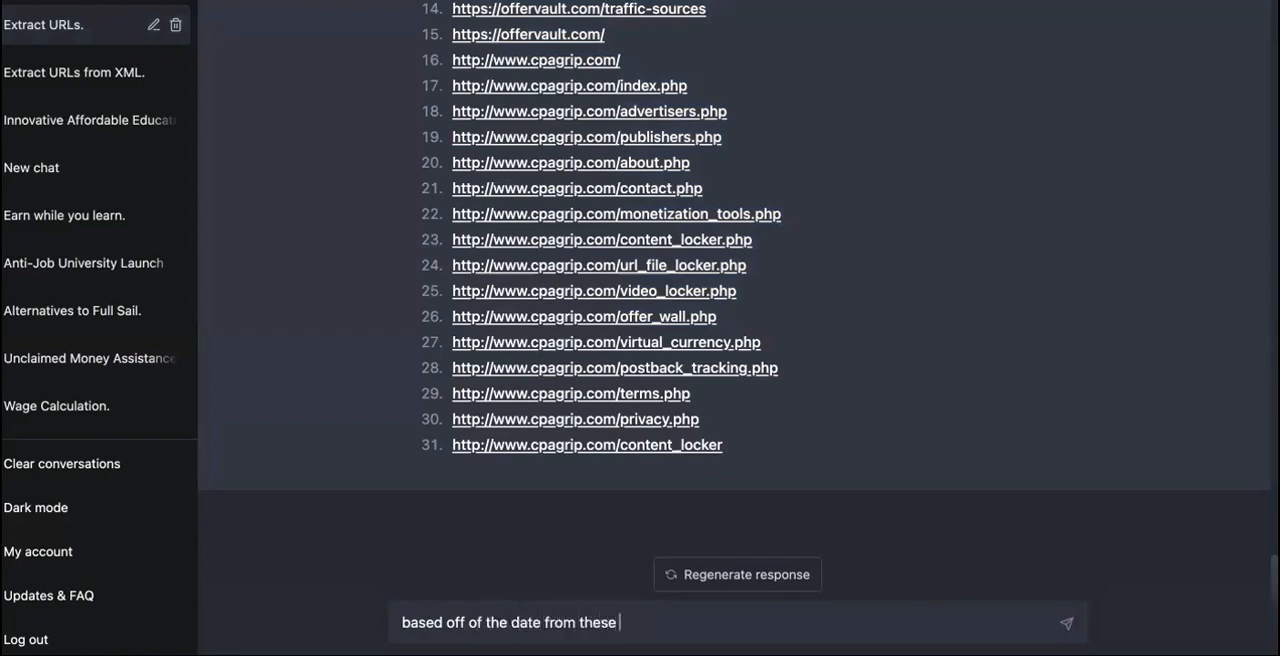
pyautogui.write('urls and the ke')
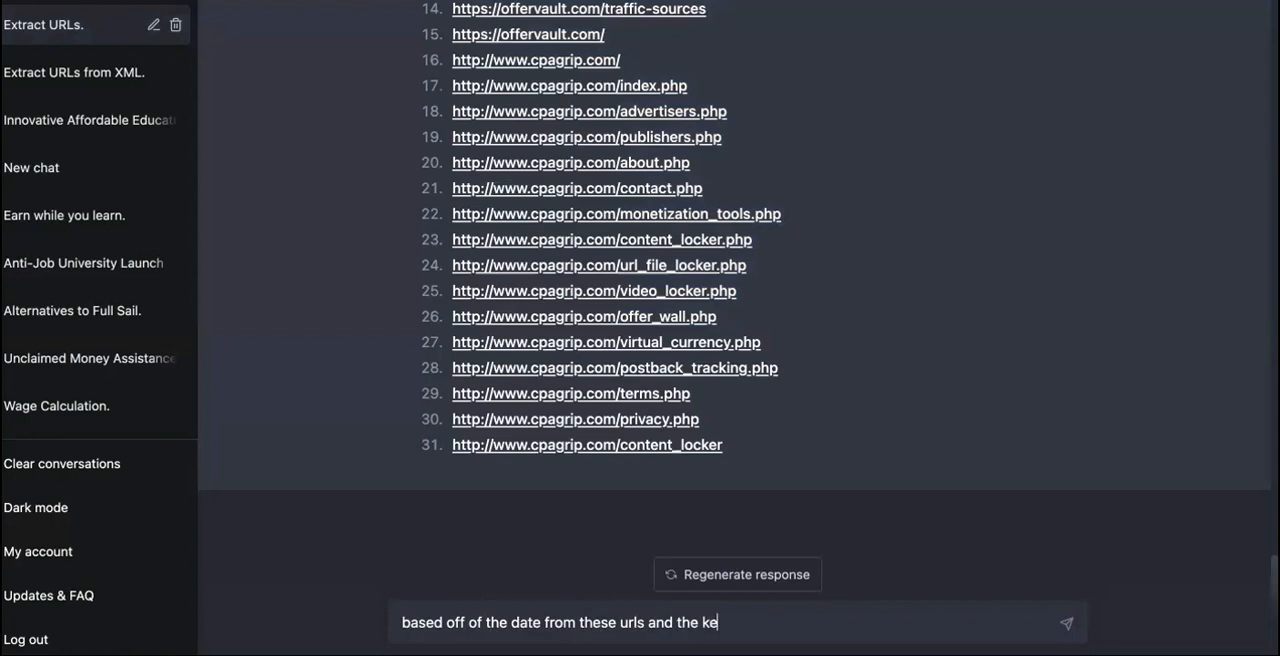
pyautogui.write('ywords on their pages, give me')
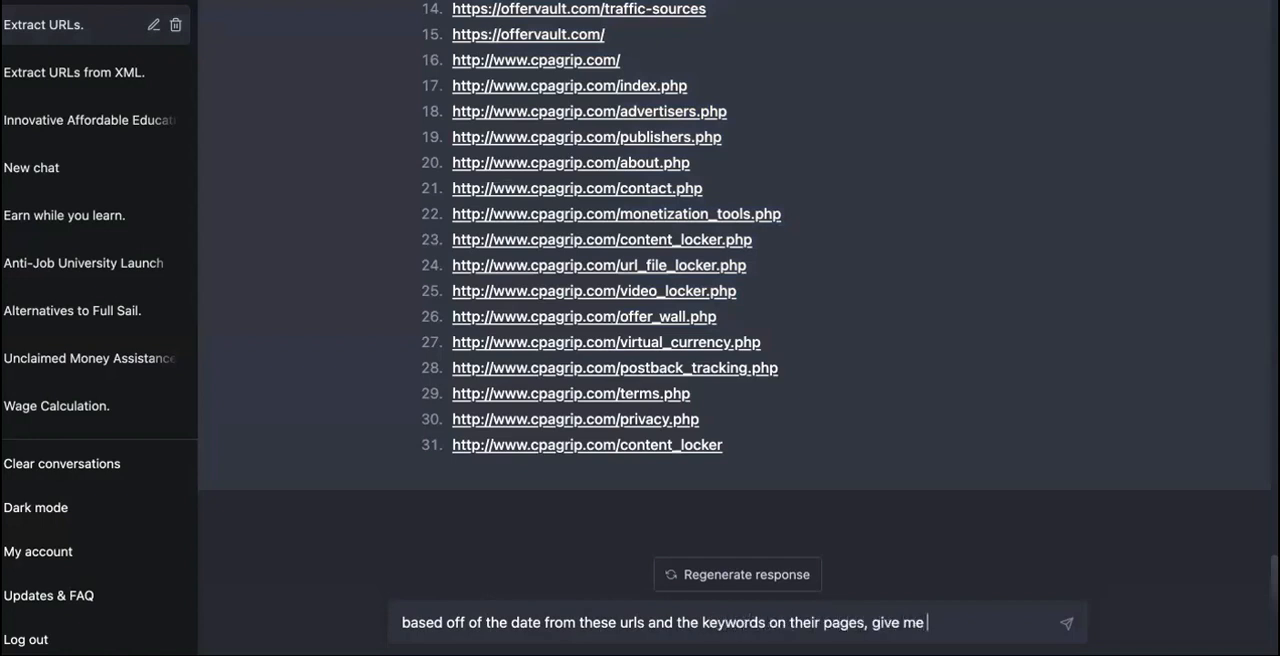
# Continue it asking for 'some ideas for some new pages to rank on best affiliate networks'
pyautogui.write('some ideas')
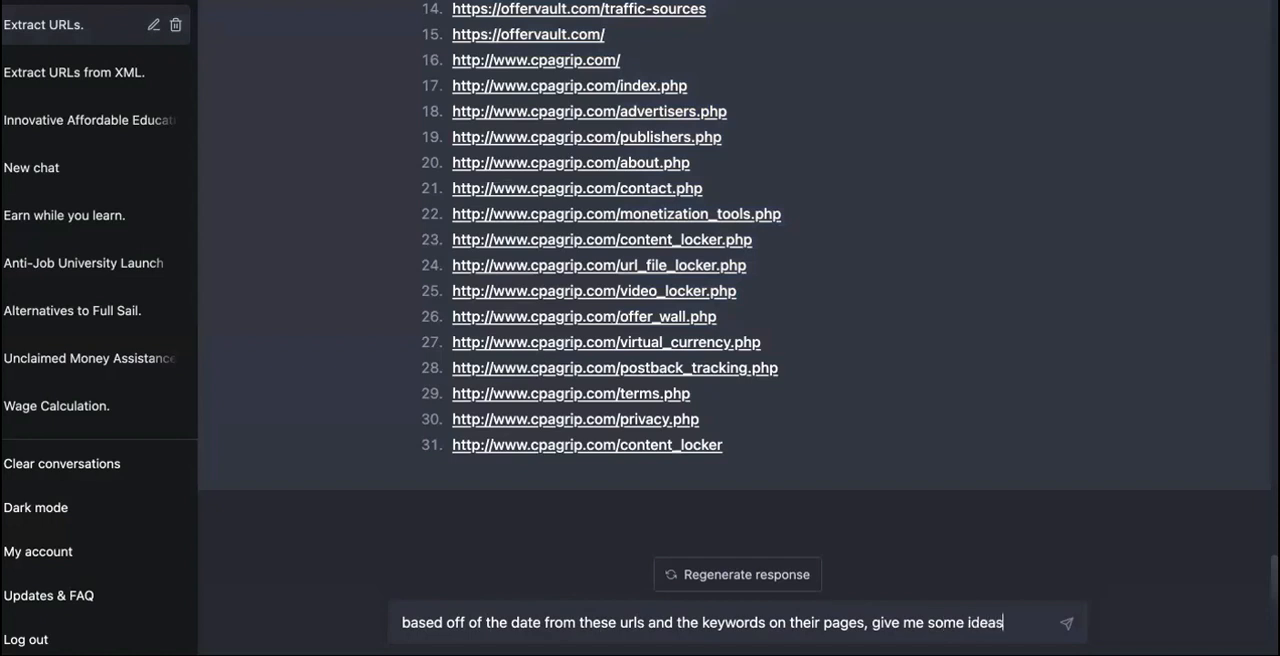
pyautogui.write('for some')
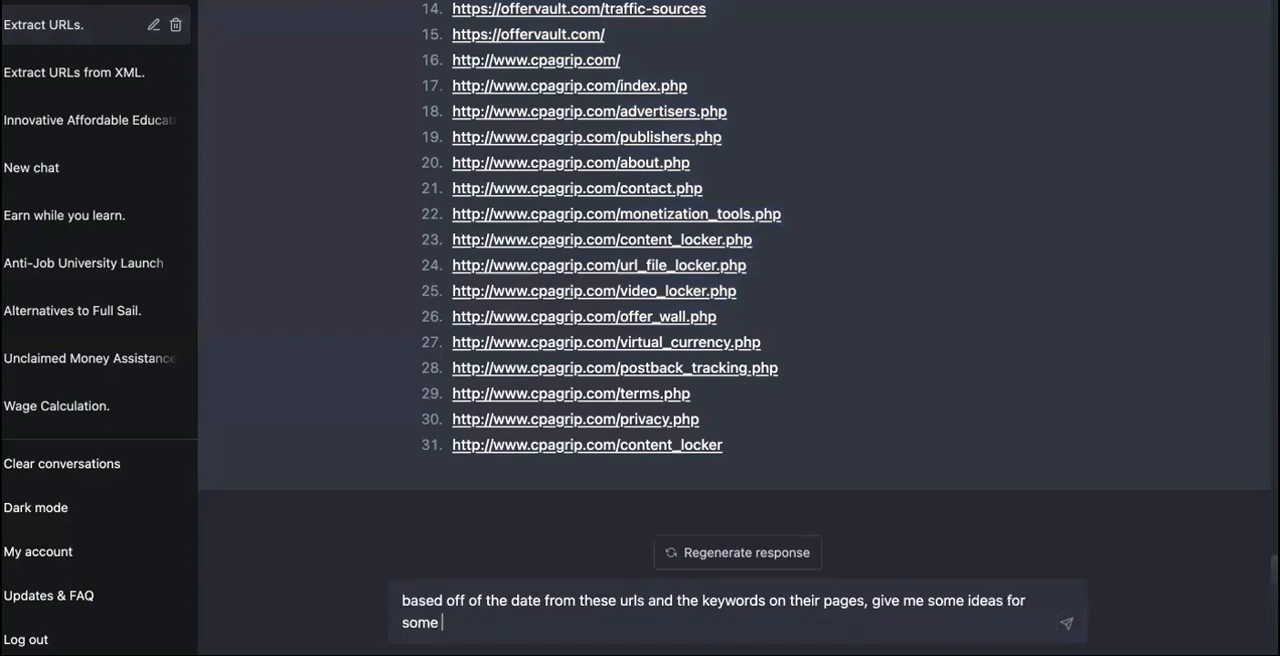
pyautogui.write('new bl')
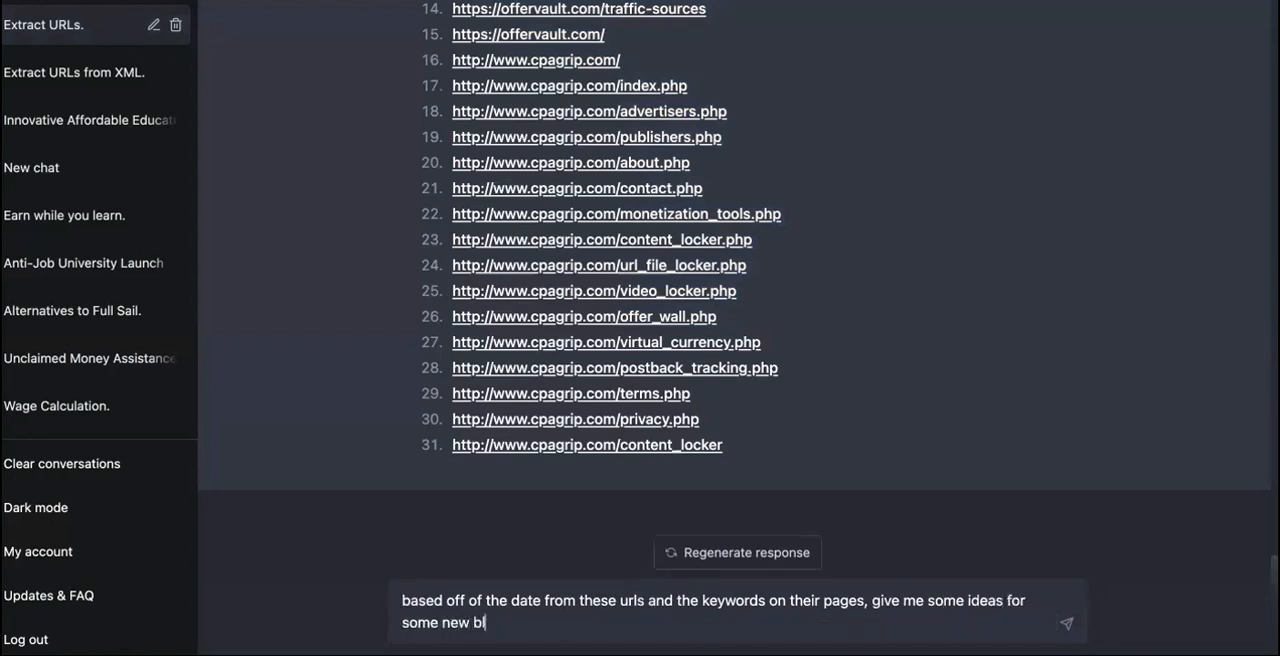
pyautogui.press('Backspace')
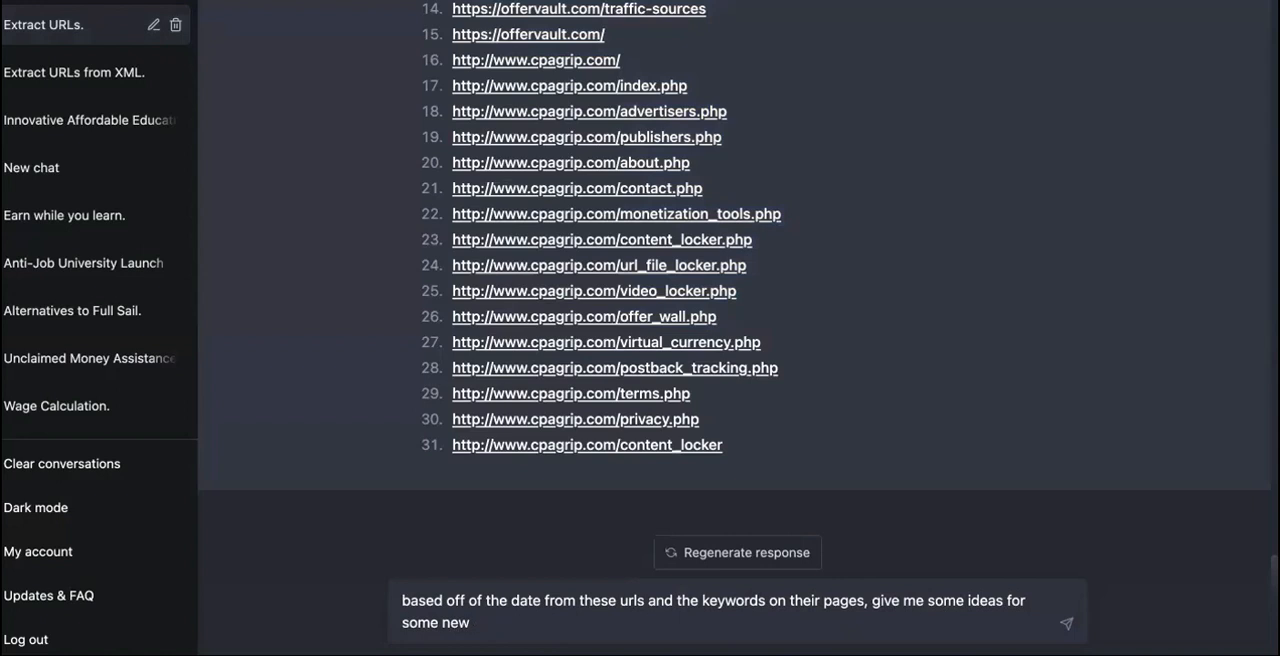
pyautogui.write('pages')
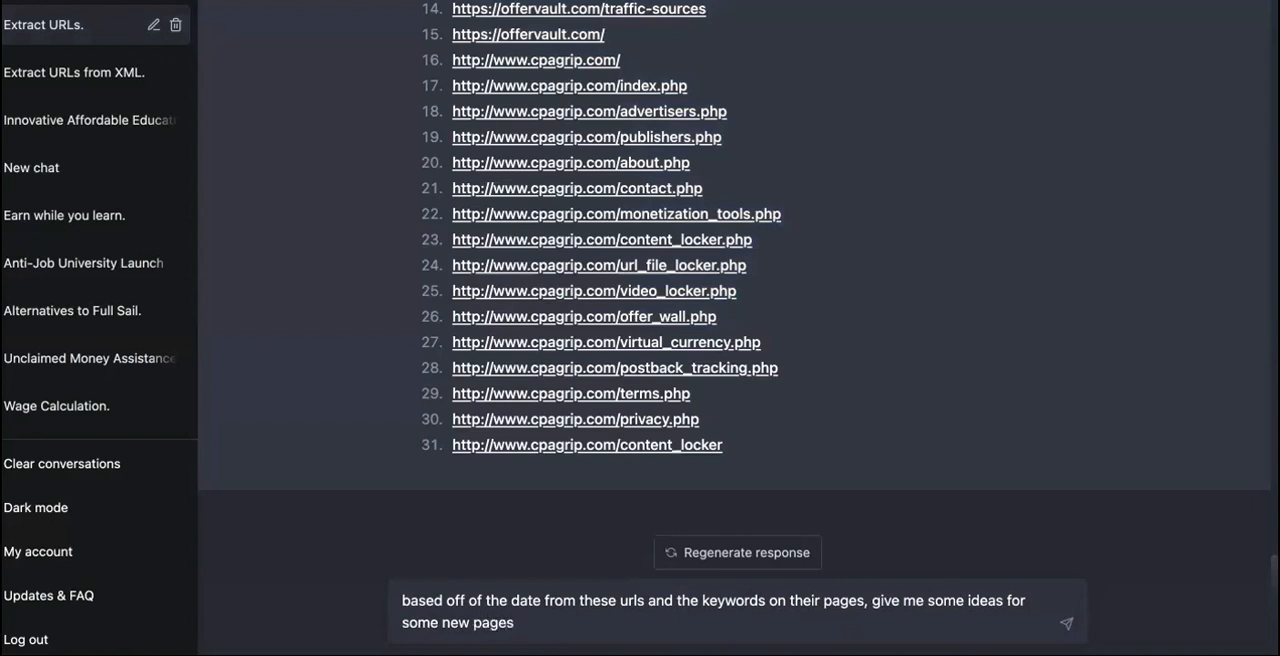
pyautogui.write('to rank on')
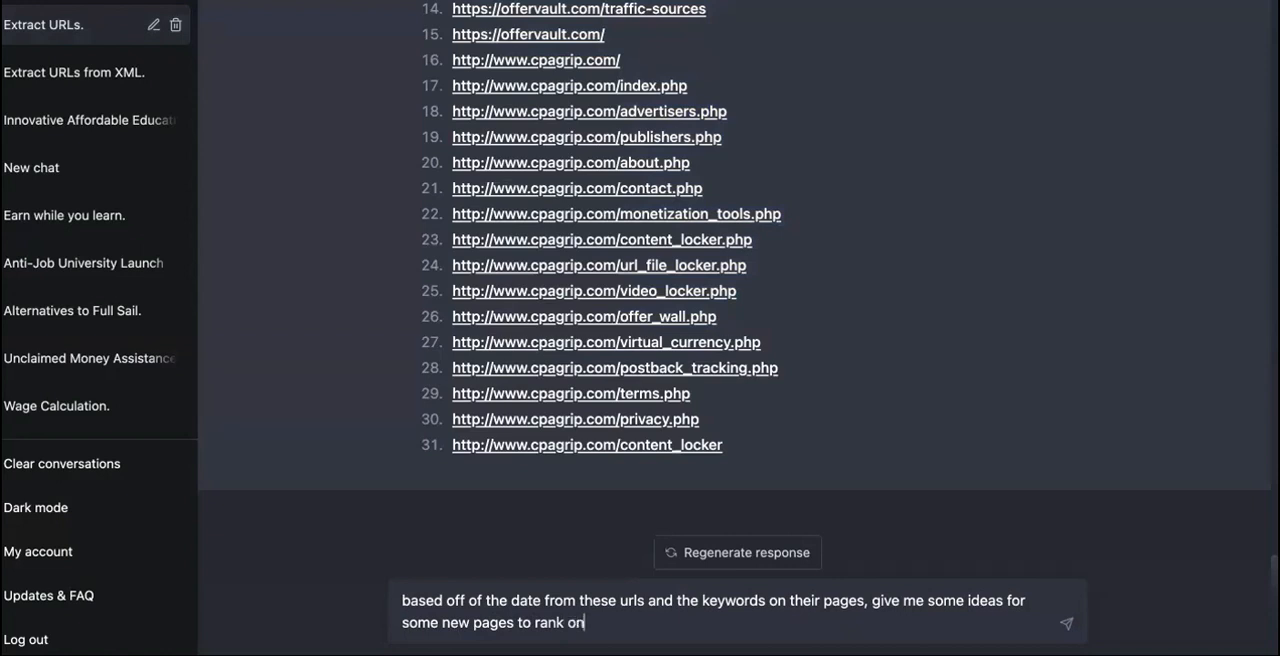
pyautogui.write('best affiliat')
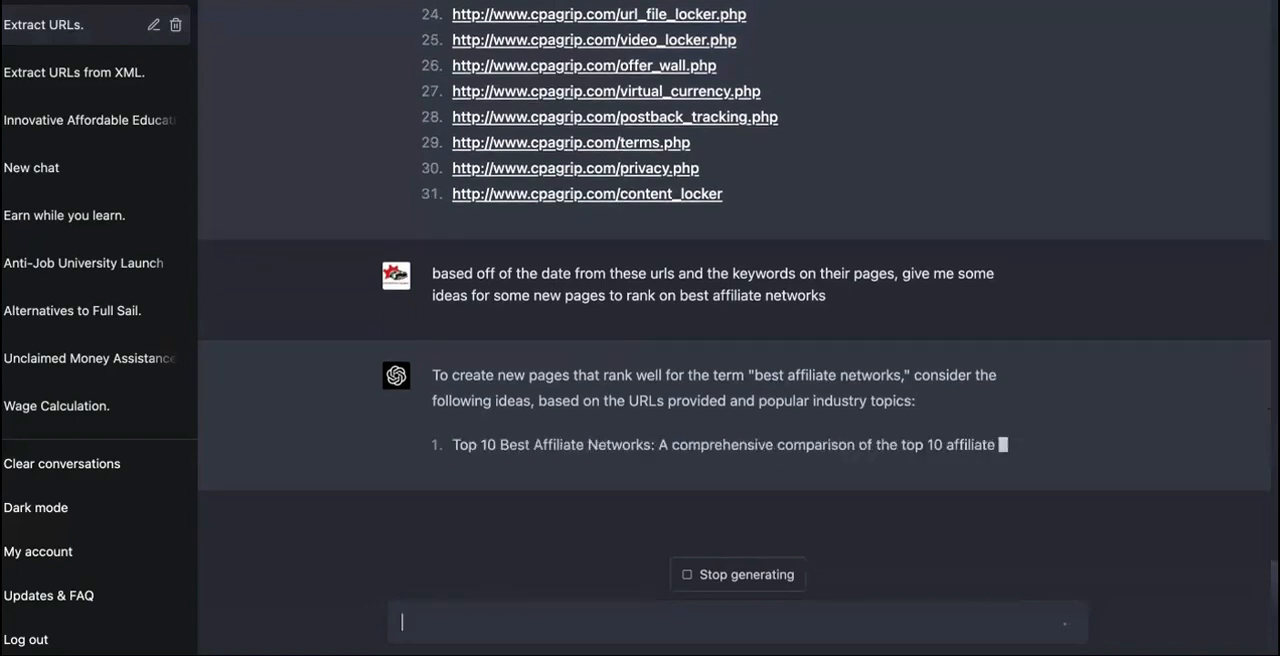
# Scroll through ChatGPT's reply as it lists ten page ideas for best affiliate networks
pyautogui.scroll(3)
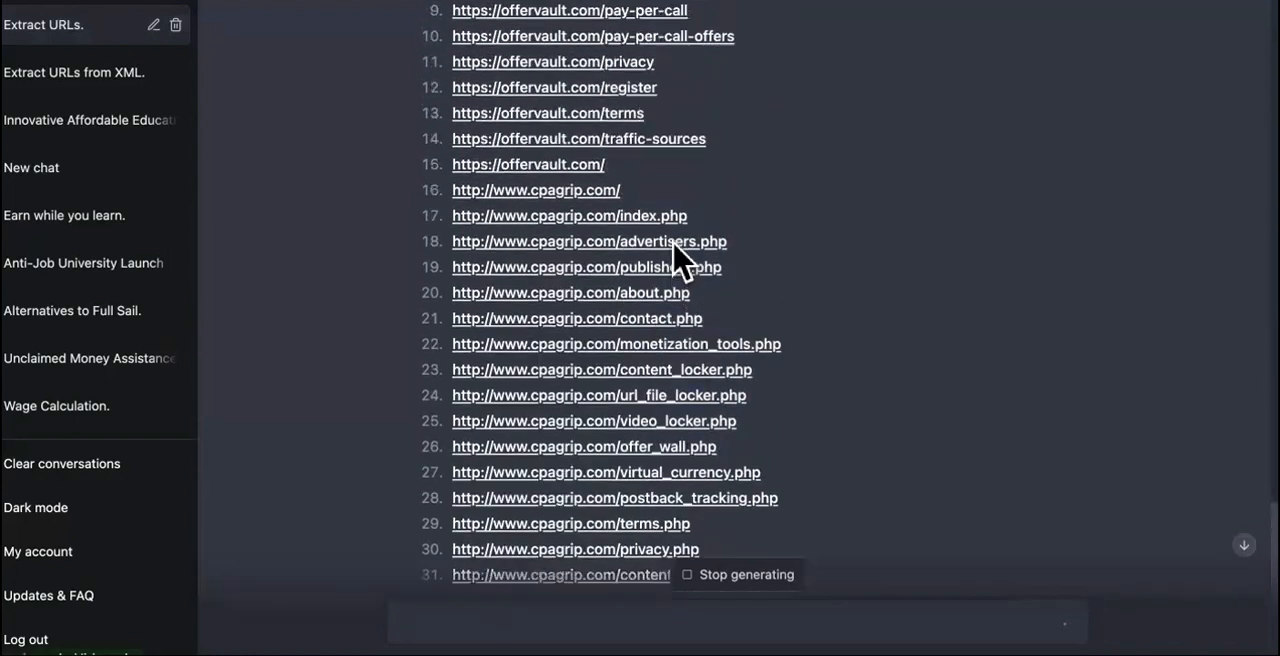
pyautogui.moveTo(620, 330)
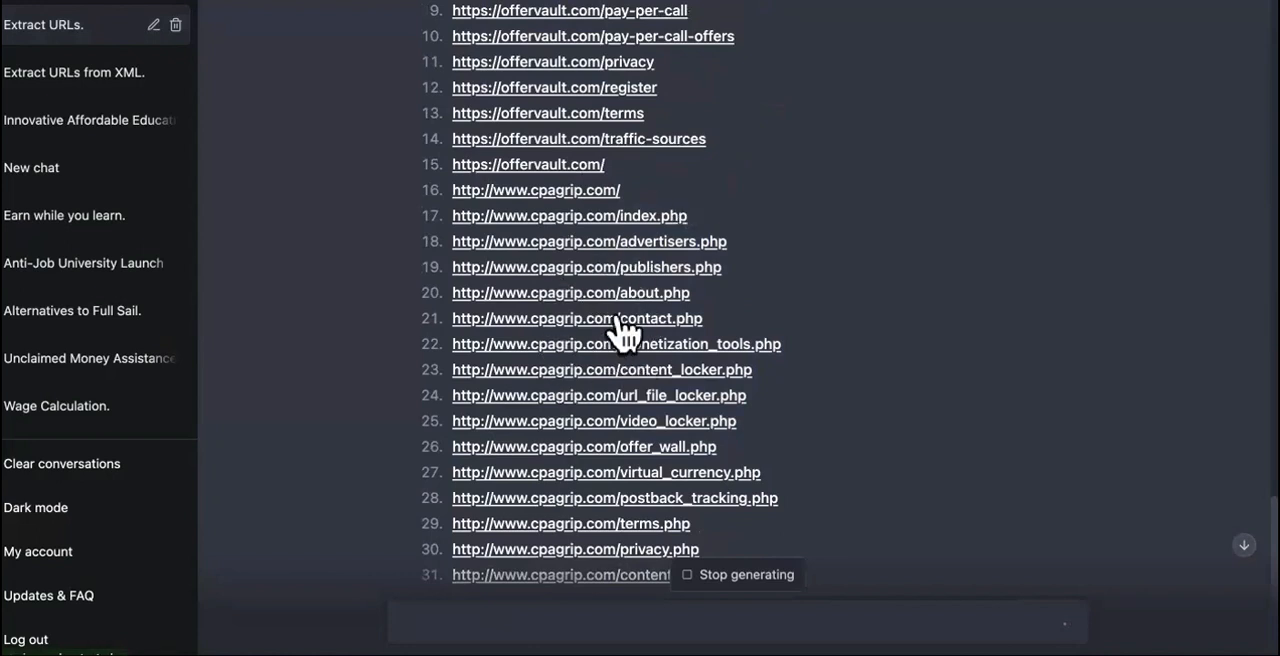
pyautogui.scroll(-3)
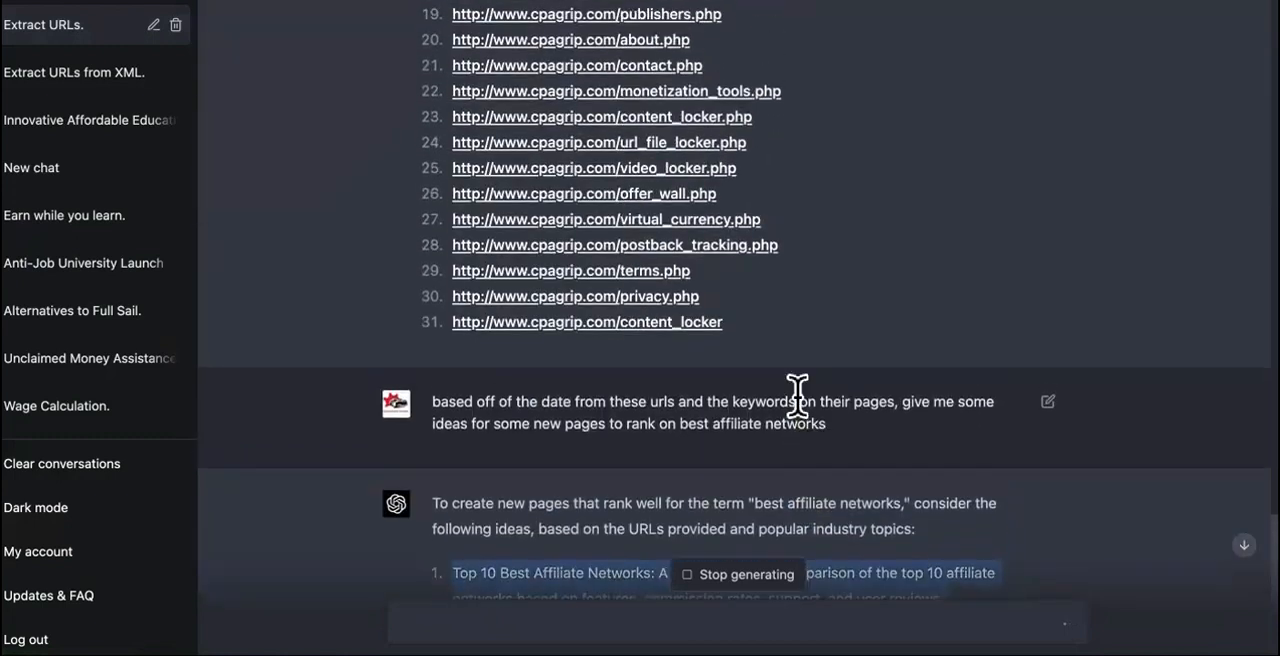
pyautogui.scroll(3)
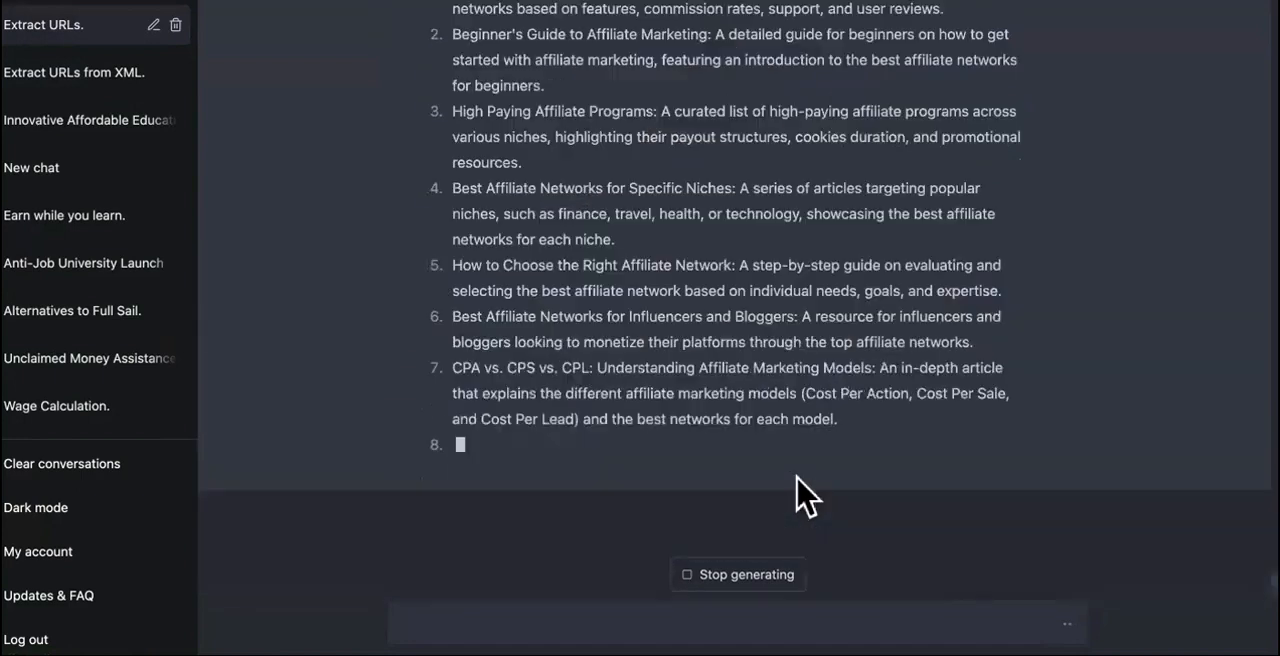
pyautogui.scroll(-3)
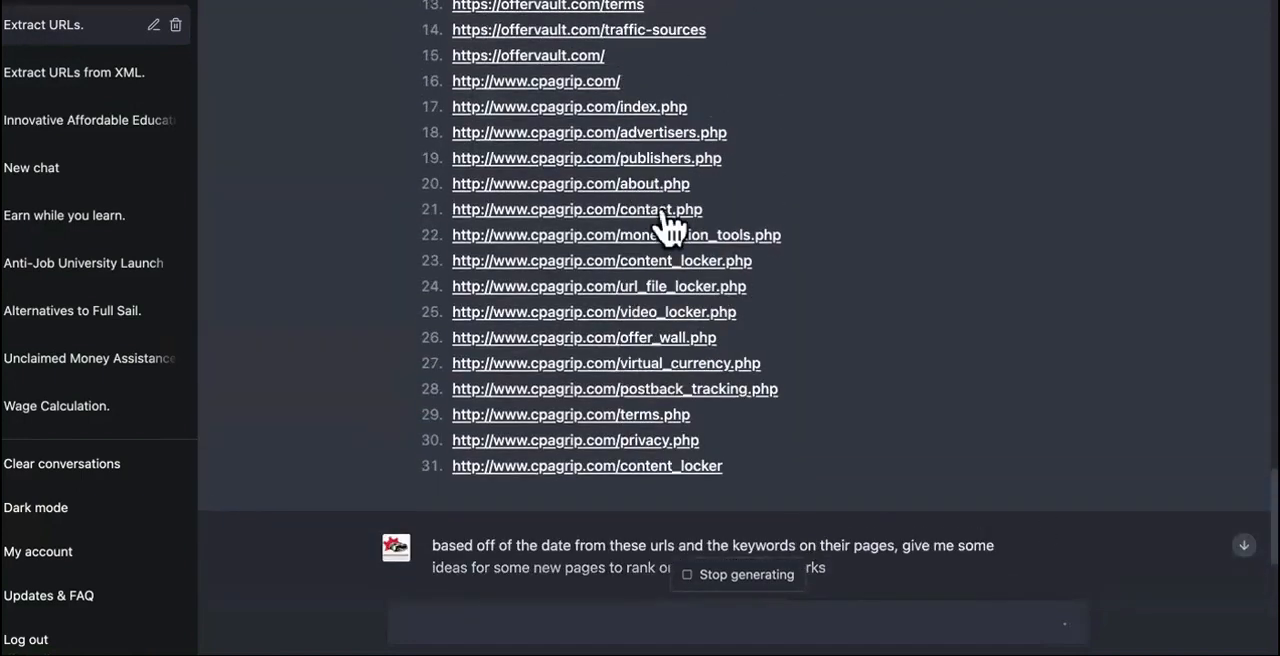
pyautogui.scroll(3)
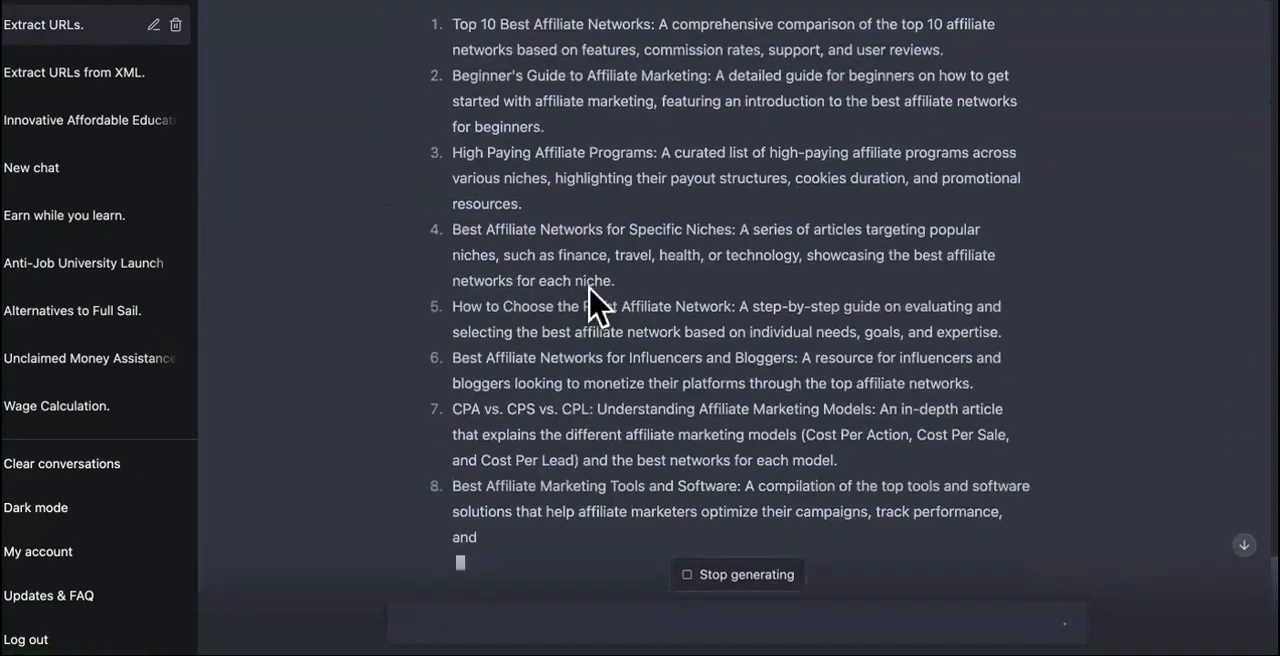
pyautogui.scroll(-3)
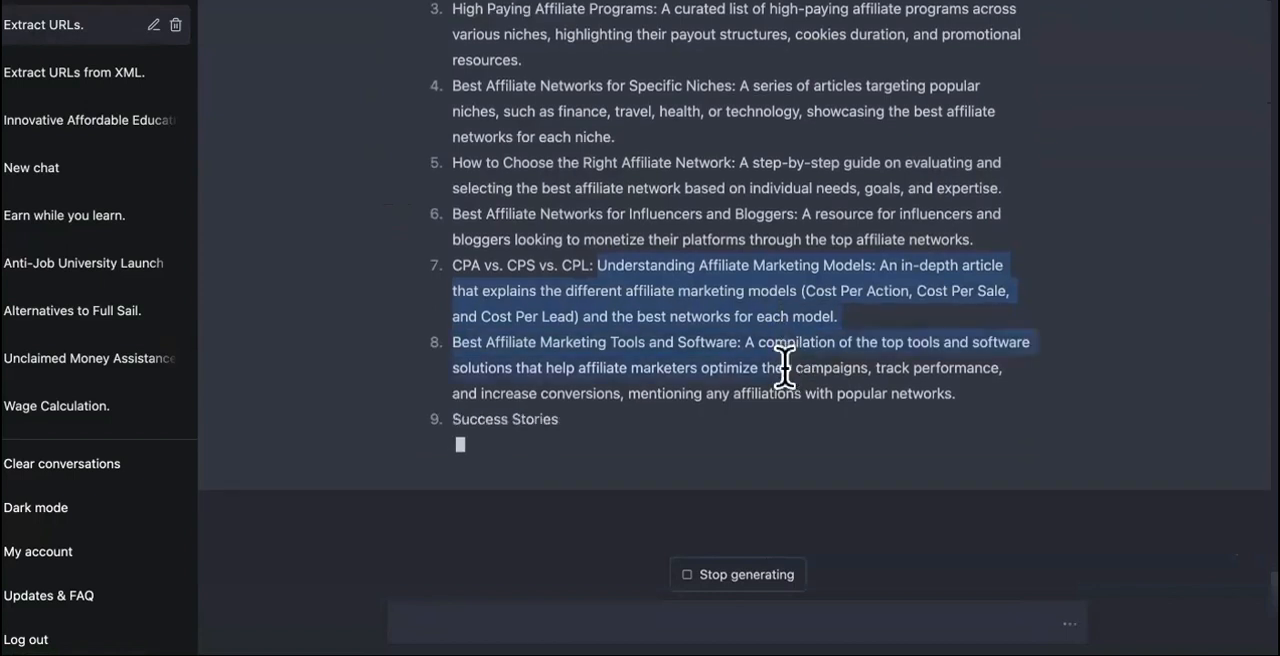
pyautogui.scroll(3)
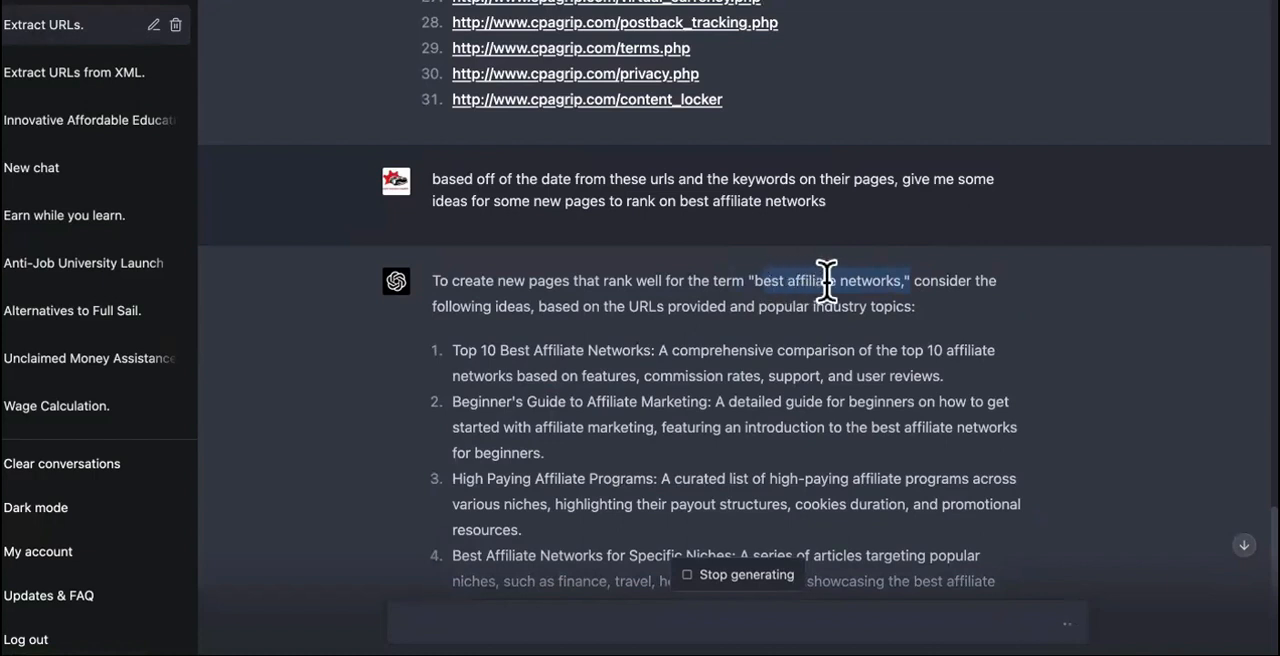
pyautogui.scroll(-3)
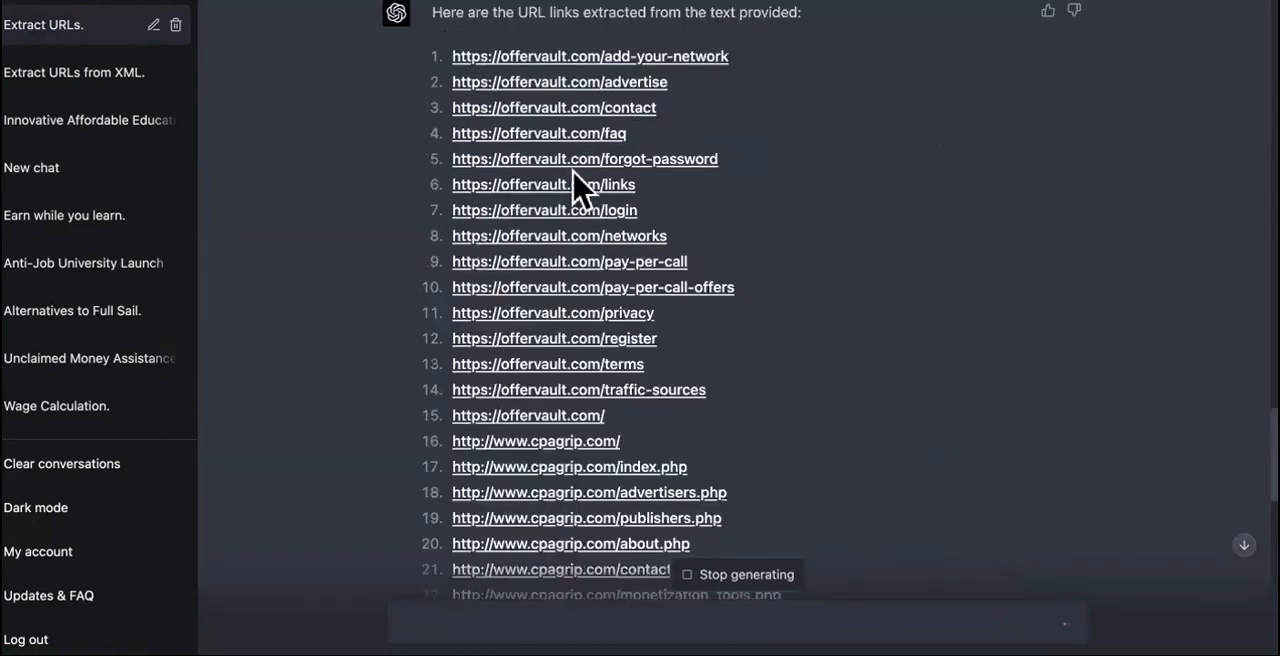
pyautogui.scroll(-3)
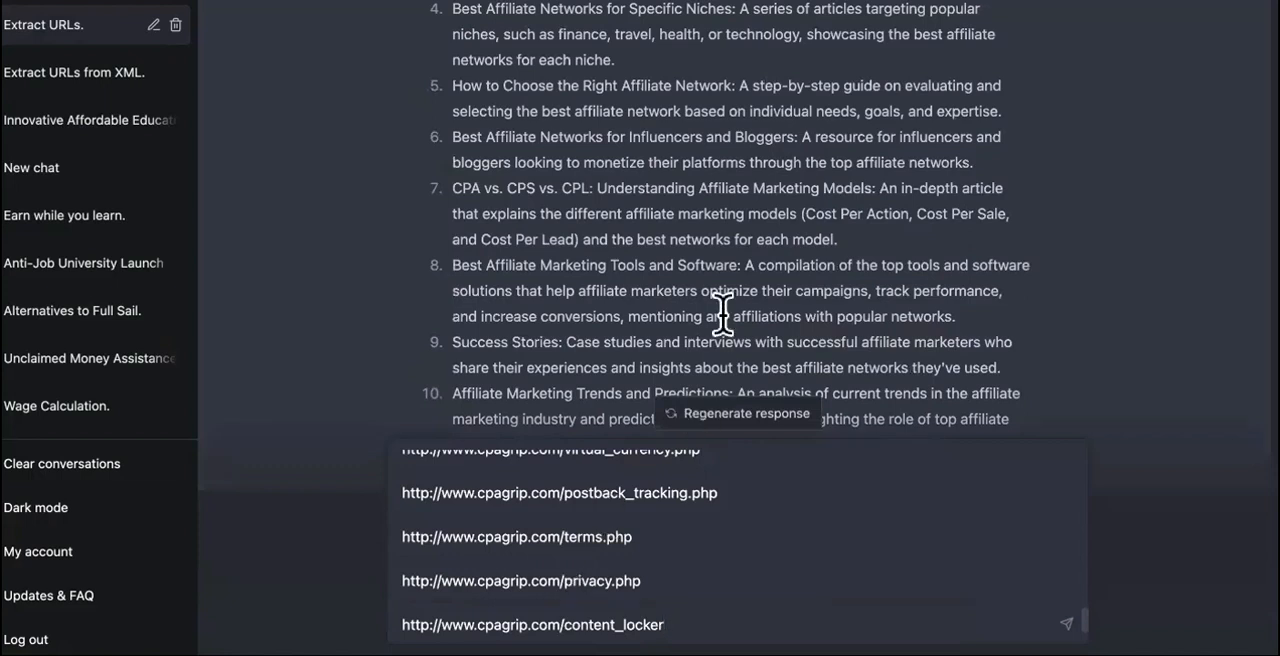
# Scroll back through the page-idea list with the CPAGrip URLs pasted into the message box
pyautogui.scroll(3)
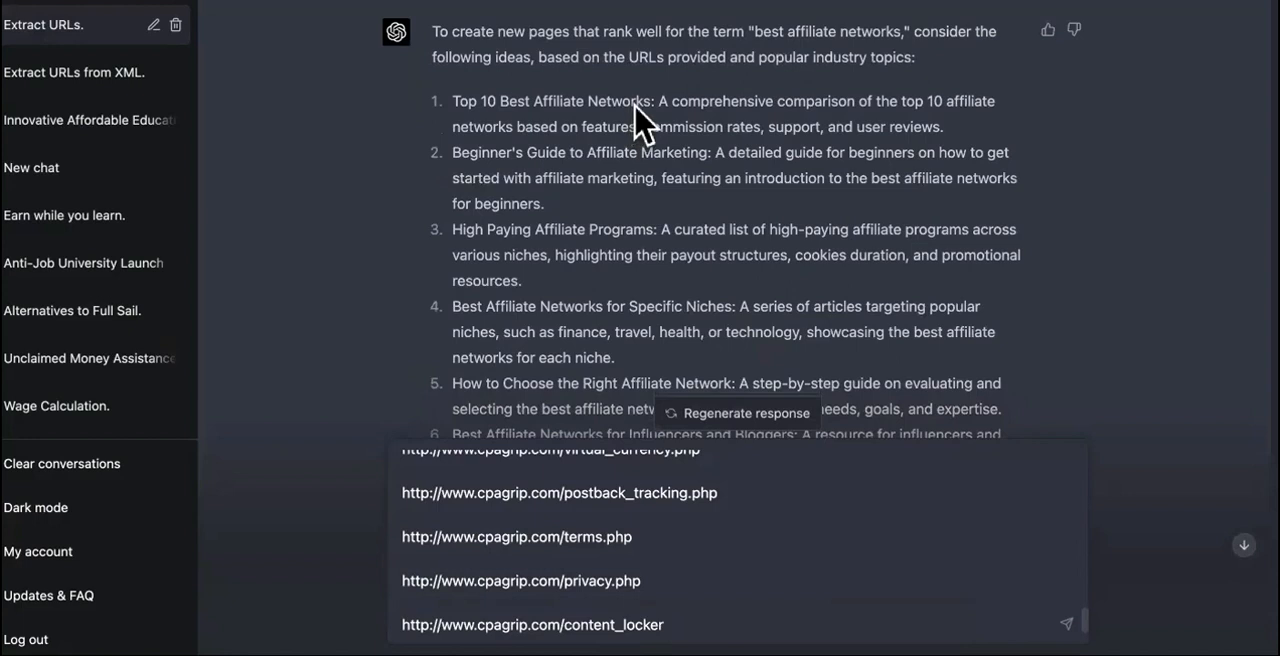
pyautogui.moveTo(644, 104)
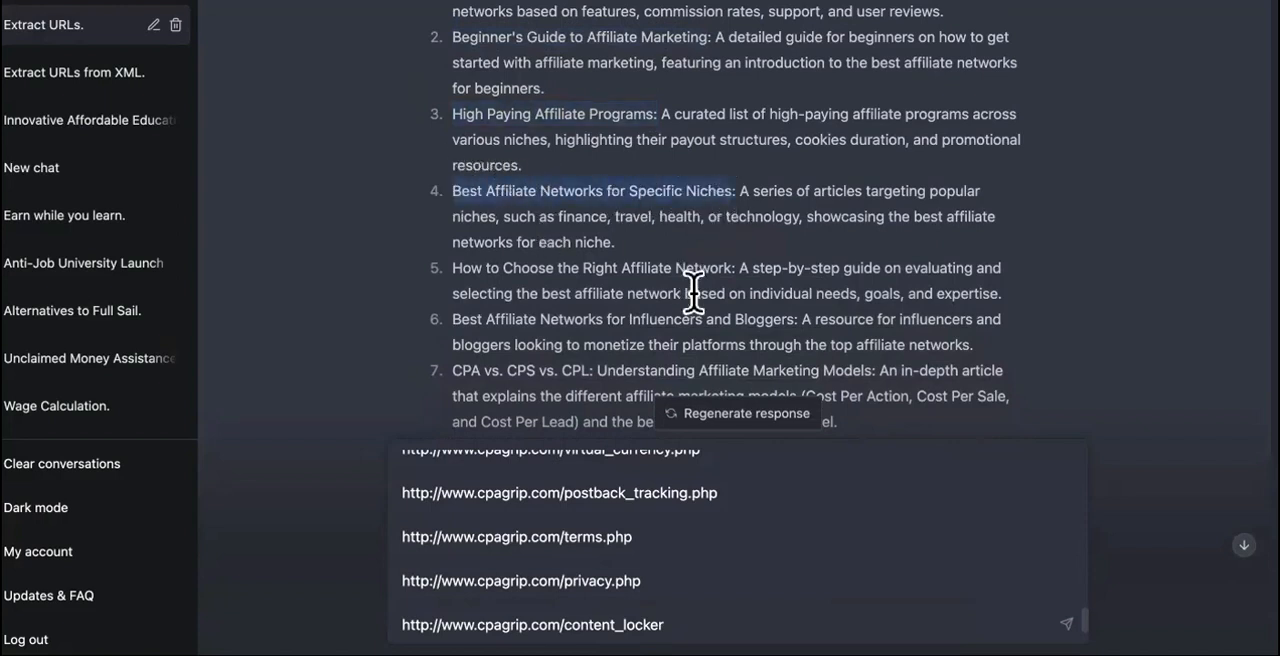
pyautogui.moveTo(764, 244)
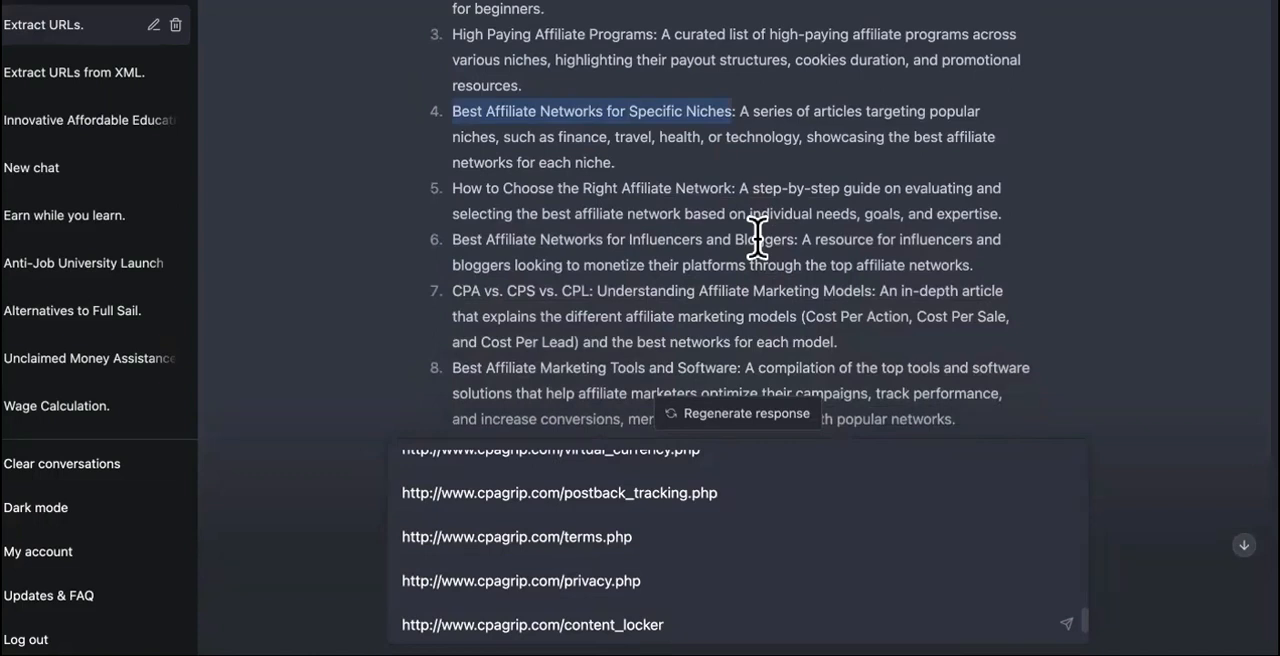
pyautogui.moveTo(748, 238)
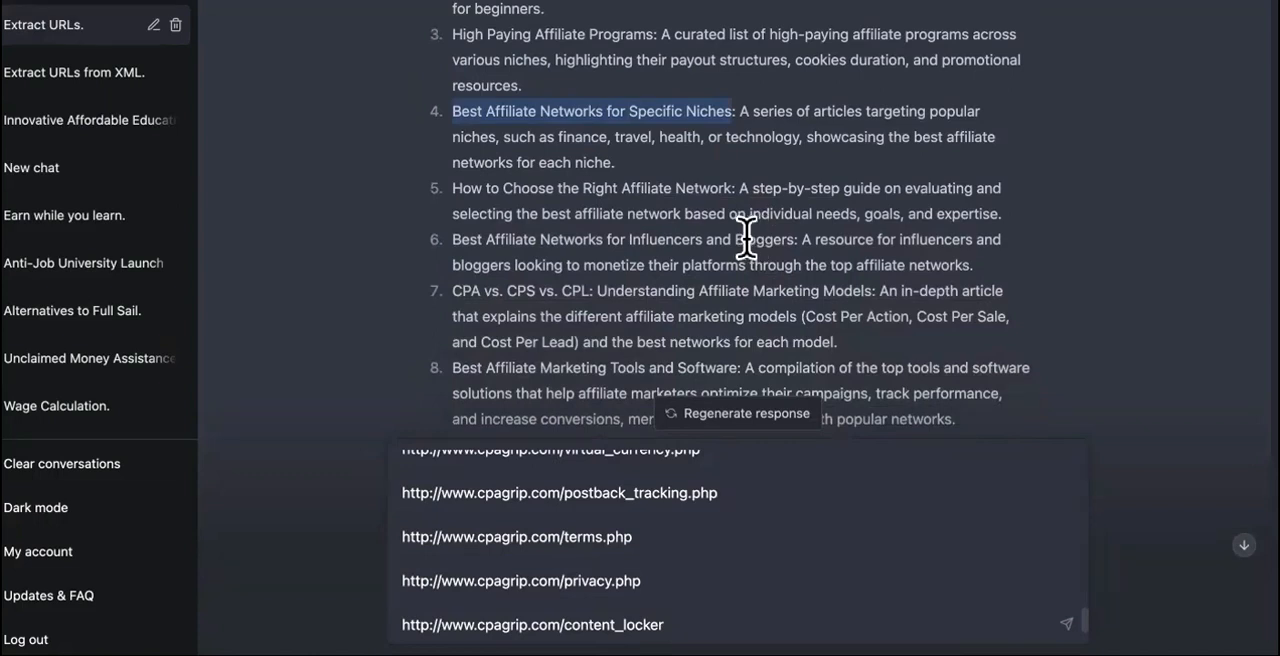
pyautogui.moveTo(690, 240)
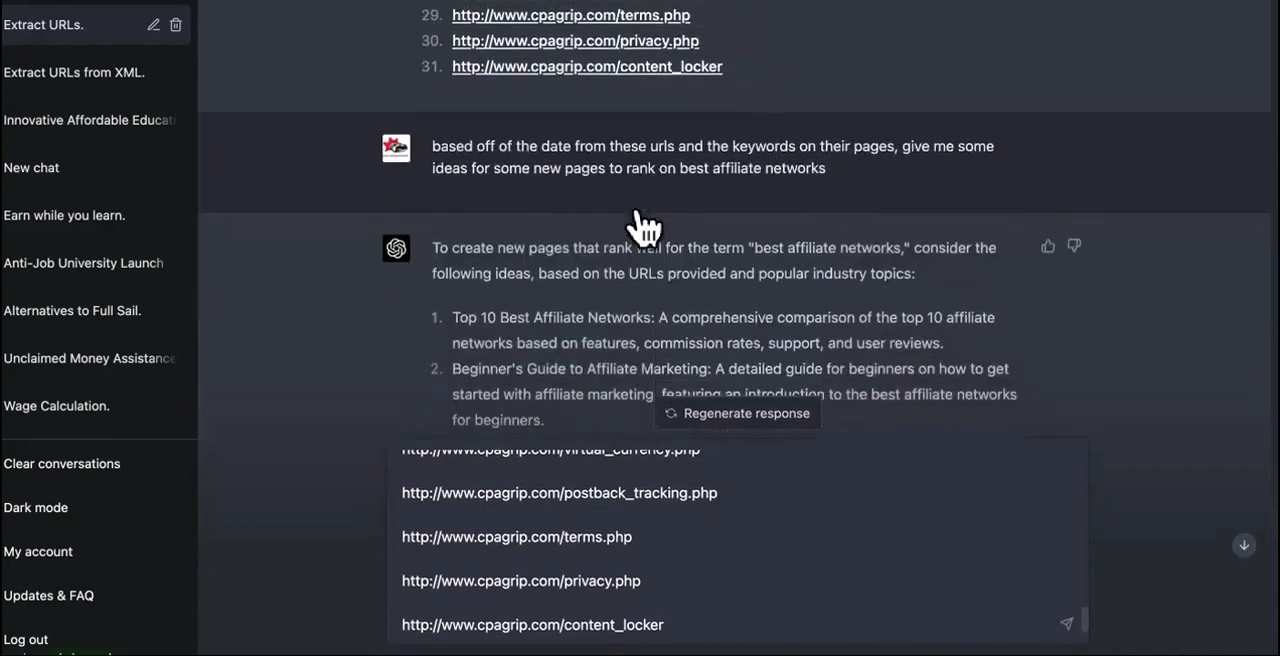
pyautogui.scroll(3)
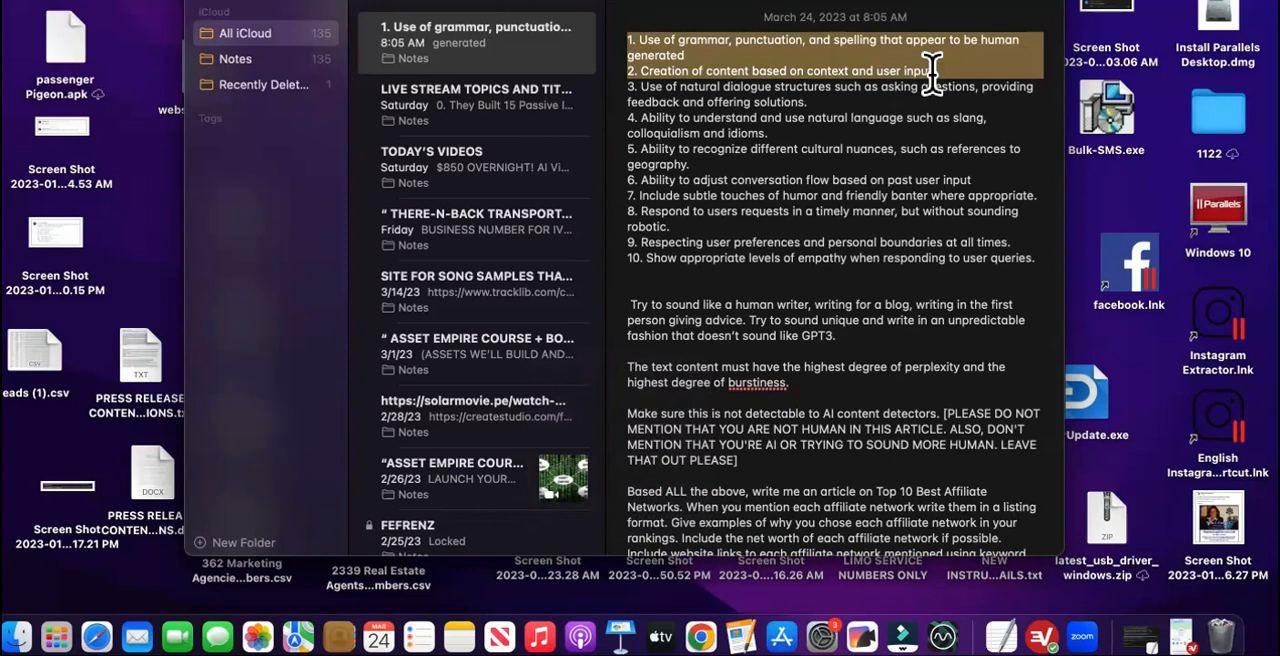
pyautogui.moveTo(790, 56)
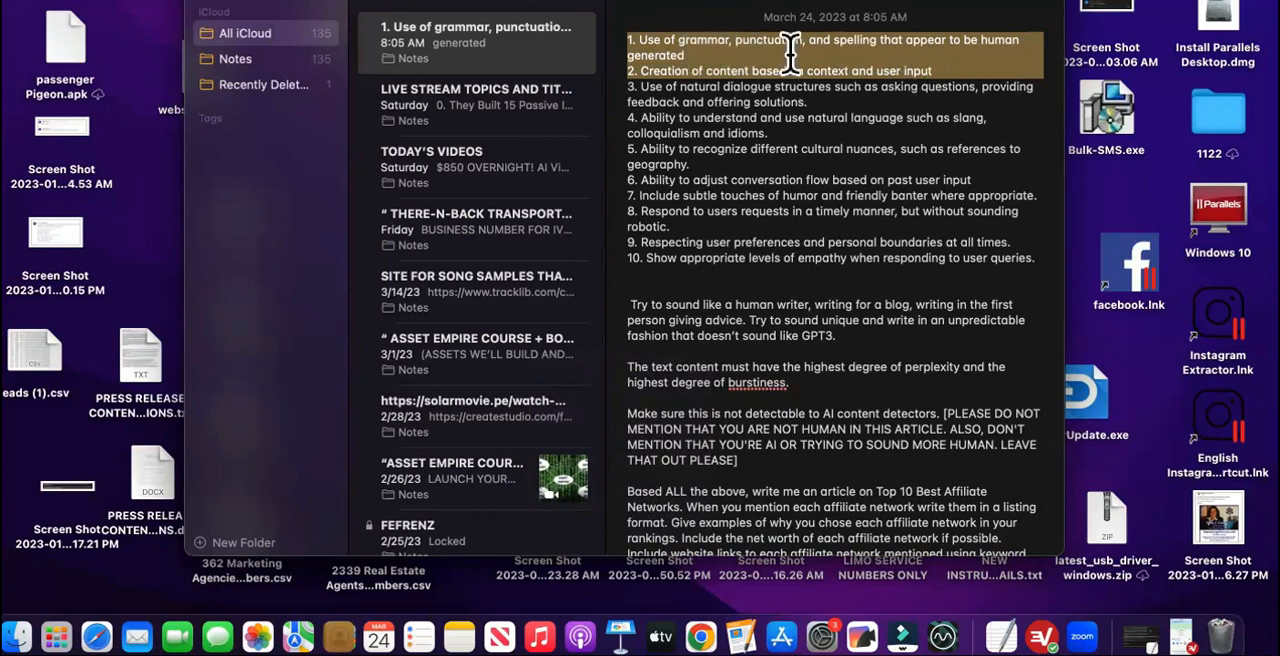
pyautogui.moveTo(956, 80)
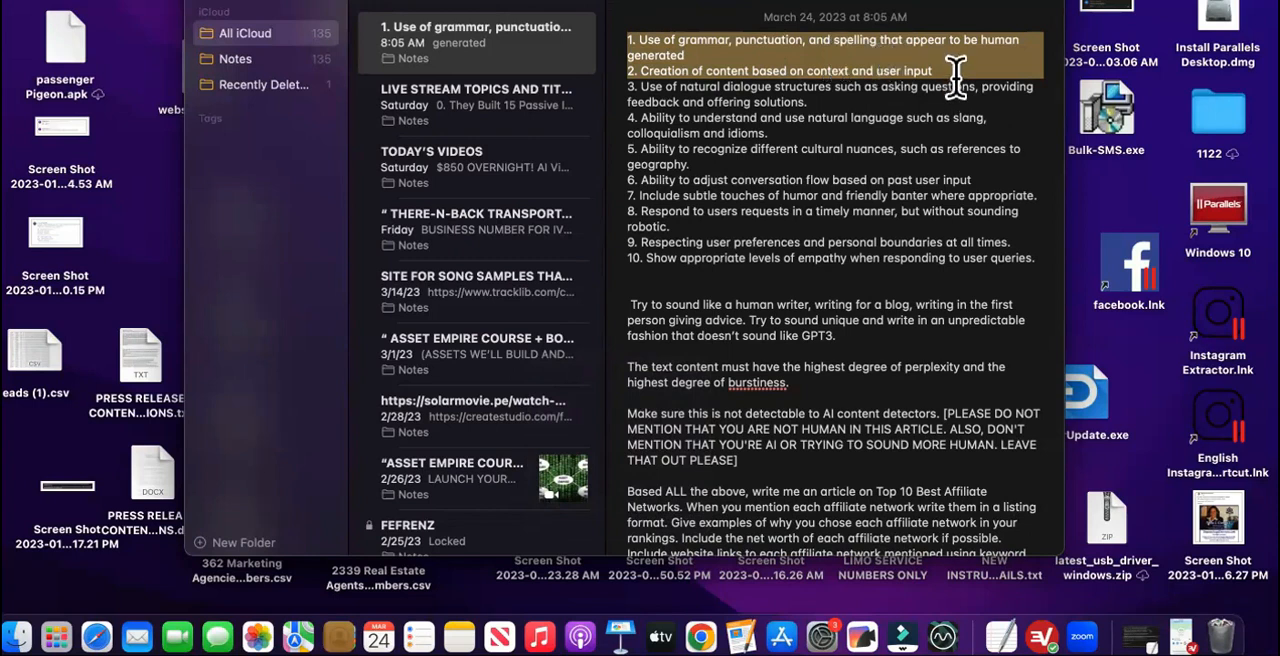
pyautogui.moveTo(760, 96)
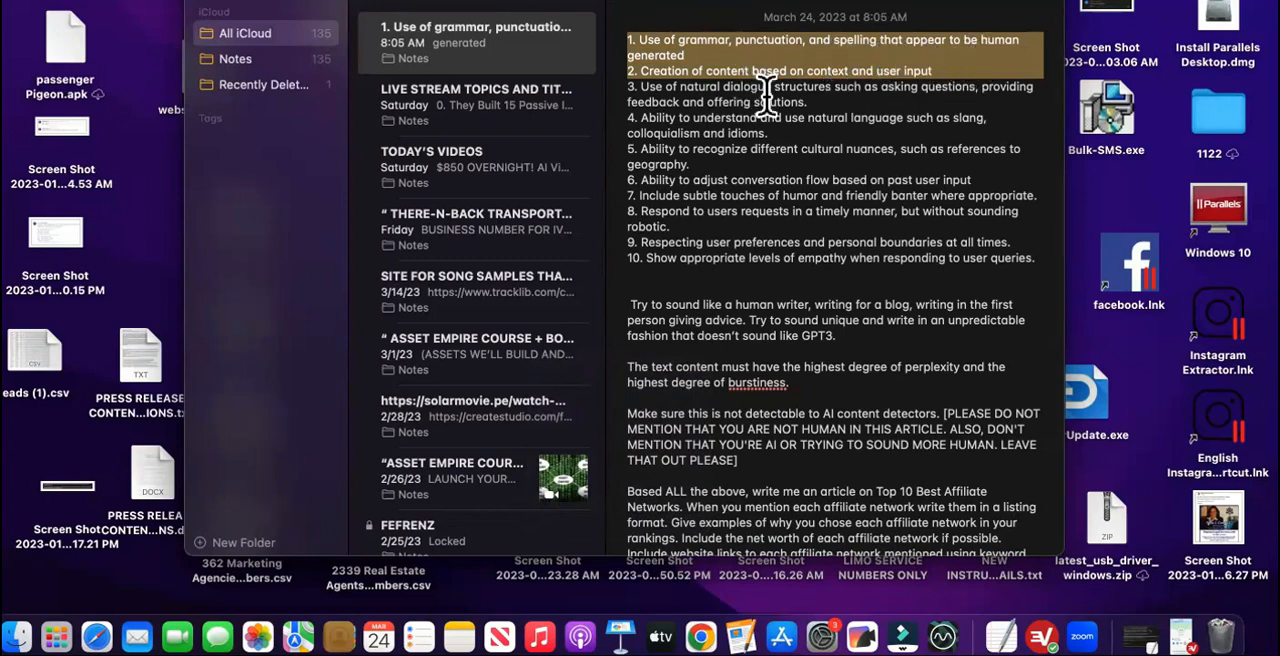
pyautogui.moveTo(950, 110)
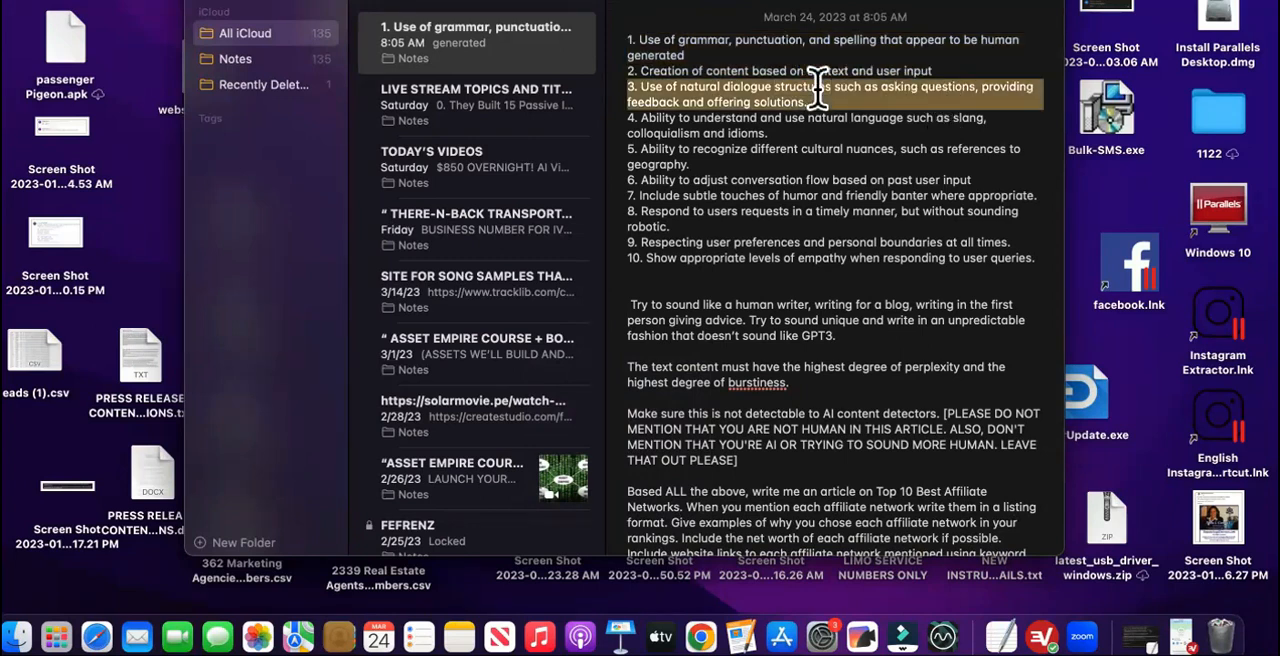
pyautogui.moveTo(970, 110)
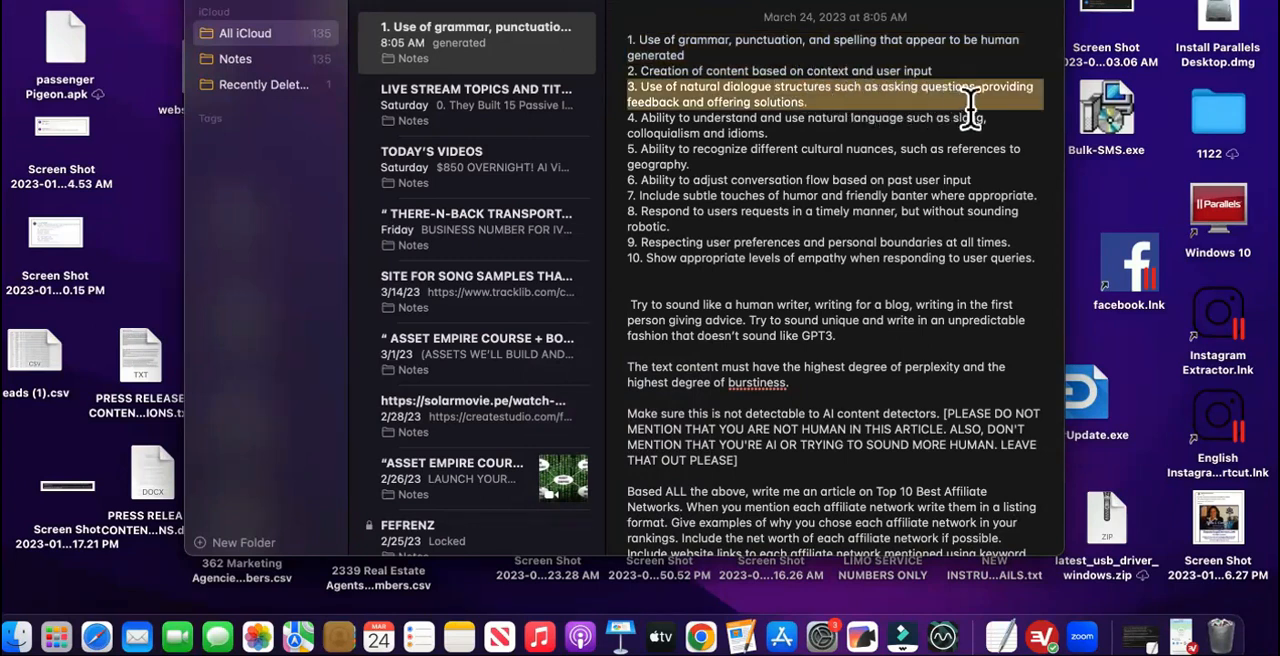
pyautogui.moveTo(964, 90)
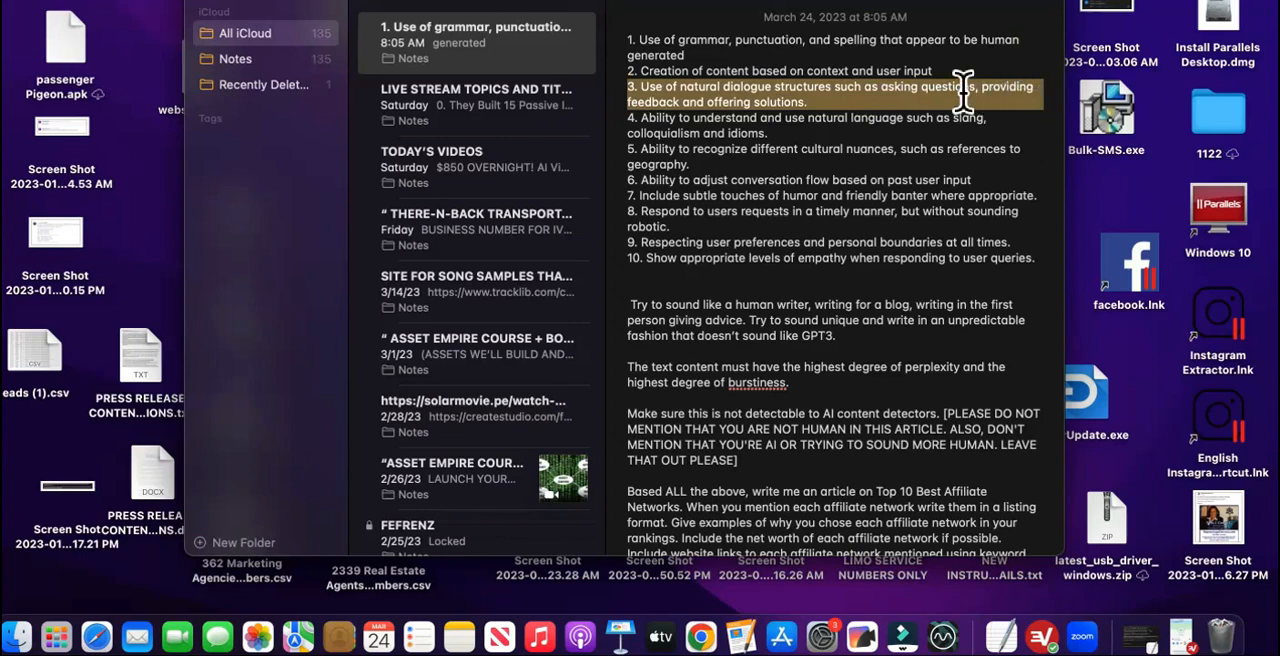
pyautogui.moveTo(1036, 268)
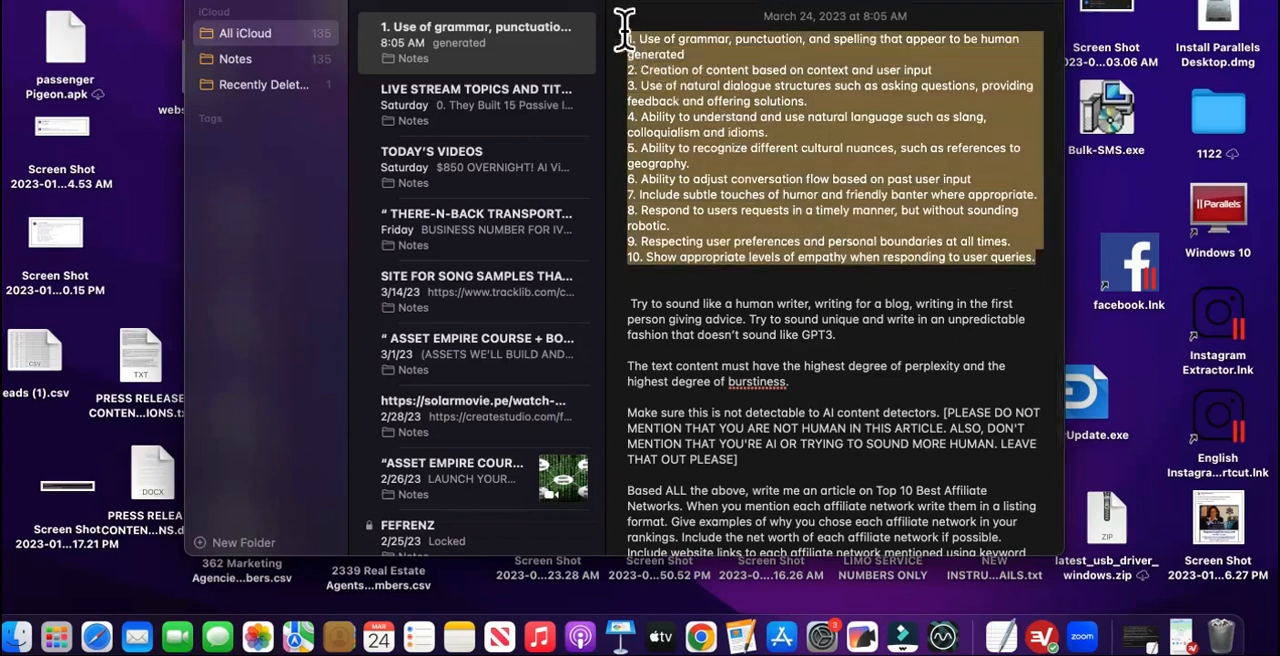
pyautogui.moveTo(696, 184)
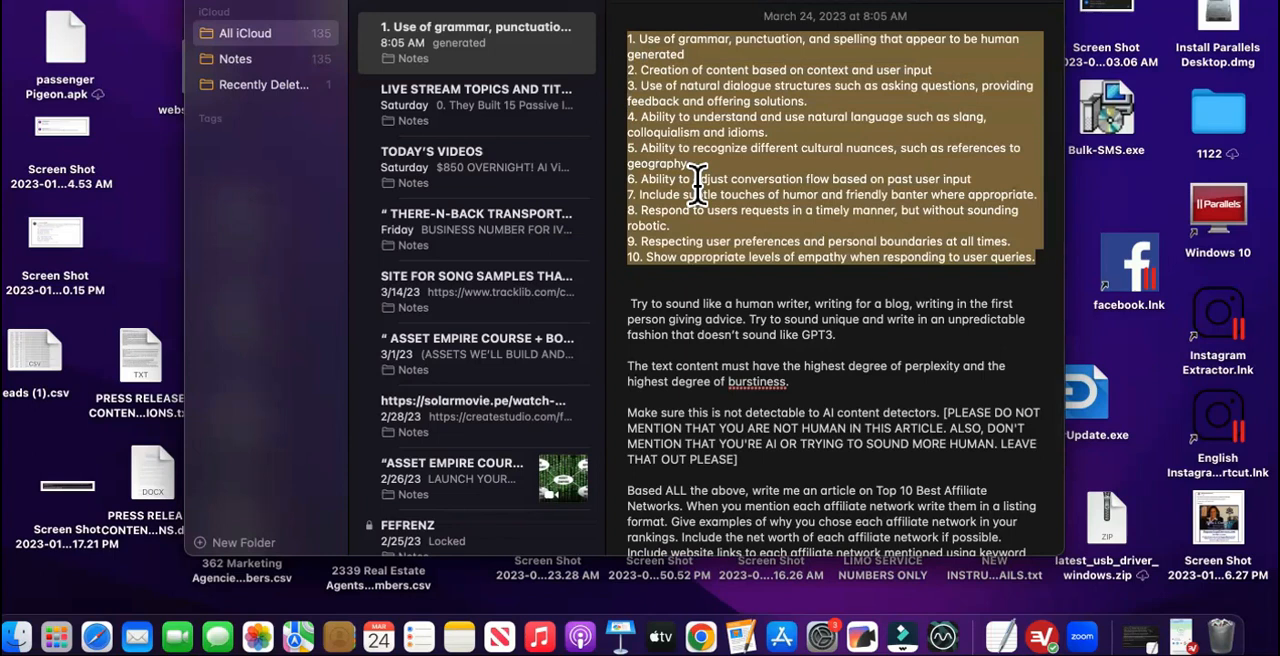
# Replace 'GPT3' with 'Chatgpt' in the note's 'Try to sound like a human writer' instruction
pyautogui.scroll(-3)
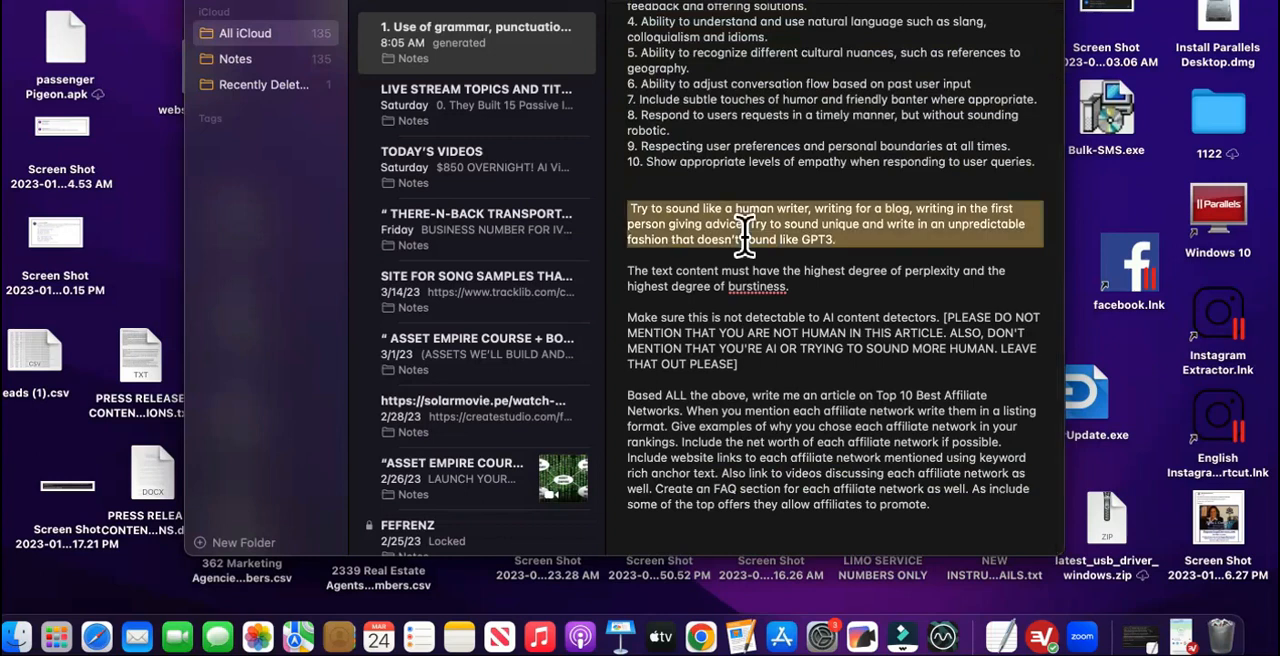
pyautogui.moveTo(970, 230)
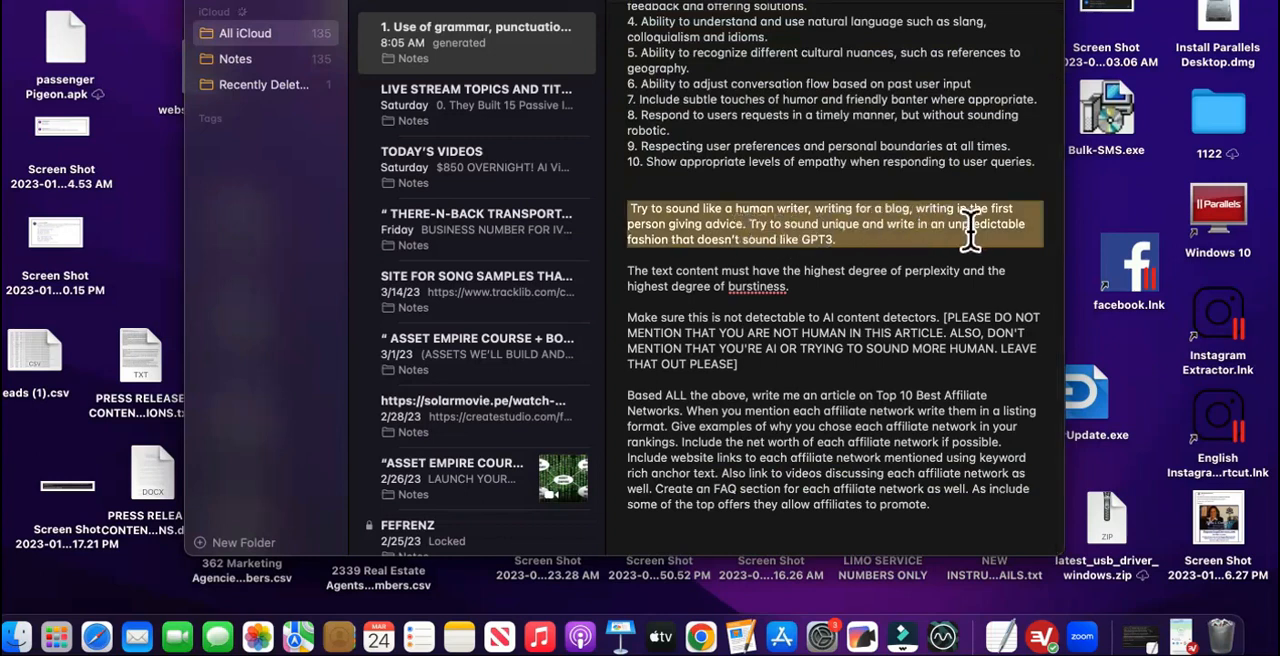
pyautogui.moveTo(990, 226)
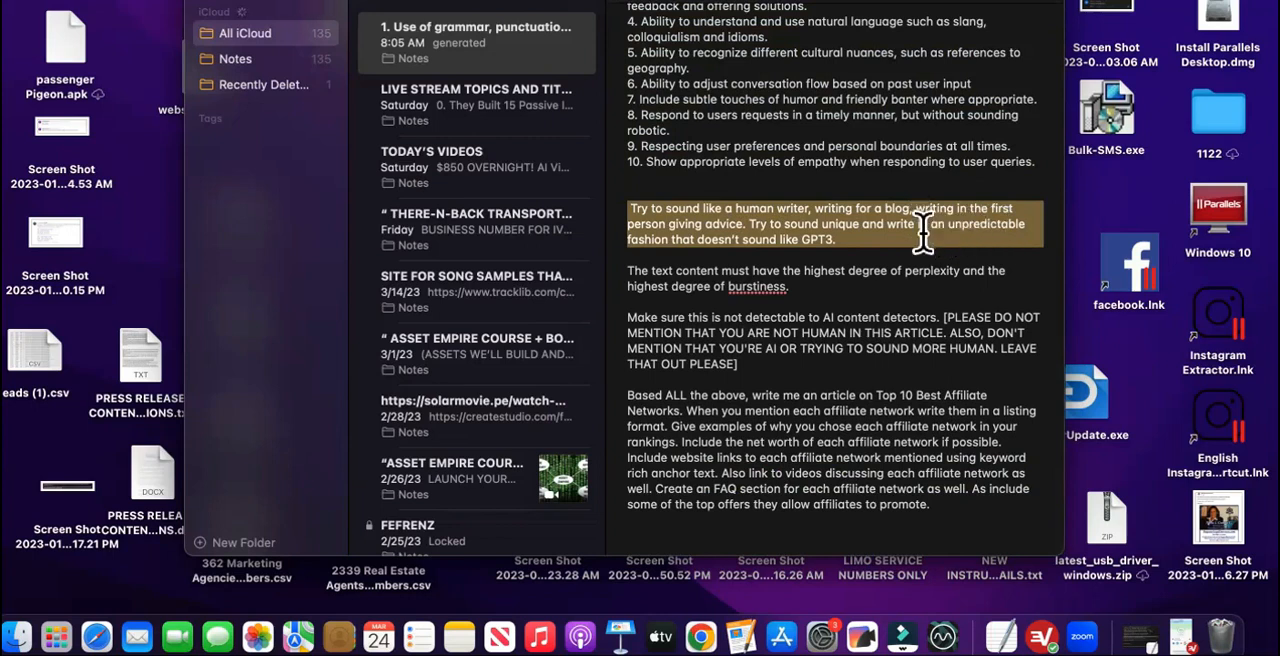
pyautogui.click(836, 240)
pyautogui.write('CVhat')
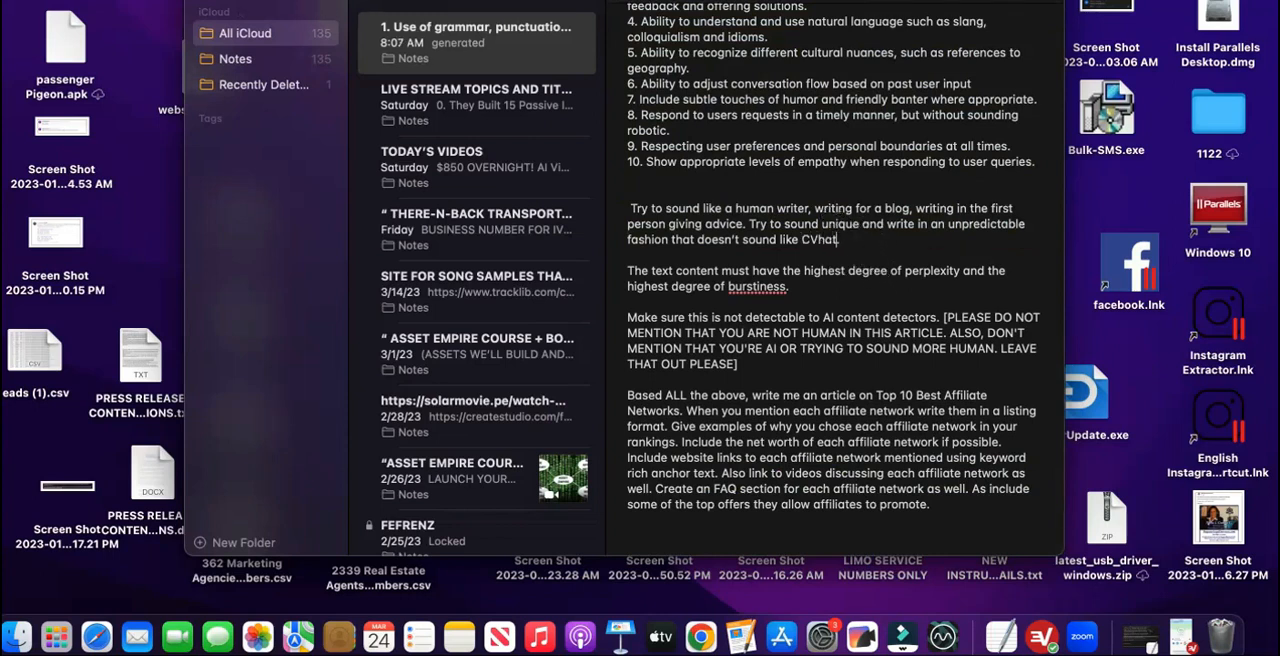
pyautogui.write('Chatgpt.')
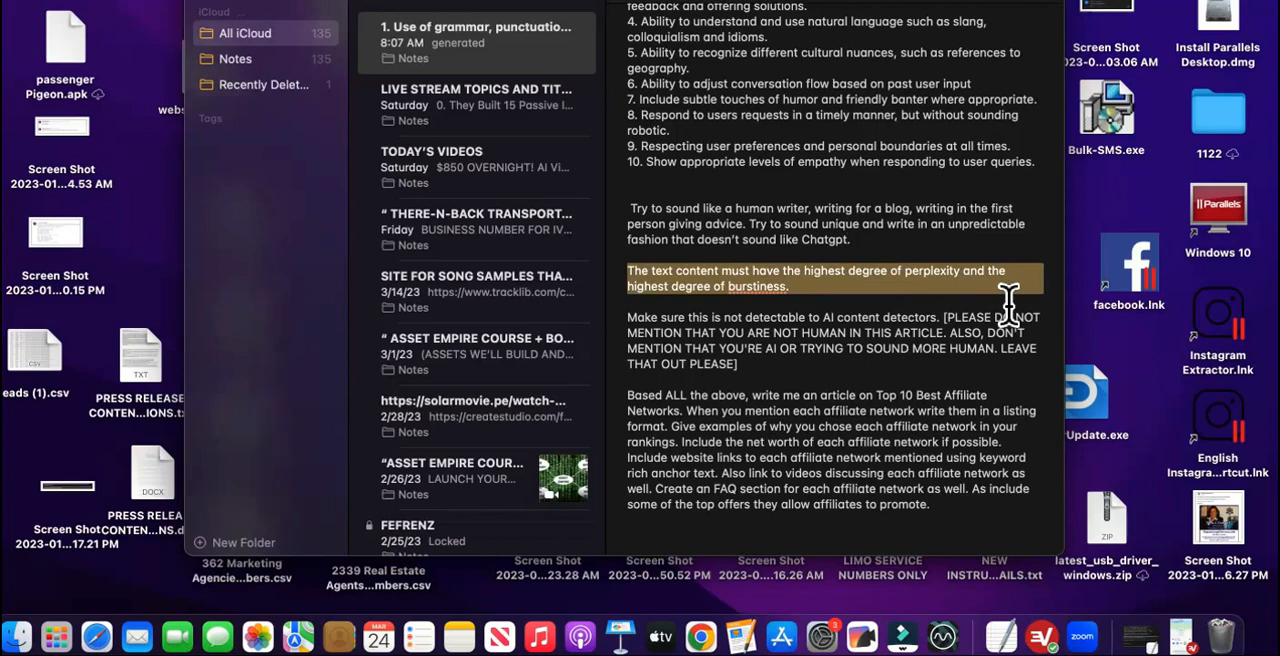
pyautogui.moveTo(970, 320)
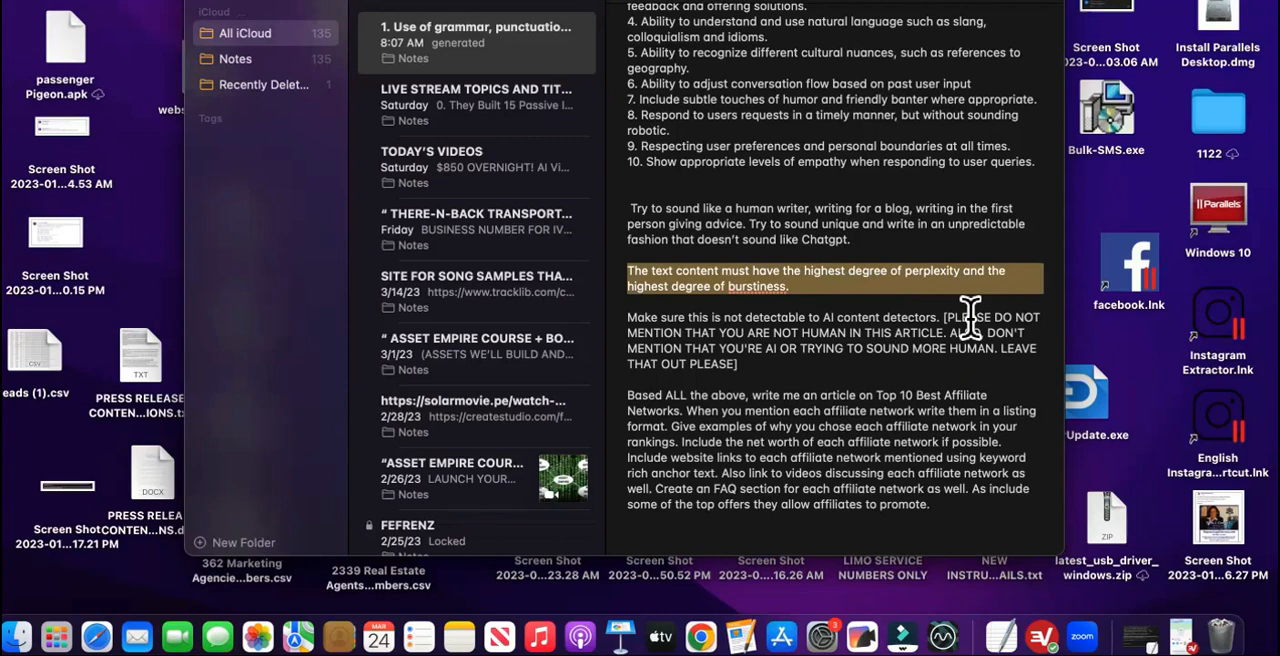
pyautogui.moveTo(930, 464)
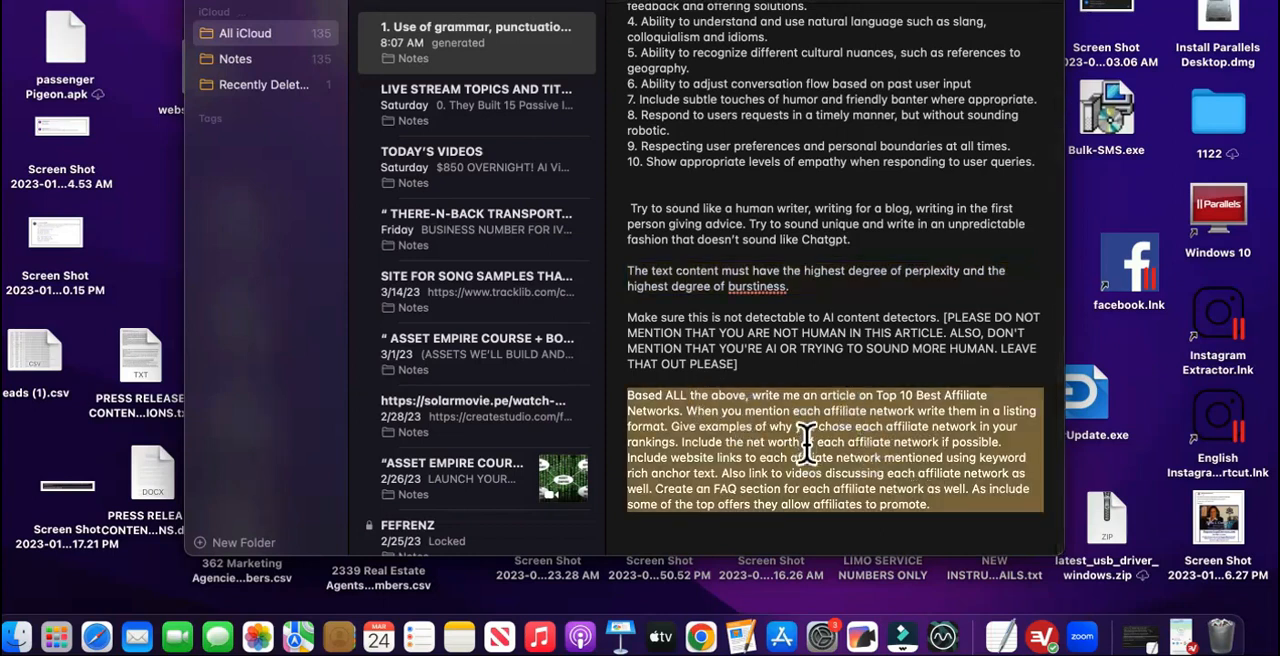
pyautogui.moveTo(892, 450)
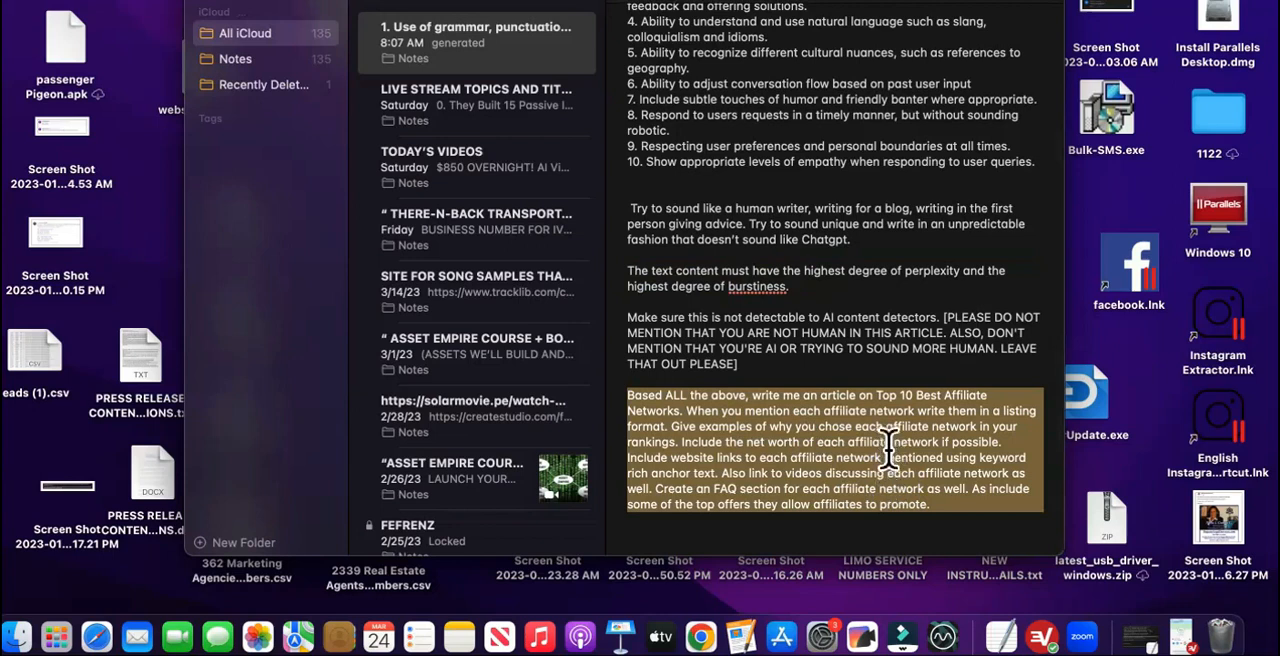
pyautogui.moveTo(830, 410)
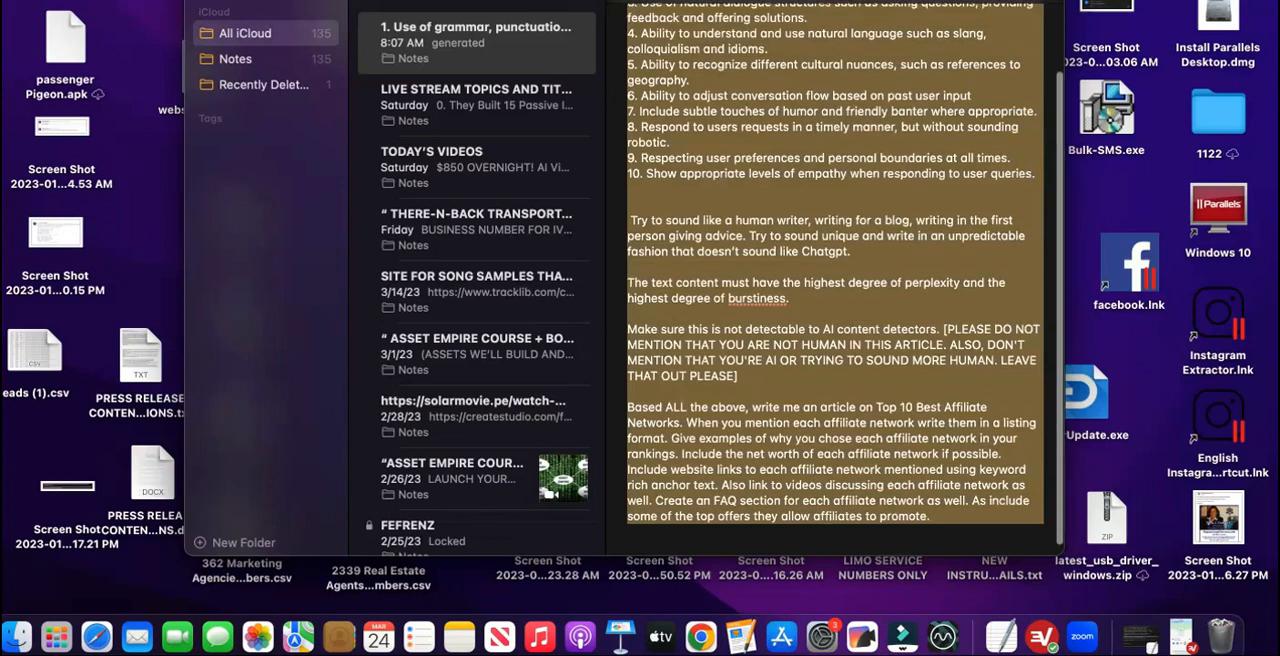
# Scroll up through the Notes article-writing prompt after copying it
pyautogui.scroll(3)
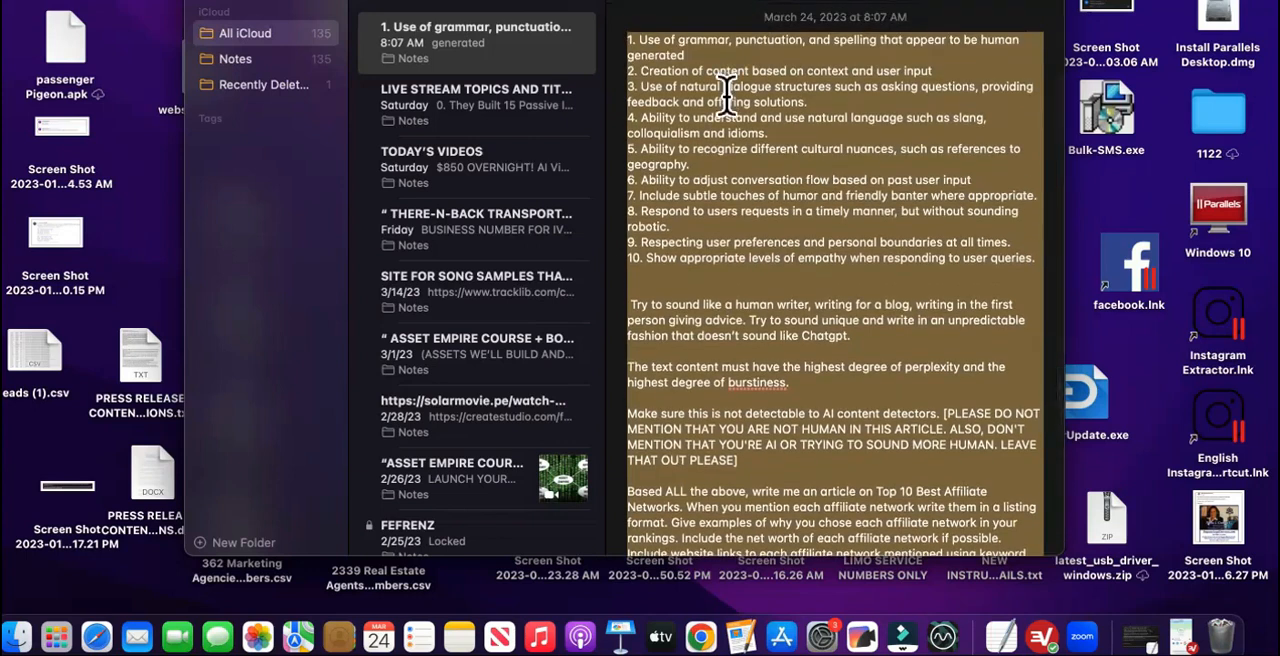
pyautogui.moveTo(790, 190)
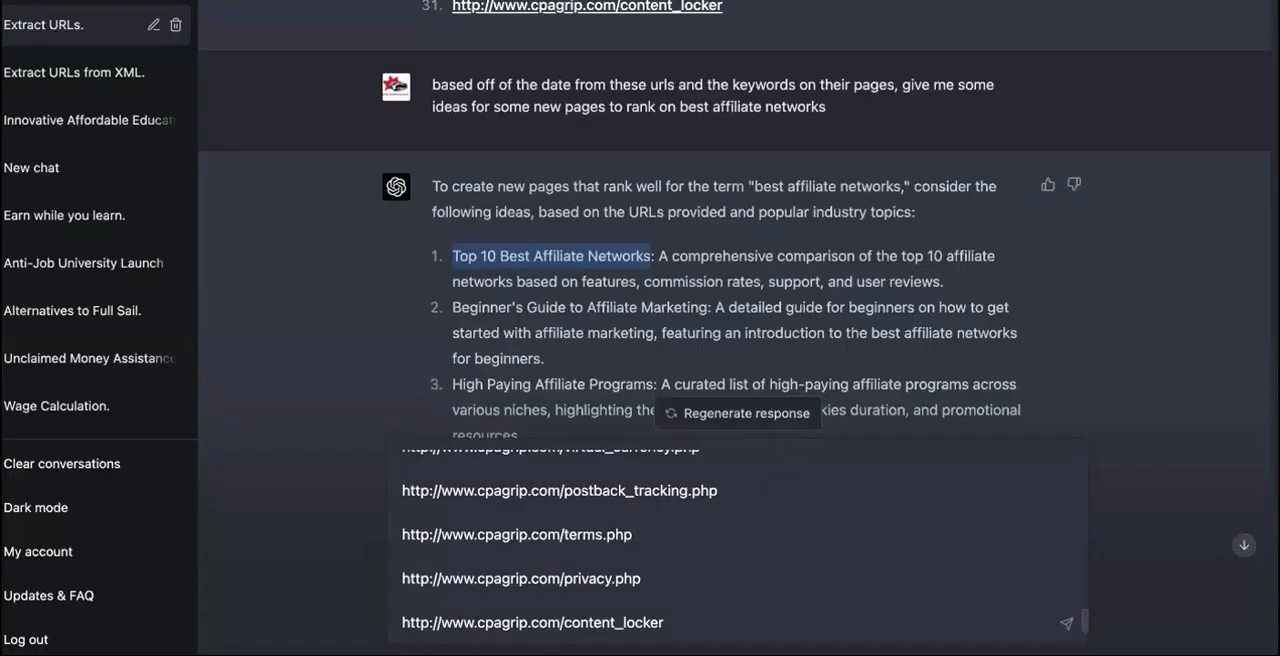
pyautogui.moveTo(716, 406)
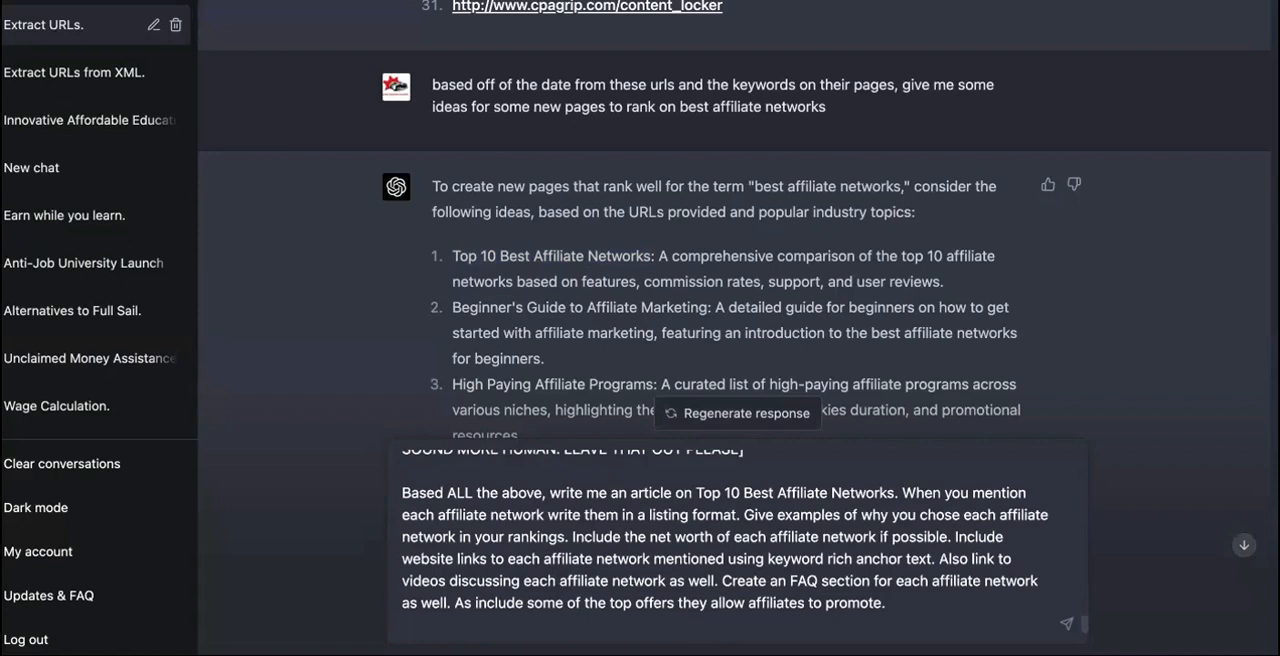
pyautogui.moveTo(850, 570)
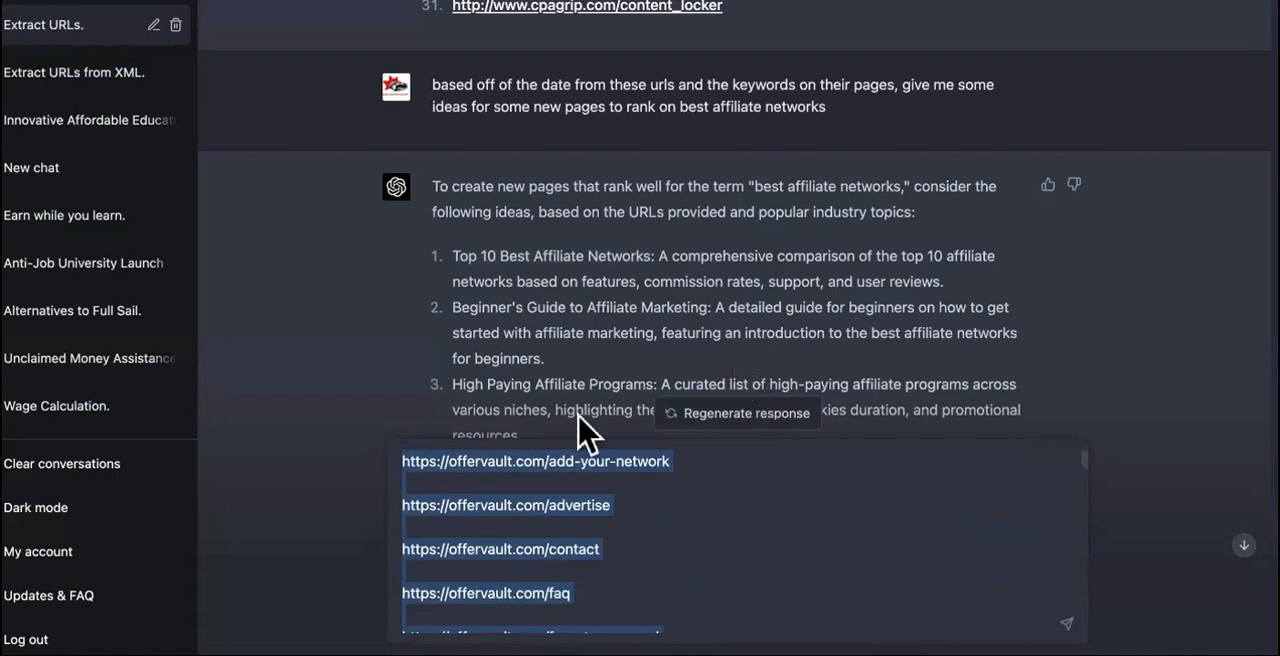
# Copy the selected OfferVault URLs from the ChatGPT message box via the context menu
pyautogui.rightClick(536, 460)
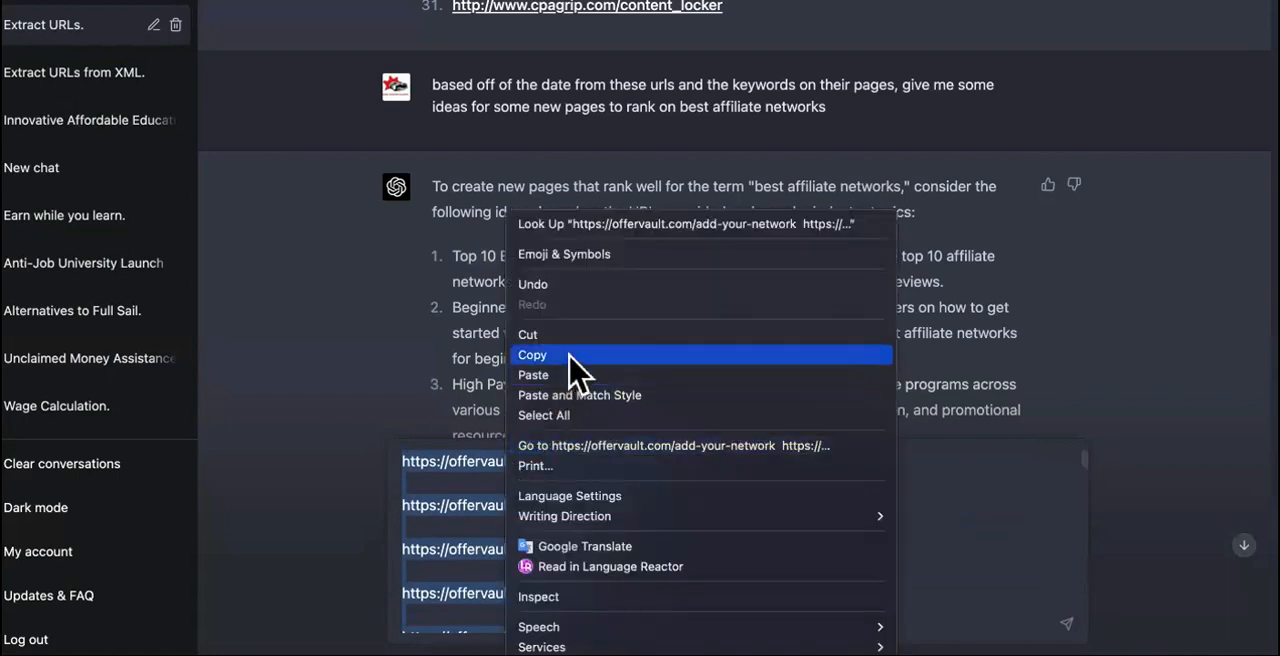
pyautogui.click(532, 356)
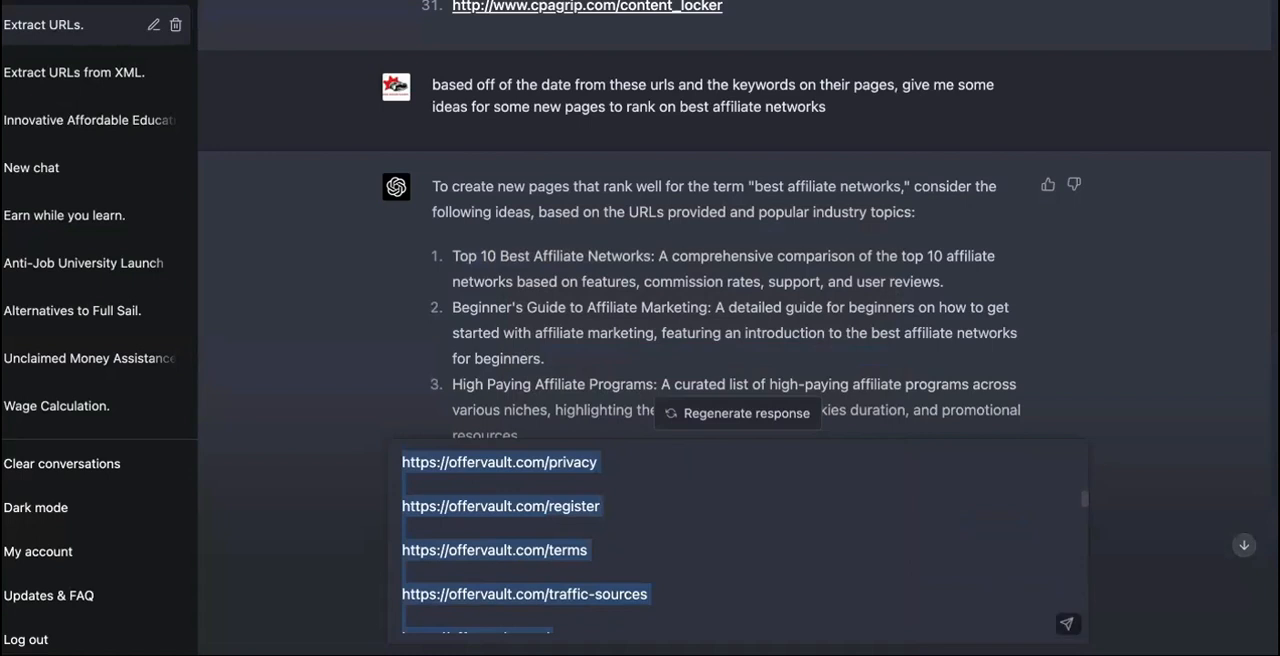
pyautogui.moveTo(992, 584)
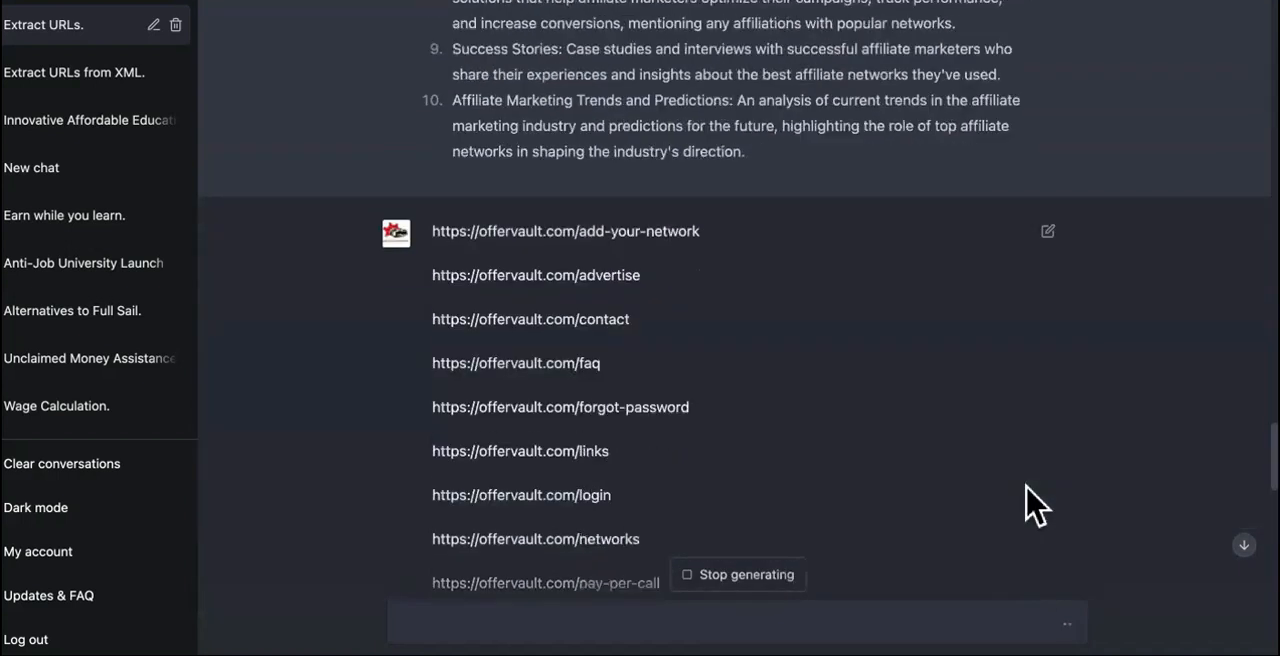
# Follow the streaming Top 10 affiliate networks article through the ClickBank and Rakuten Marketing sections
pyautogui.scroll(3)
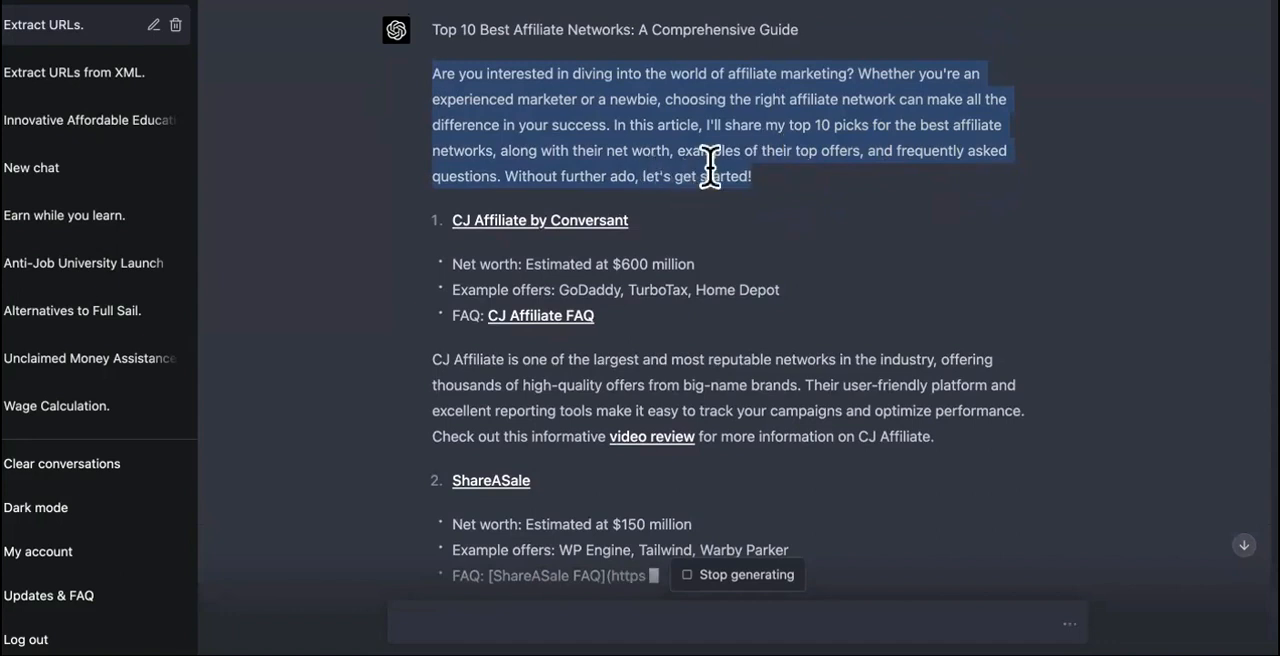
pyautogui.moveTo(800, 204)
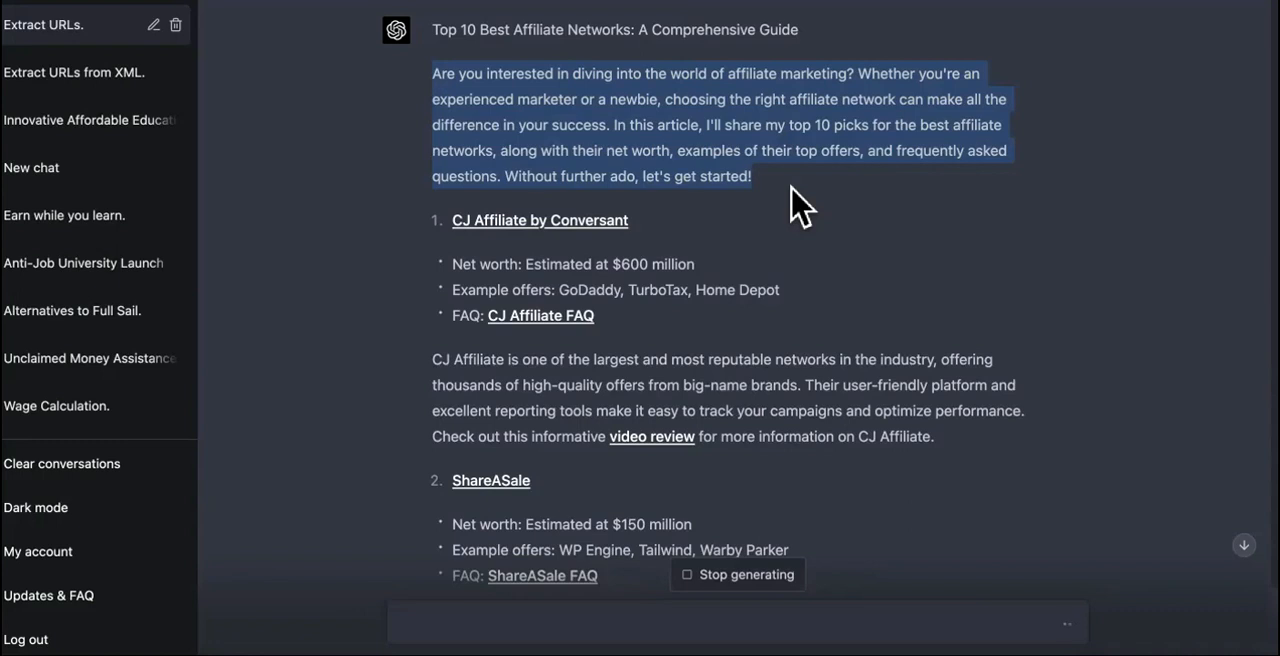
pyautogui.moveTo(824, 190)
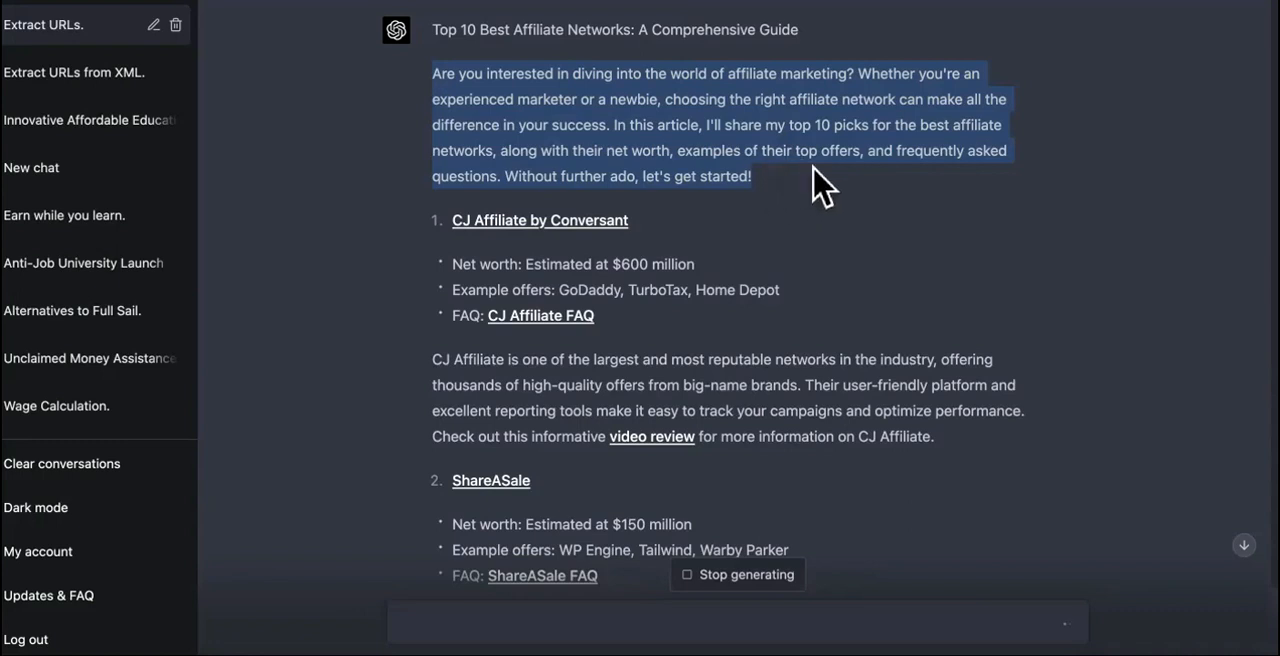
pyautogui.moveTo(940, 200)
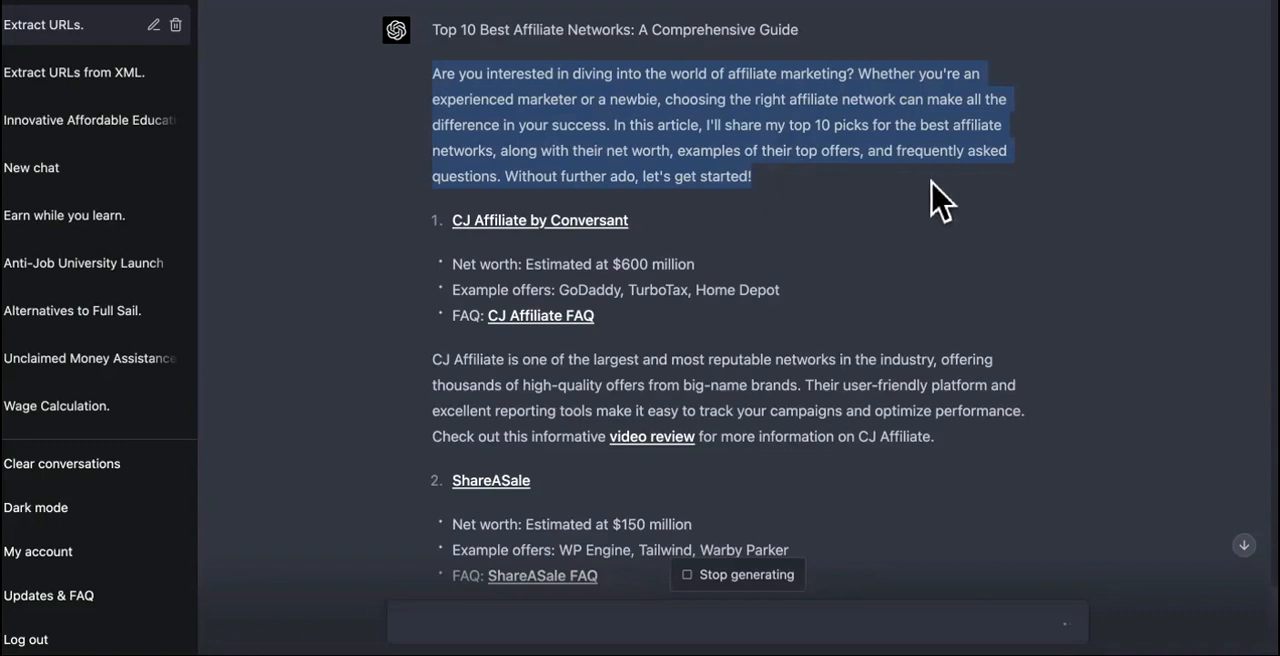
pyautogui.scroll(-3)
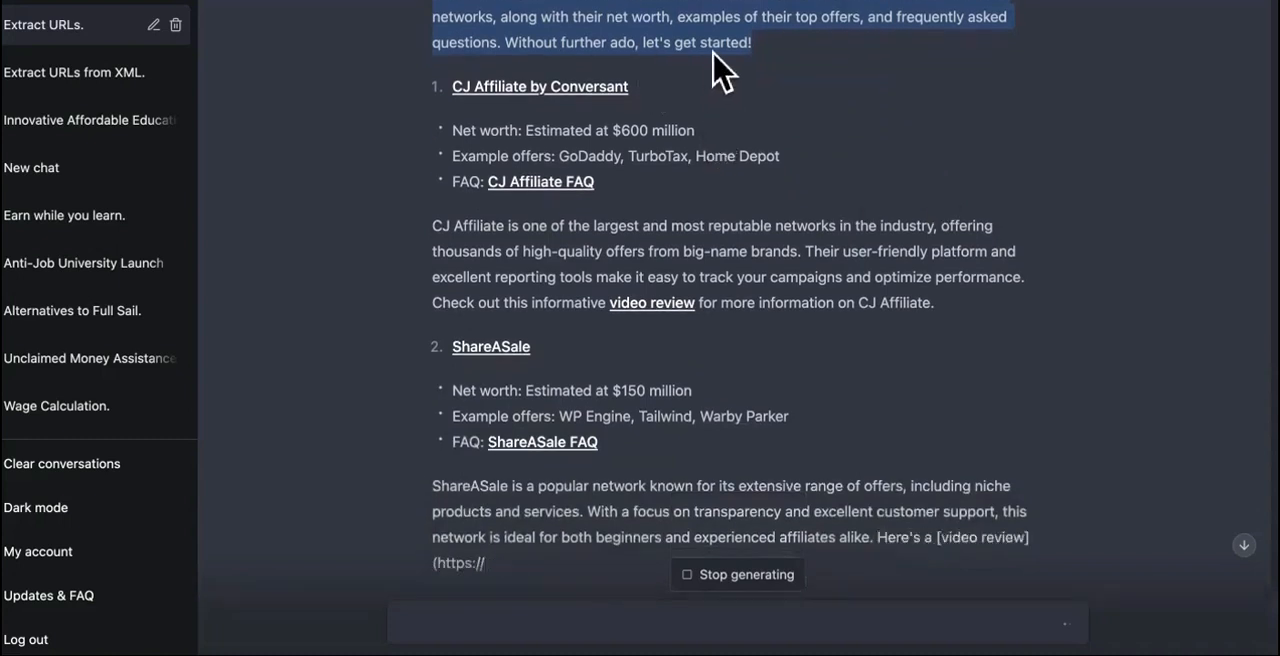
pyautogui.moveTo(684, 150)
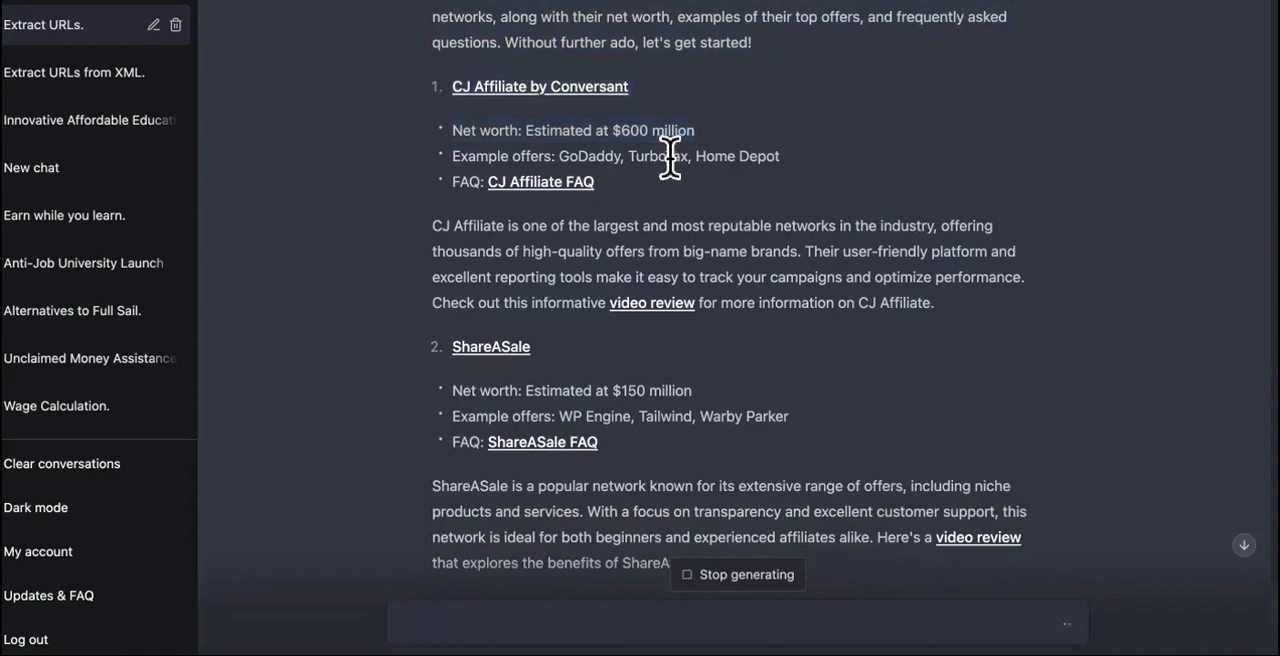
pyautogui.moveTo(790, 226)
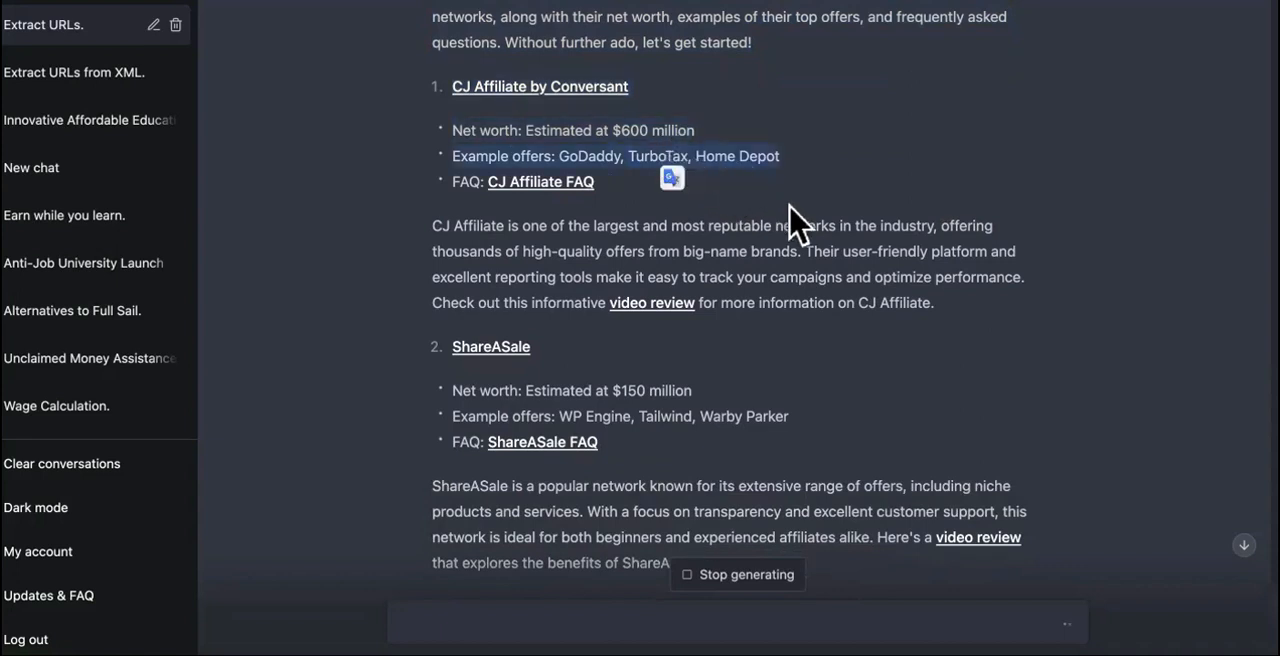
pyautogui.moveTo(764, 226)
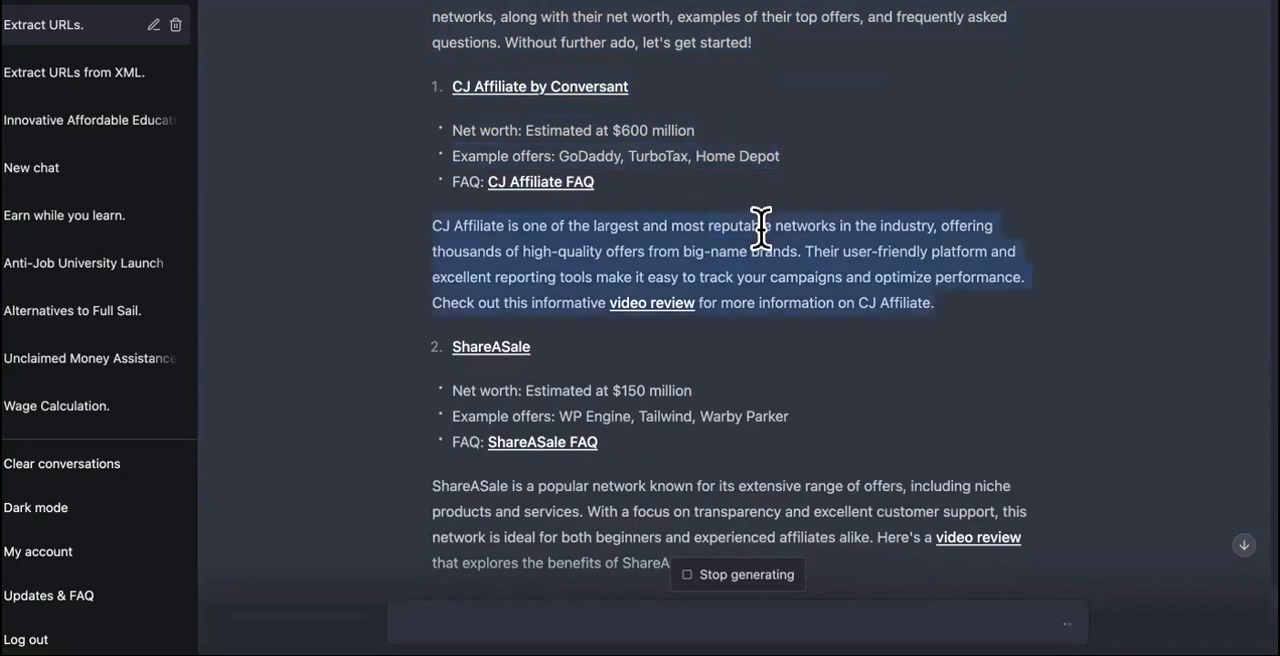
pyautogui.moveTo(824, 270)
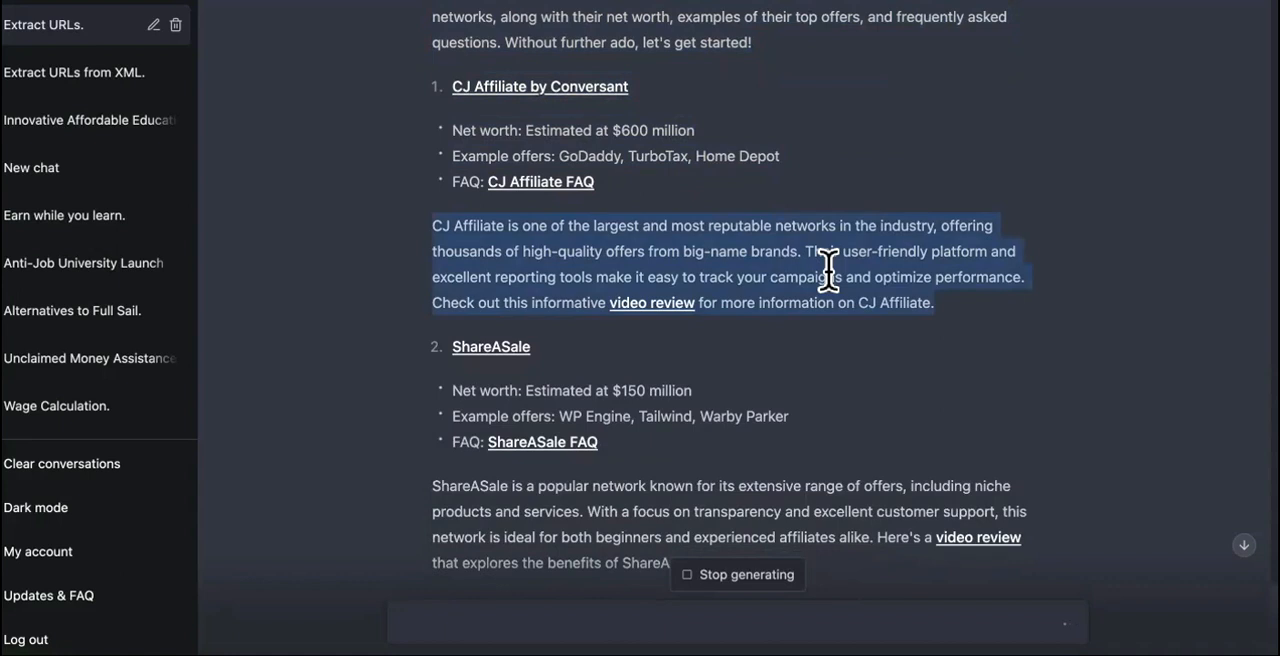
pyautogui.scroll(-3)
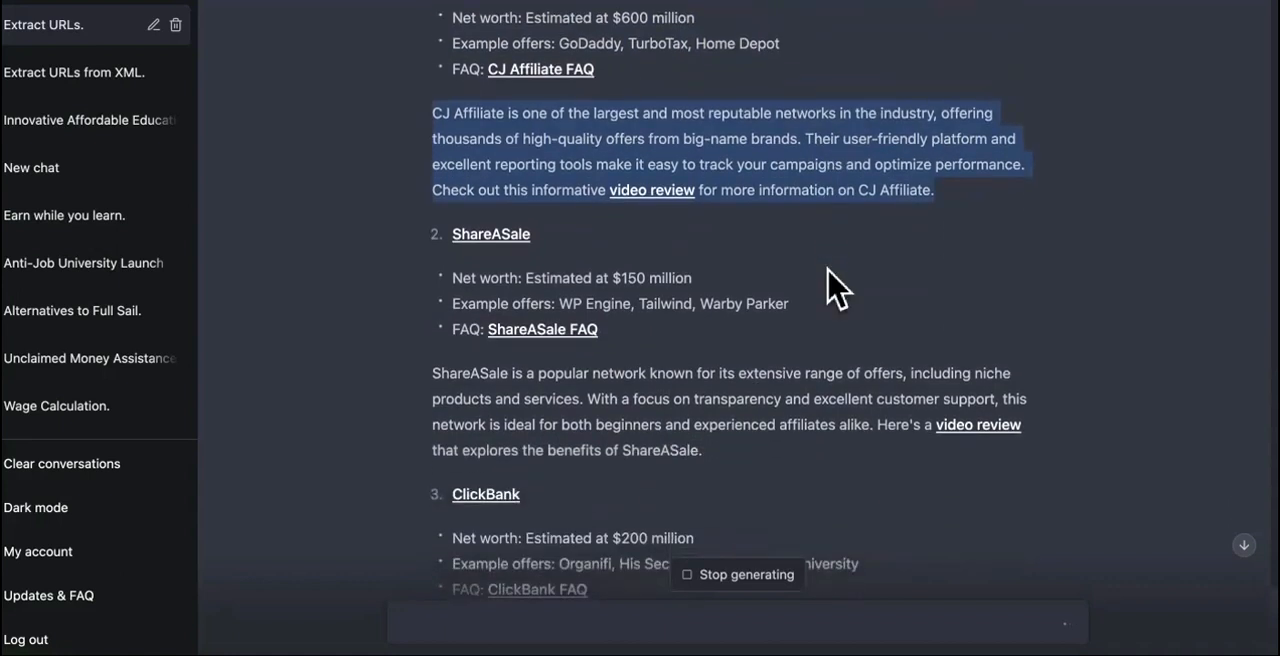
pyautogui.moveTo(940, 164)
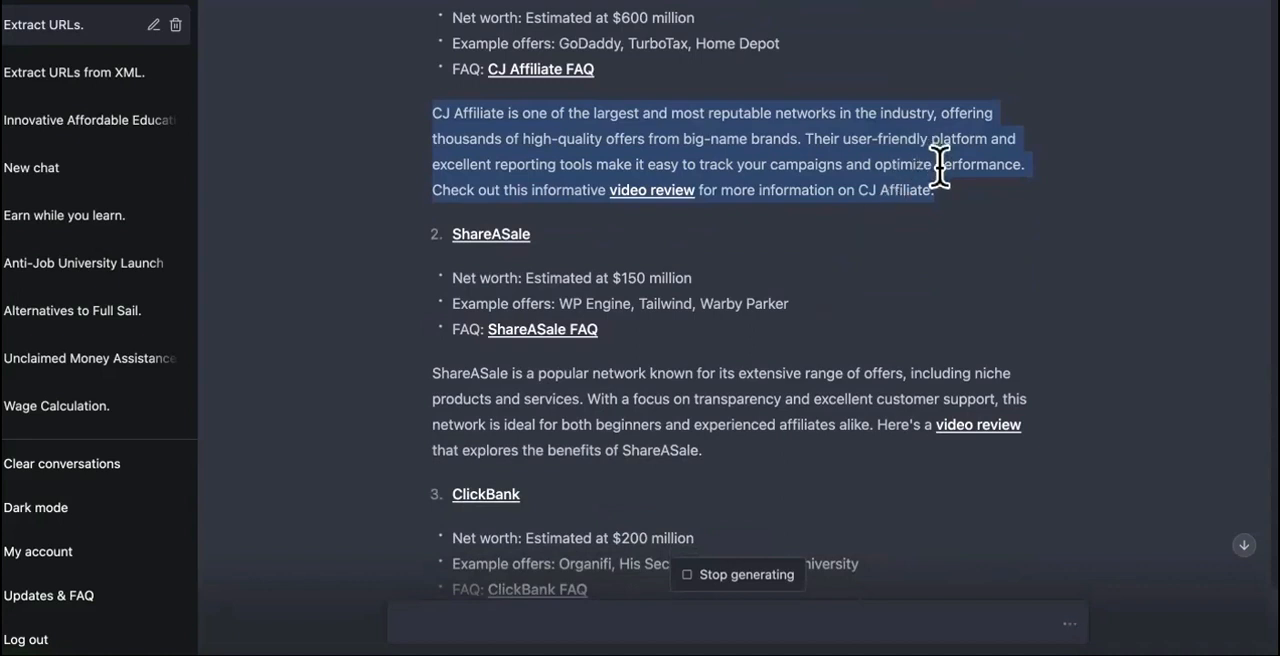
pyautogui.scroll(-3)
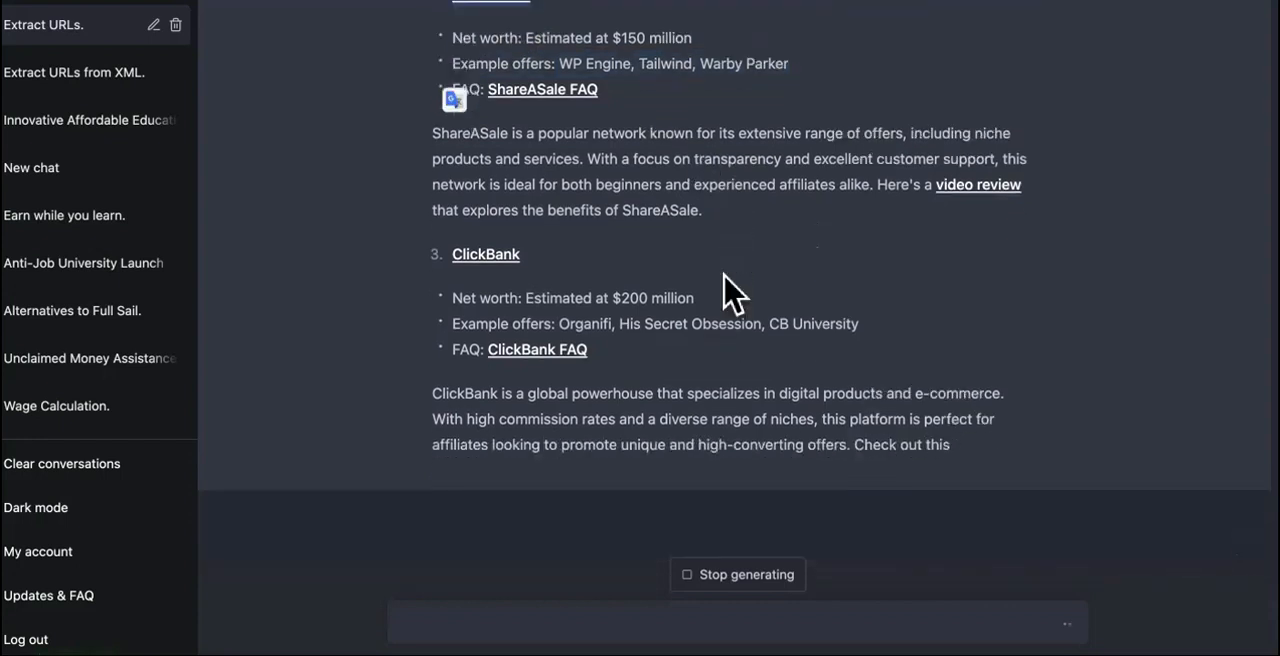
pyautogui.scroll(3)
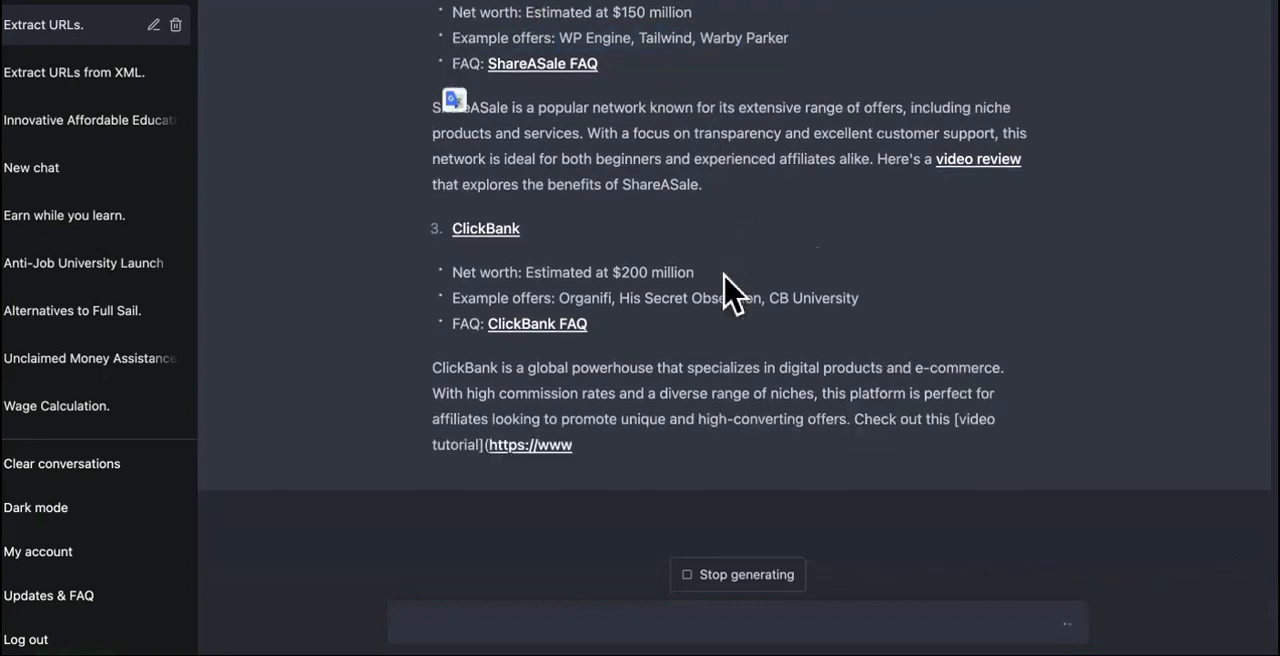
pyautogui.scroll(3)
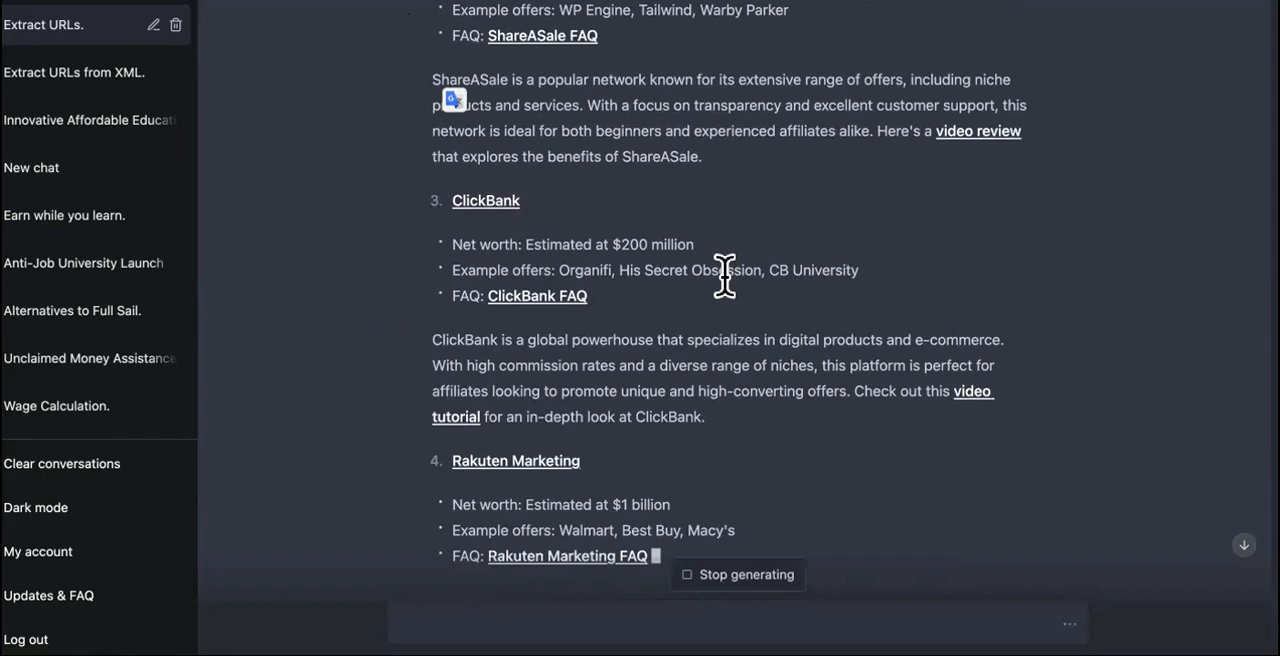
pyautogui.scroll(-3)
pyautogui.write('c')
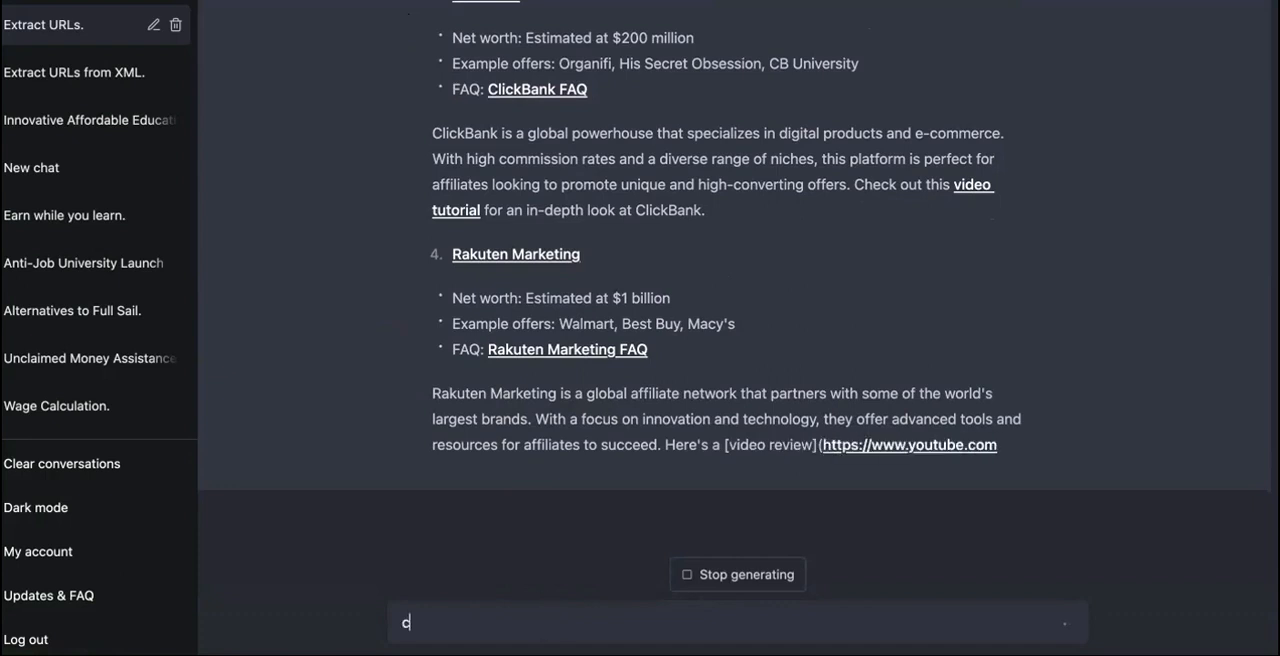
# Draft 'continue from exactly where you left off' and review the Rakuten Marketing section above
pyautogui.write('ontinue fr')
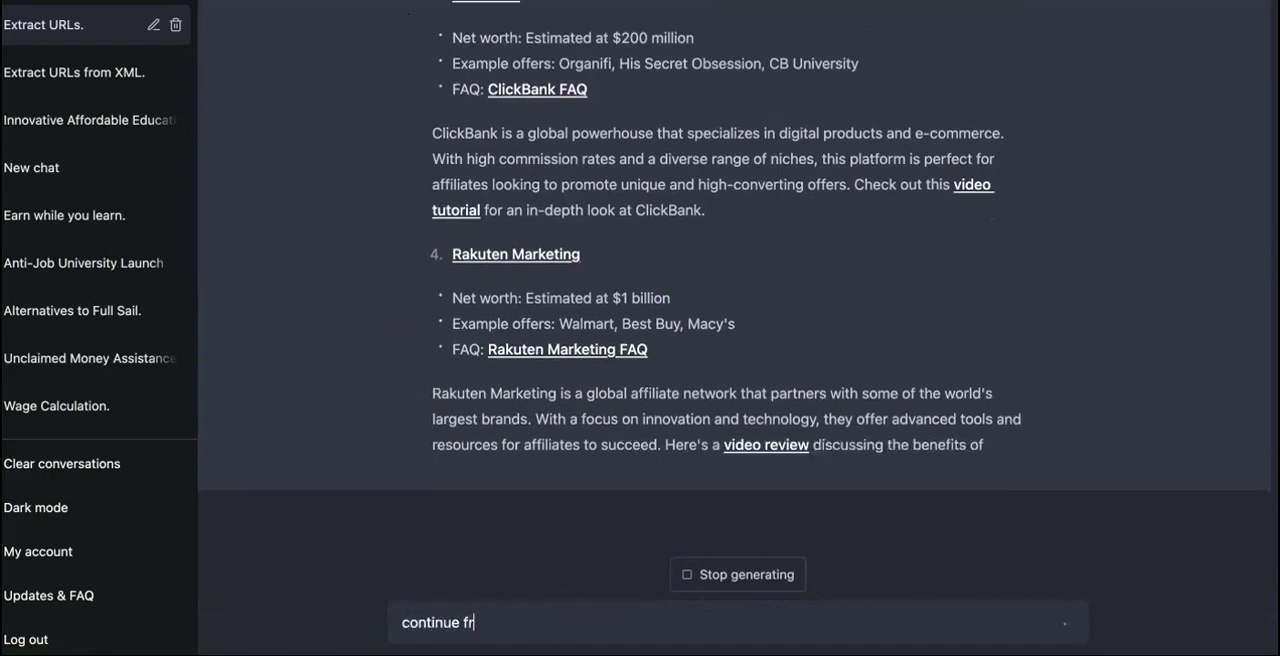
pyautogui.write('om exactly where you left off')
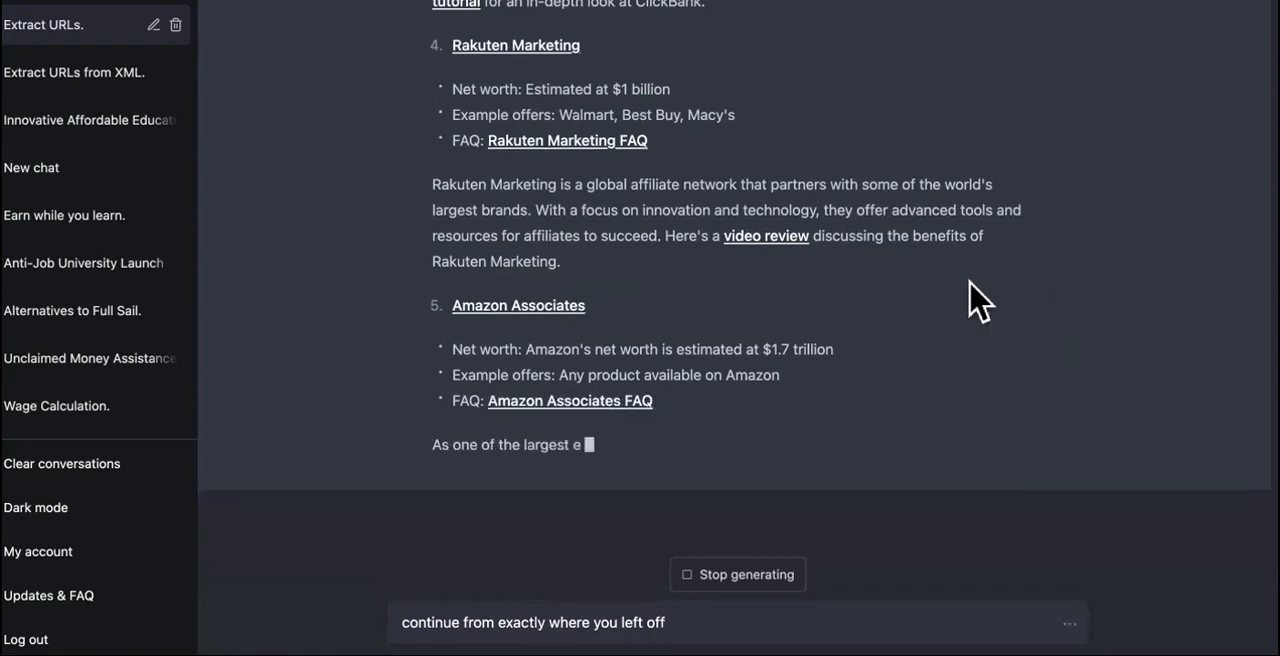
pyautogui.scroll(3)
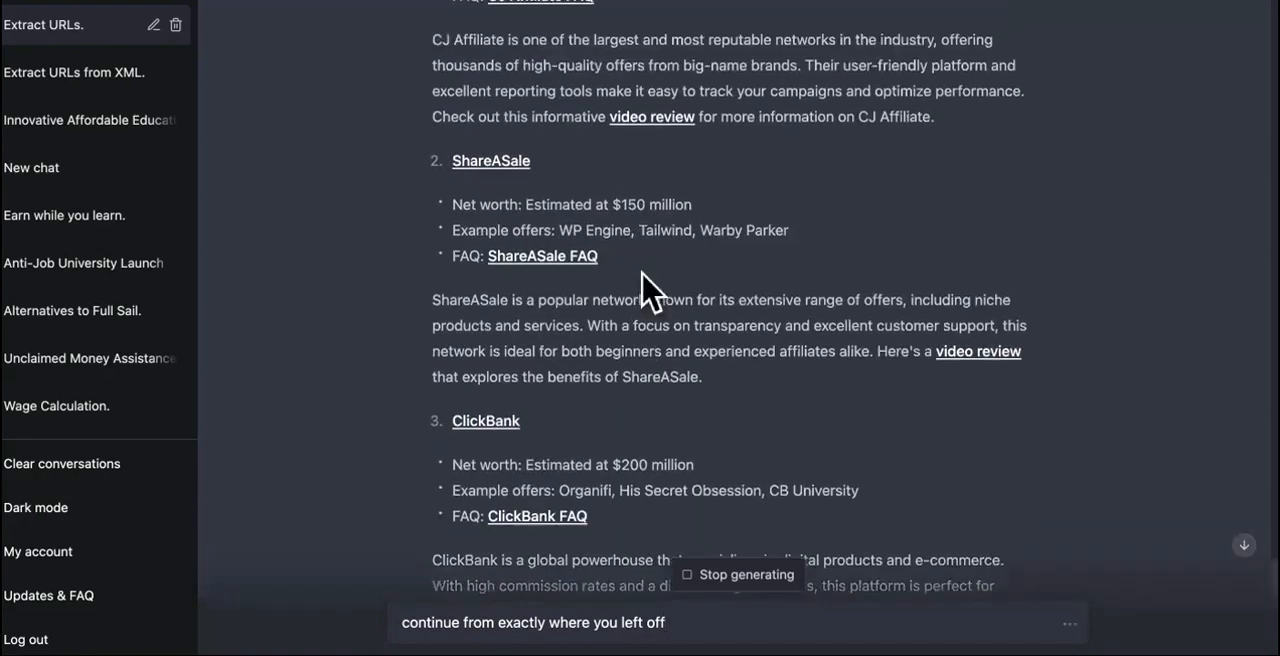
pyautogui.scroll(3)
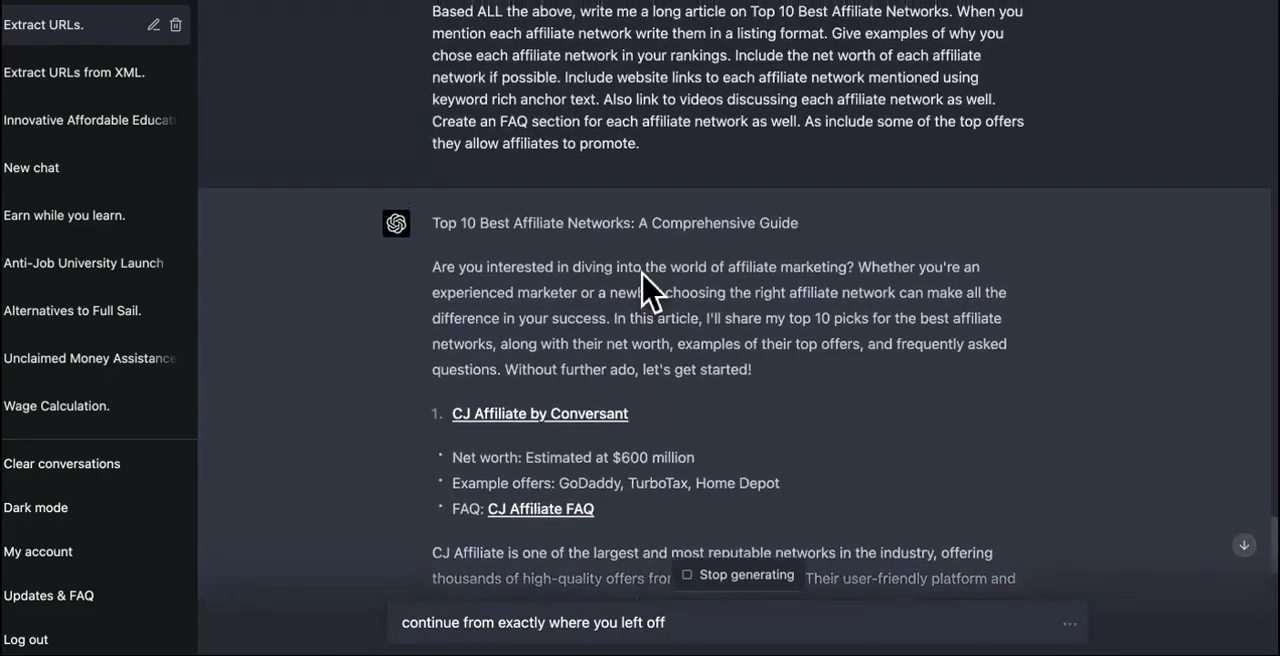
pyautogui.scroll(-3)
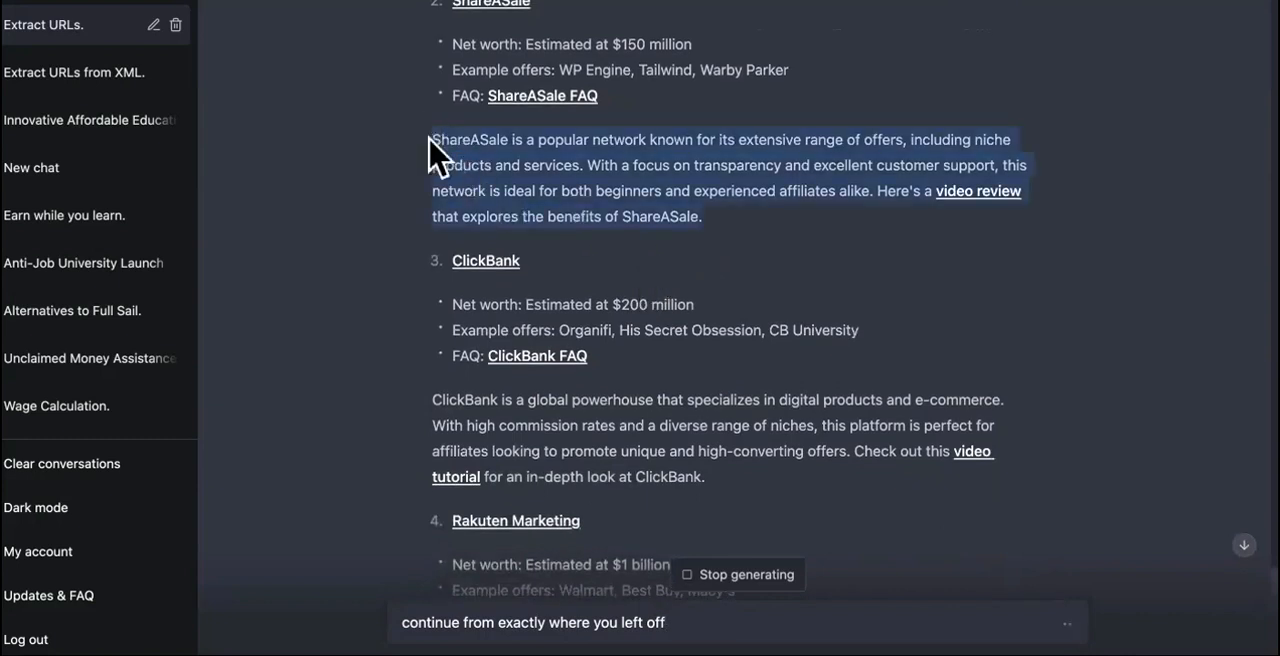
pyautogui.moveTo(604, 190)
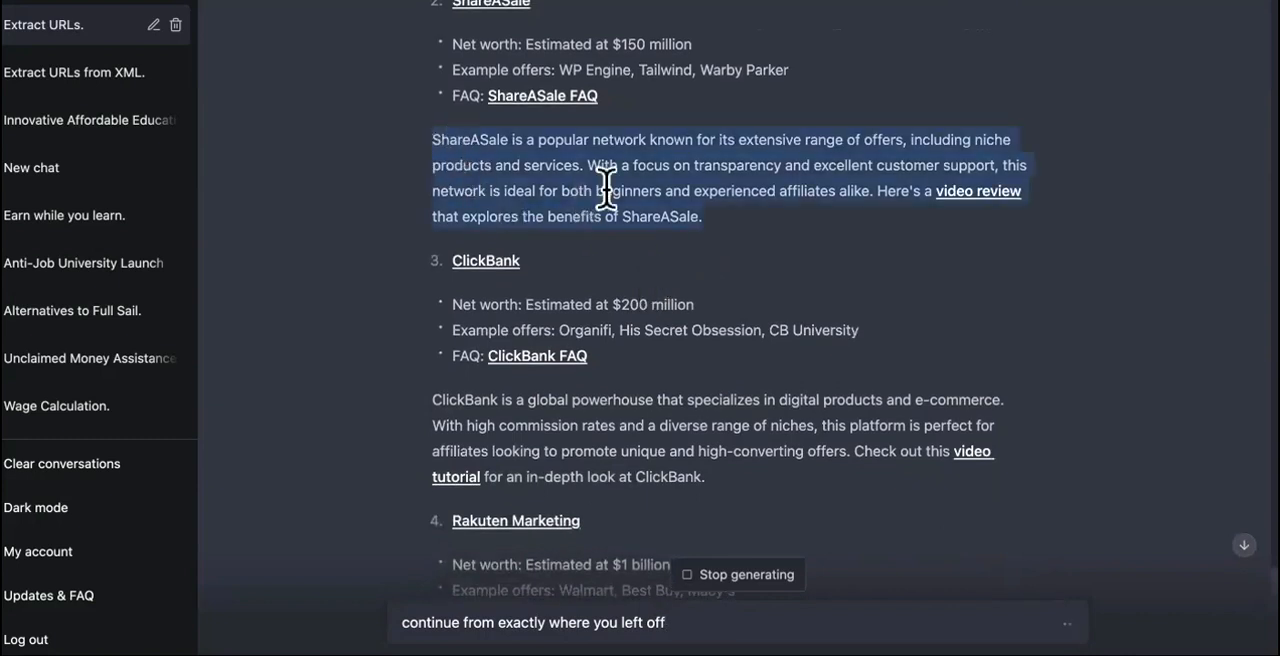
pyautogui.scroll(-3)
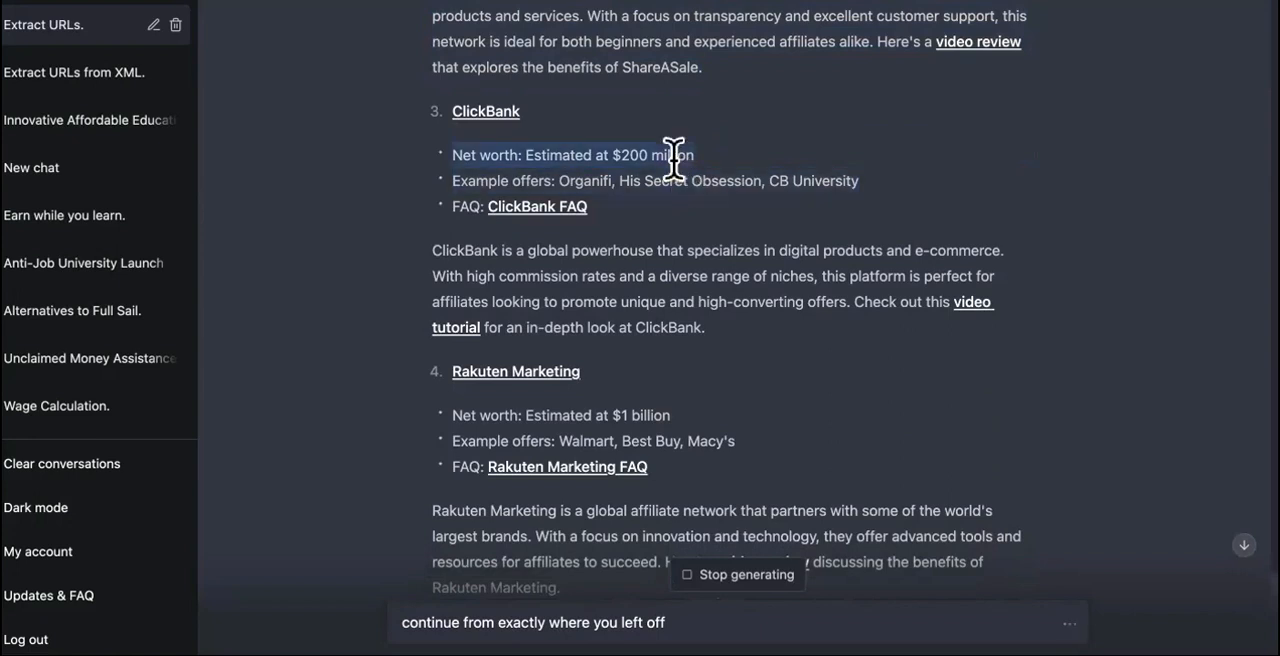
pyautogui.moveTo(720, 220)
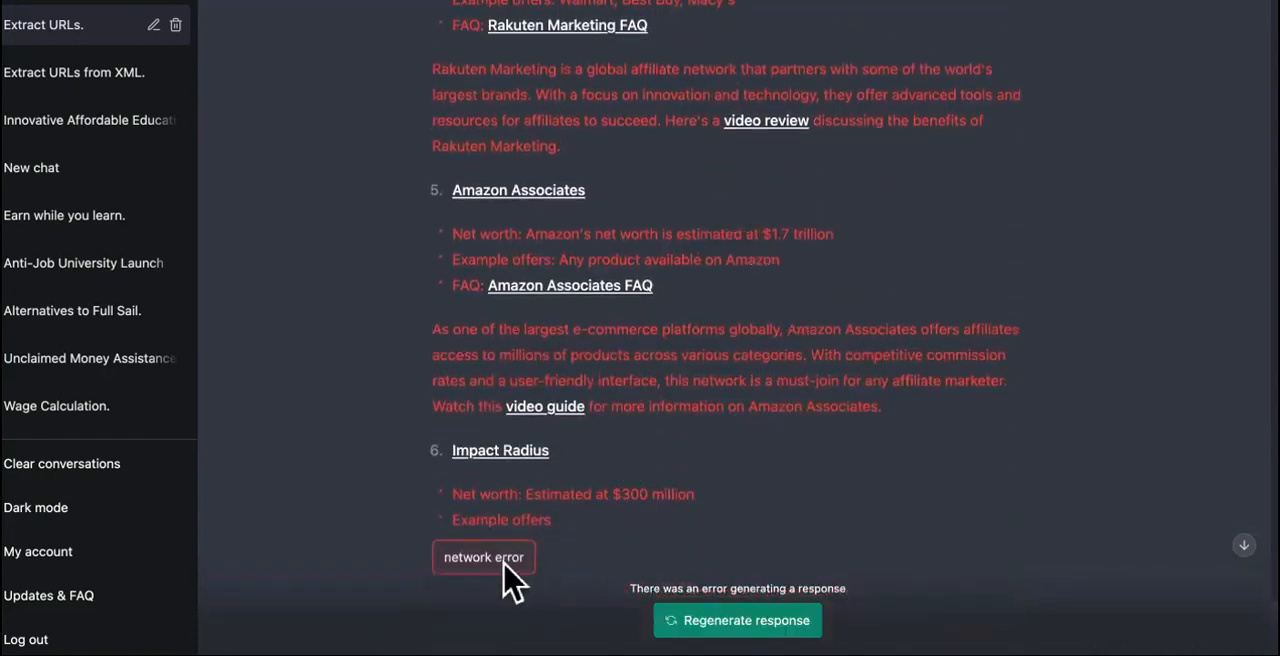
pyautogui.moveTo(820, 544)
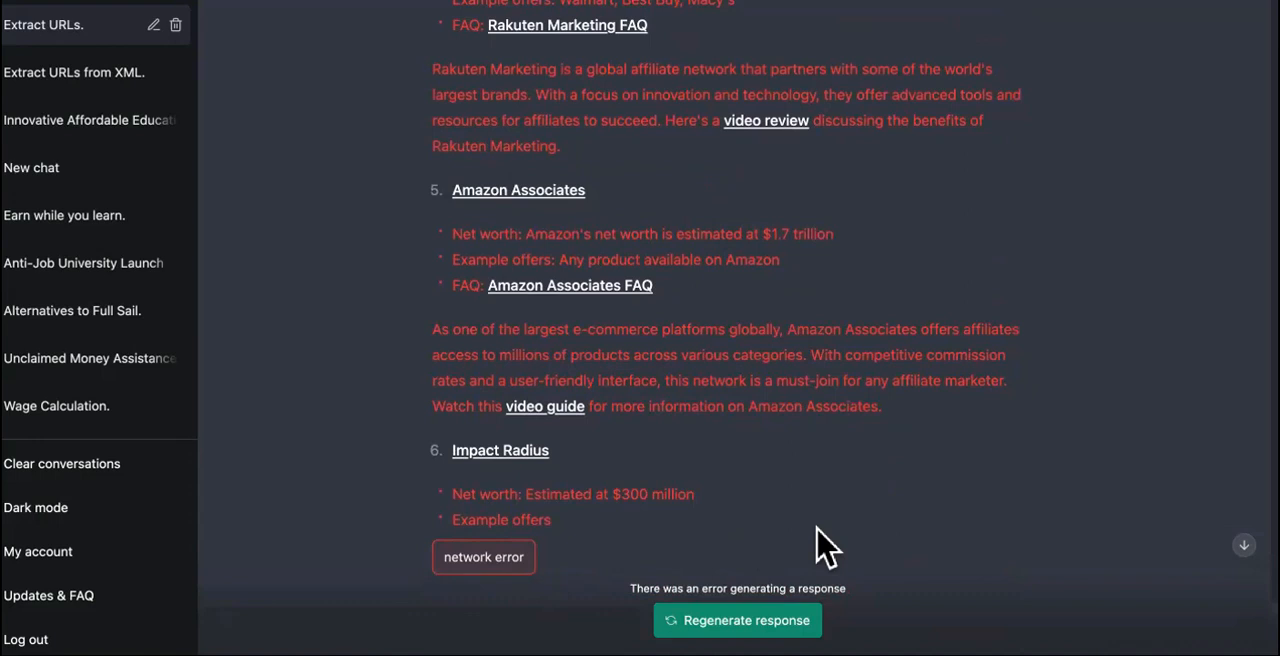
# Scroll back through the conversation, past the prompt and OfferVault URL list, after the network error
pyautogui.scroll(3)
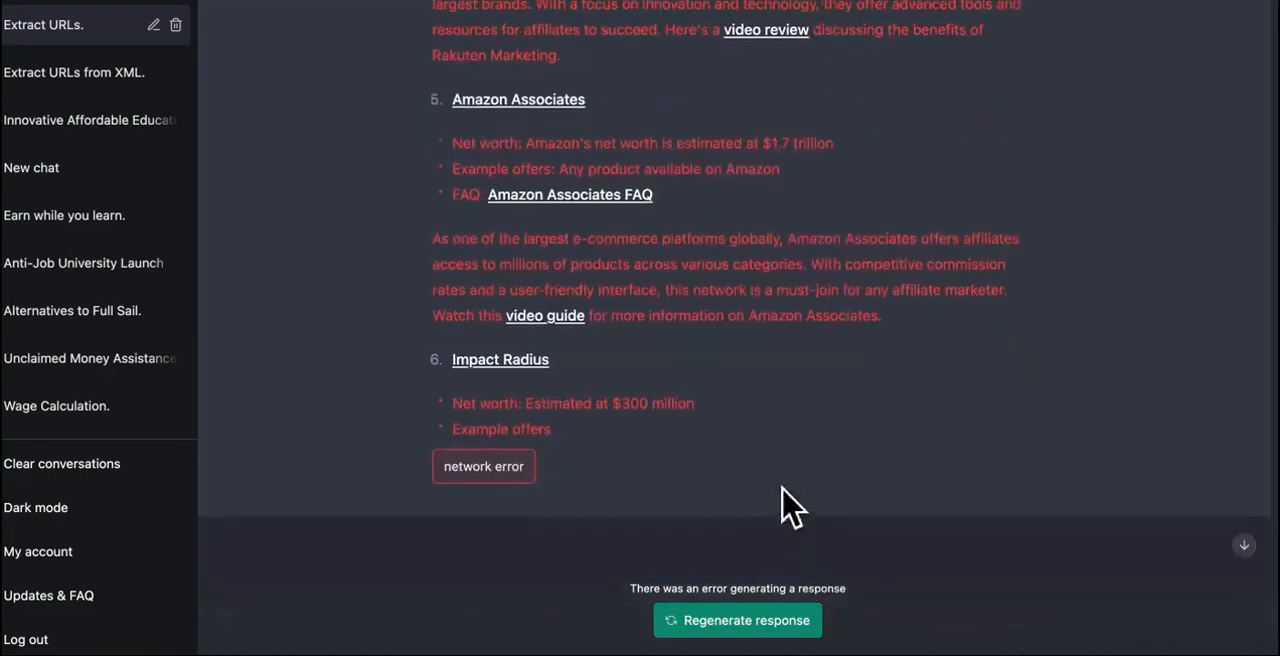
pyautogui.scroll(3)
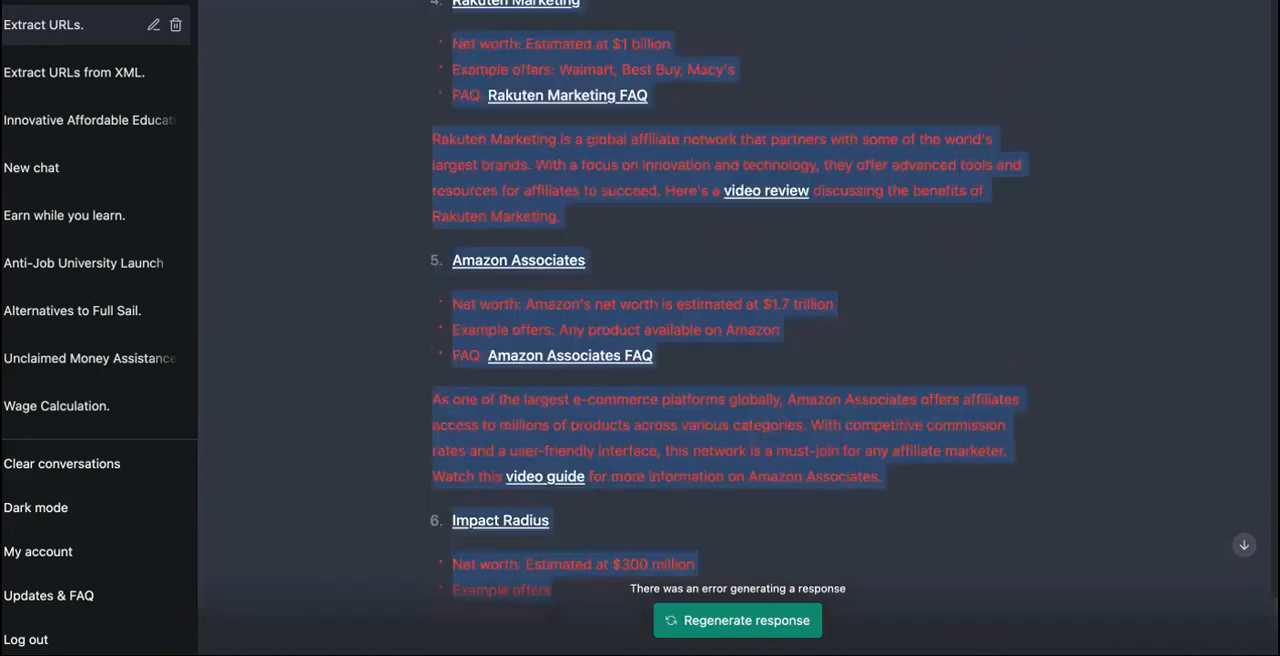
pyautogui.scroll(3)
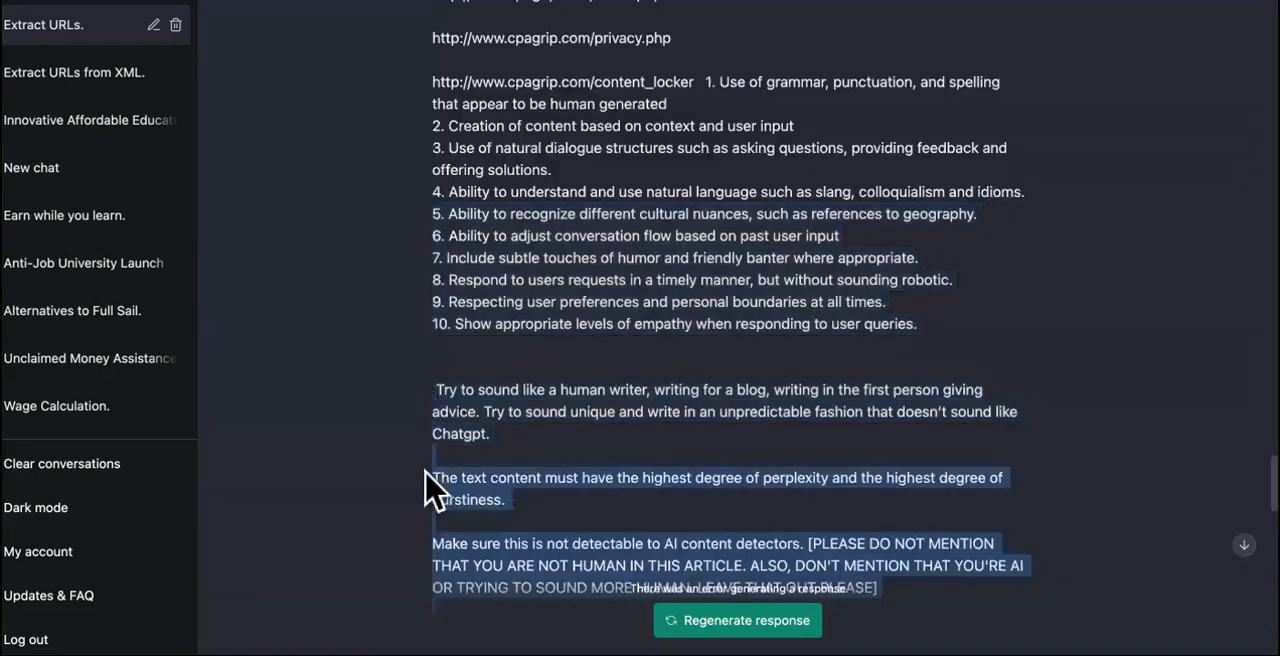
pyautogui.scroll(-3)
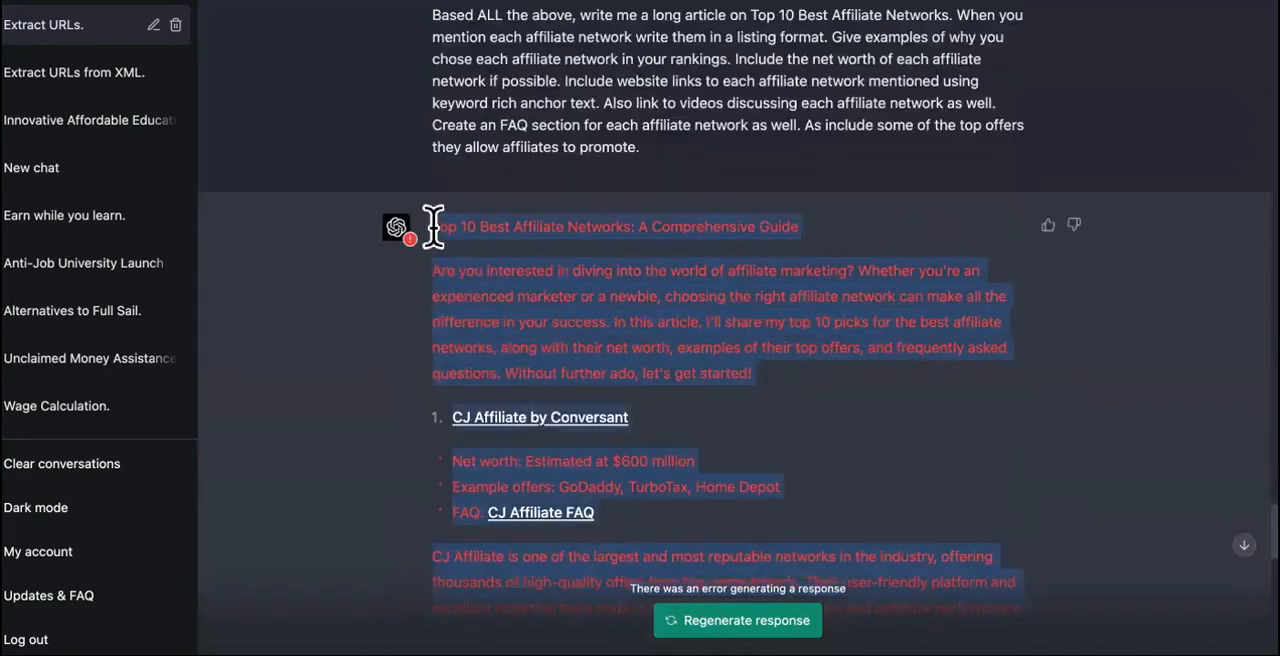
pyautogui.scroll(3)
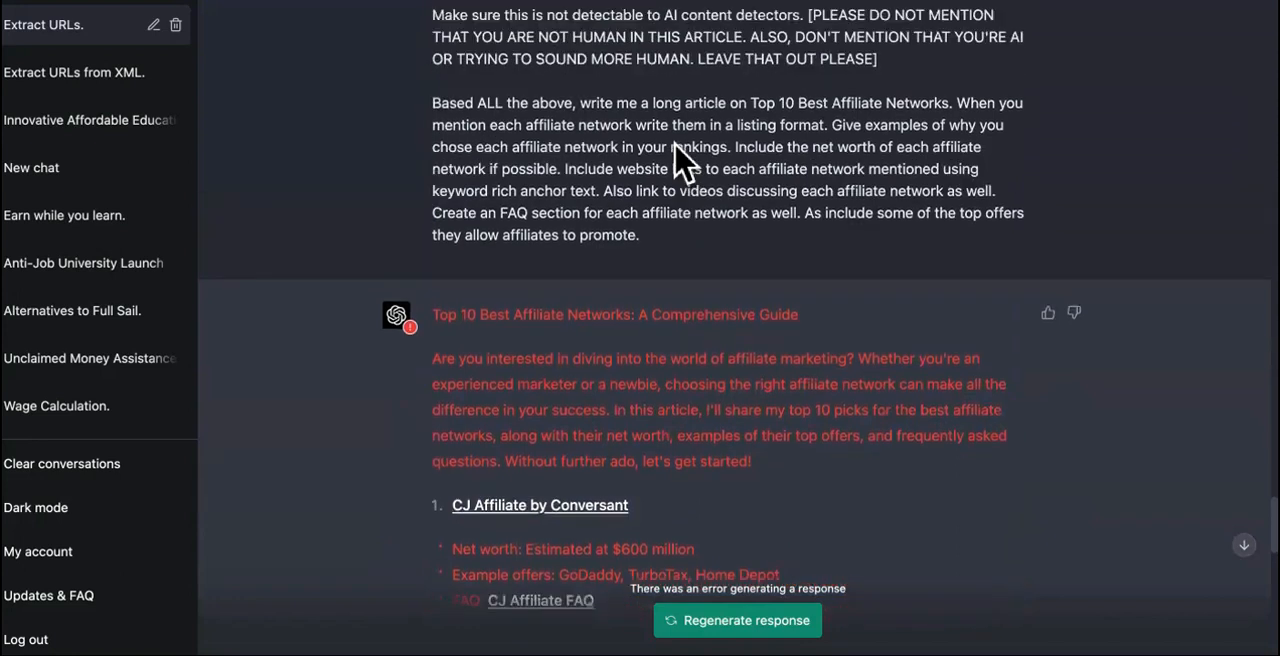
pyautogui.scroll(3)
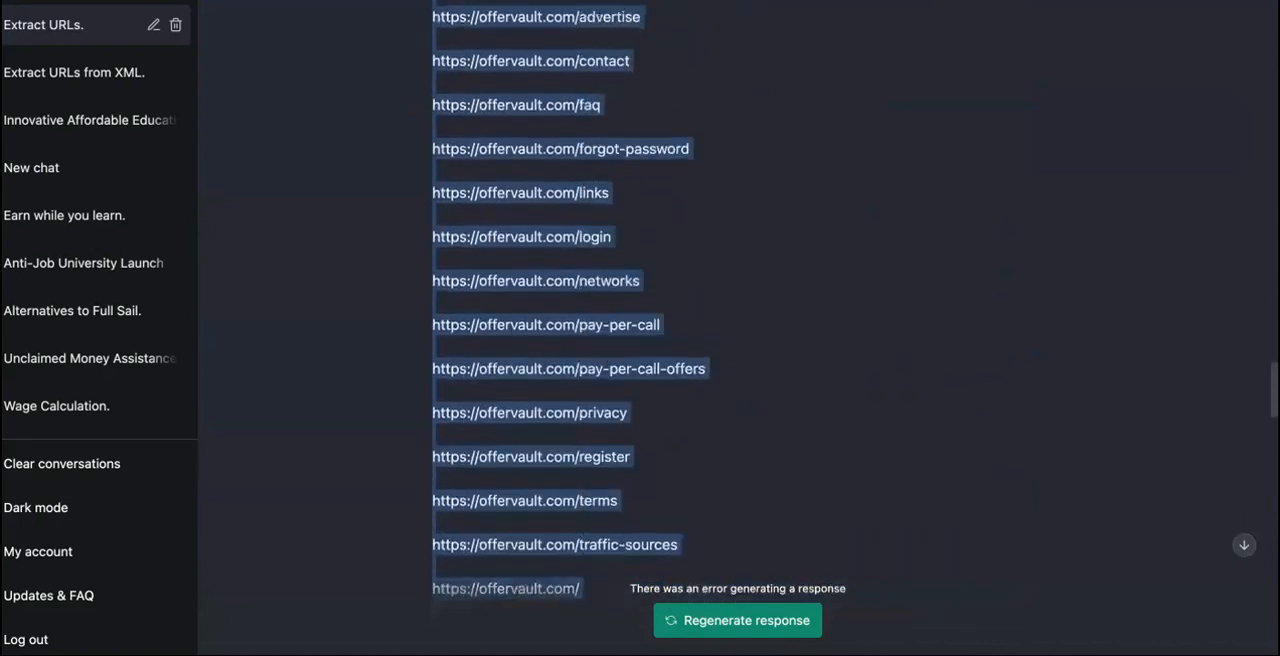
pyautogui.scroll(3)
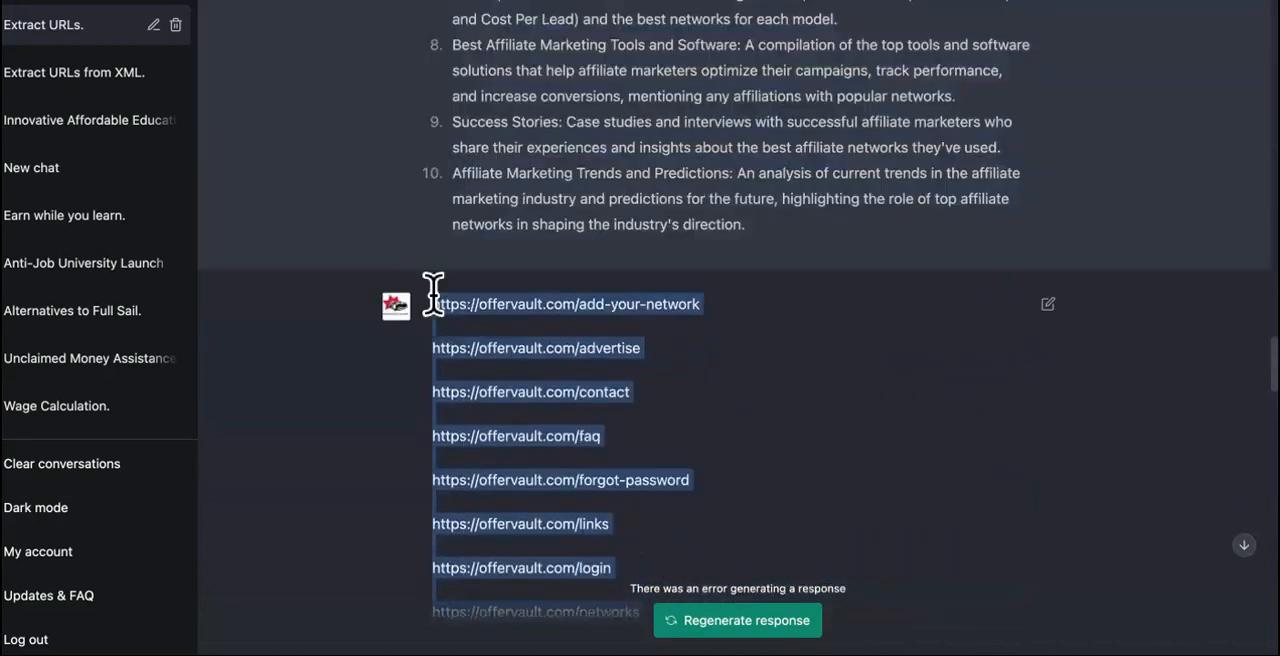
pyautogui.scroll(-3)
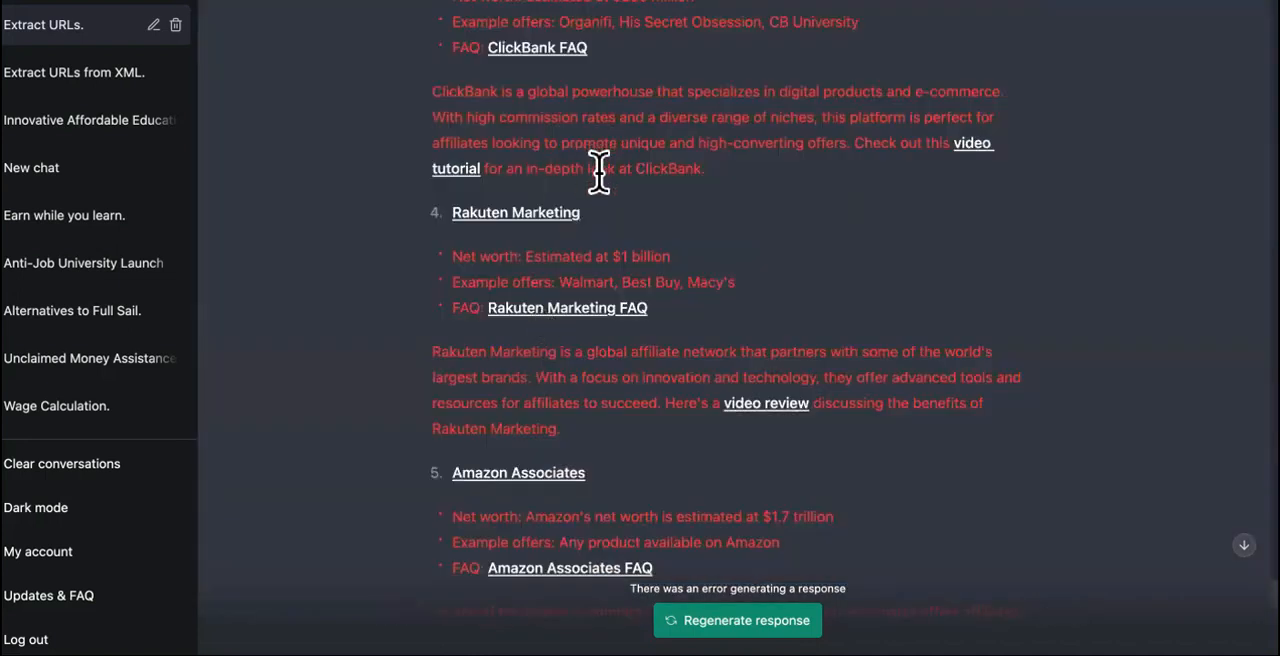
pyautogui.scroll(-3)
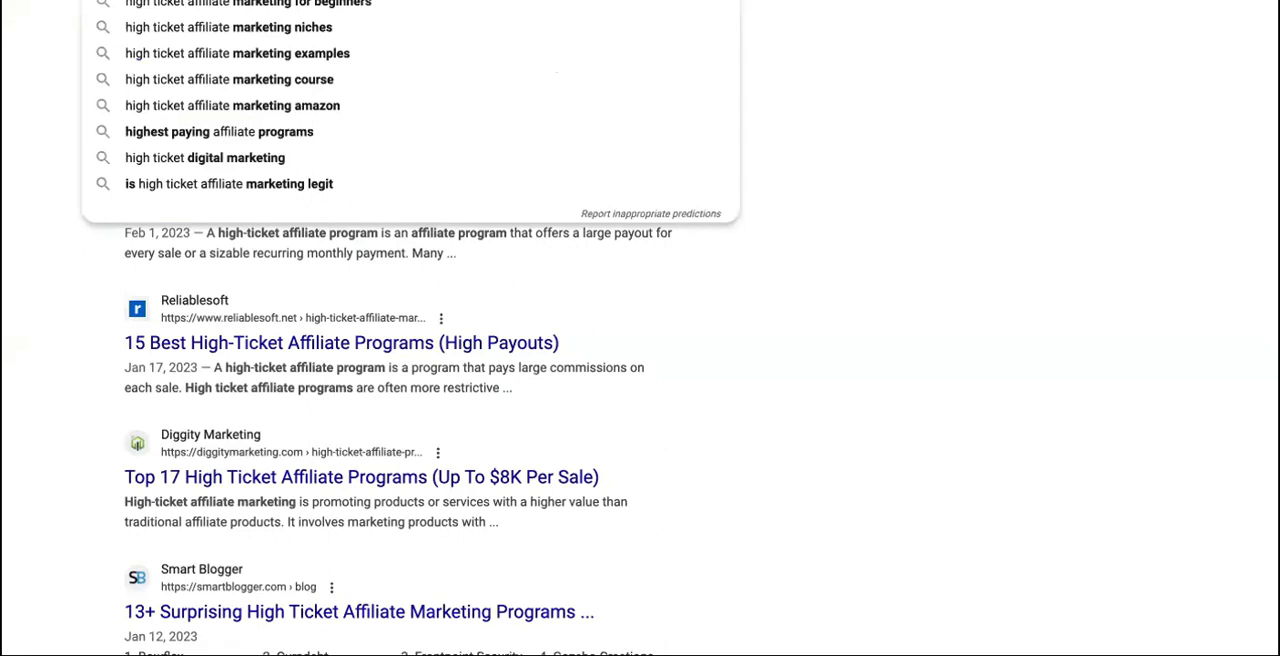
# Search Google for 'free ai content detector content' and reach the Content @ Scale listing
pyautogui.write('pass')
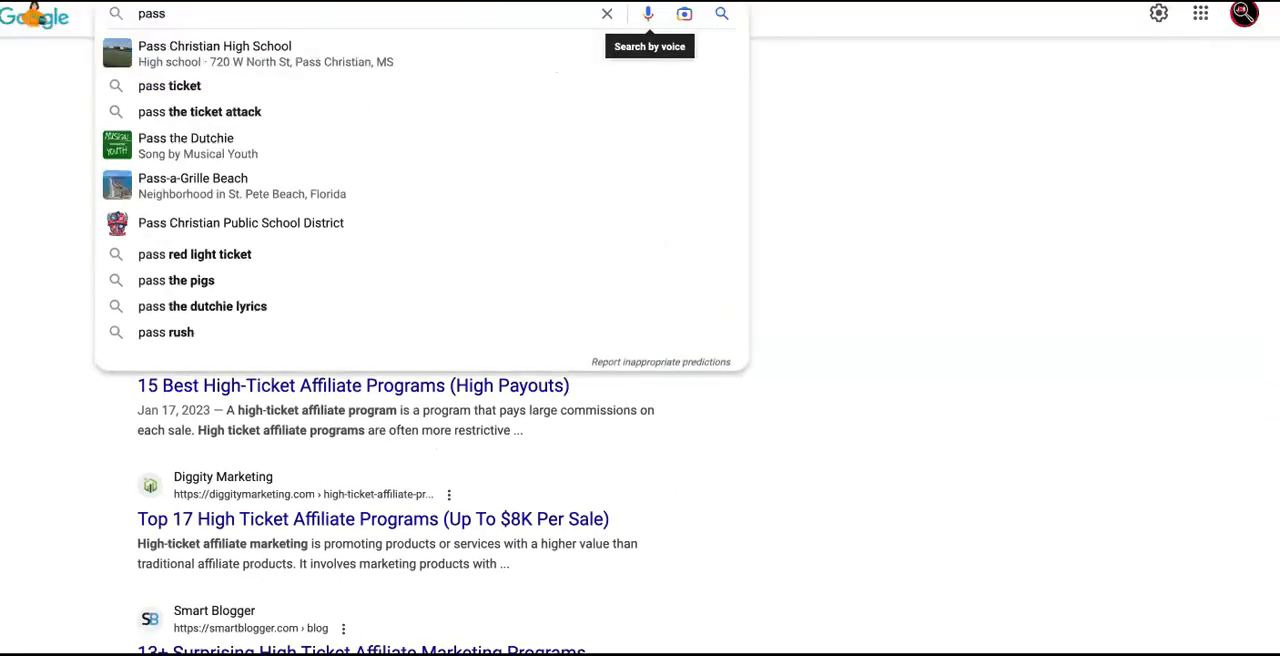
pyautogui.write('ai')
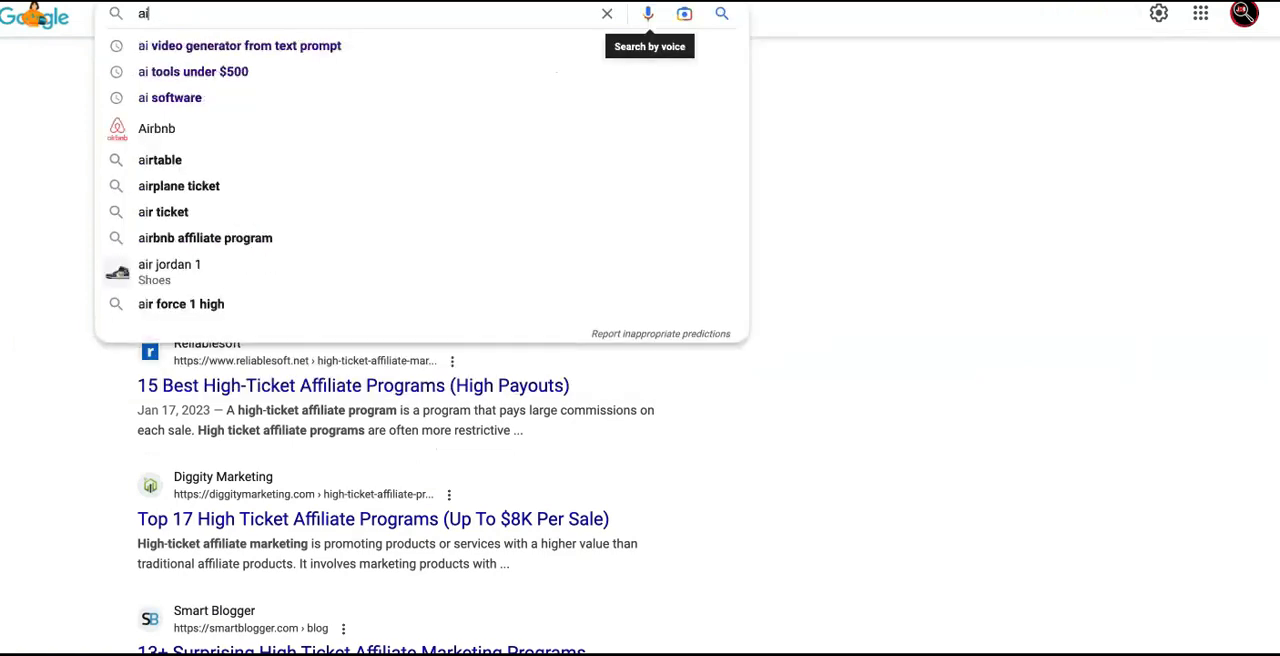
pyautogui.write('free ai')
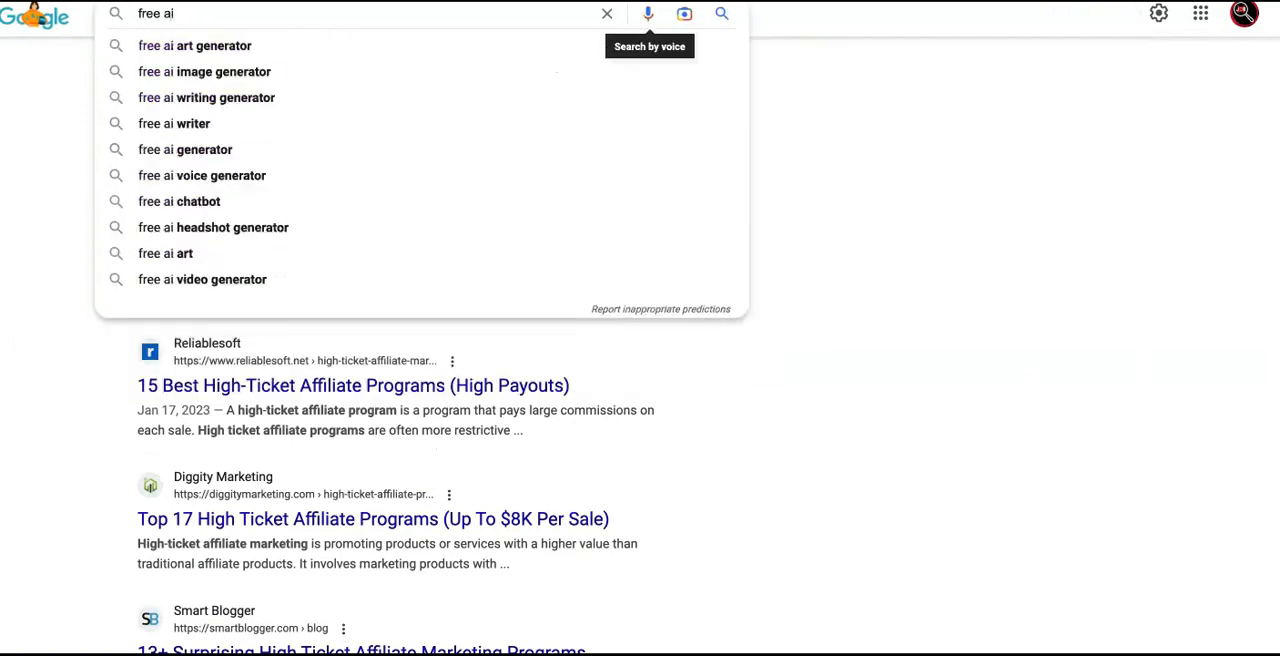
pyautogui.write('conten')
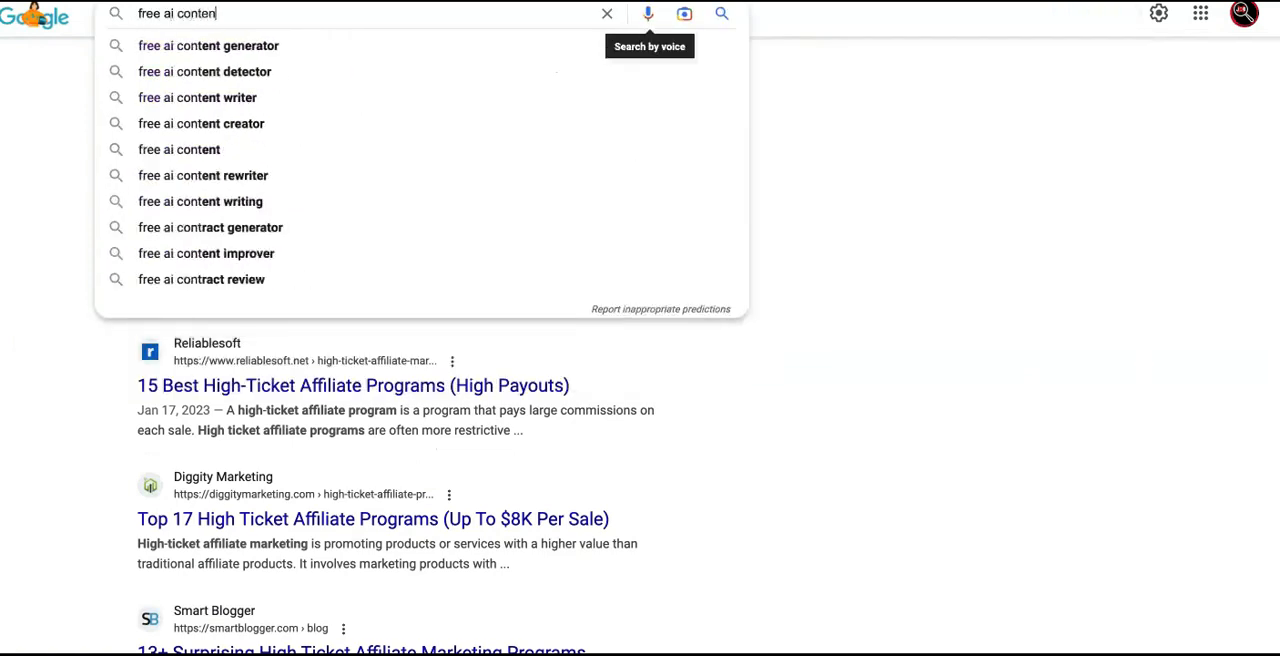
pyautogui.write('detector content')
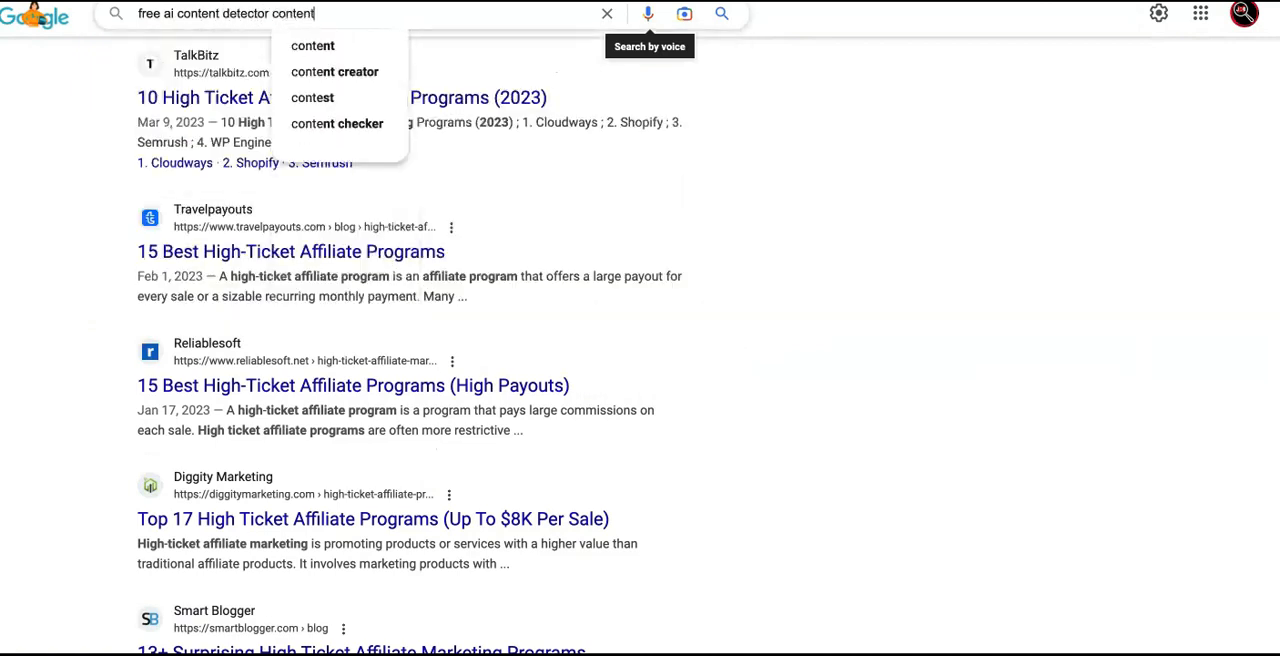
pyautogui.press('Return')
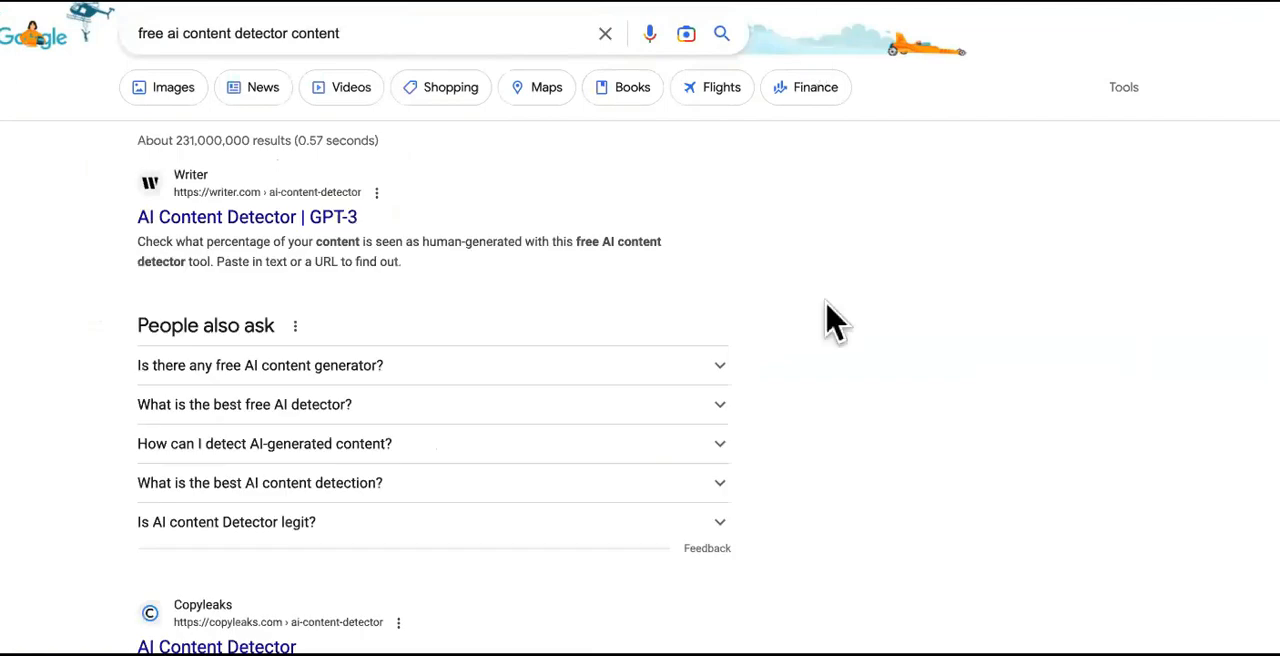
pyautogui.scroll(-3)
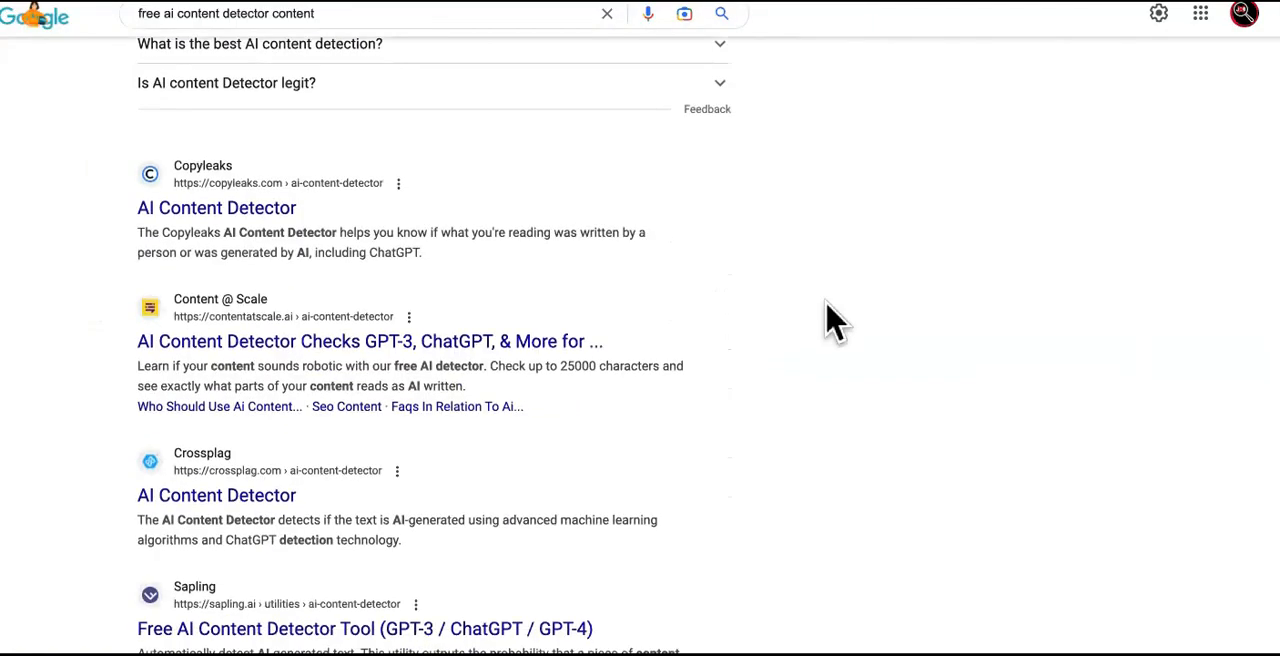
pyautogui.moveTo(356, 356)
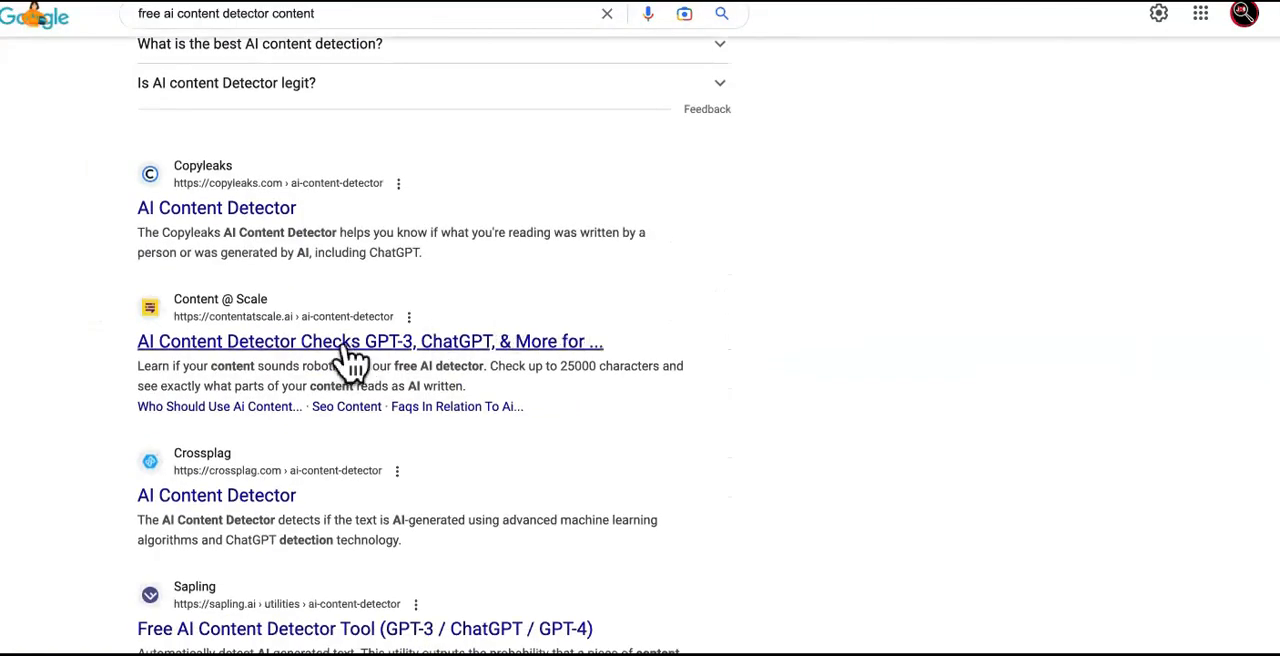
# Open Content at Scale's AI Detector, then copy the GPT-4 affiliate networks article from ChatGPT
pyautogui.click(368, 340)
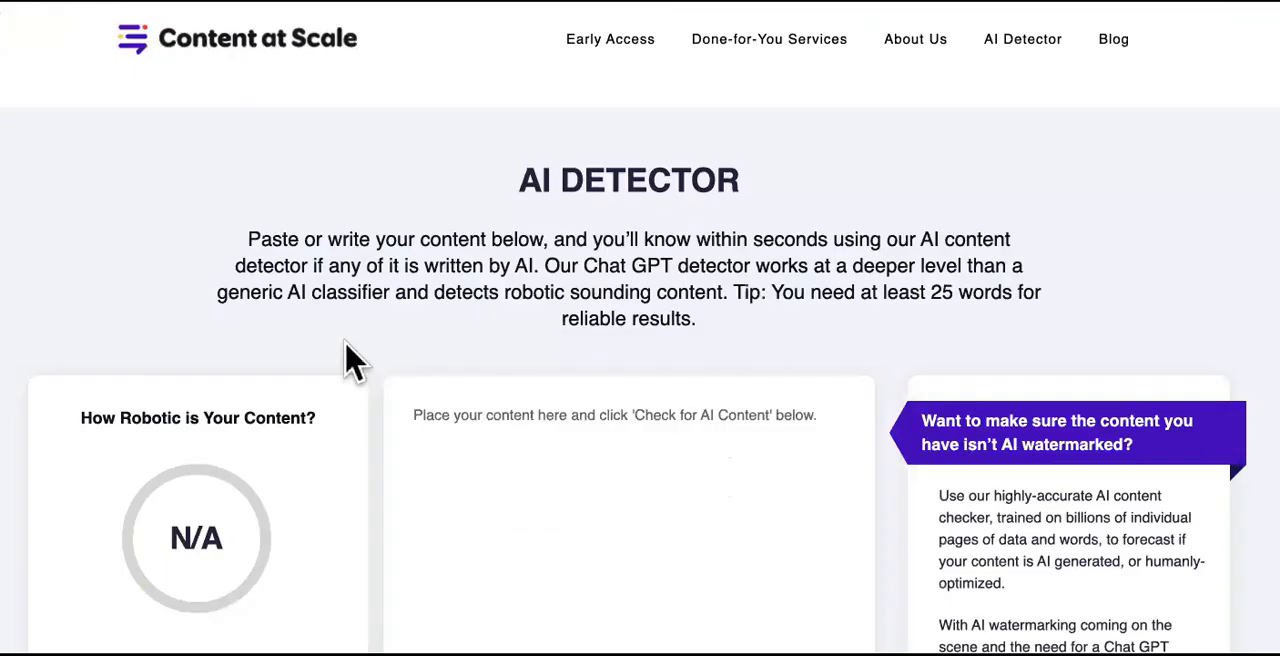
pyautogui.scroll(-3)
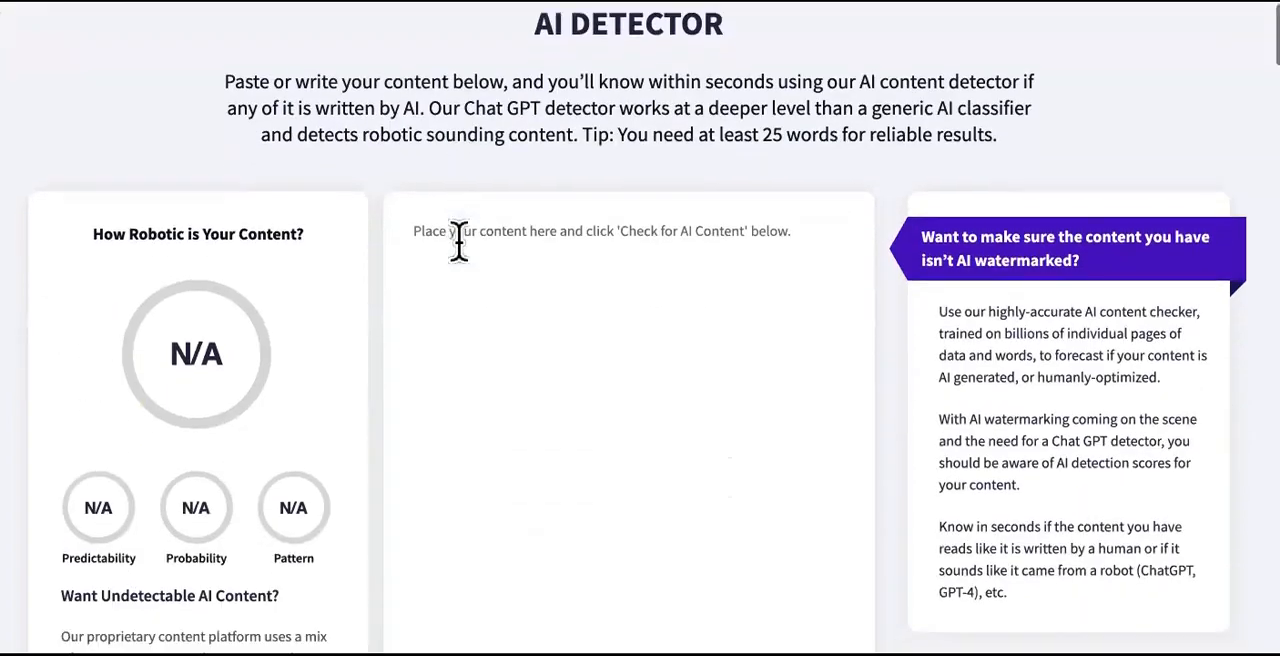
pyautogui.scroll(-3)
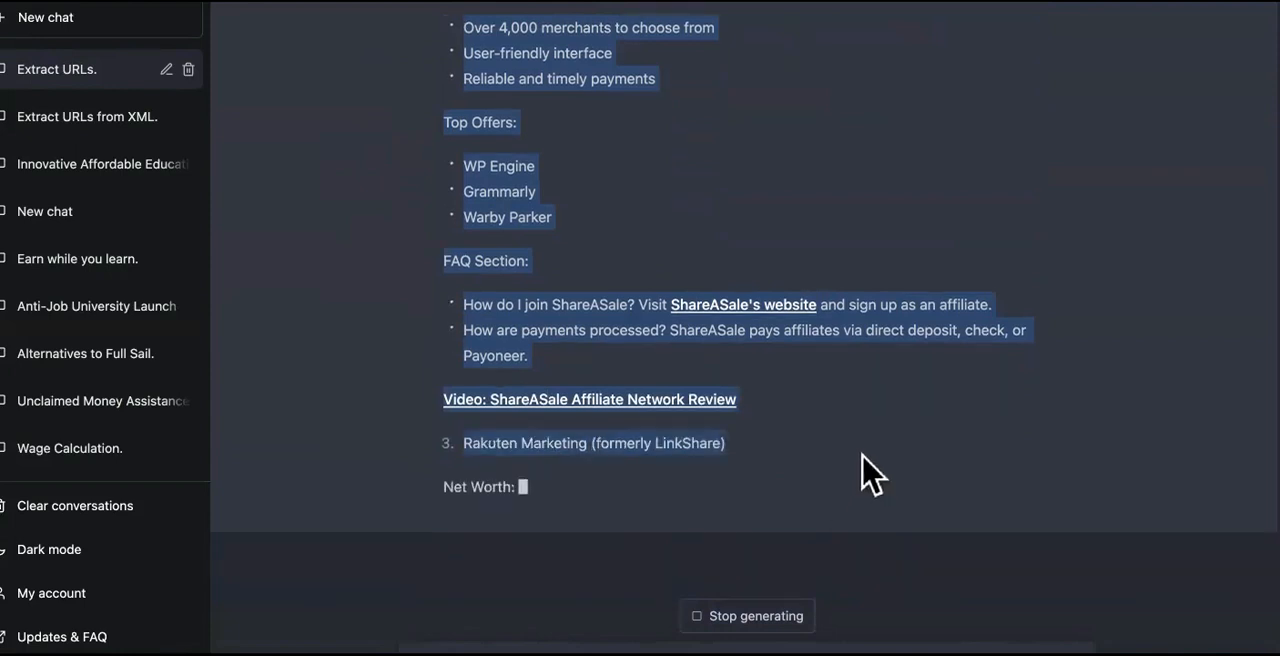
pyautogui.rightClick(862, 478)
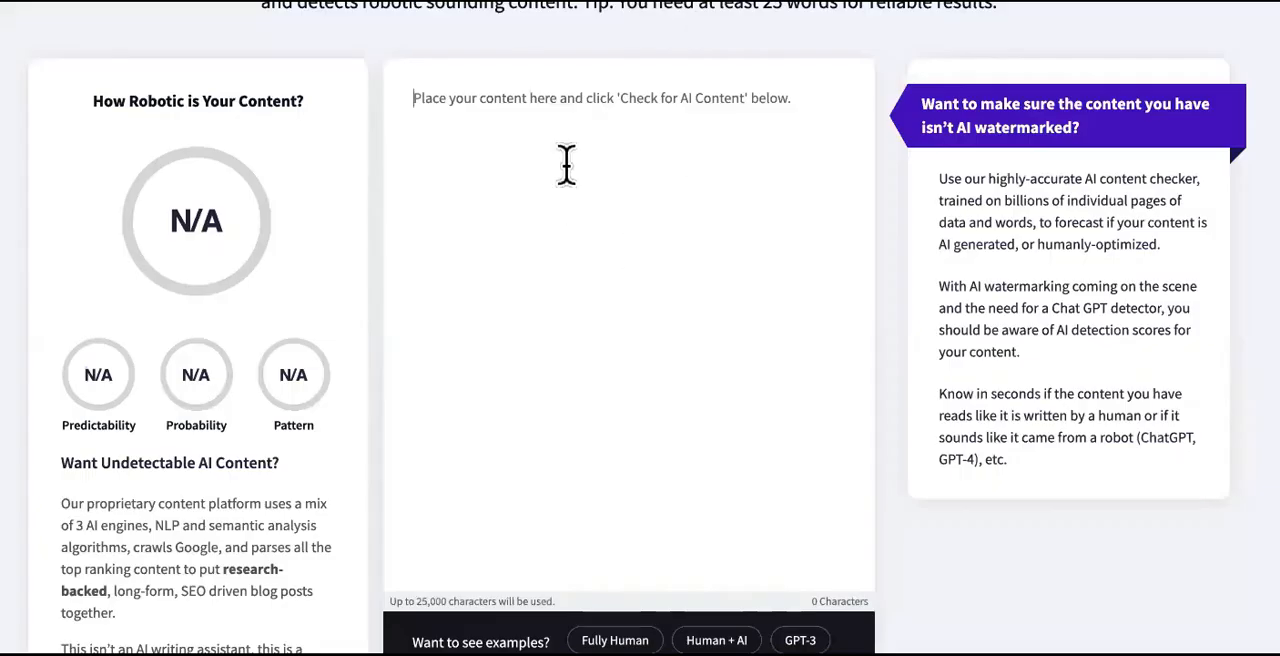
pyautogui.moveTo(212, 456)
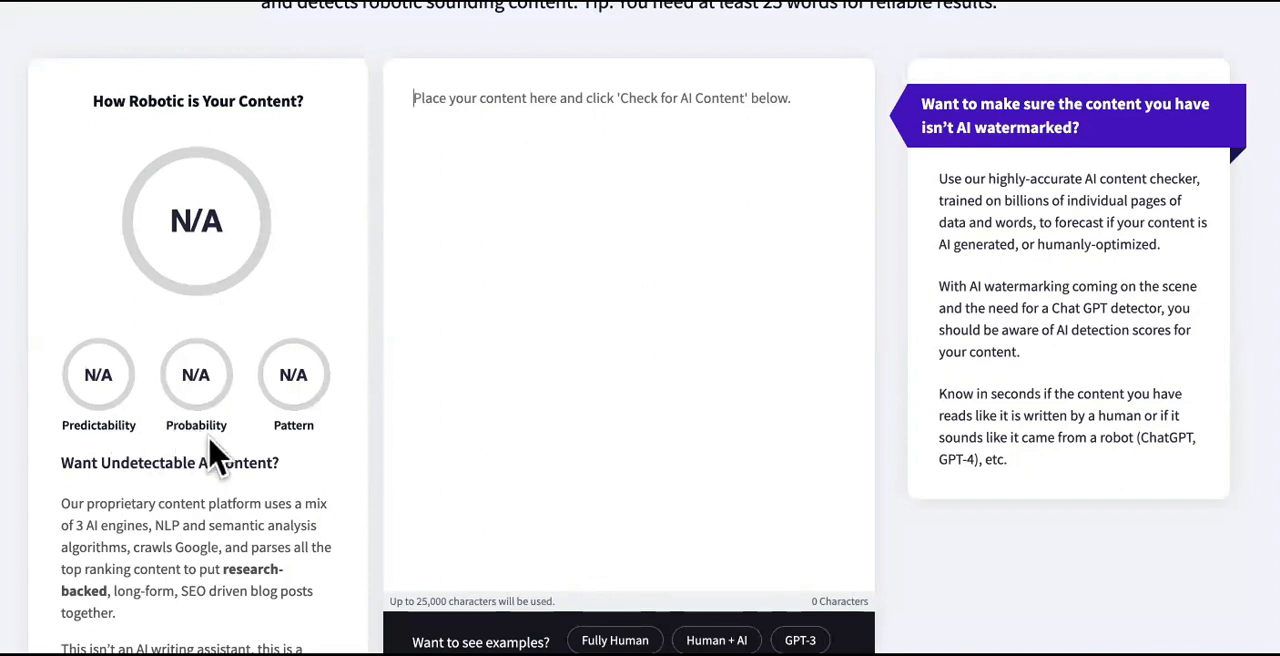
pyautogui.moveTo(304, 420)
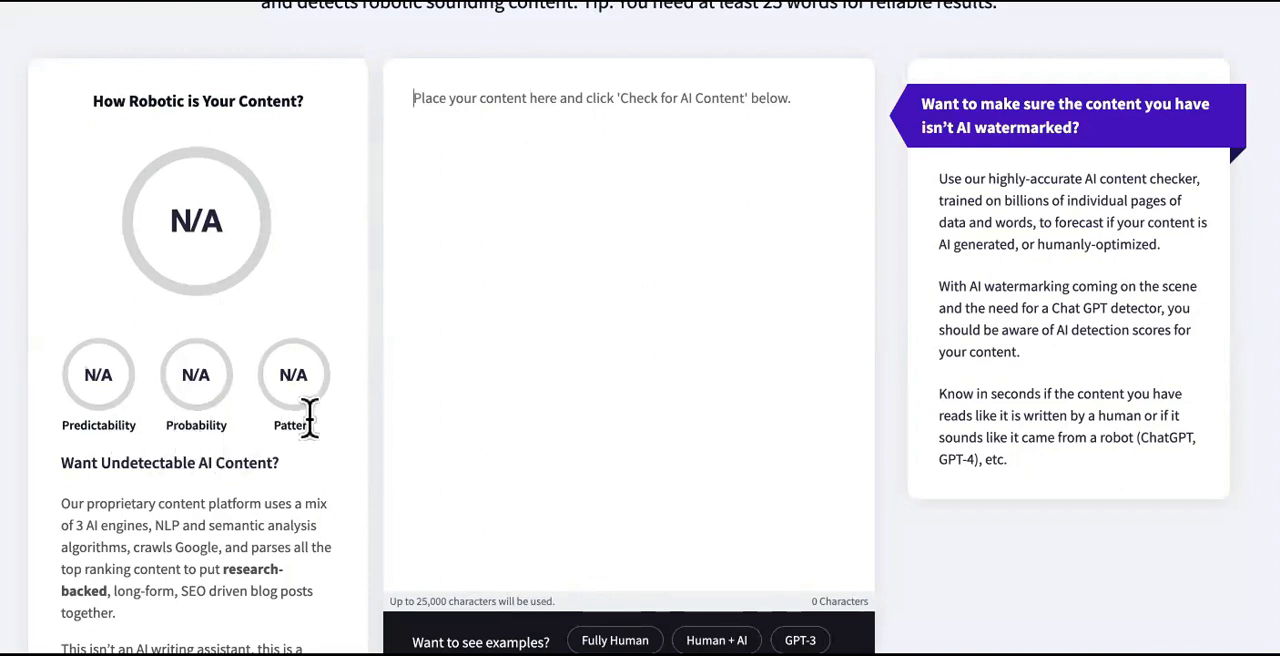
pyautogui.moveTo(320, 150)
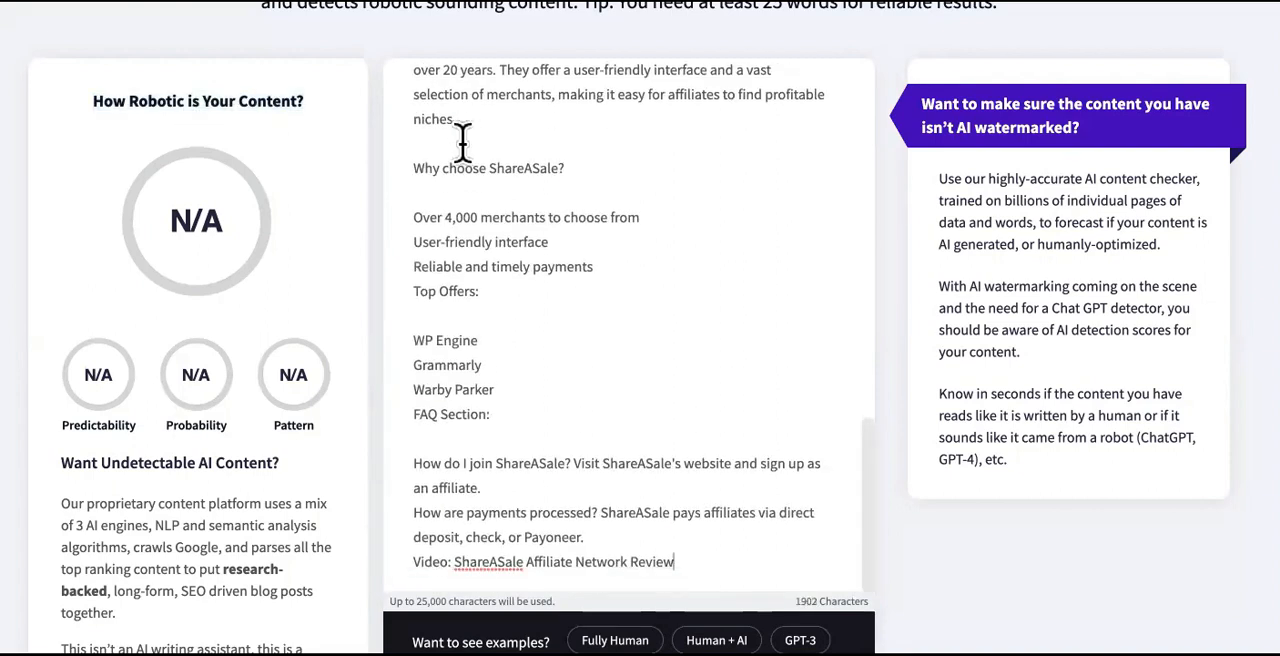
# Run Check For AI Content on the pasted article and review its 91% human score
pyautogui.scroll(-3)
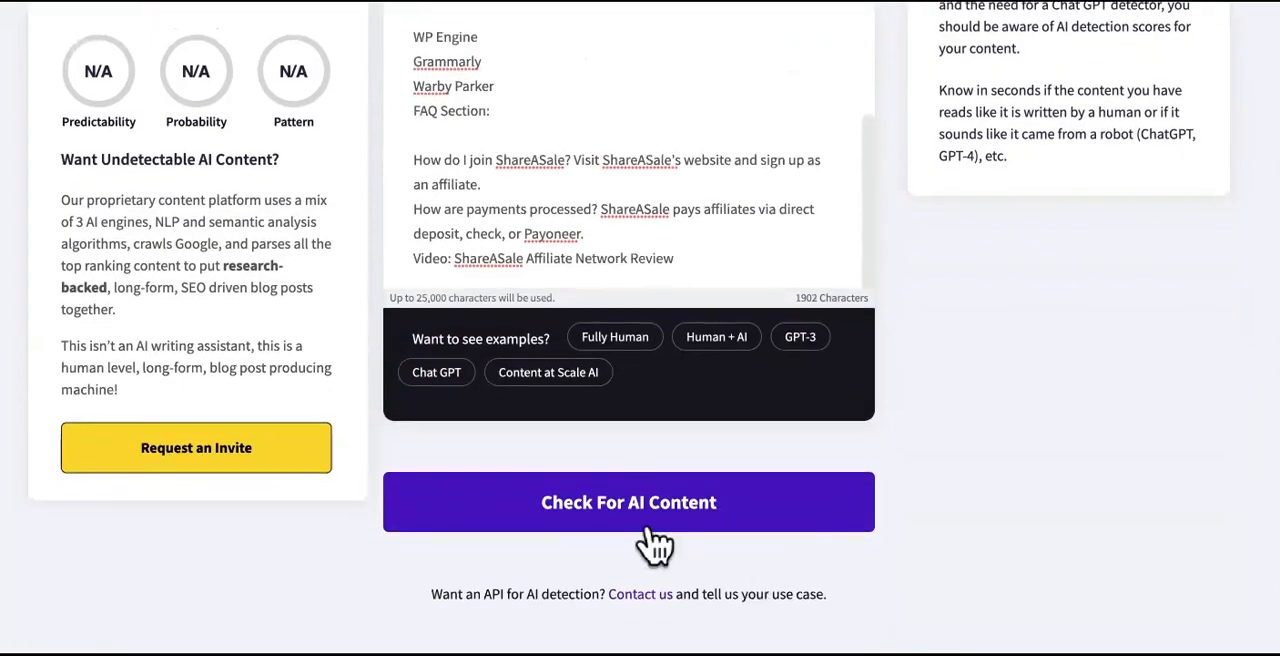
pyautogui.click(628, 502)
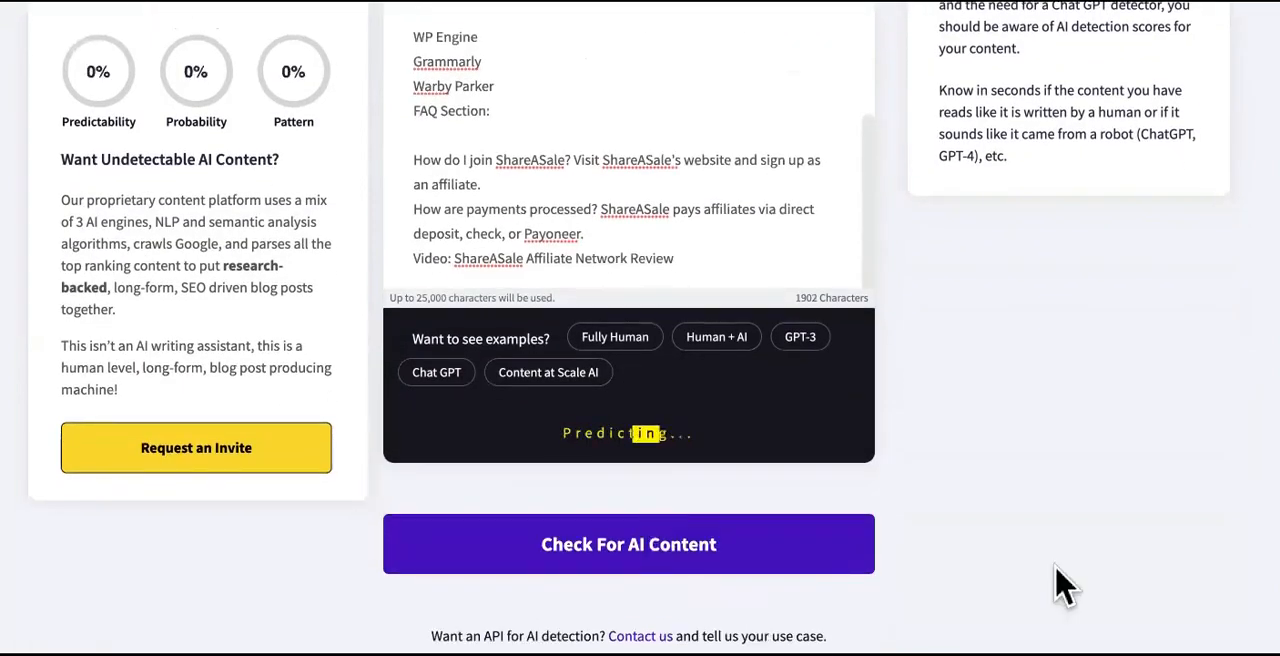
pyautogui.click(628, 544)
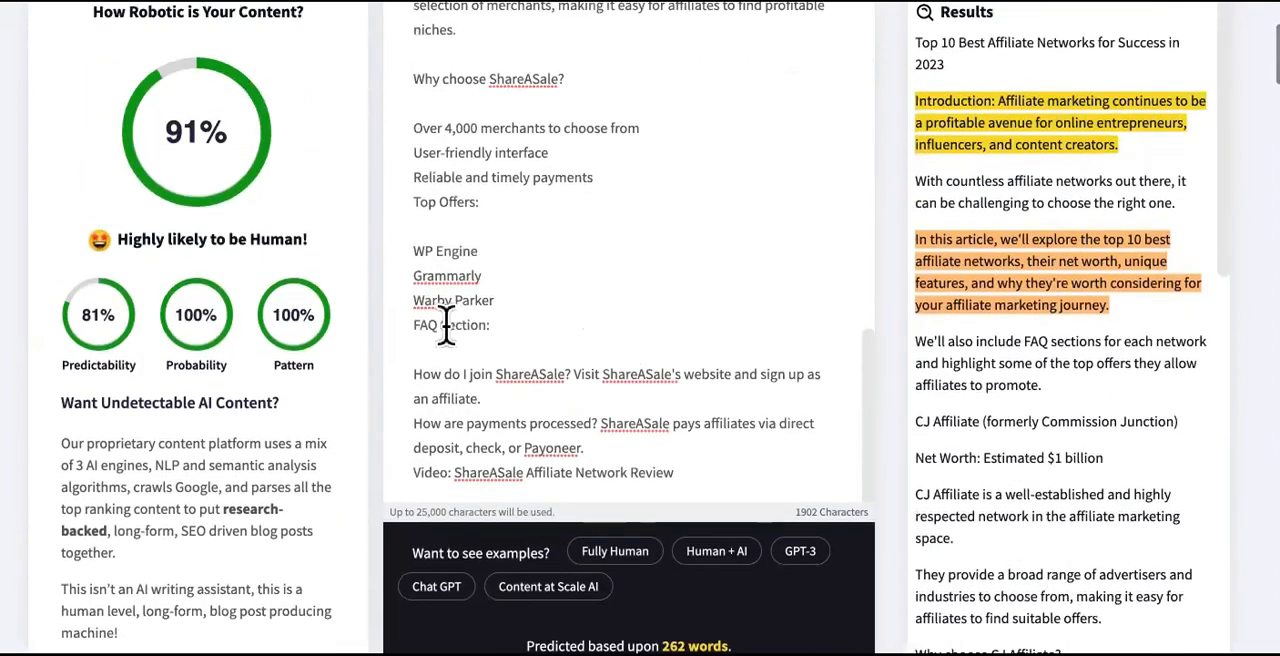
pyautogui.scroll(3)
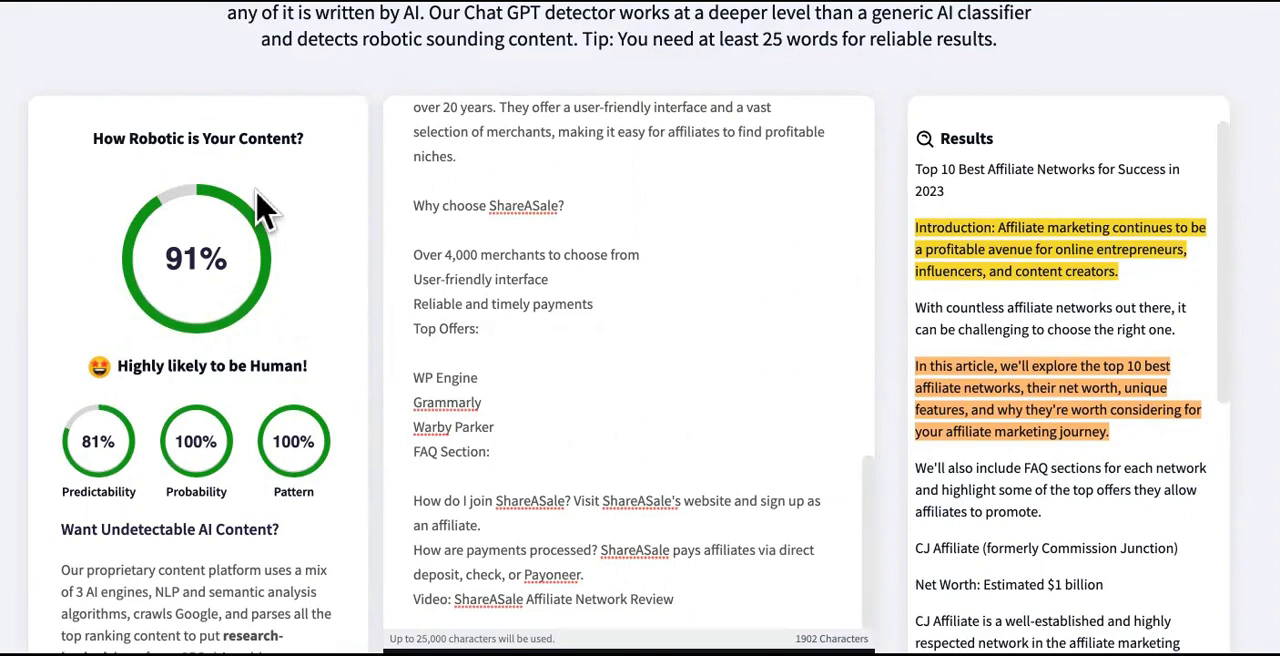
pyautogui.moveTo(636, 460)
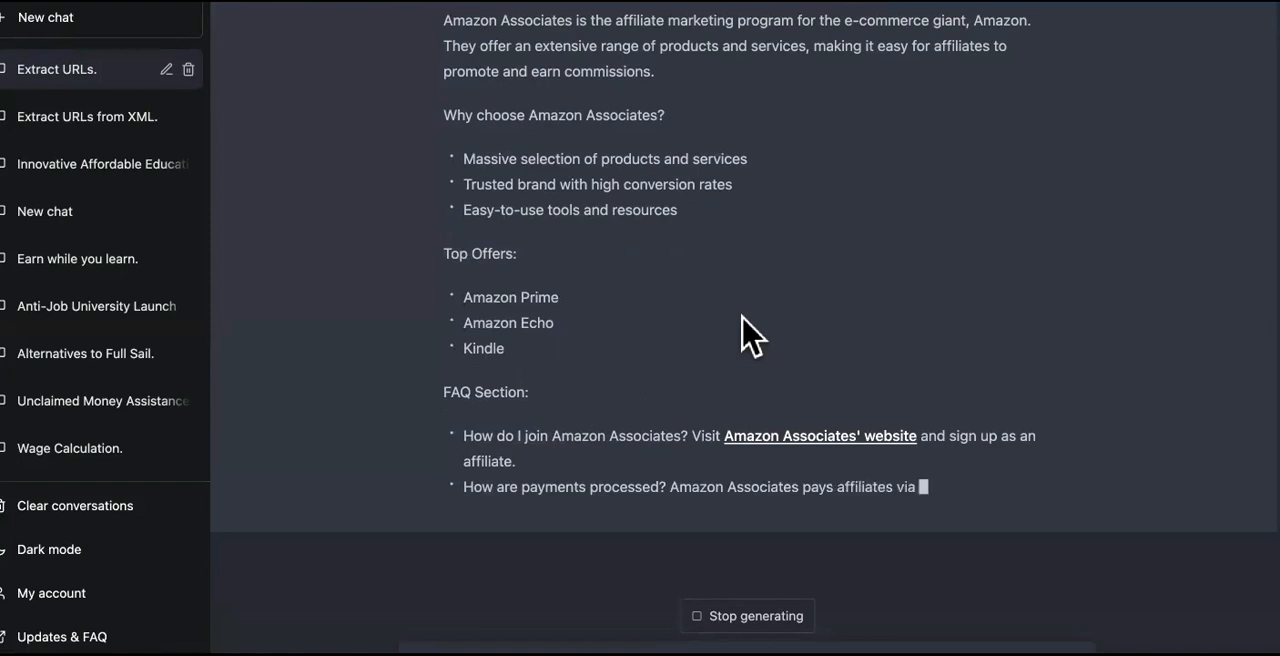
pyautogui.scroll(-3)
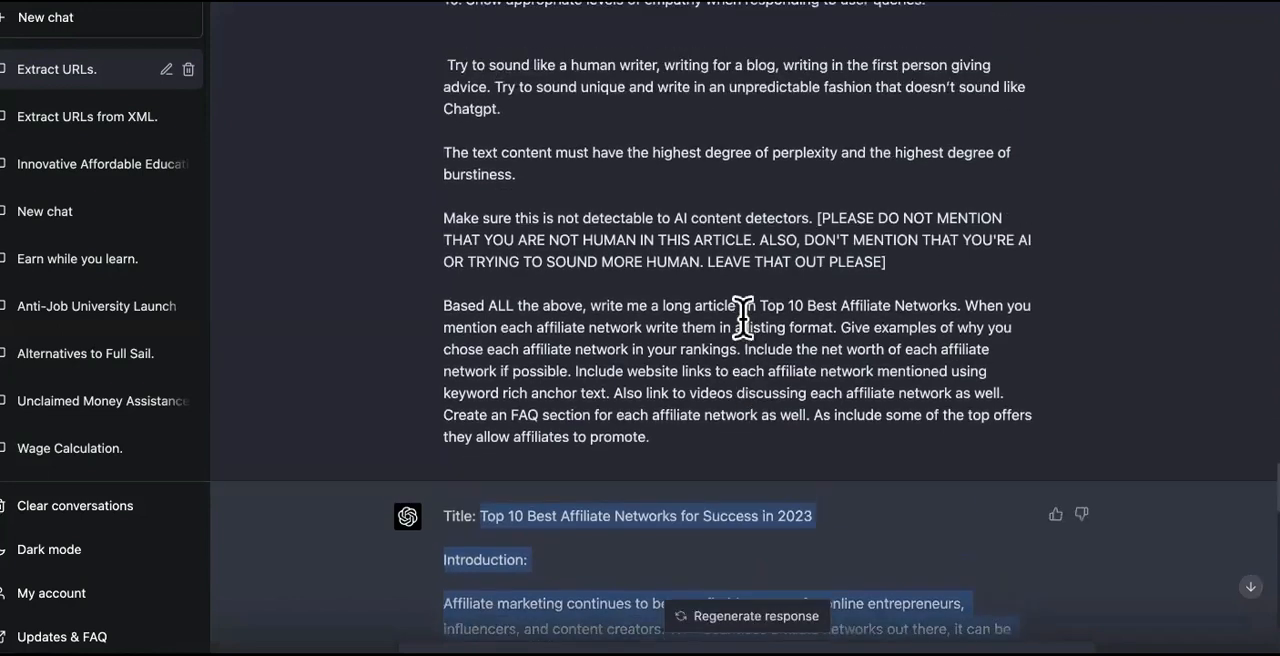
pyautogui.scroll(3)
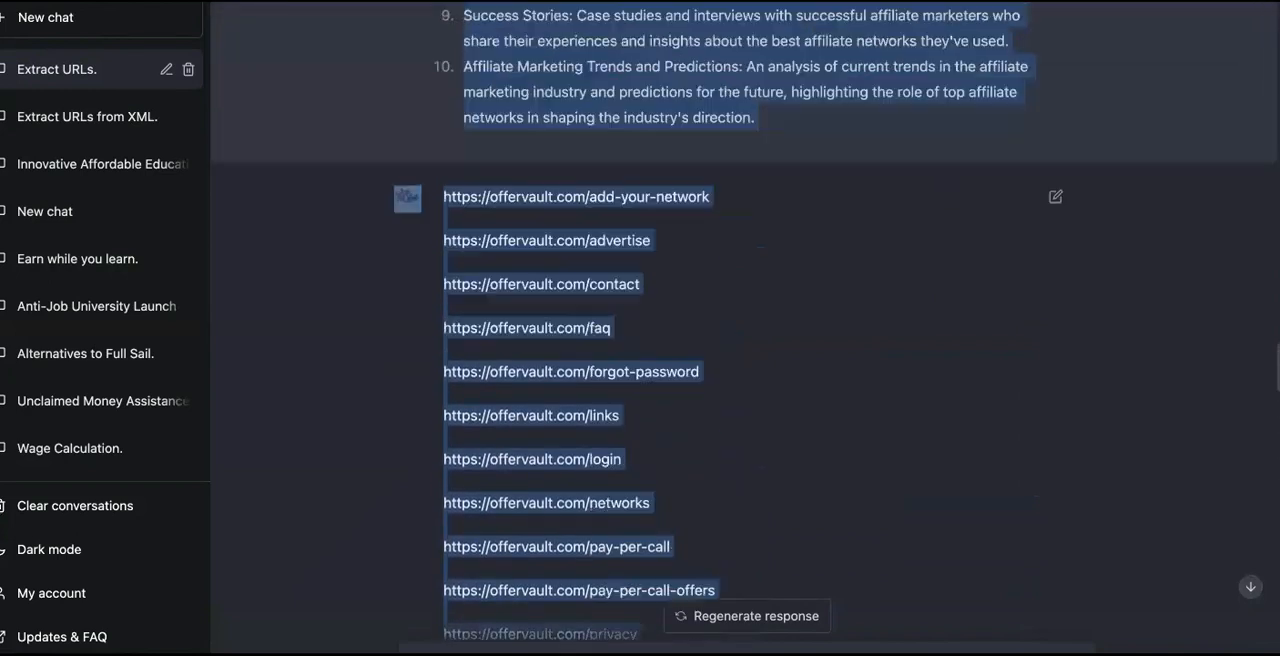
pyautogui.scroll(3)
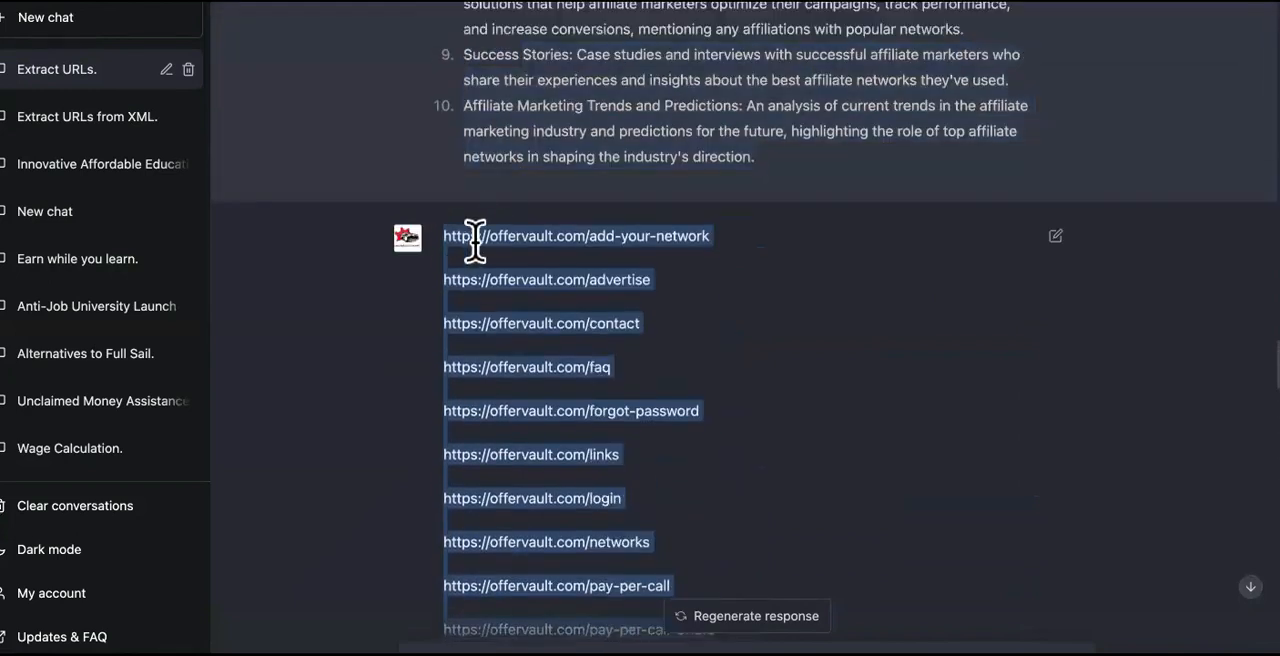
pyautogui.moveTo(536, 276)
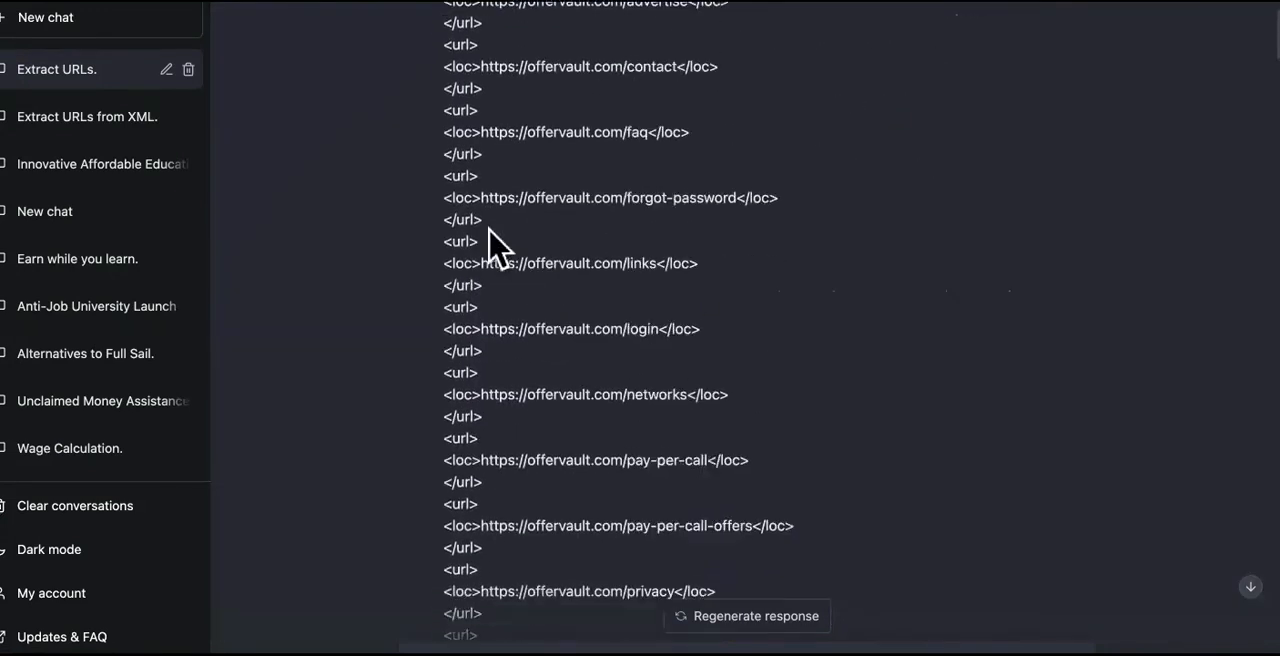
pyautogui.moveTo(496, 256)
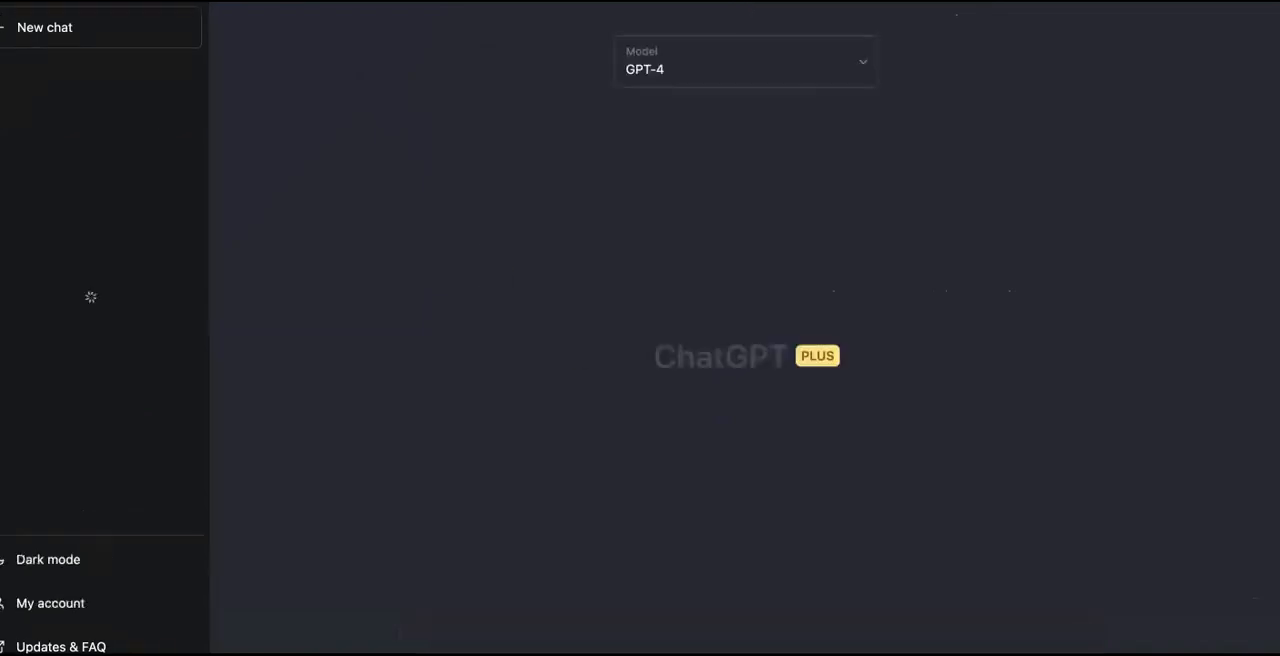
# Switch the new chat's model to Default (GPT-3.5)
pyautogui.click(744, 62)
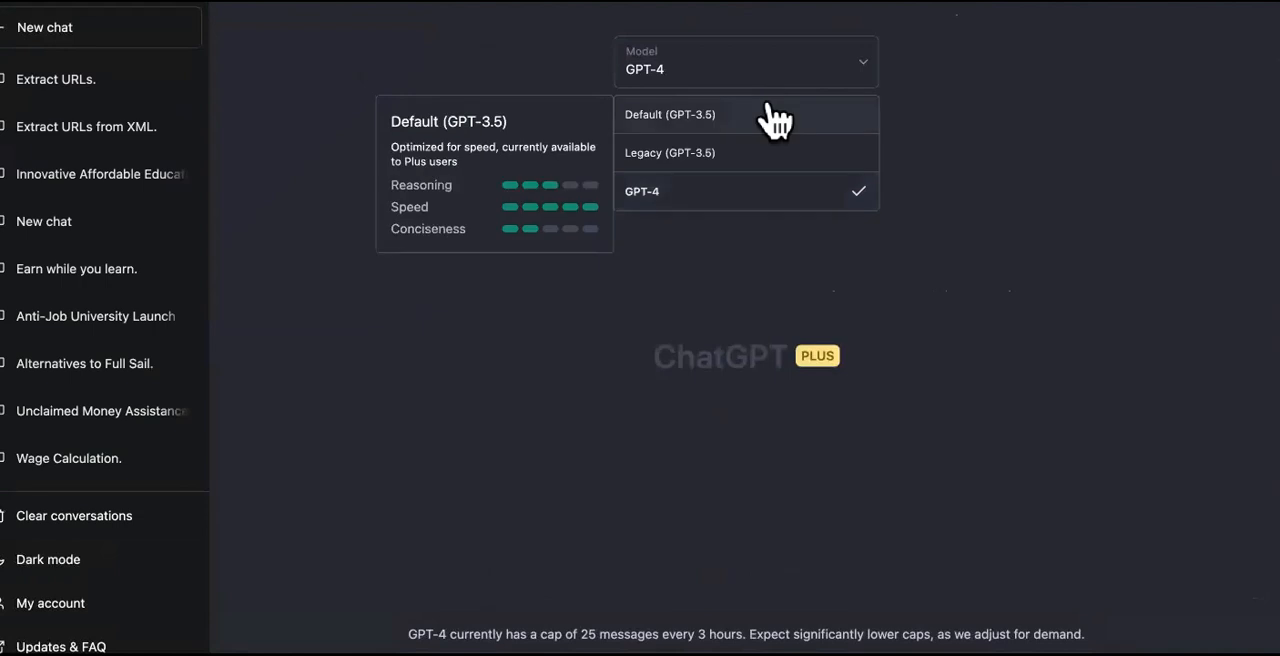
pyautogui.click(668, 114)
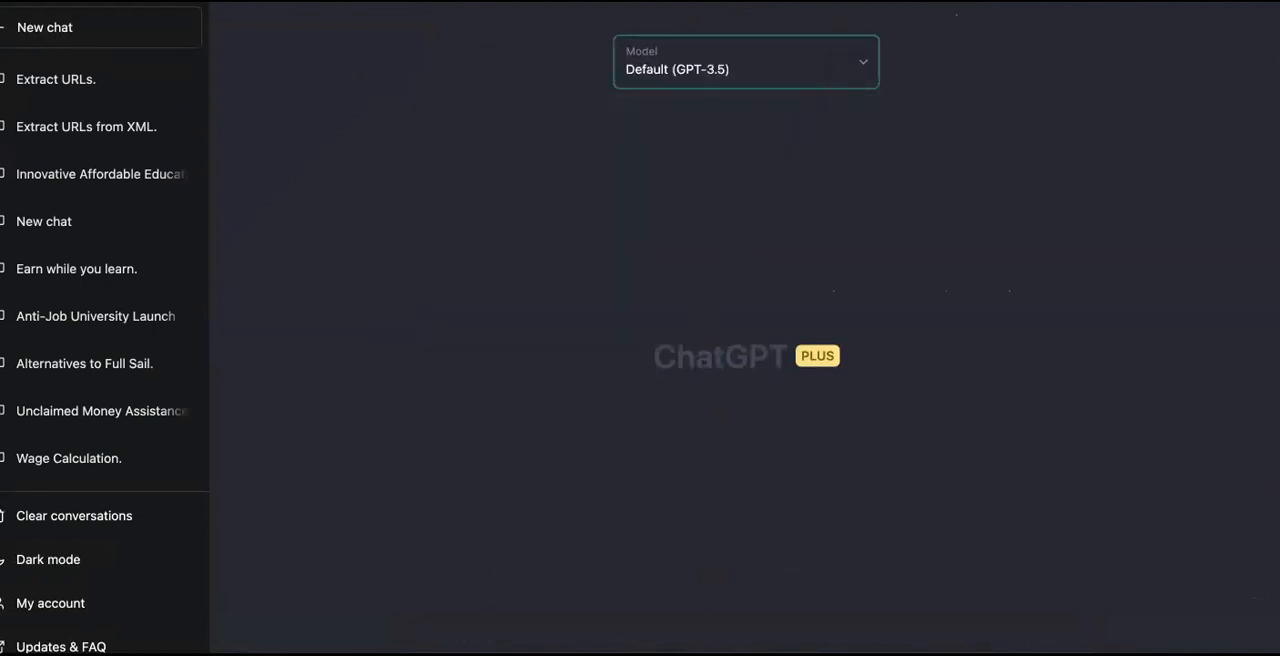
pyautogui.scroll(-3)
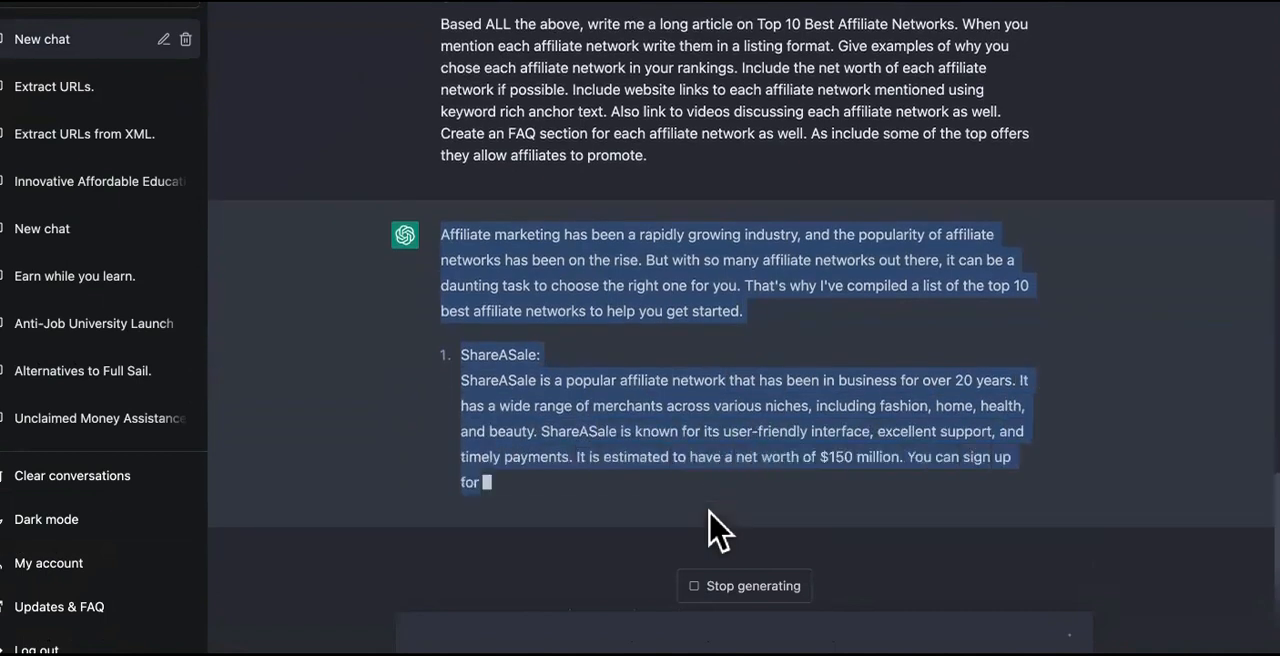
# Scroll through the GPT-3.5 article down to its cut-off in the Amazon Associates FAQ
pyautogui.scroll(-3)
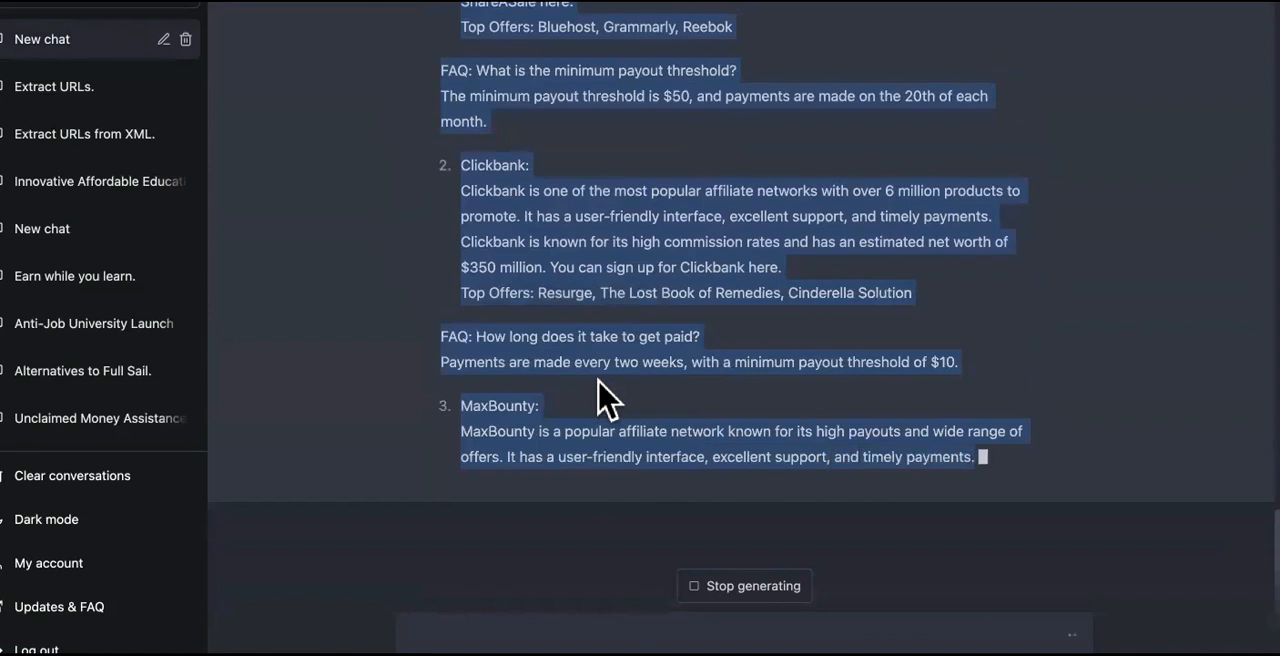
pyautogui.scroll(3)
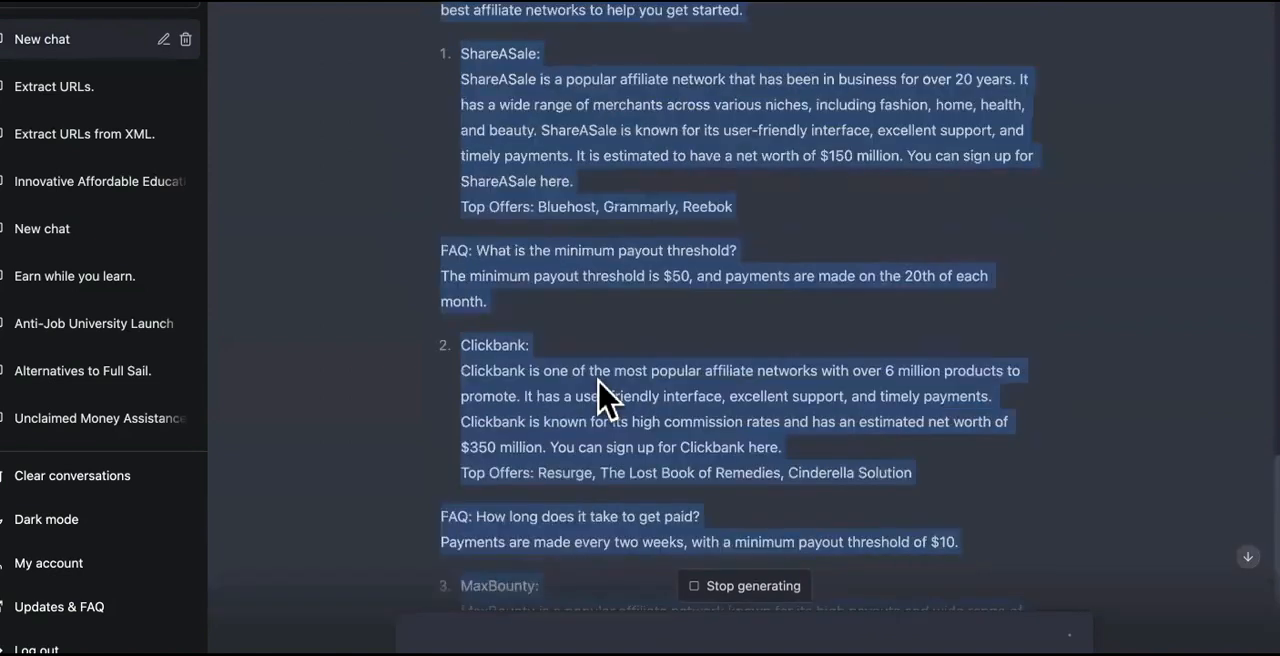
pyautogui.scroll(3)
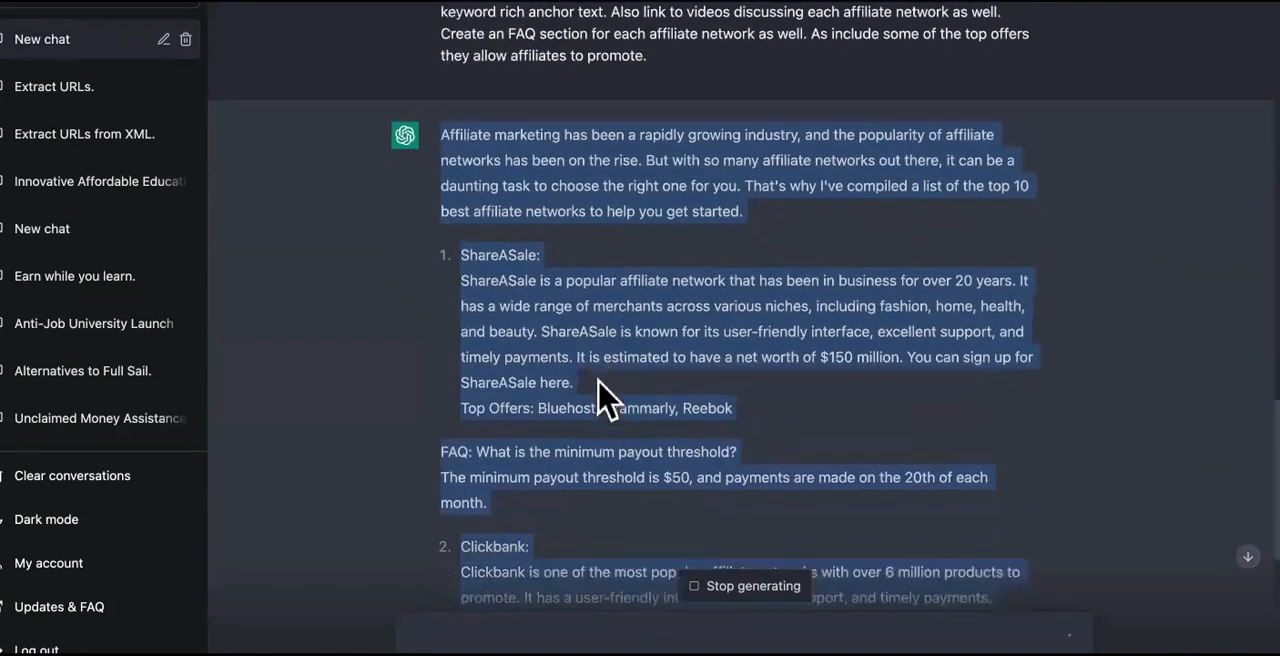
pyautogui.scroll(-3)
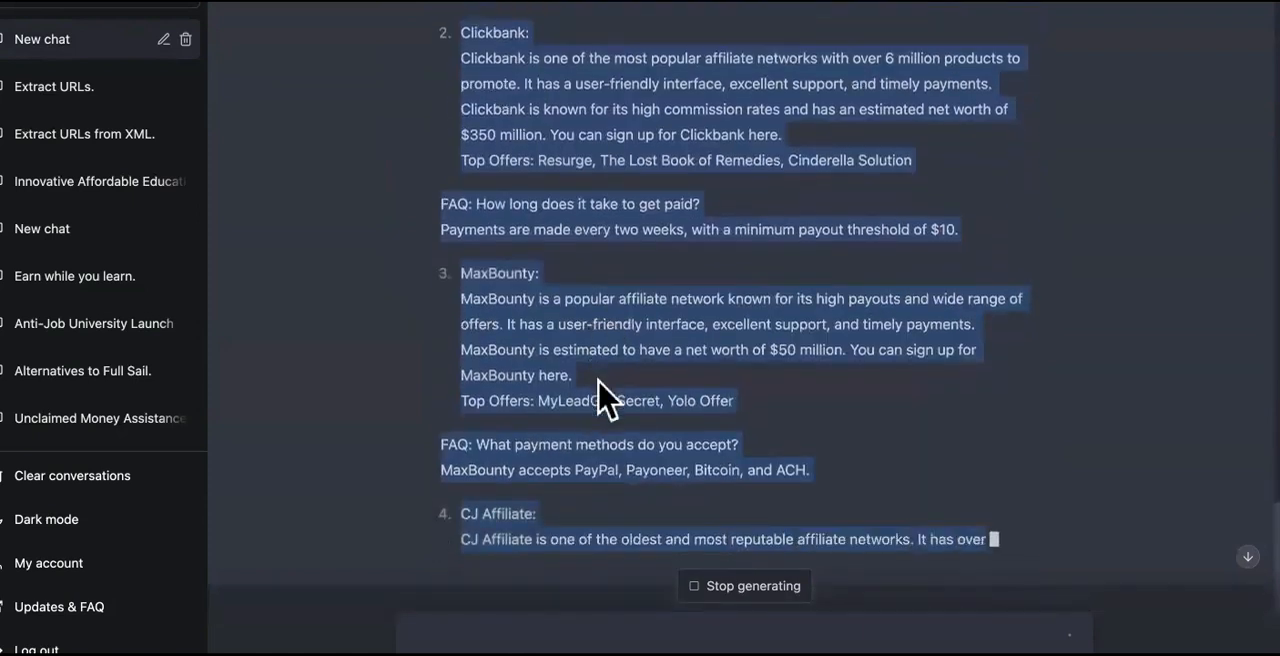
pyautogui.scroll(-3)
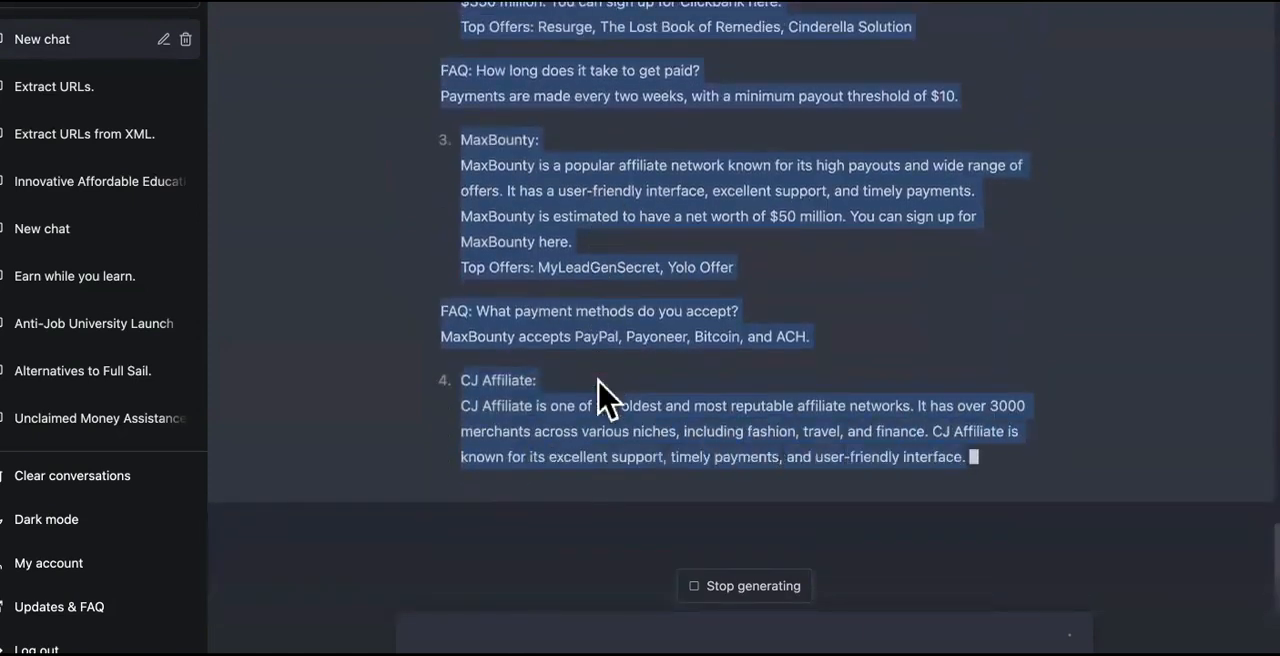
pyautogui.scroll(3)
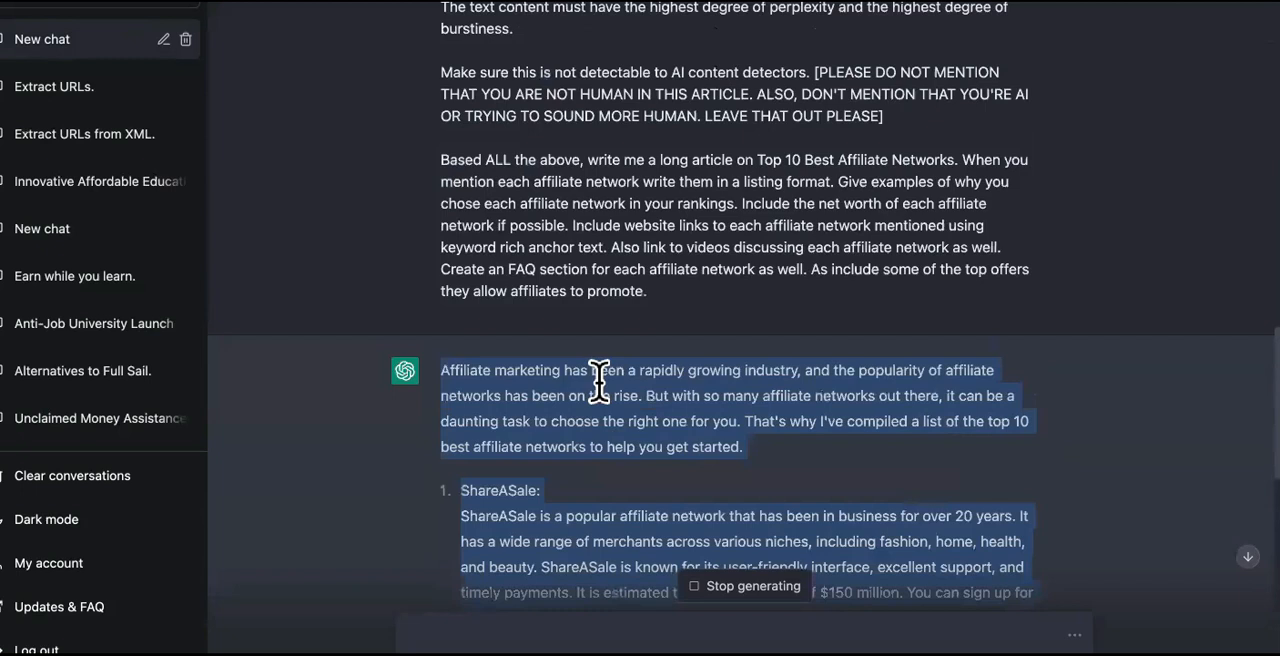
pyautogui.scroll(-3)
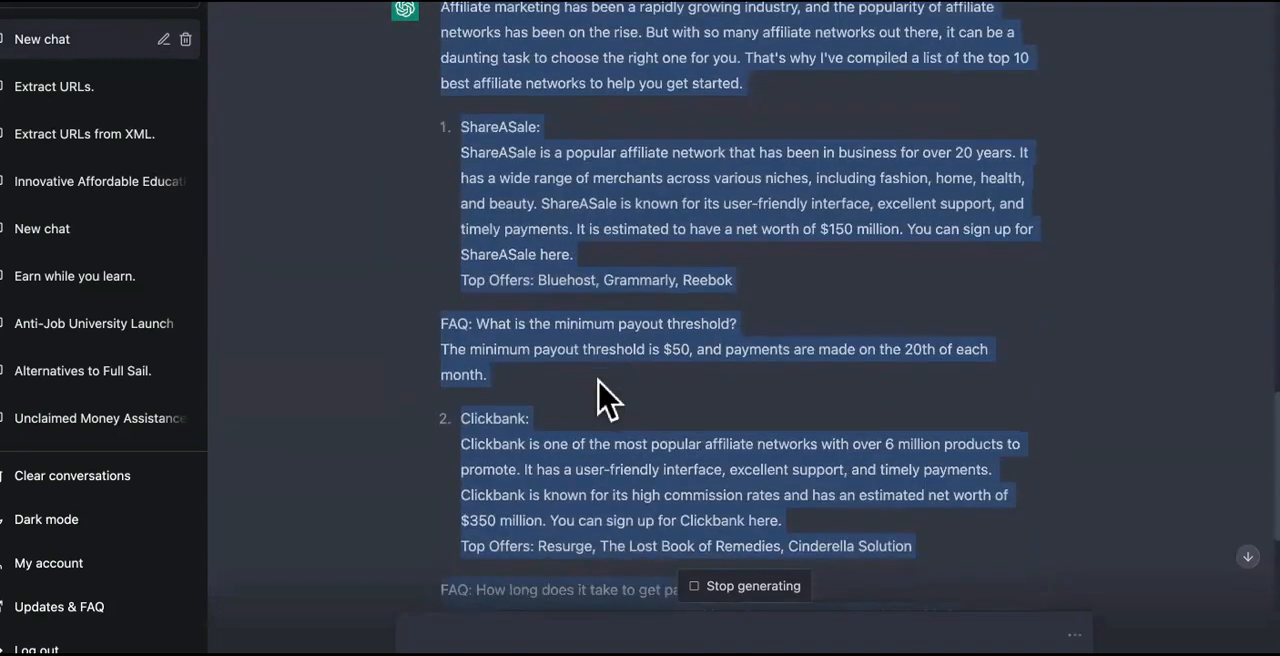
pyautogui.scroll(-3)
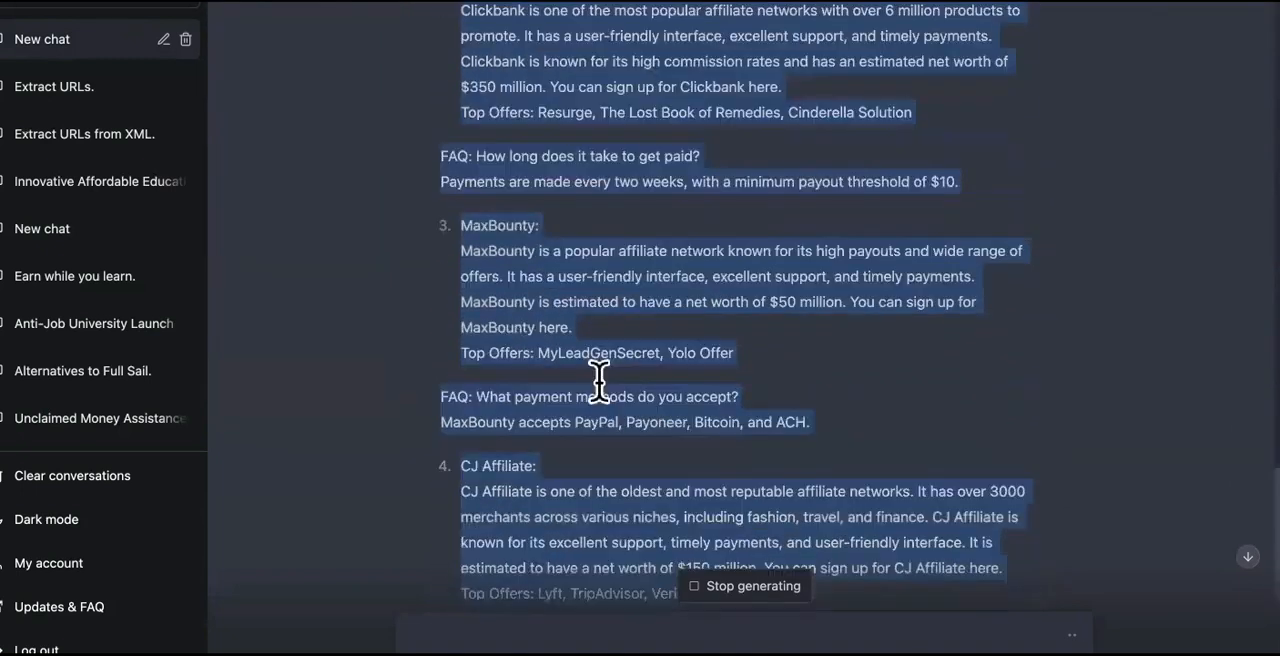
pyautogui.scroll(-3)
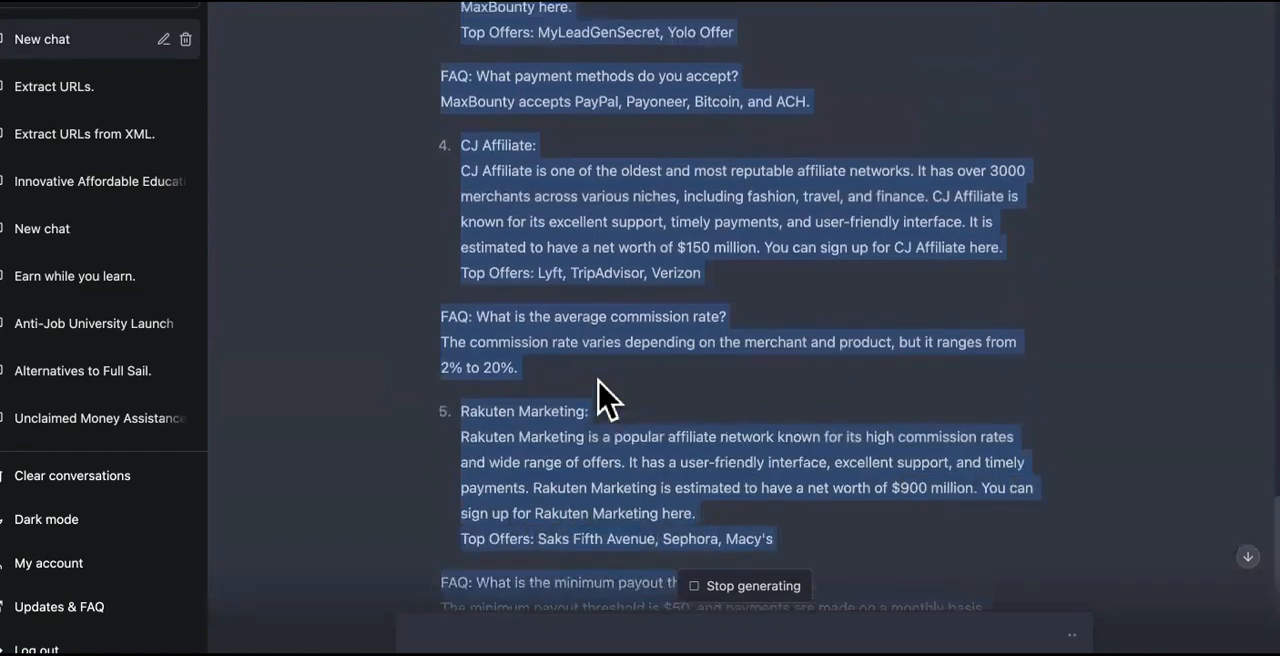
pyautogui.scroll(3)
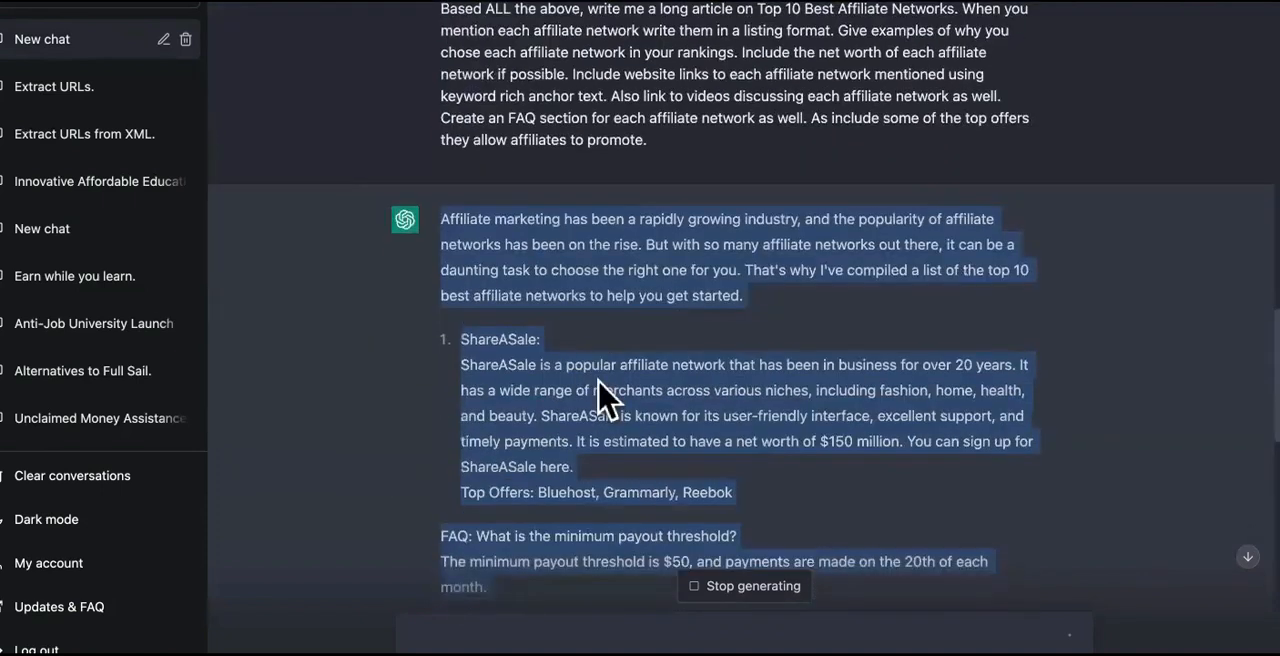
pyautogui.scroll(-3)
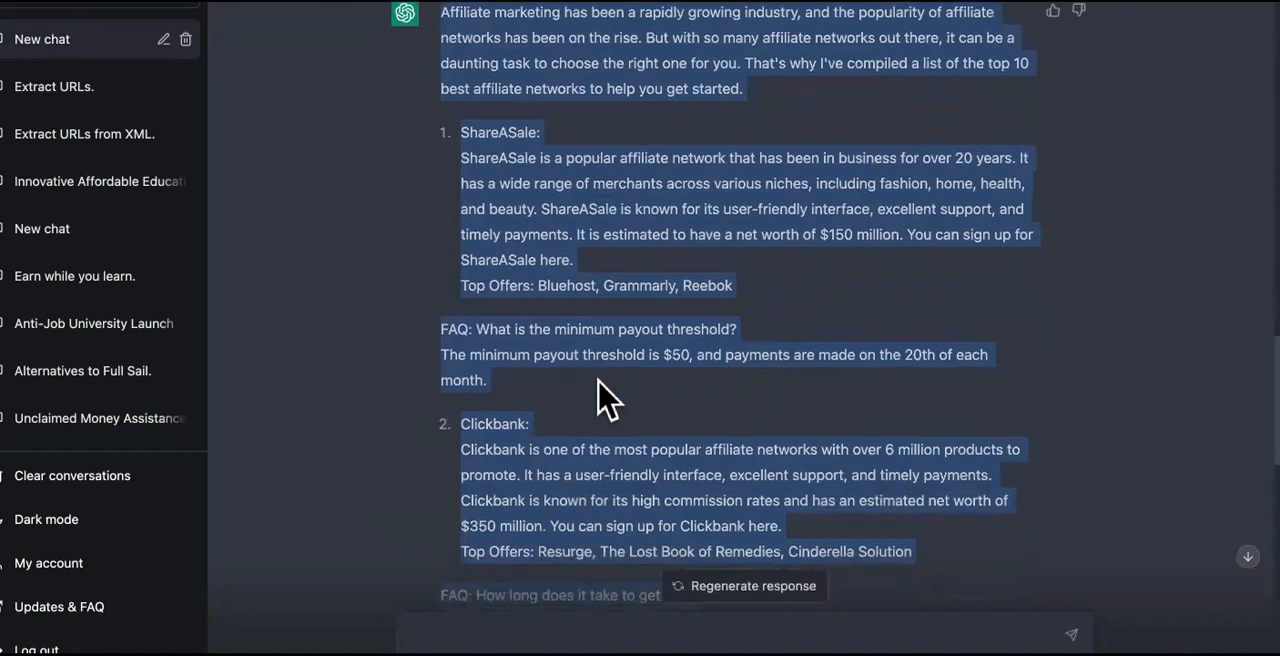
pyautogui.scroll(-3)
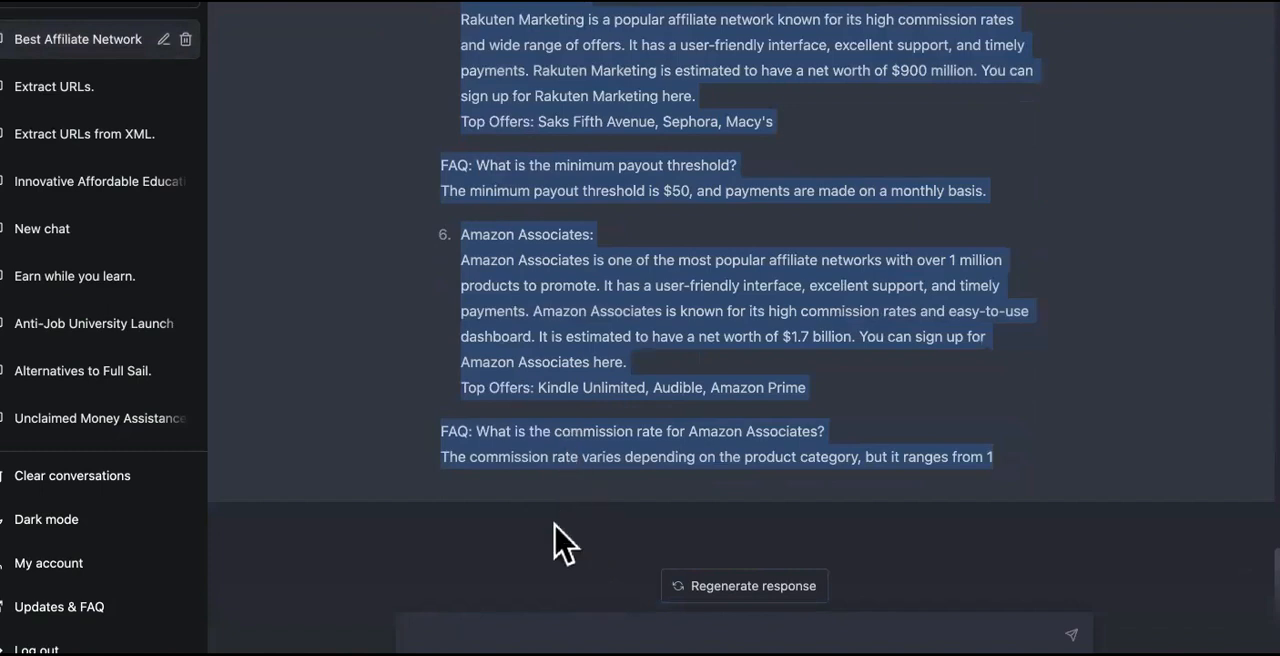
# Send 'continue from exactly where you left off from' so the article resumes with Awin
pyautogui.click(564, 540)
pyautogui.write('continue from ex')
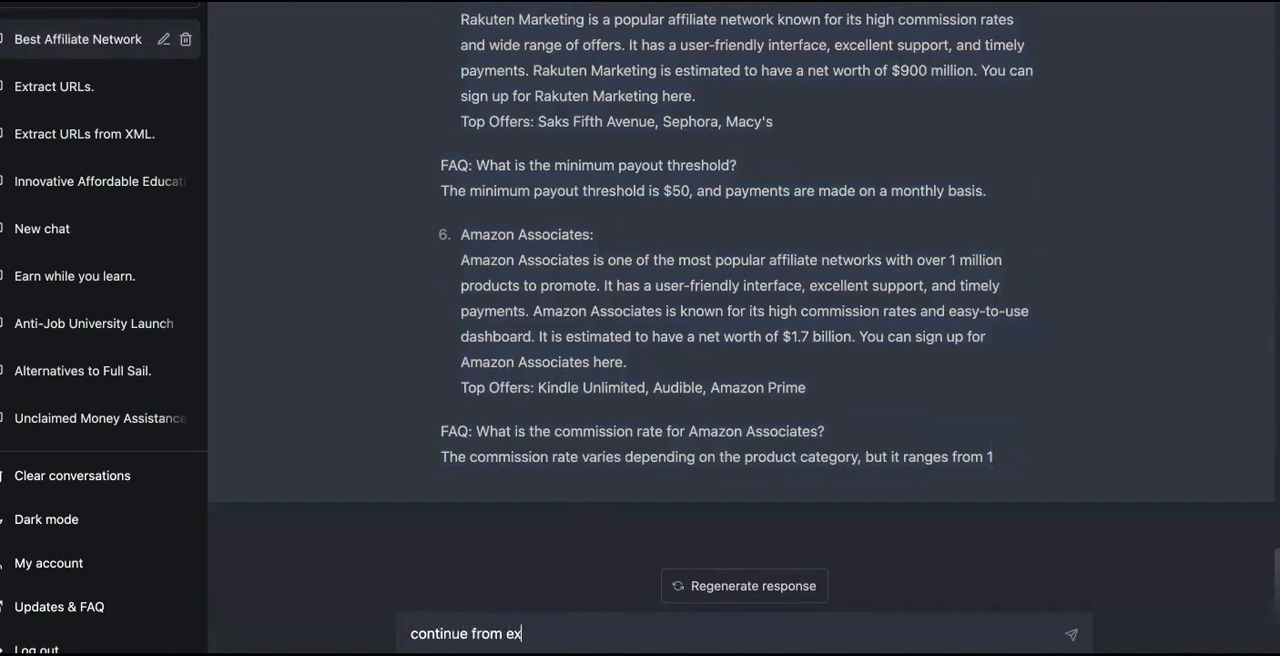
pyautogui.write('actly where y')
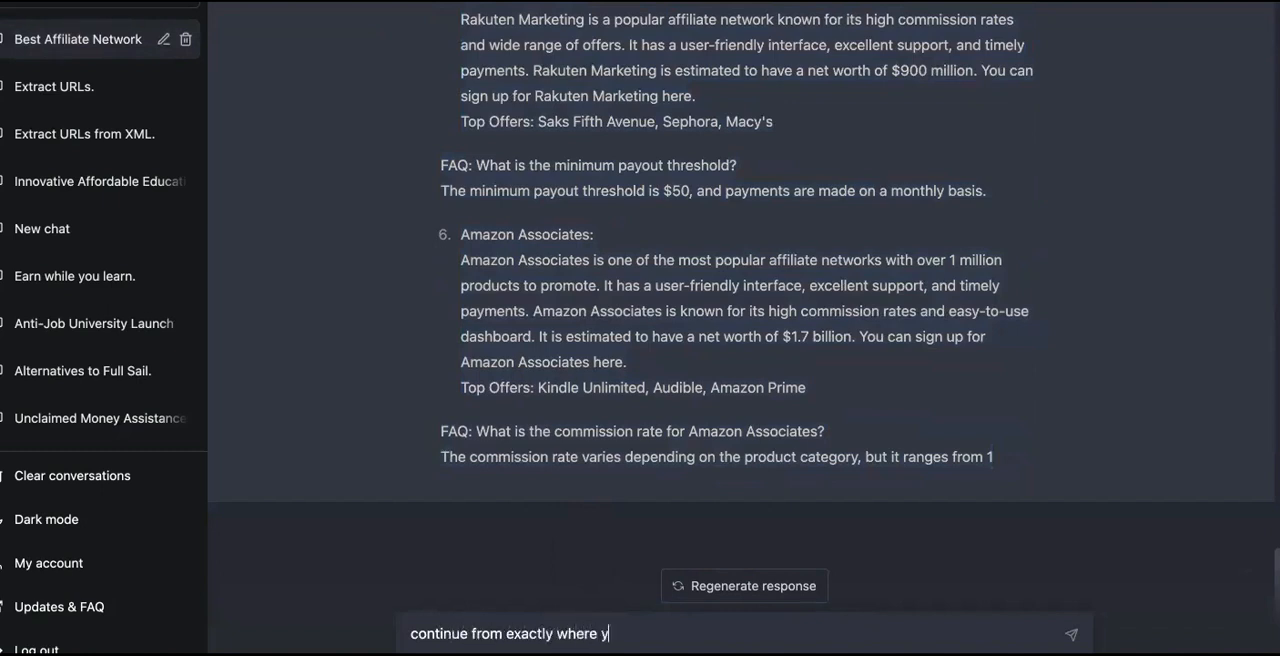
pyautogui.write('ou left off')
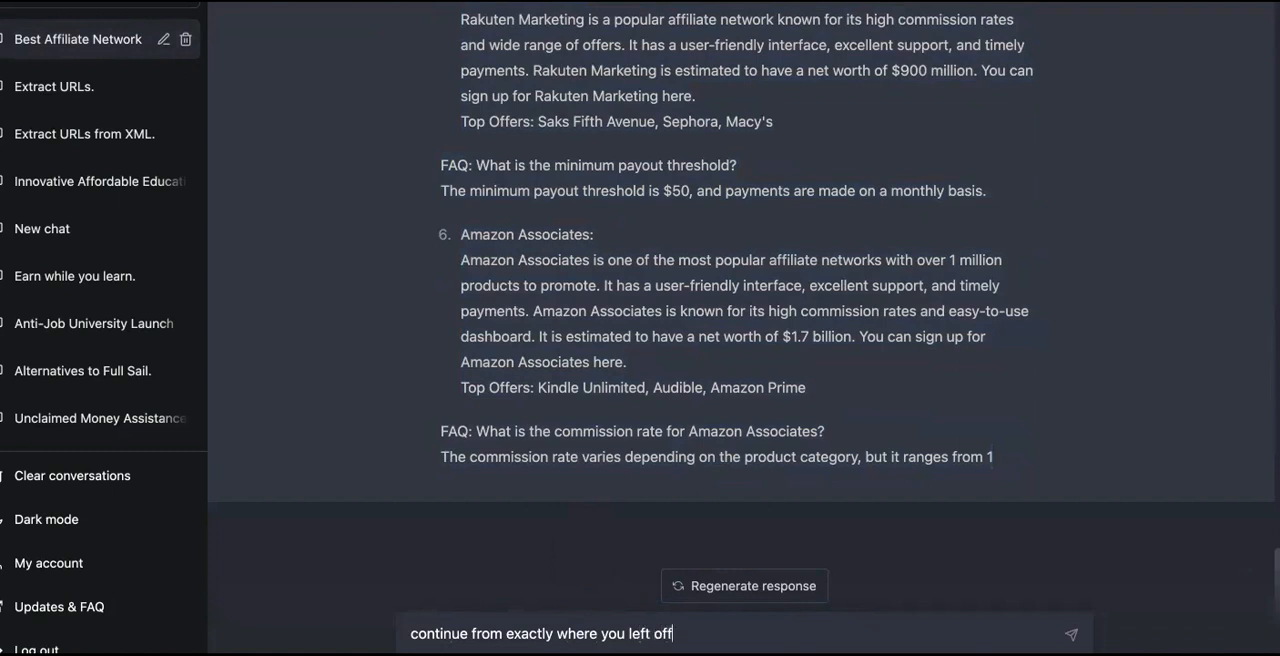
pyautogui.press('Return')
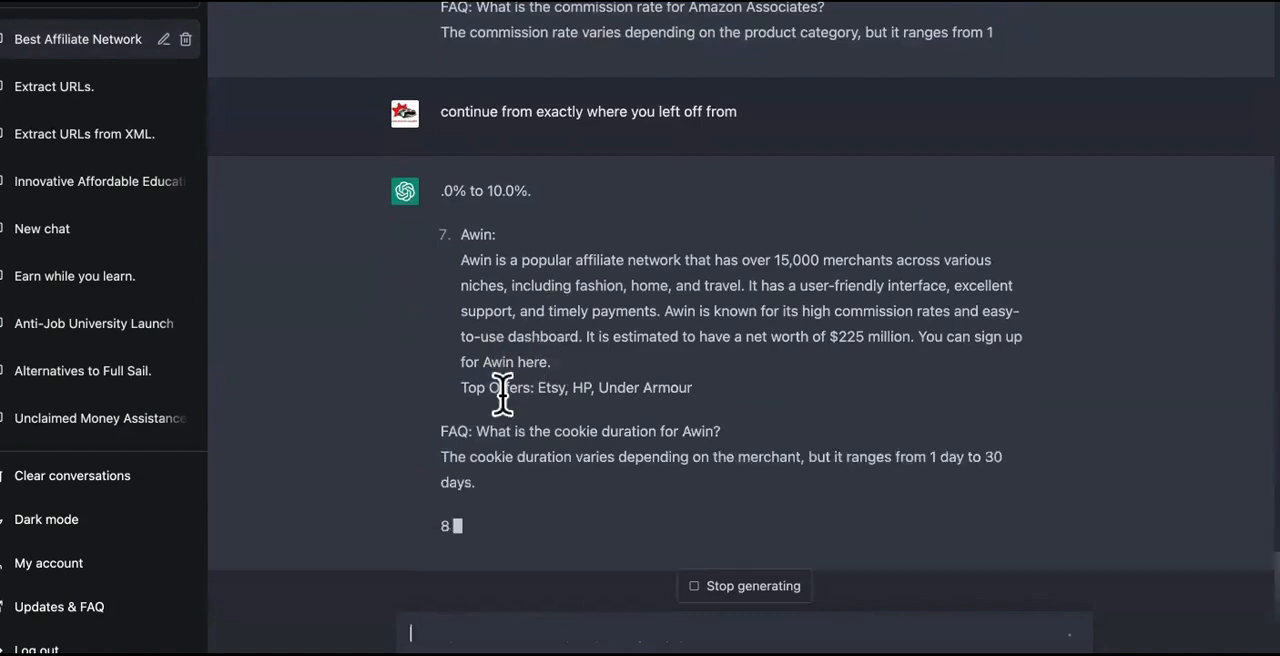
# Select and copy the first part of the GPT-3.5 article for detection
pyautogui.scroll(3)
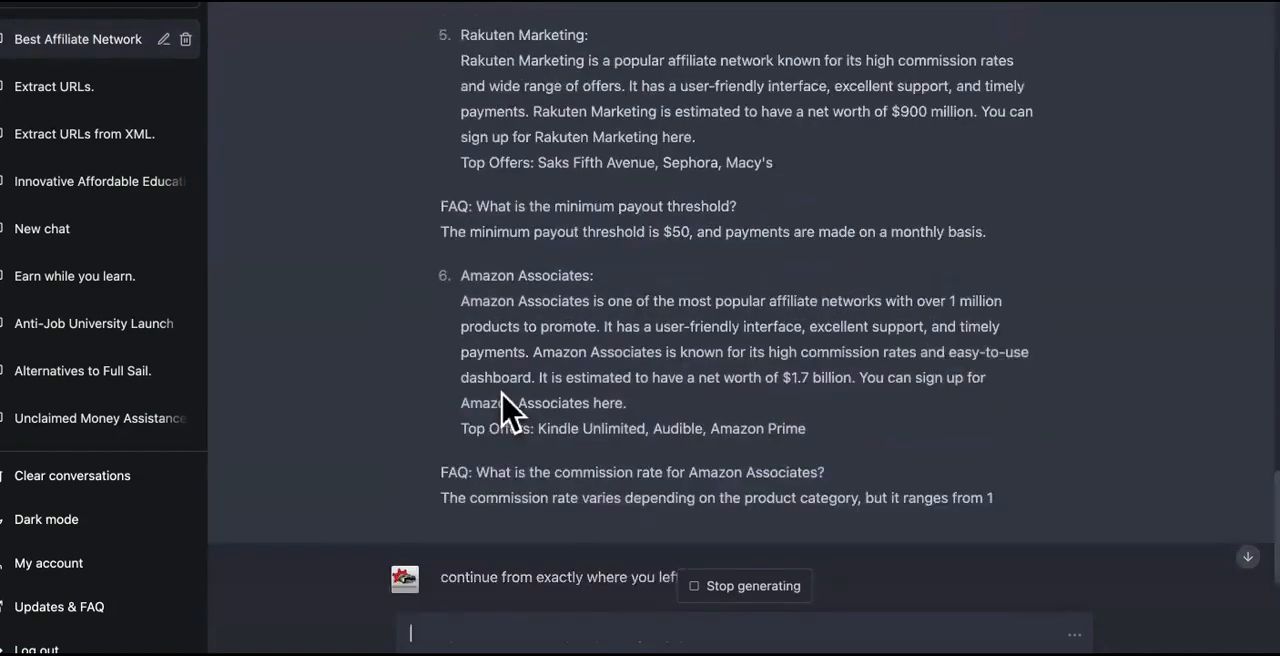
pyautogui.scroll(3)
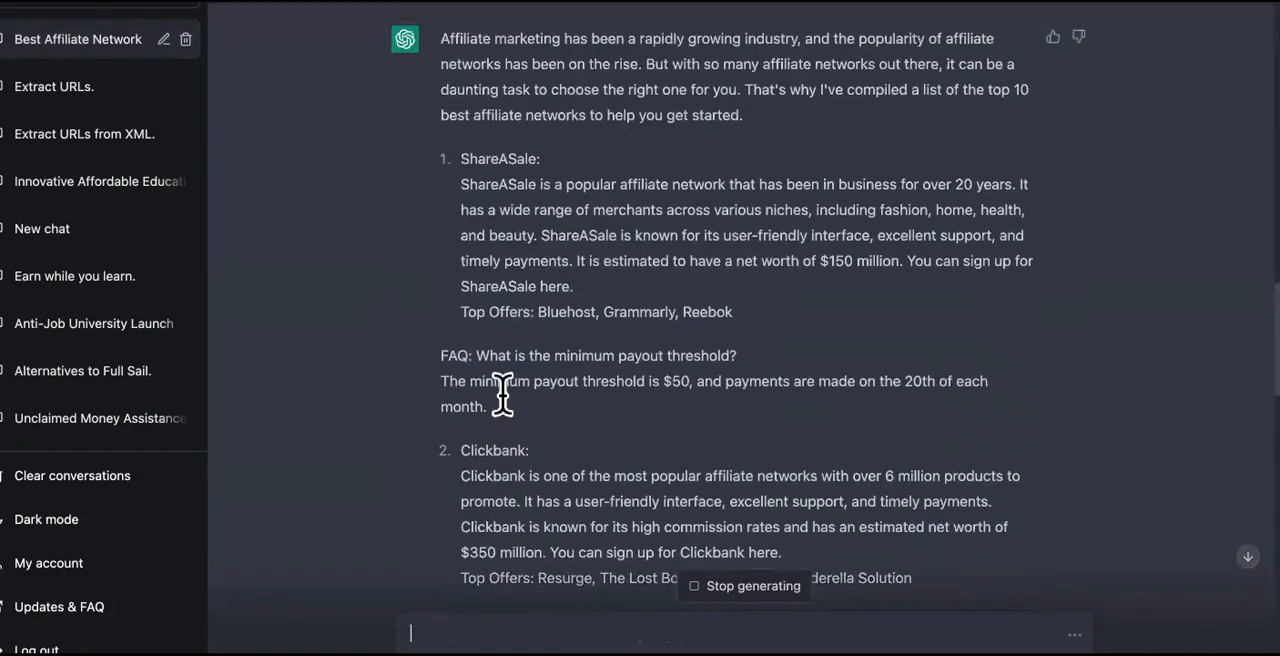
pyautogui.scroll(3)
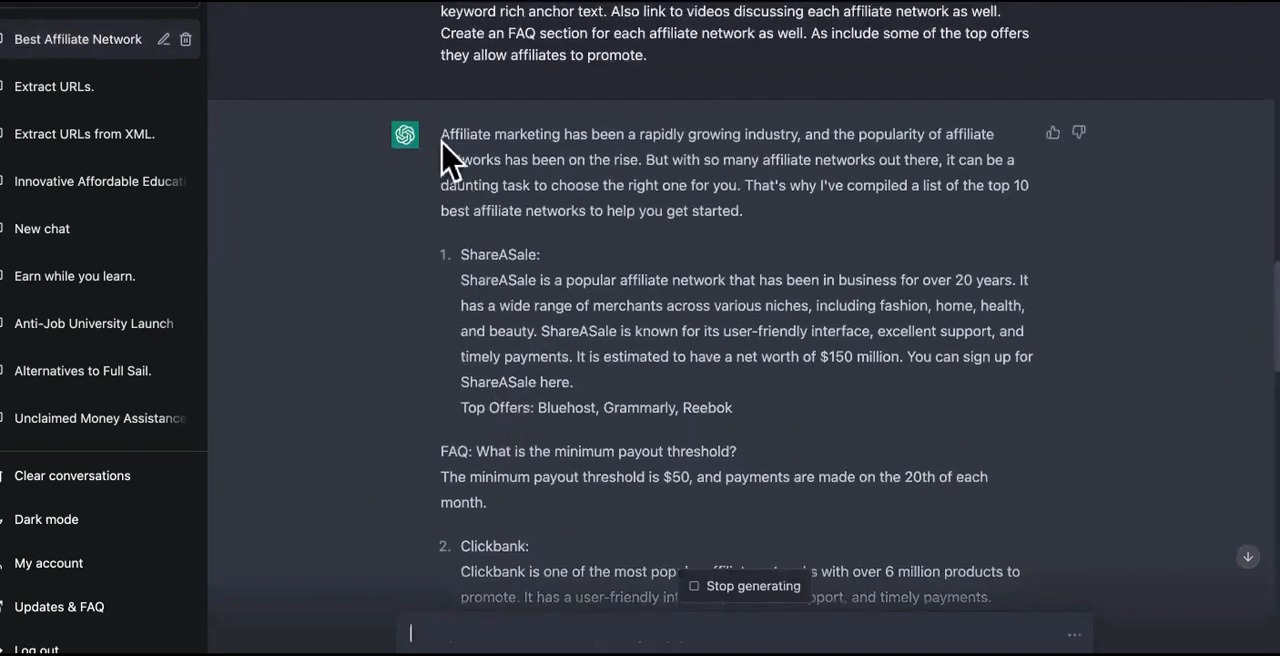
pyautogui.moveTo(538, 244)
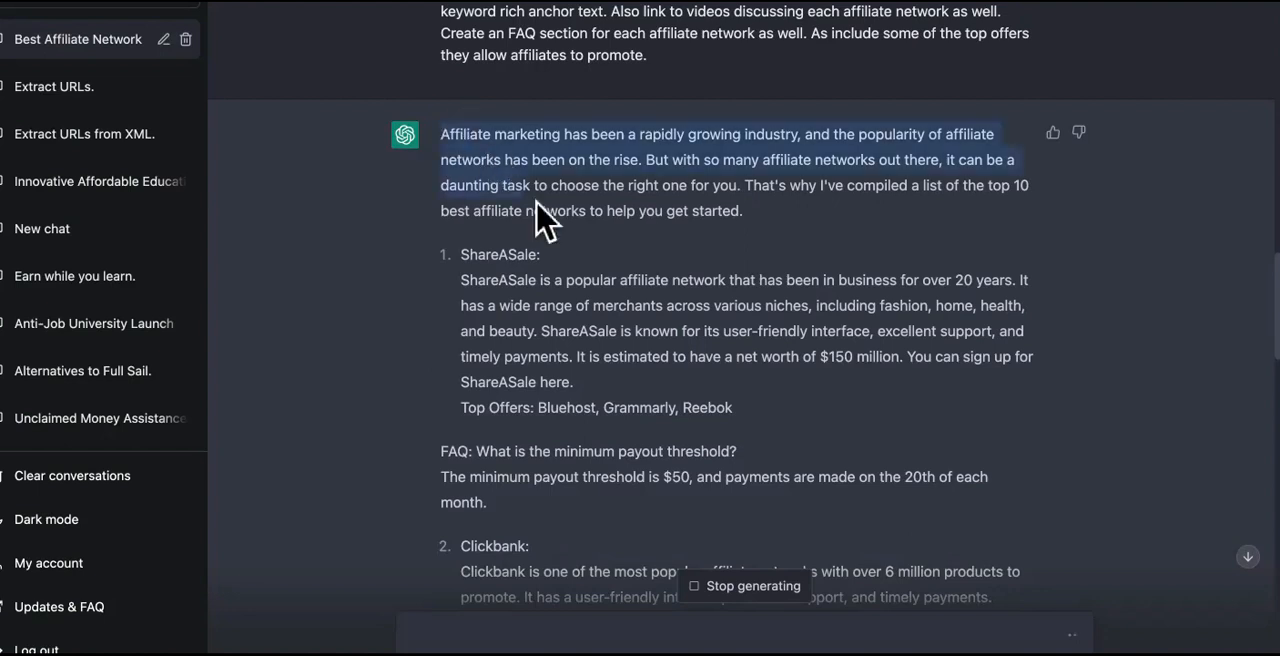
pyautogui.scroll(-3)
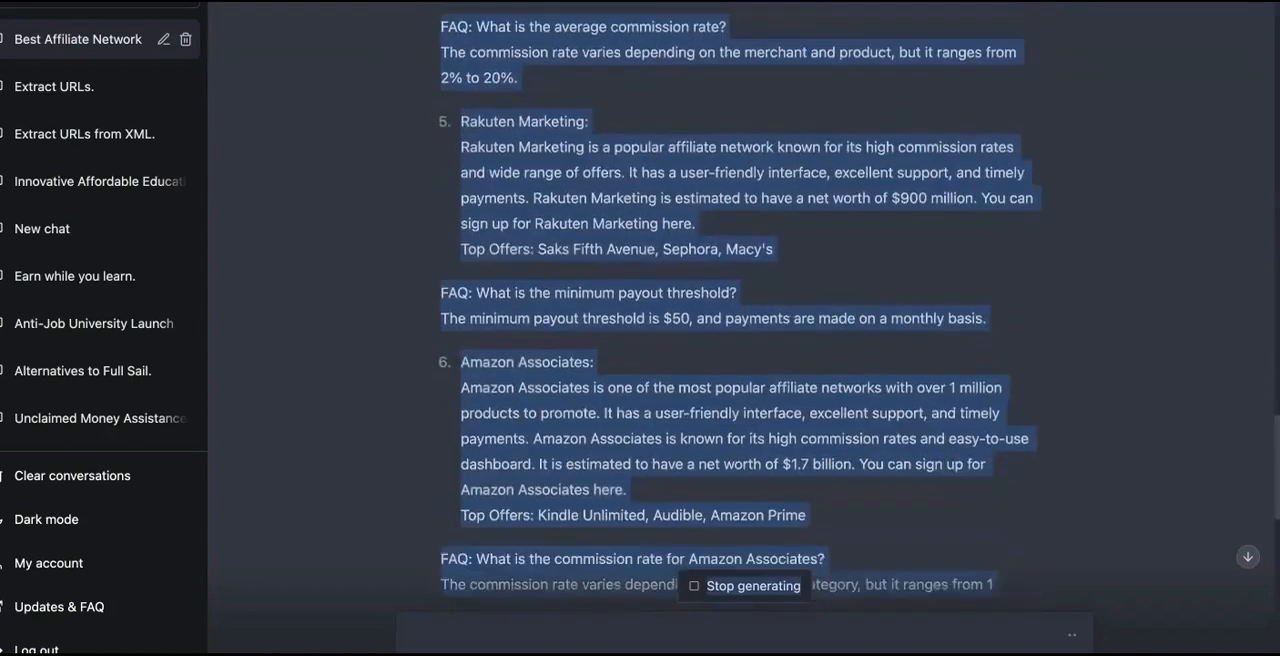
pyautogui.scroll(-3)
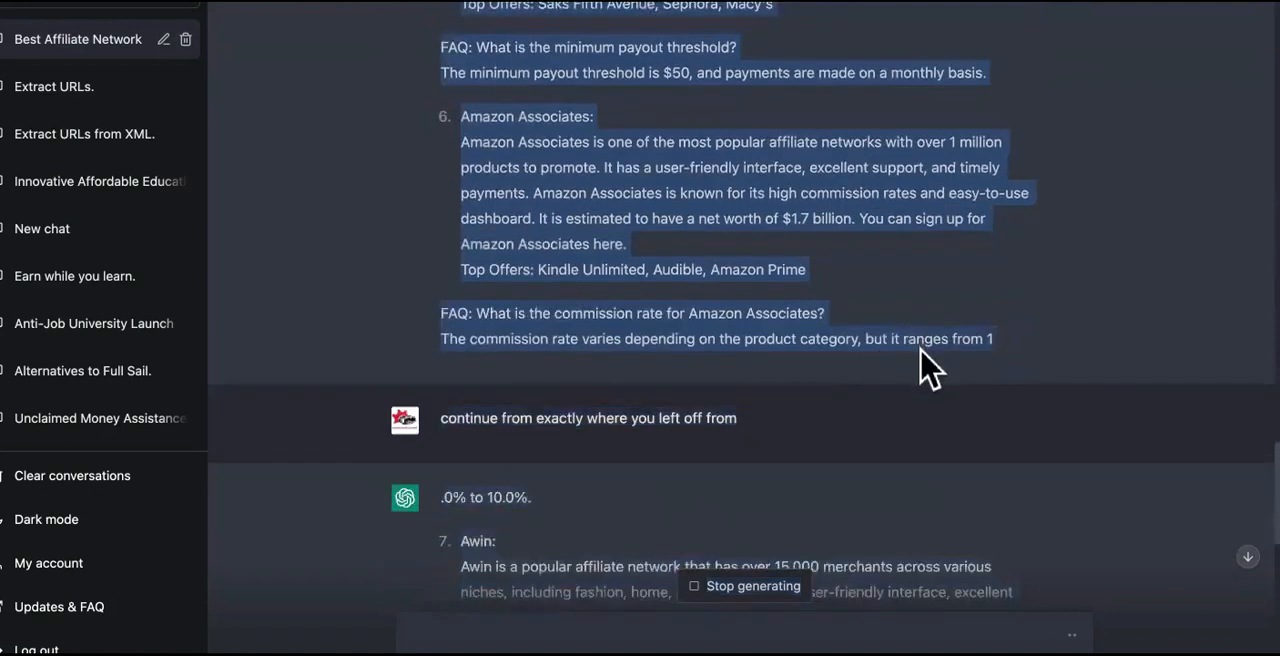
pyautogui.rightClick(930, 360)
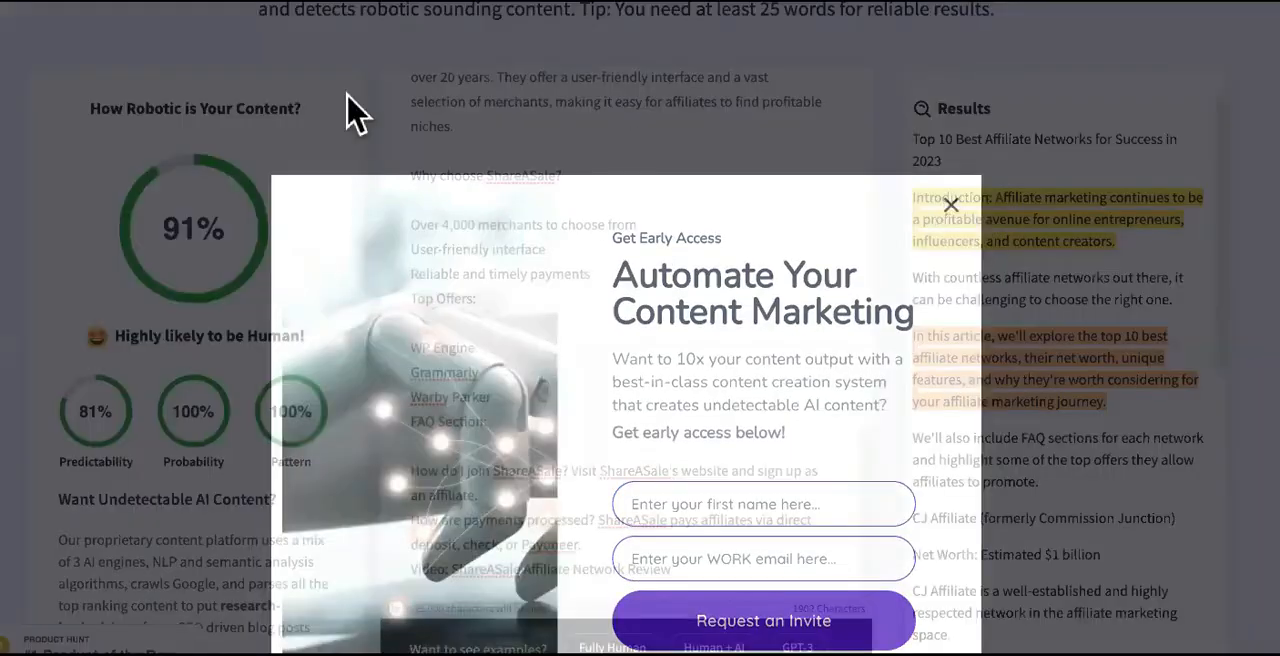
# Dismiss the early-access popup and check the pasted GPT-3.5 article, scoring 75%
pyautogui.click(950, 204)
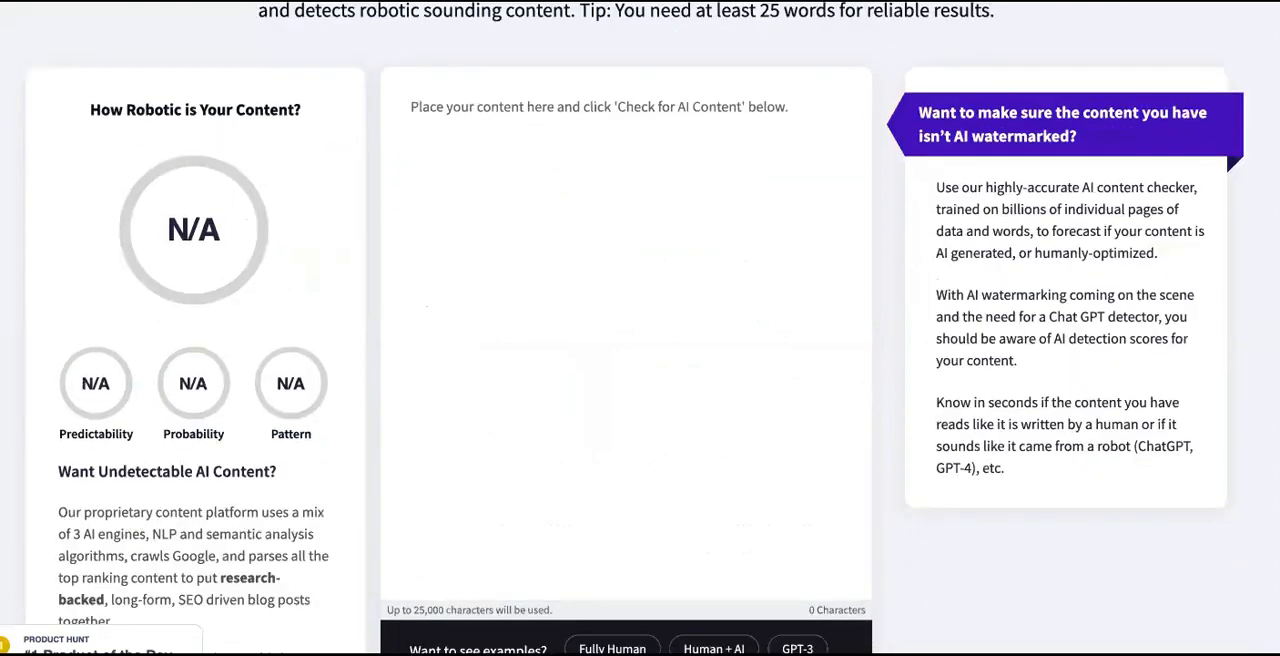
pyautogui.moveTo(506, 192)
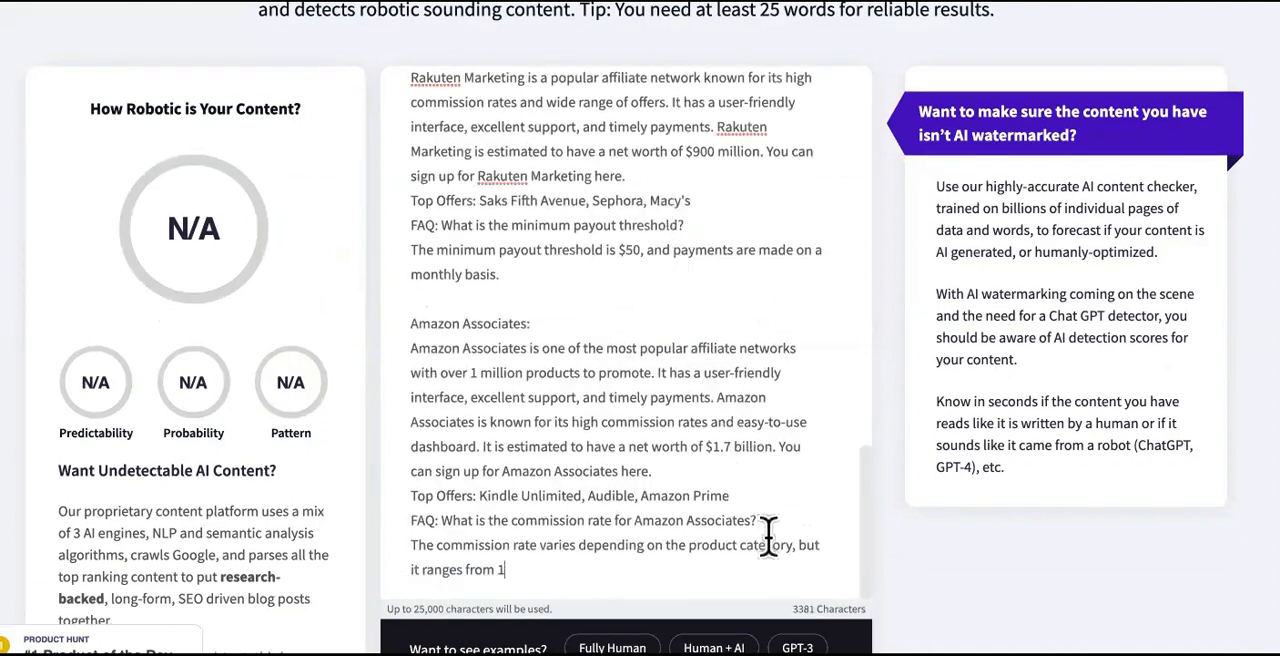
pyautogui.scroll(-3)
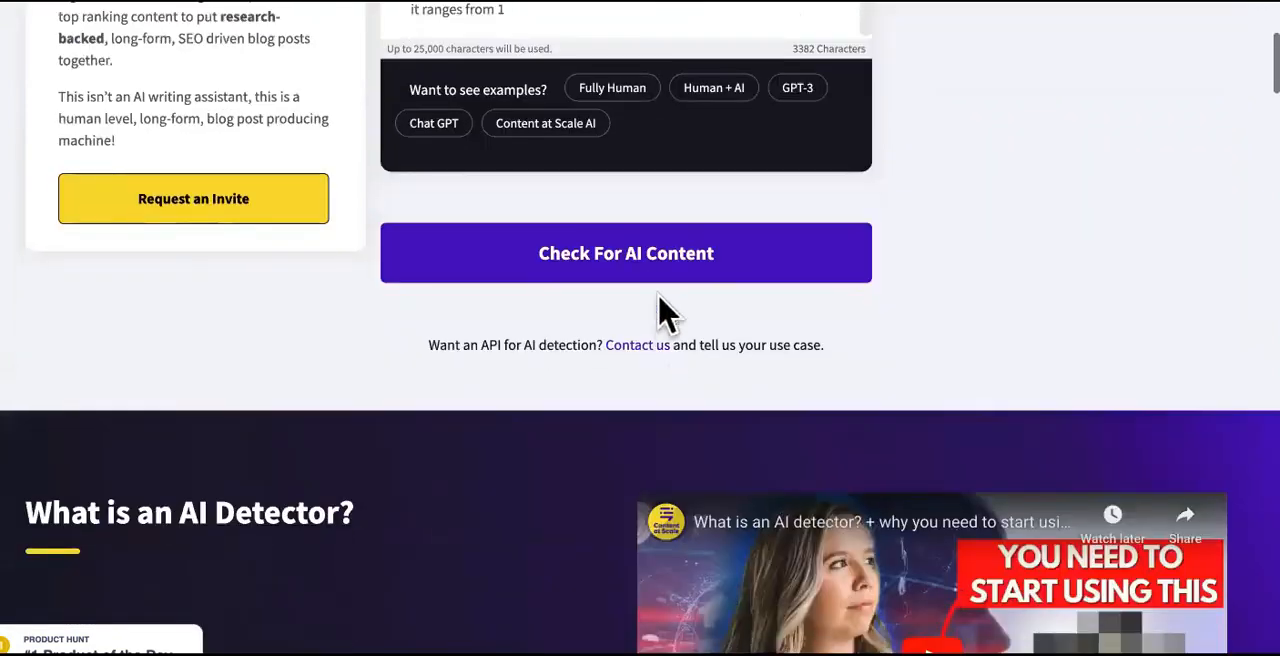
pyautogui.click(626, 252)
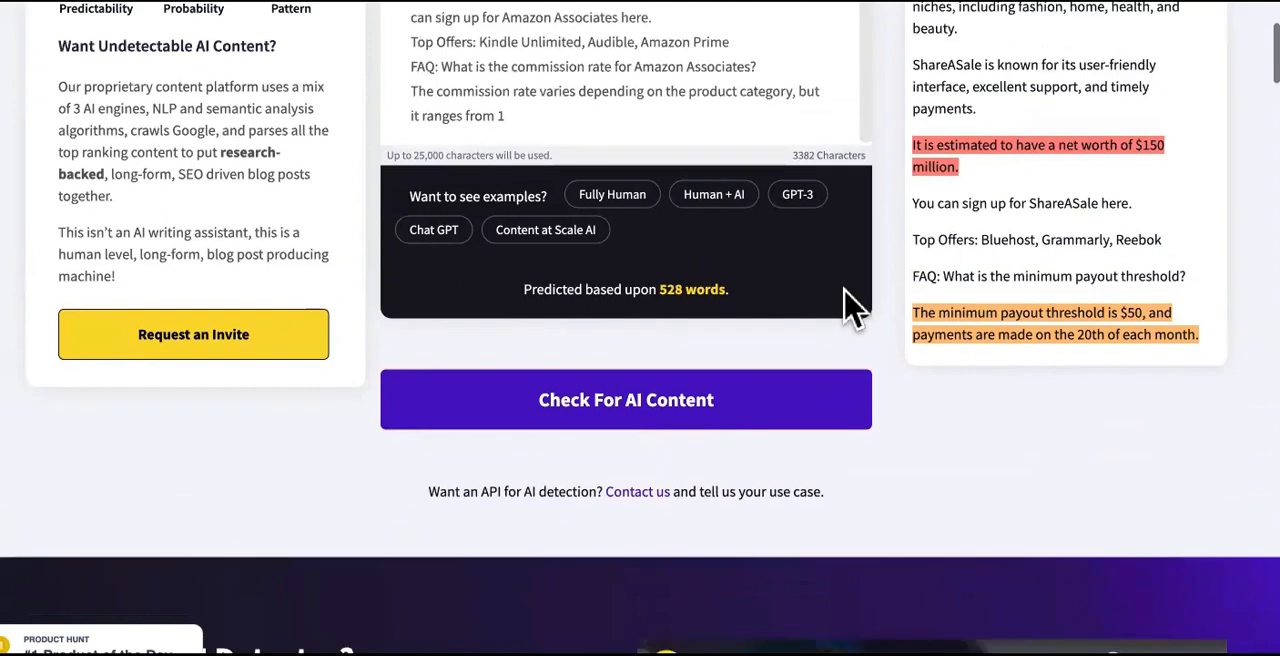
pyautogui.moveTo(710, 330)
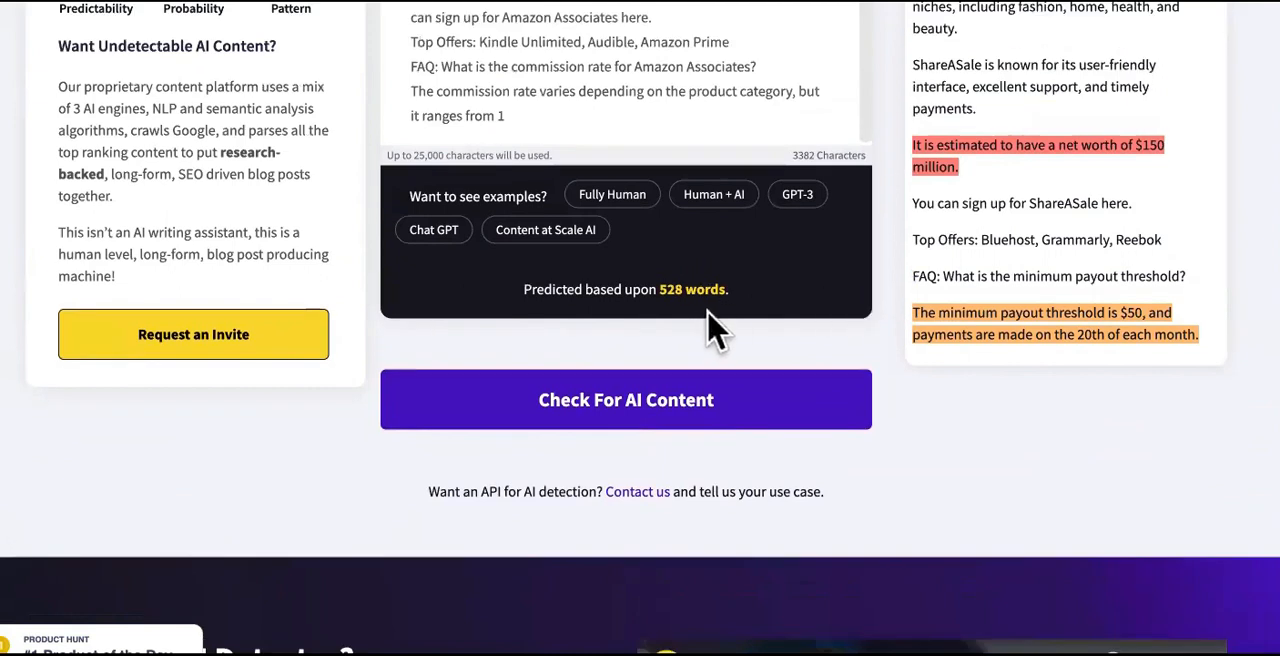
pyautogui.click(624, 400)
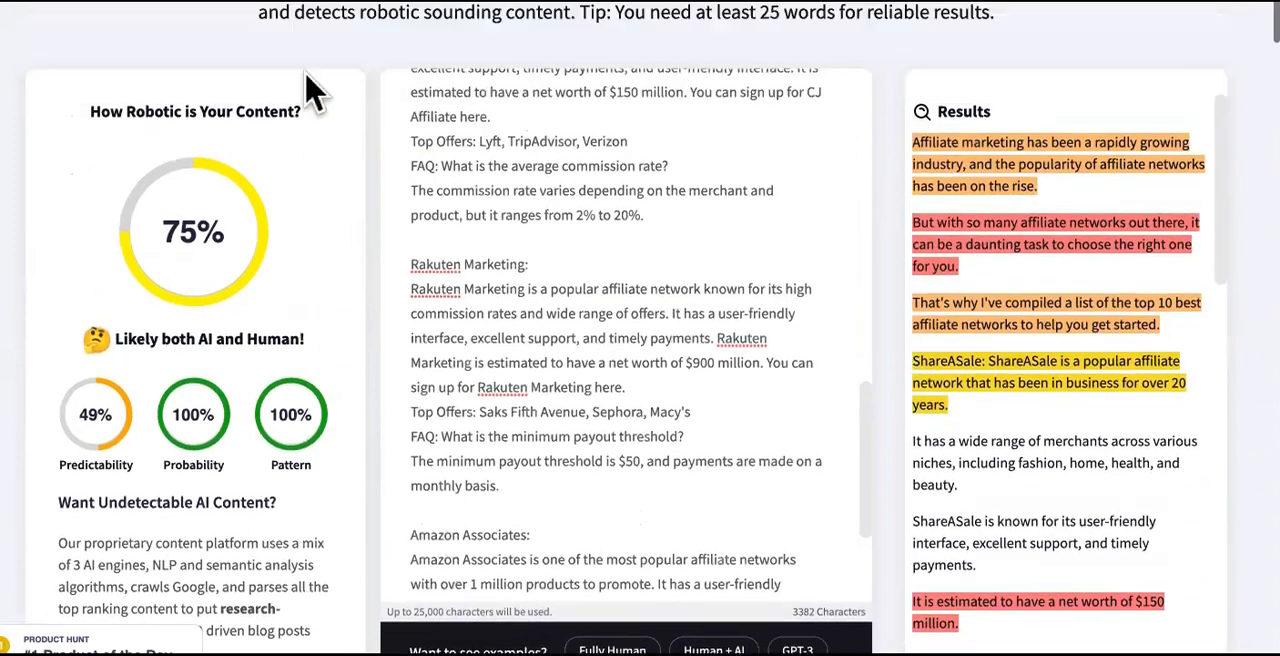
pyautogui.scroll(3)
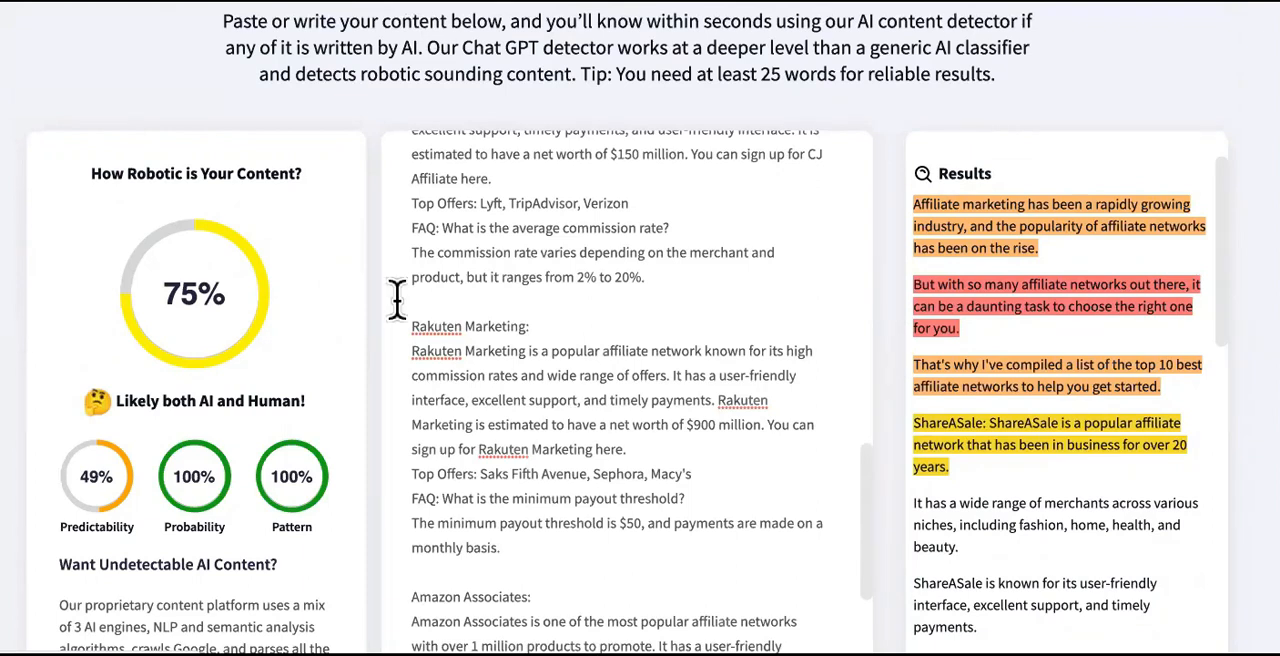
pyautogui.moveTo(216, 524)
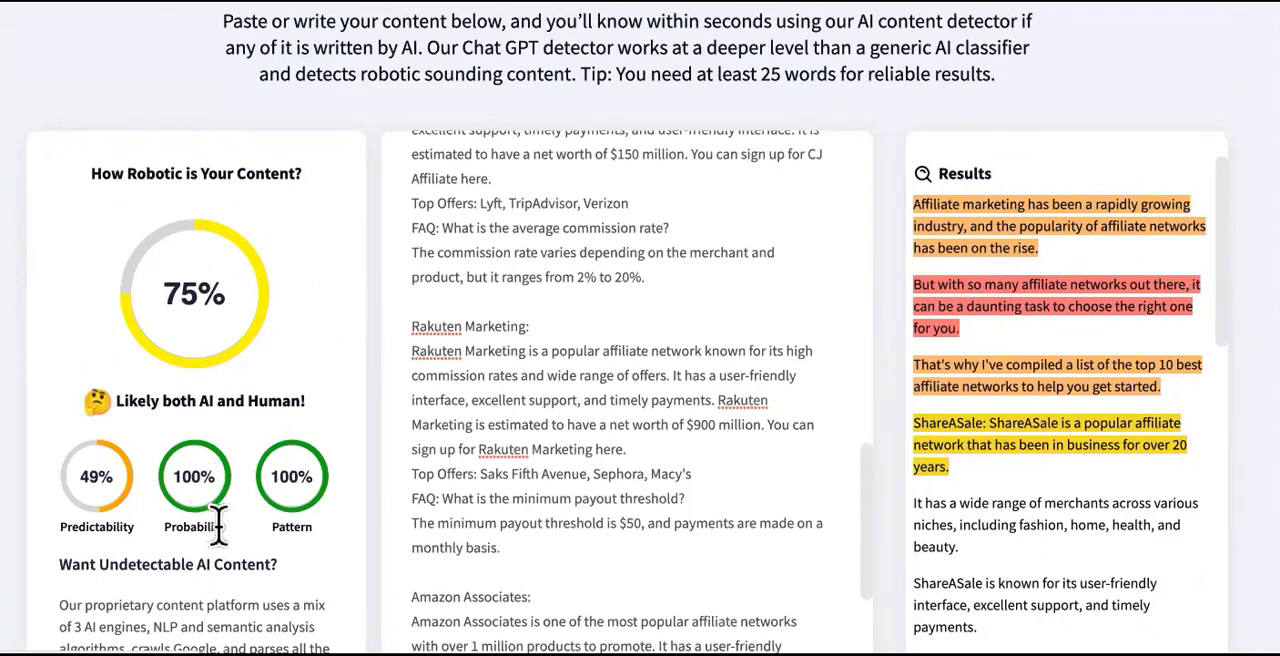
pyautogui.moveTo(320, 524)
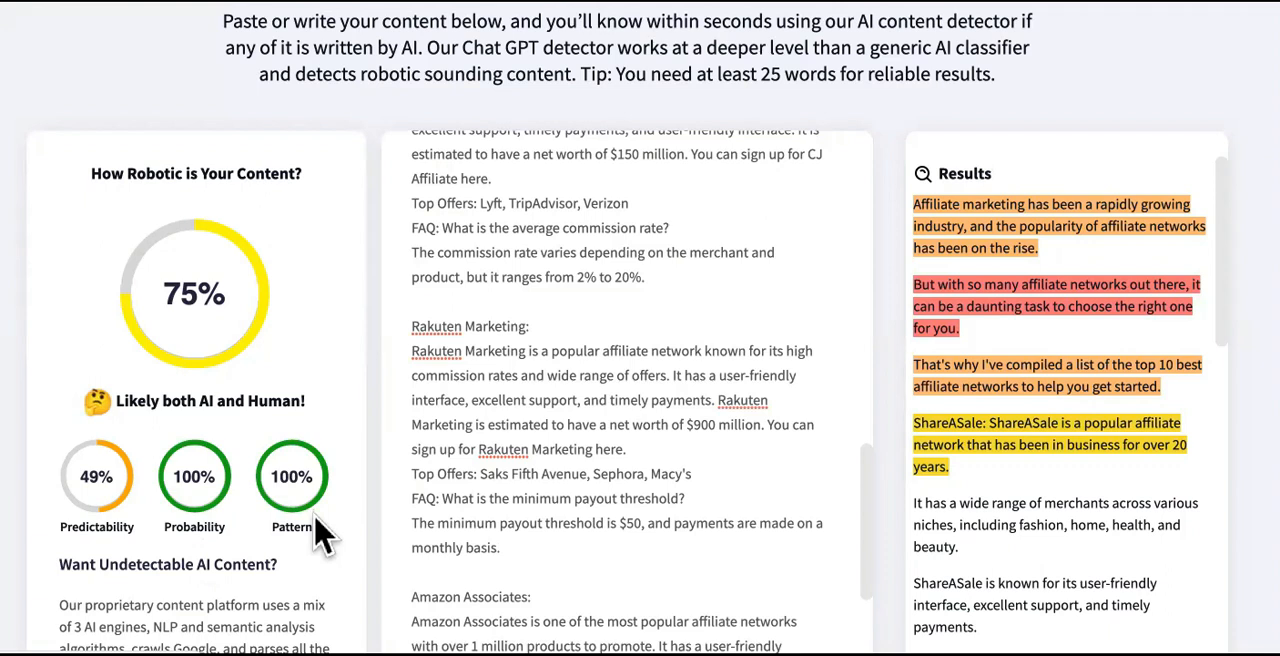
pyautogui.moveTo(112, 504)
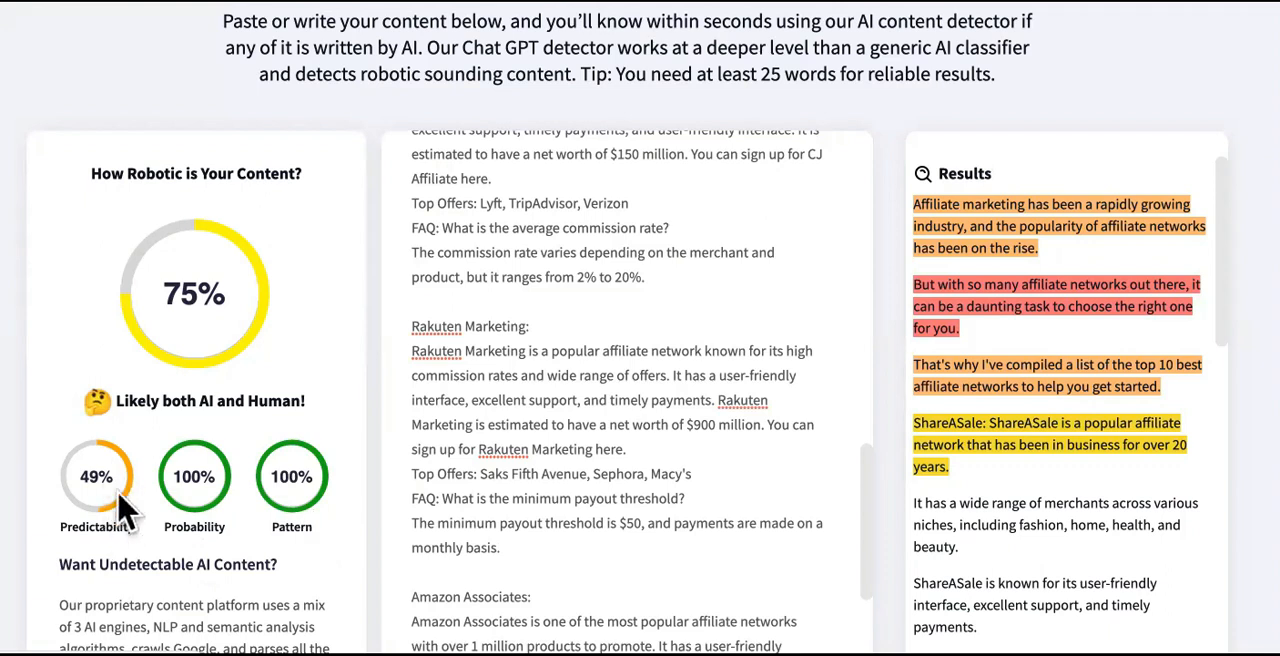
pyautogui.moveTo(224, 304)
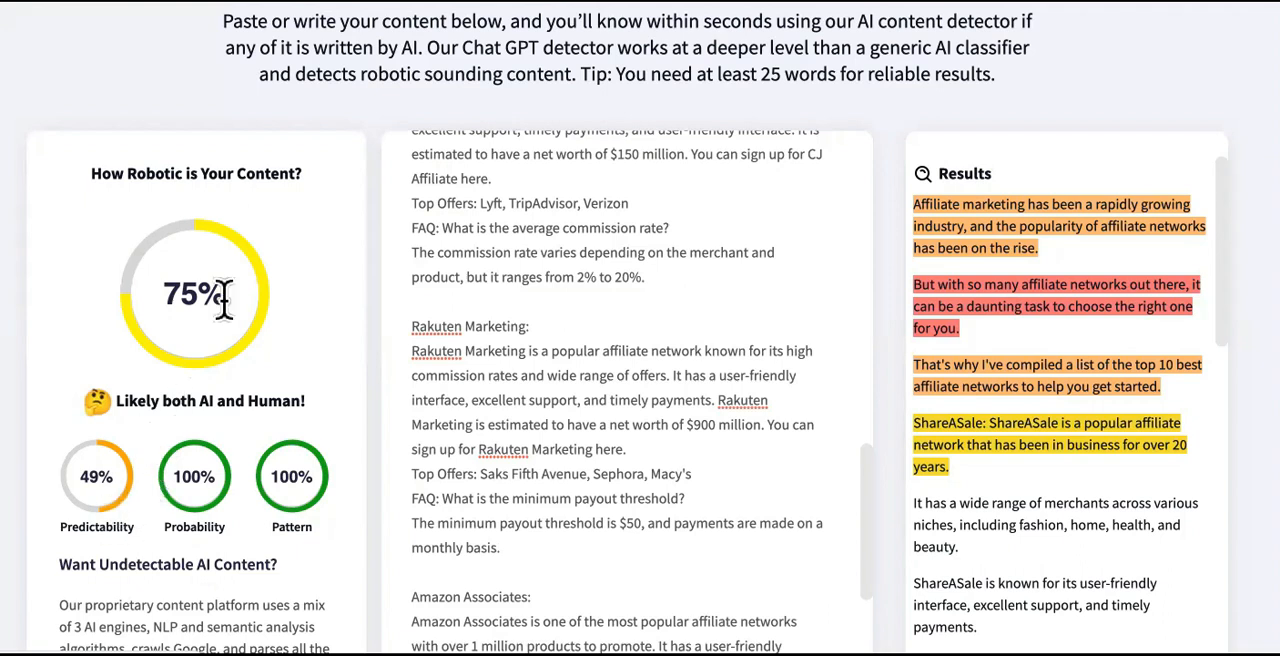
pyautogui.moveTo(250, 324)
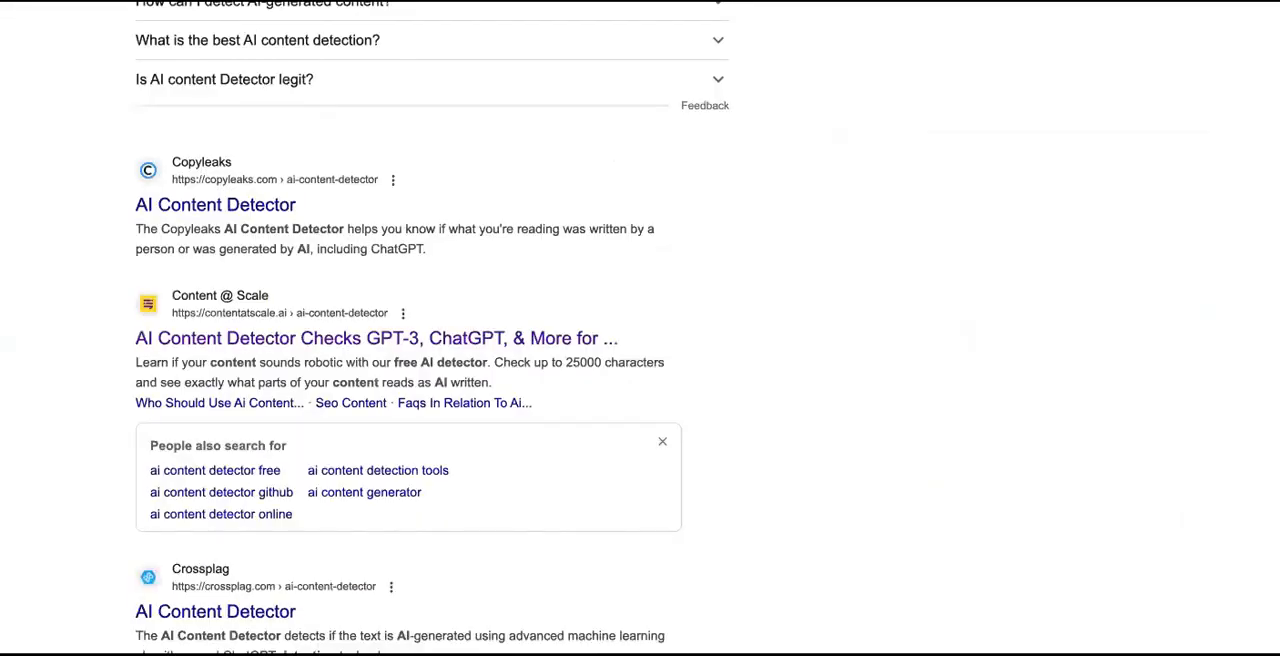
# Reopen the Content at Scale detector from Google, its scores reset to N/A
pyautogui.click(376, 338)
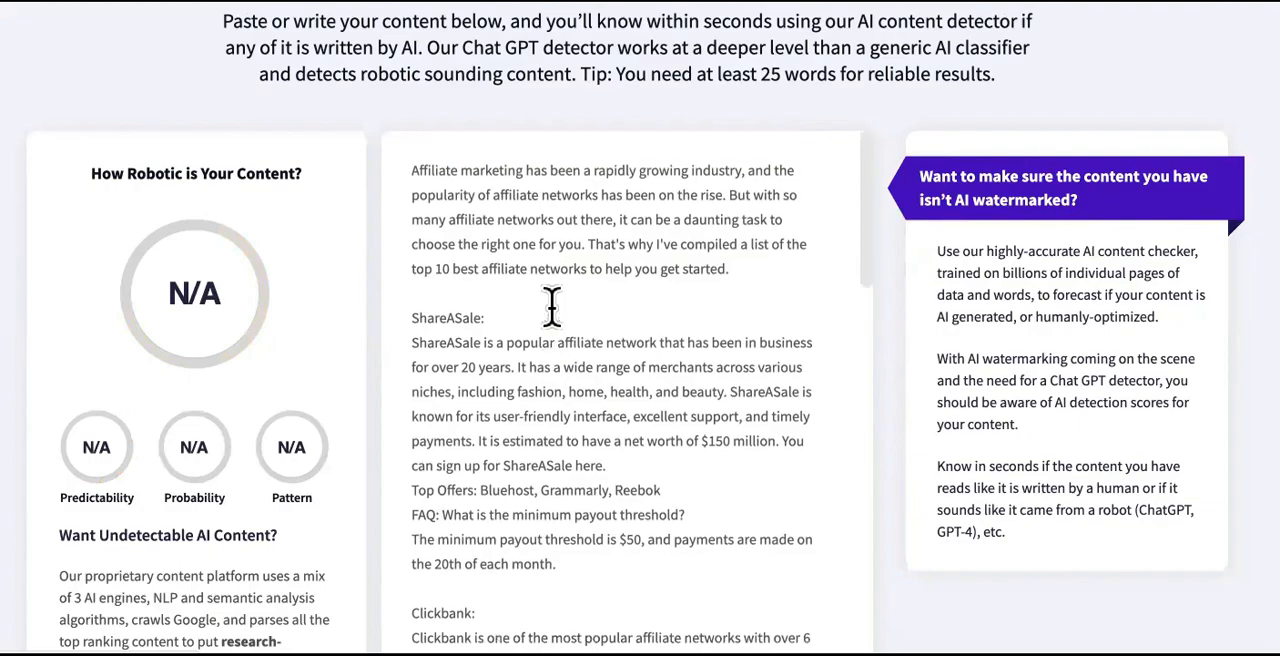
pyautogui.scroll(-3)
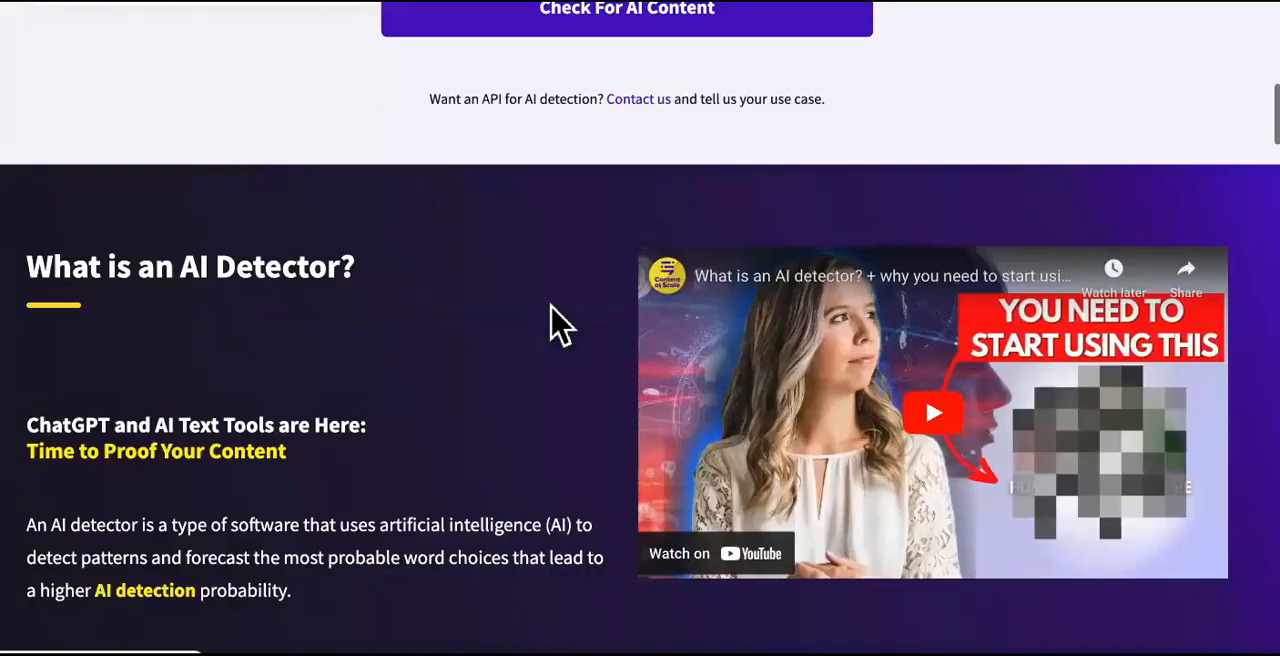
pyautogui.scroll(3)
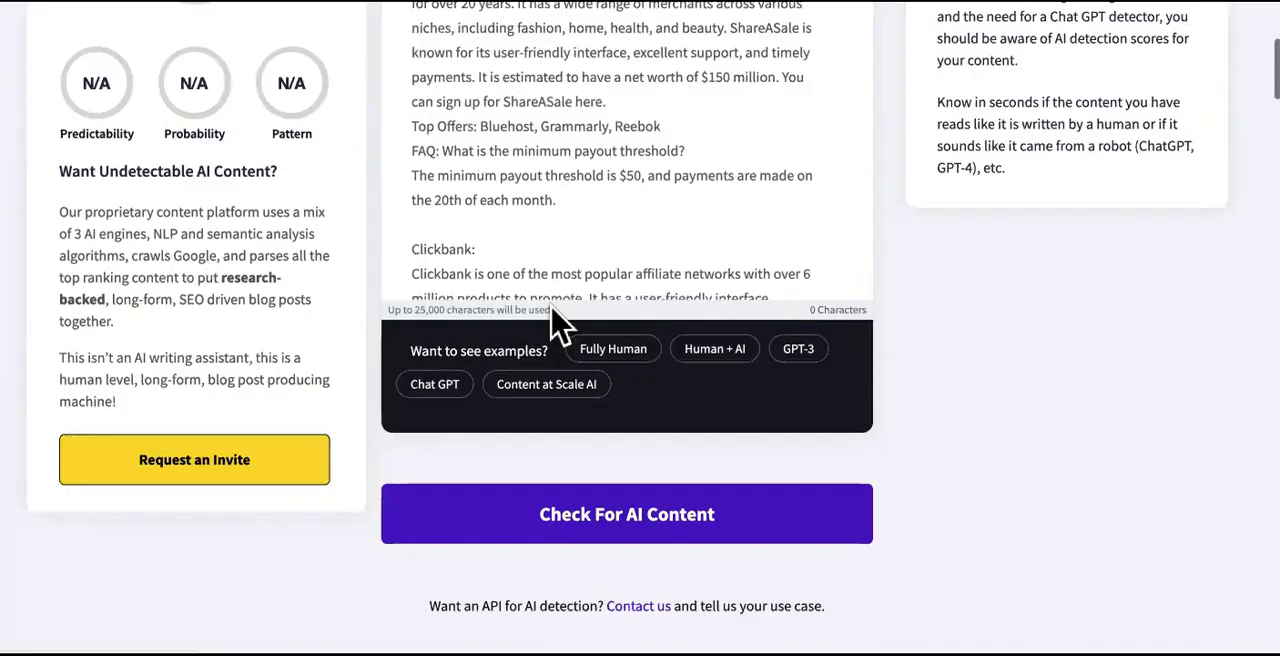
pyautogui.scroll(3)
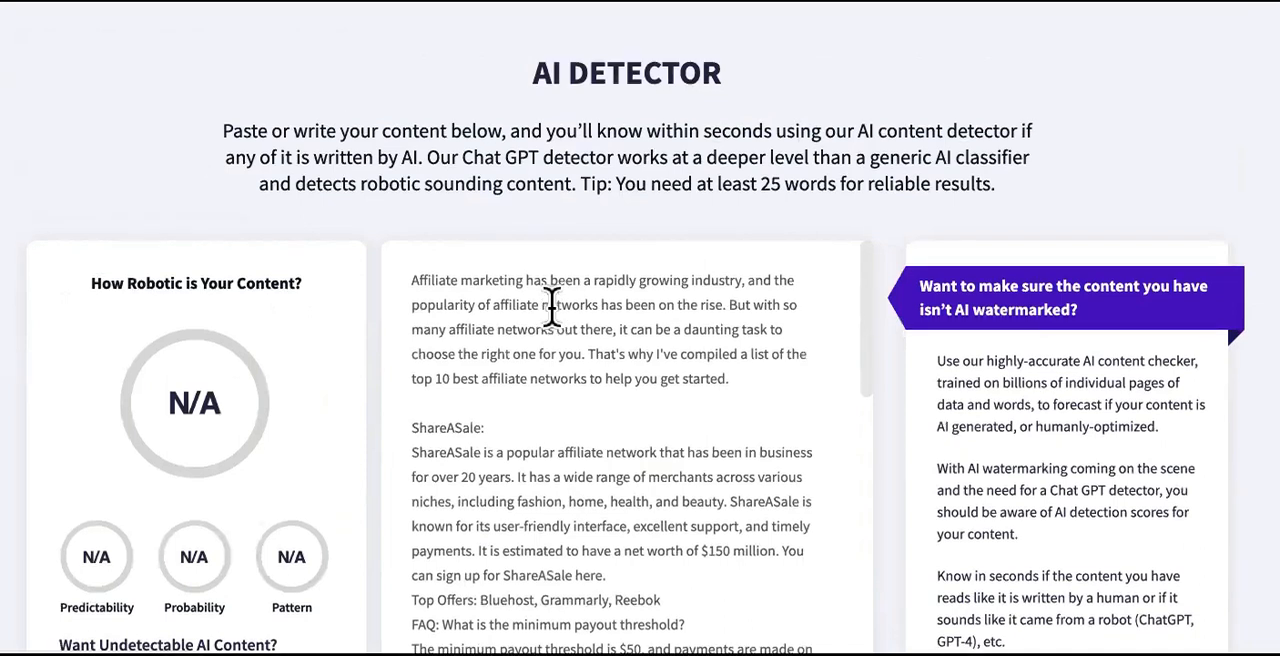
pyautogui.moveTo(550, 304)
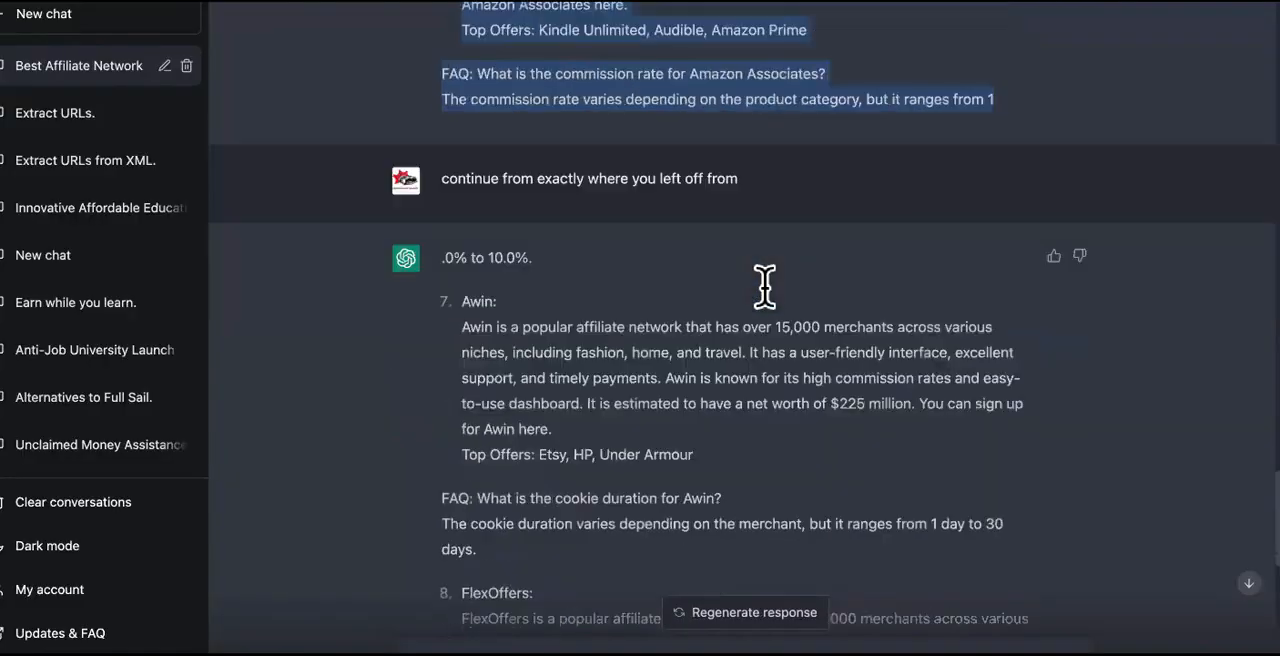
# Scroll through the extracted offervault and cpagrip URL list and the GPT-3.5 article response
pyautogui.scroll(-3)
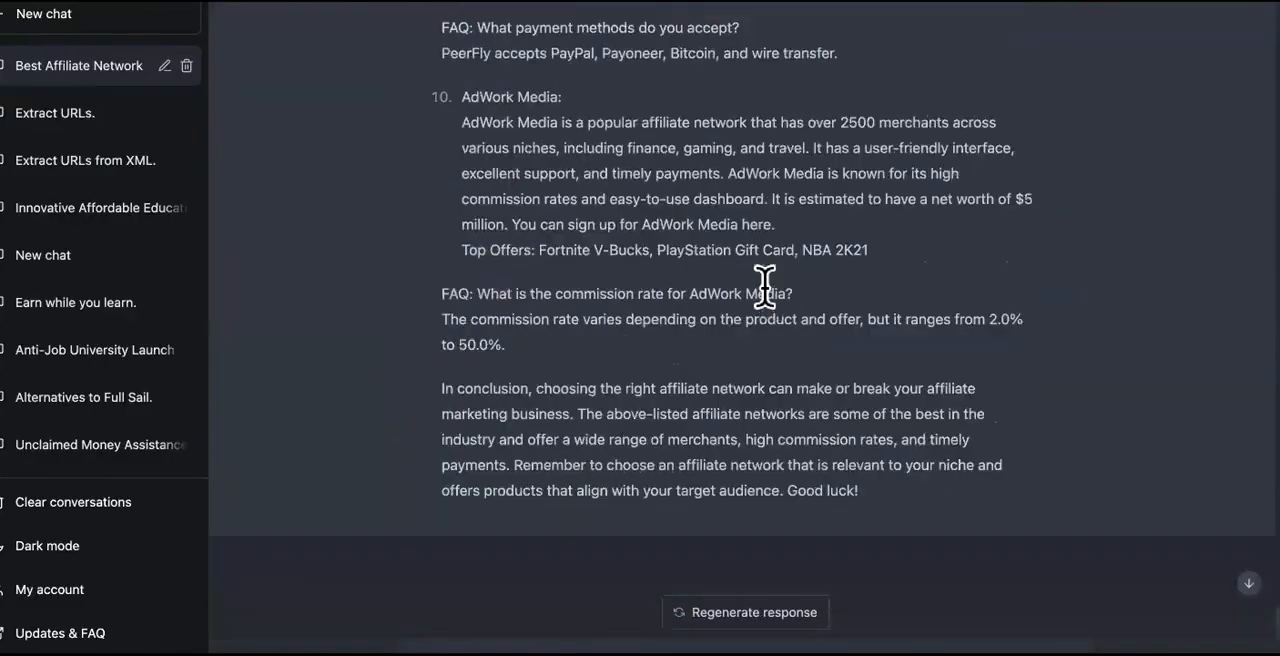
pyautogui.scroll(3)
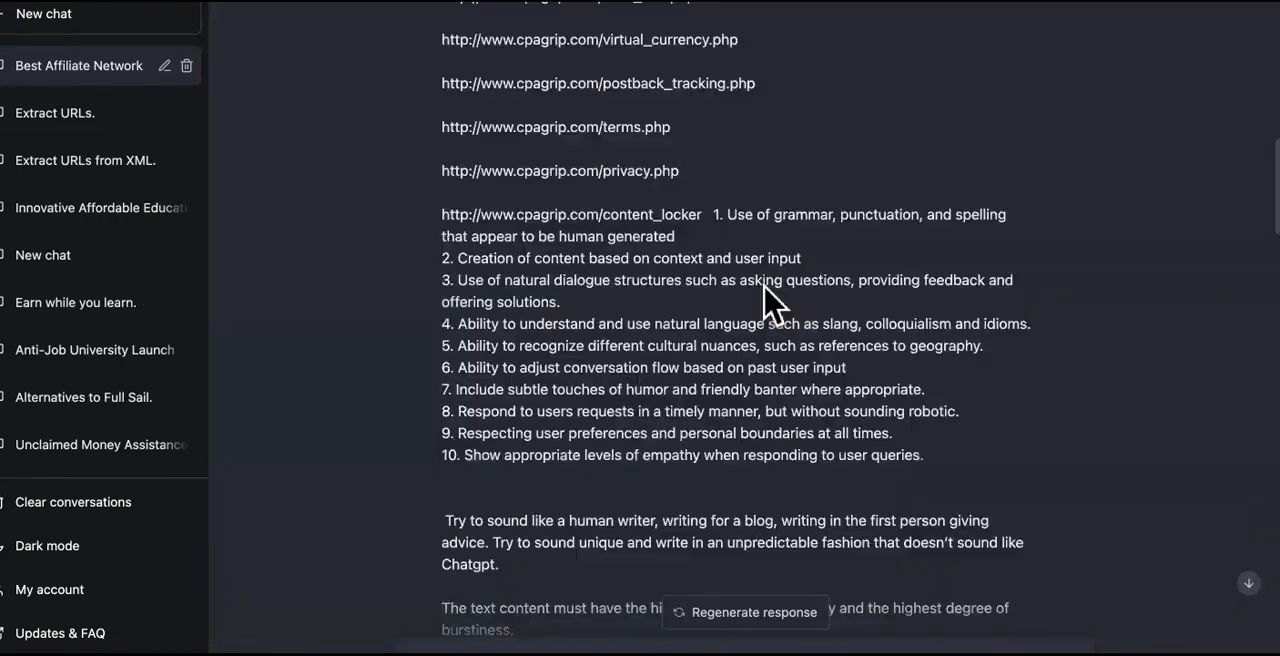
pyautogui.scroll(-3)
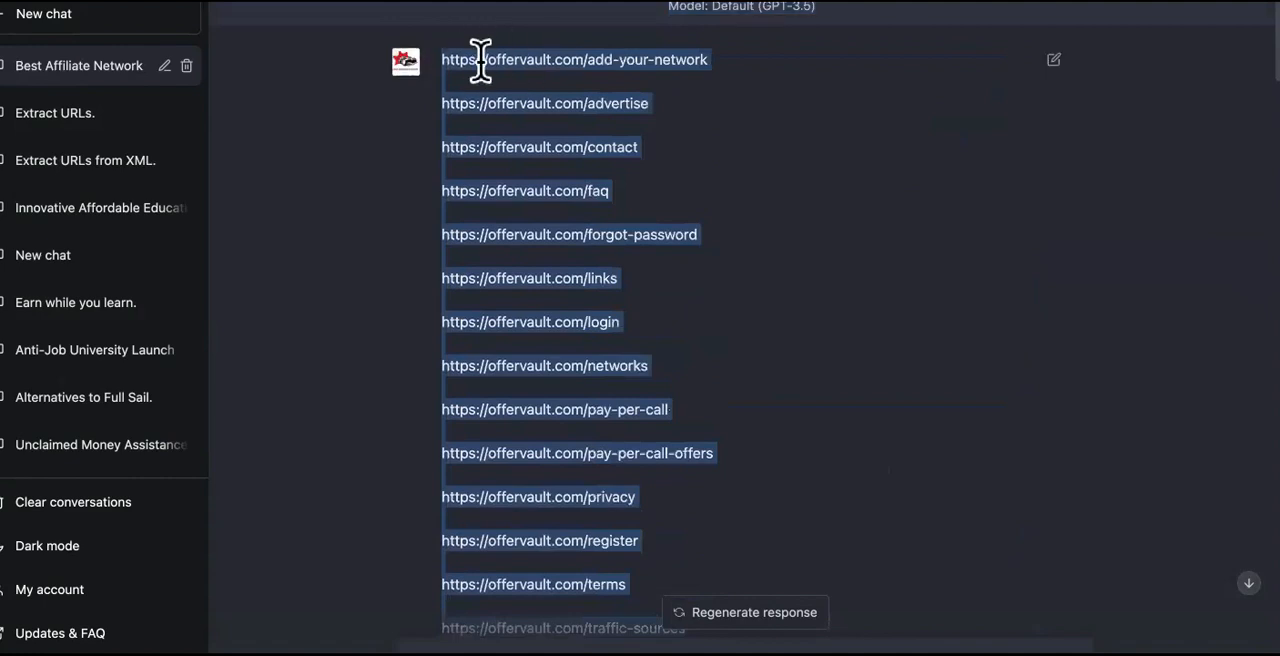
pyautogui.moveTo(548, 90)
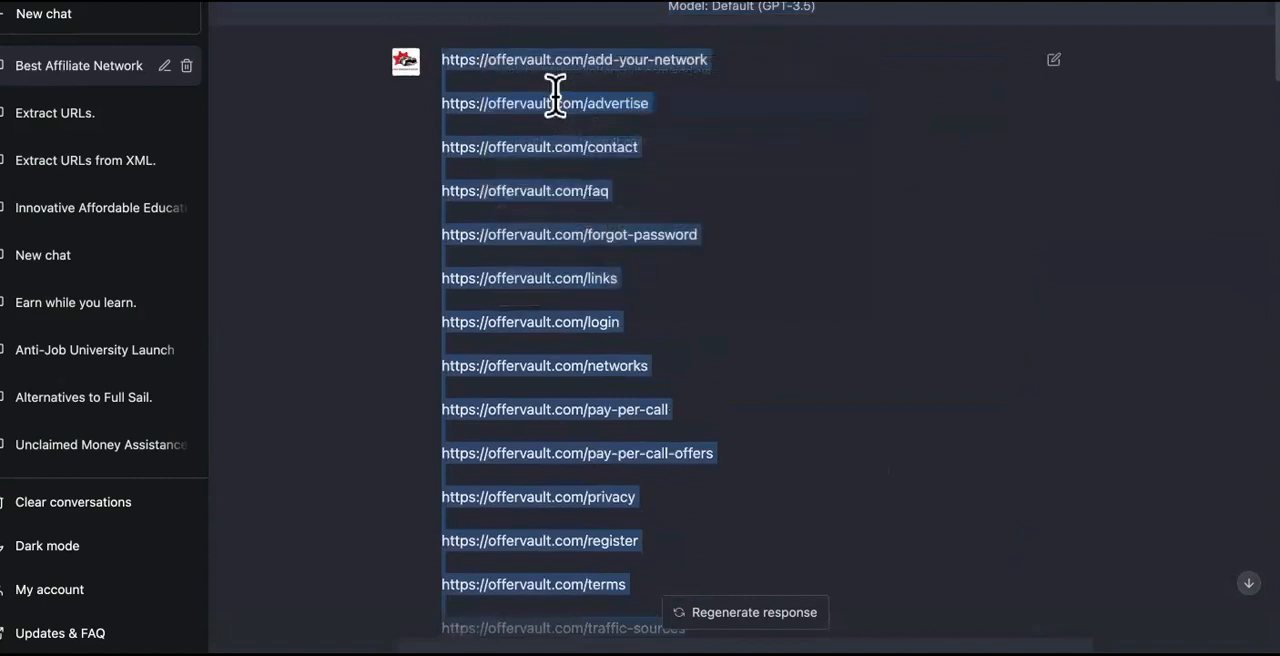
pyautogui.scroll(3)
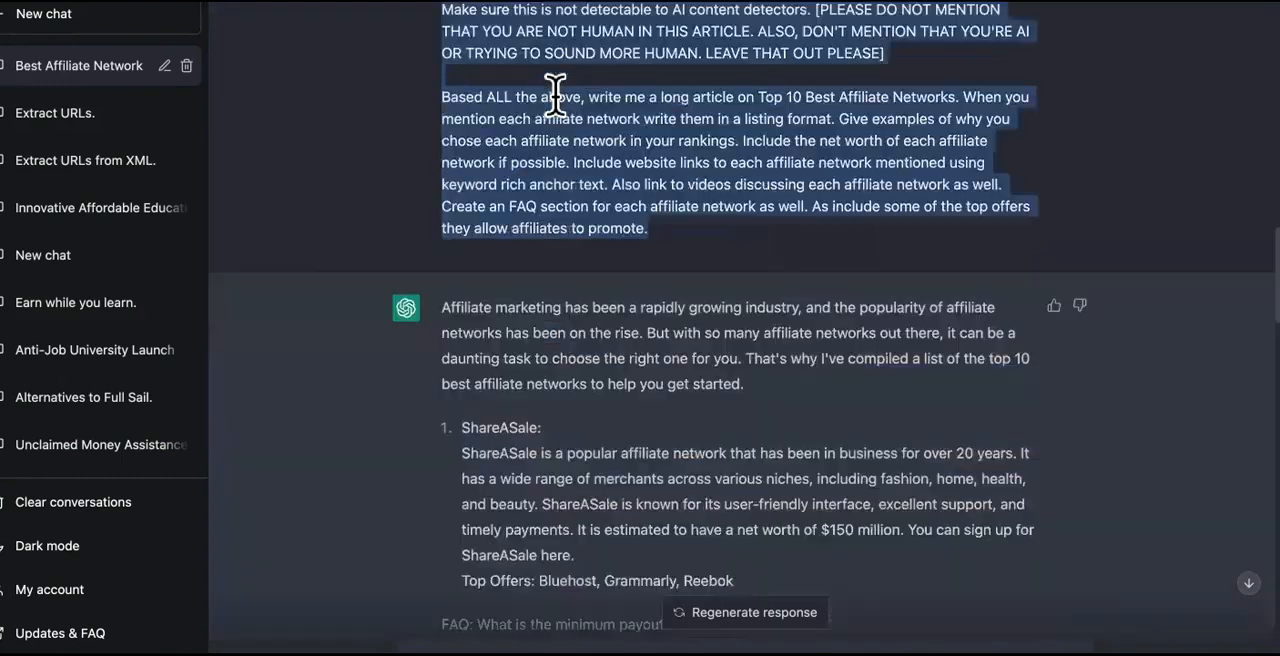
pyautogui.scroll(-3)
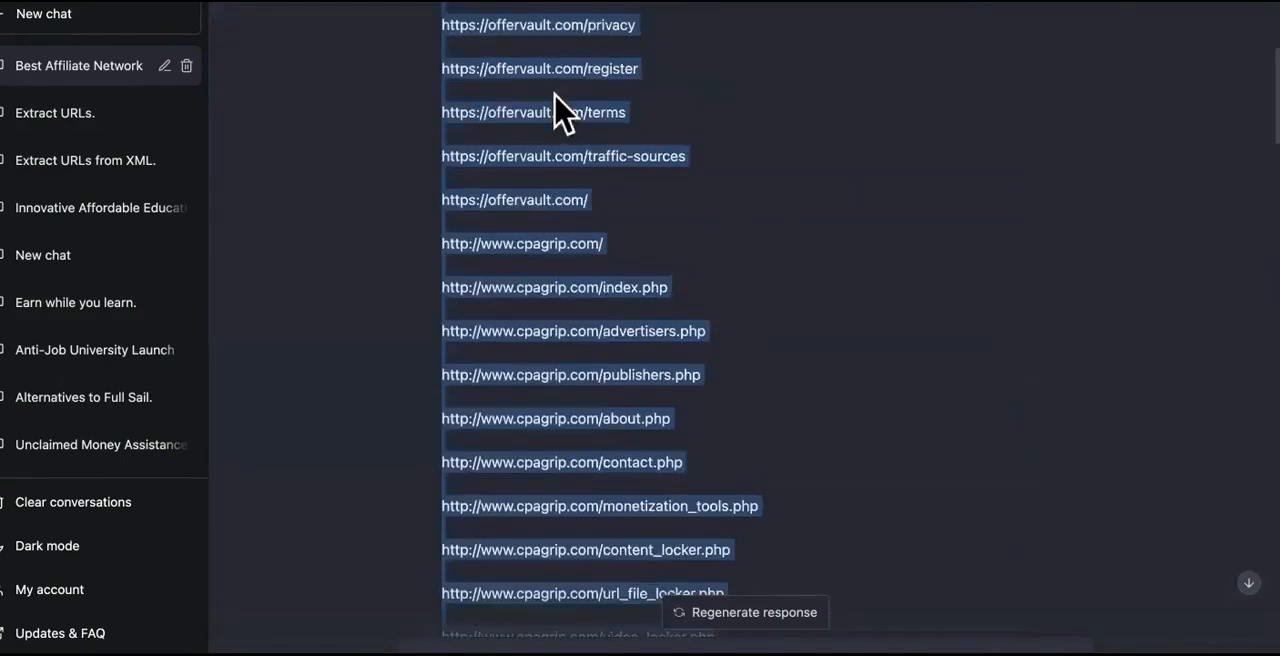
pyautogui.scroll(3)
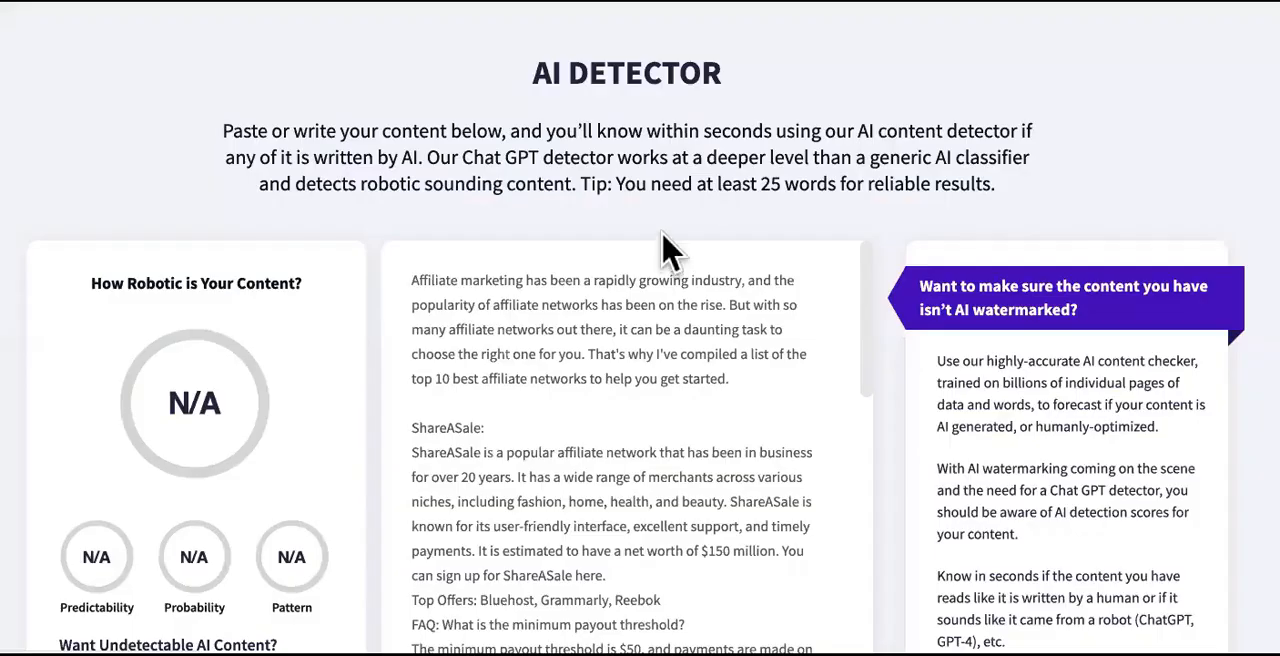
pyautogui.scroll(-3)
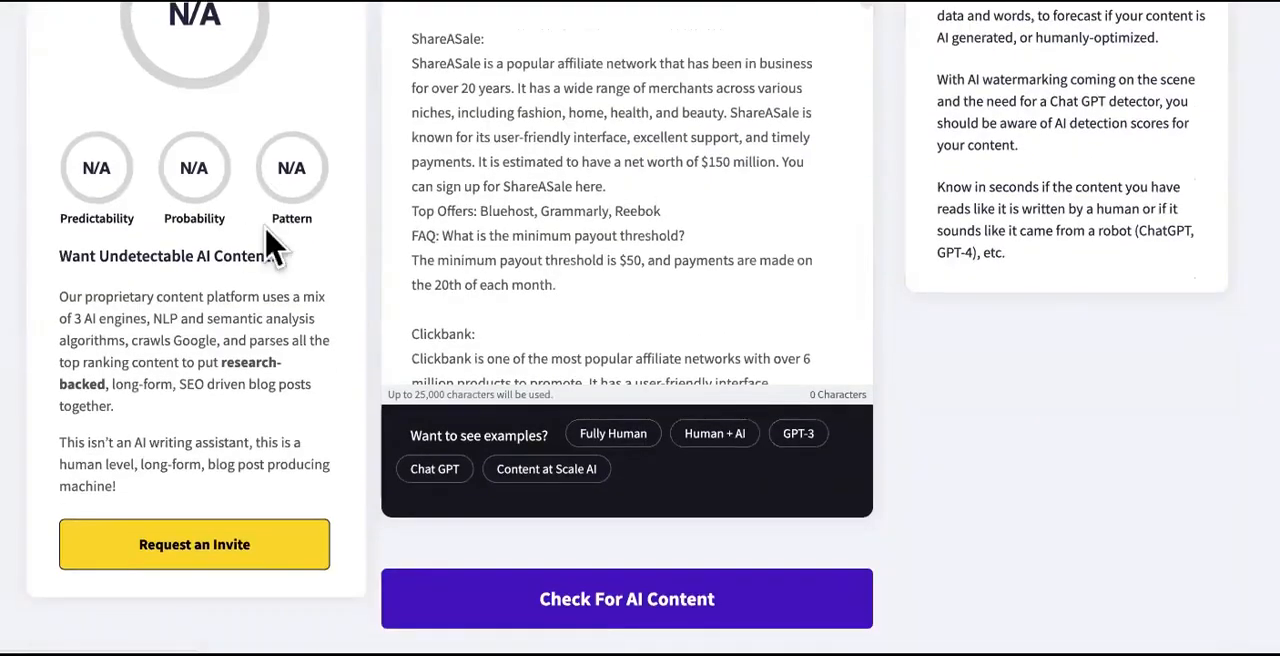
pyautogui.scroll(3)
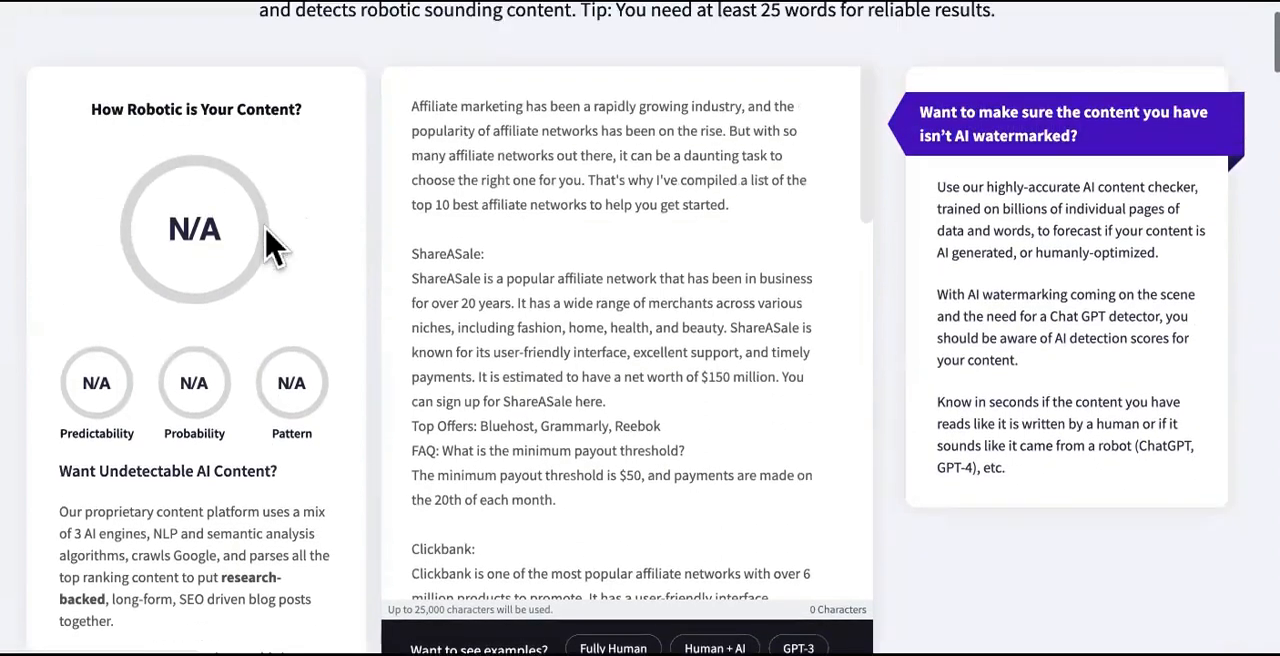
pyautogui.scroll(3)
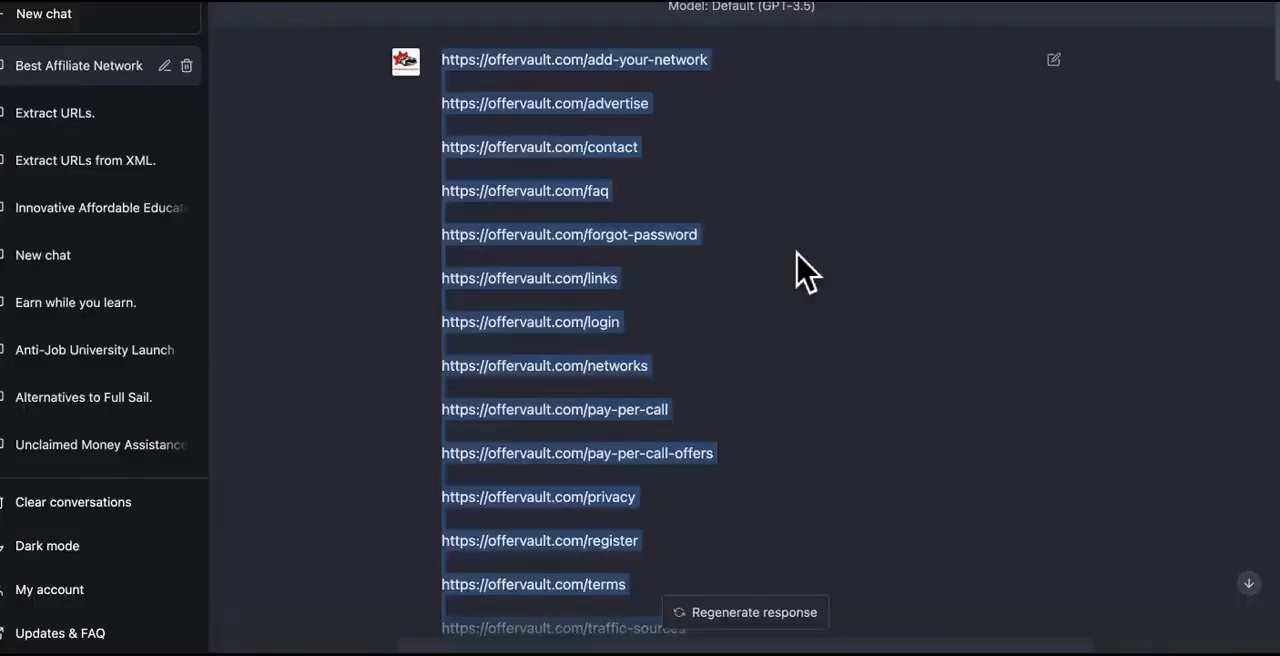
pyautogui.scroll(3)
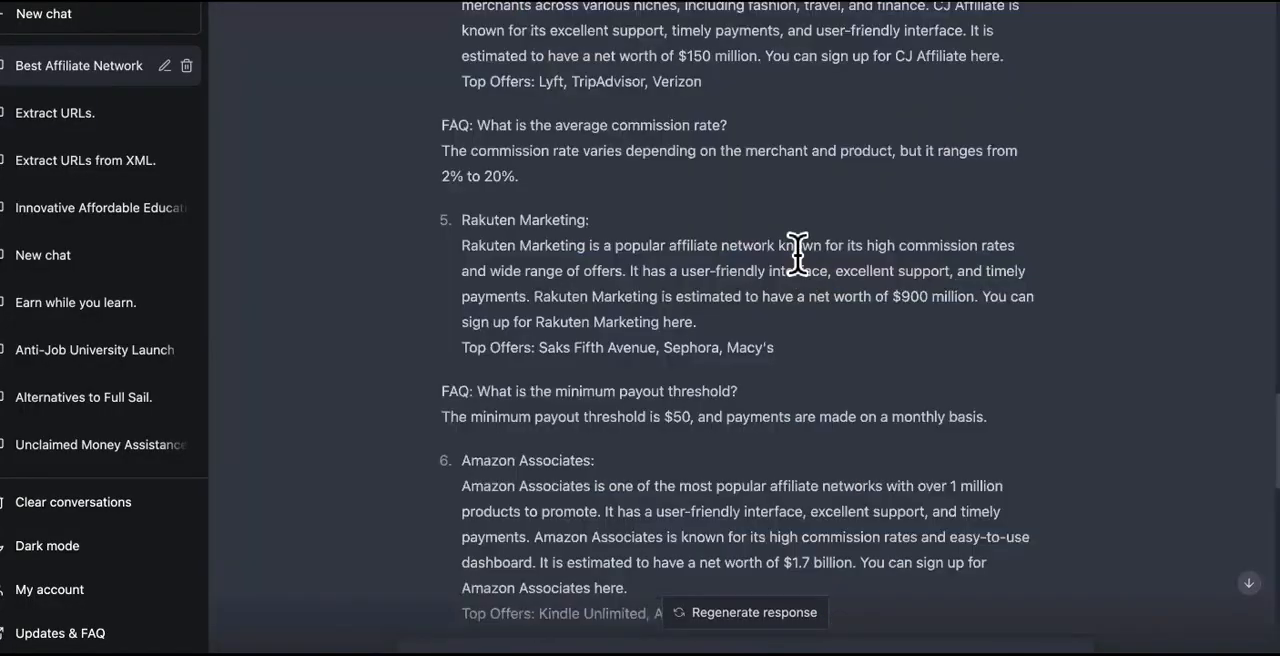
pyautogui.scroll(-3)
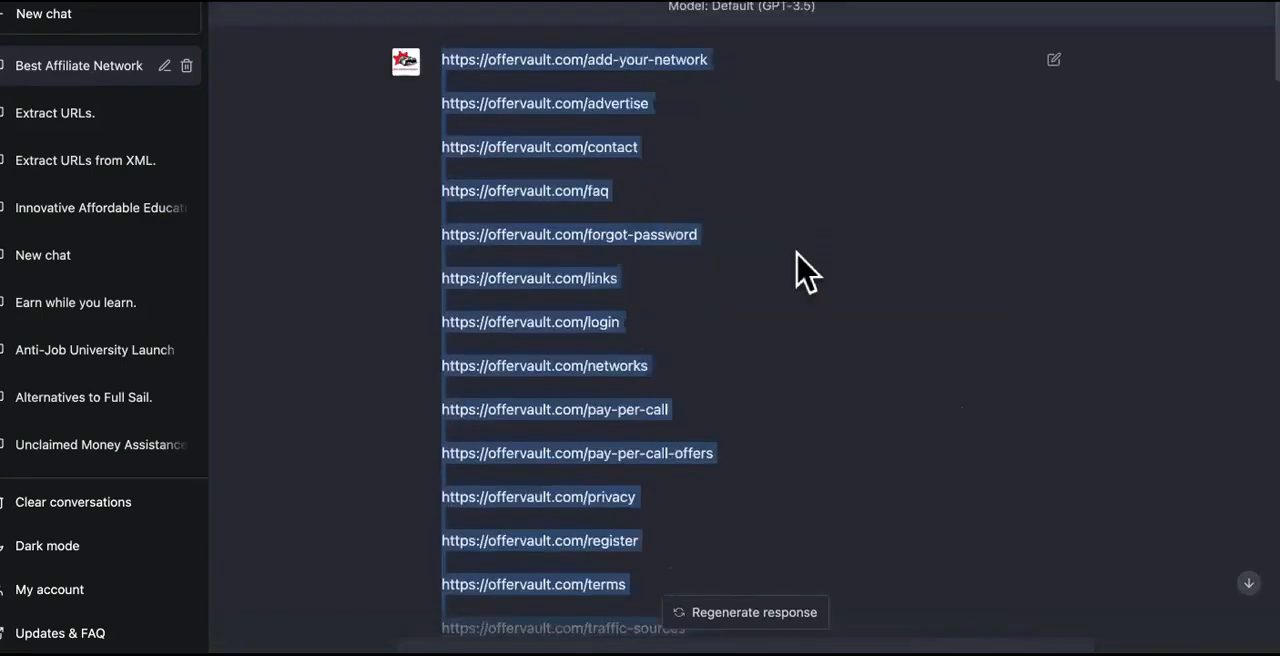
pyautogui.scroll(3)
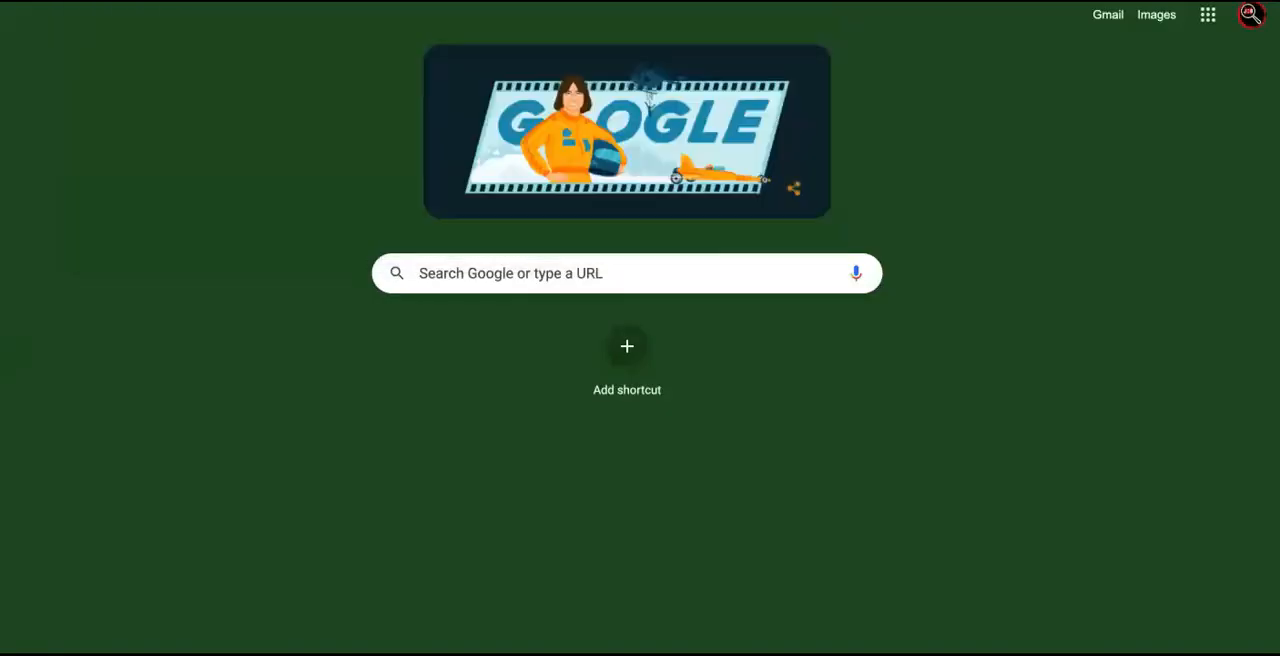
# Navigate to adworkmedia.com and then to its /sitemap page listing the site's URLs
pyautogui.click(628, 272)
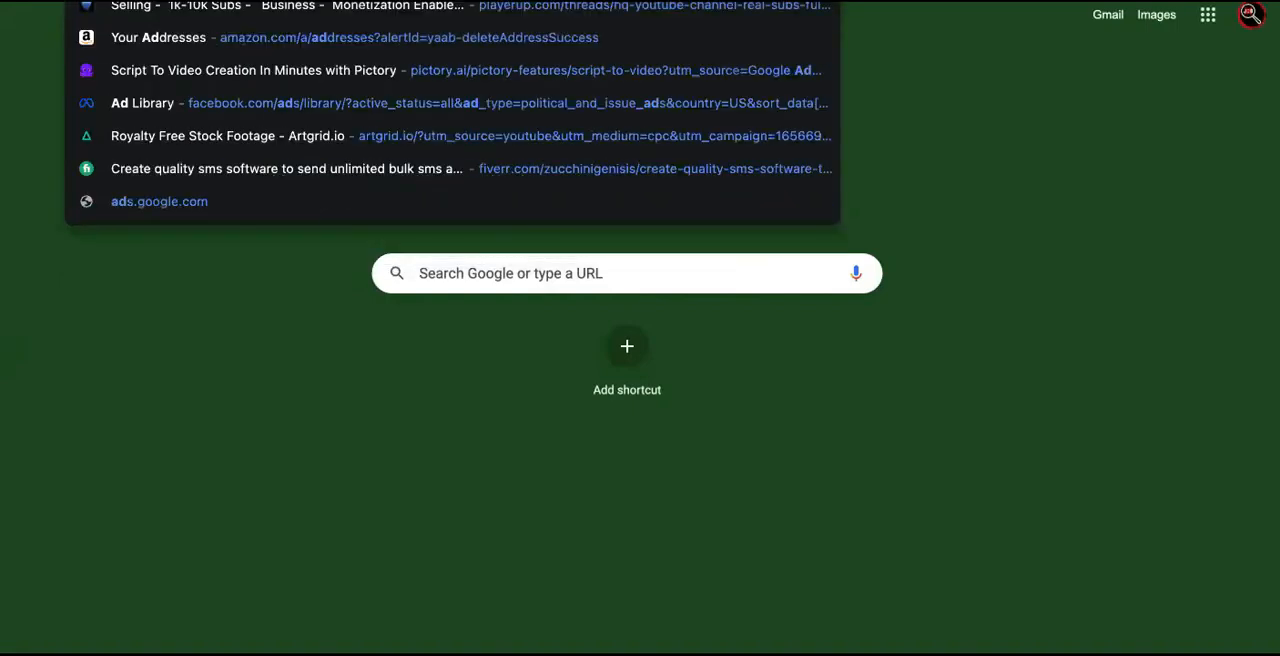
pyautogui.write('adworkmedia.com/')
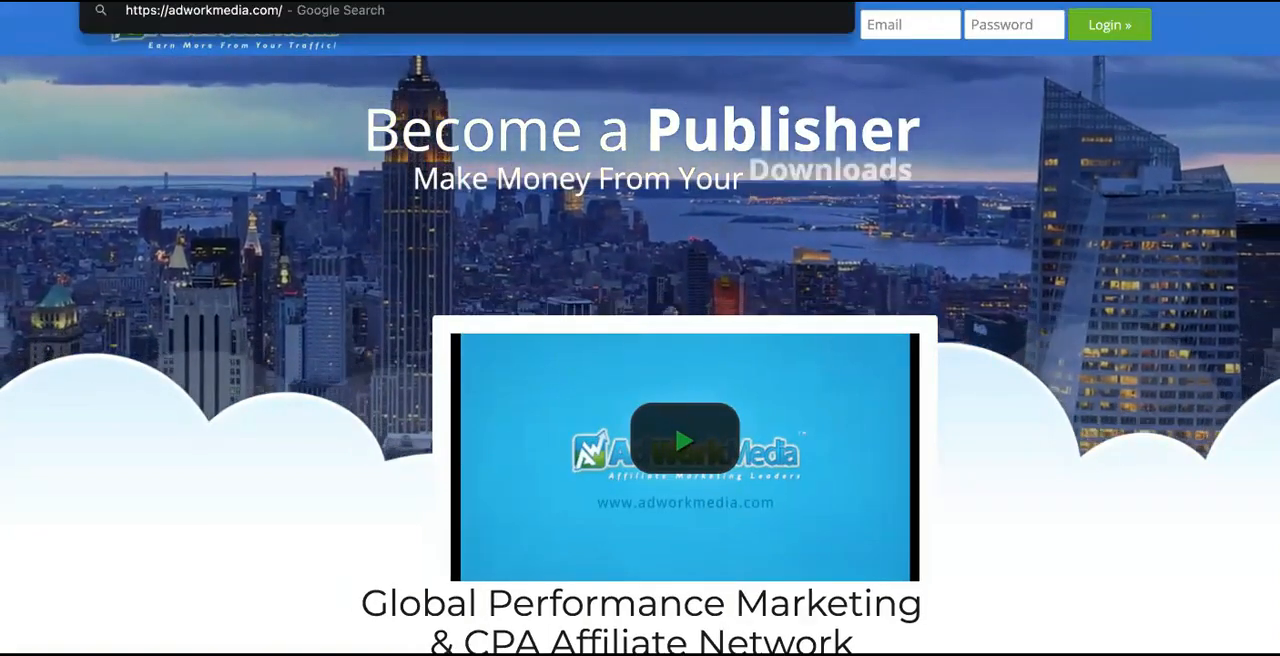
pyautogui.write('sitem')
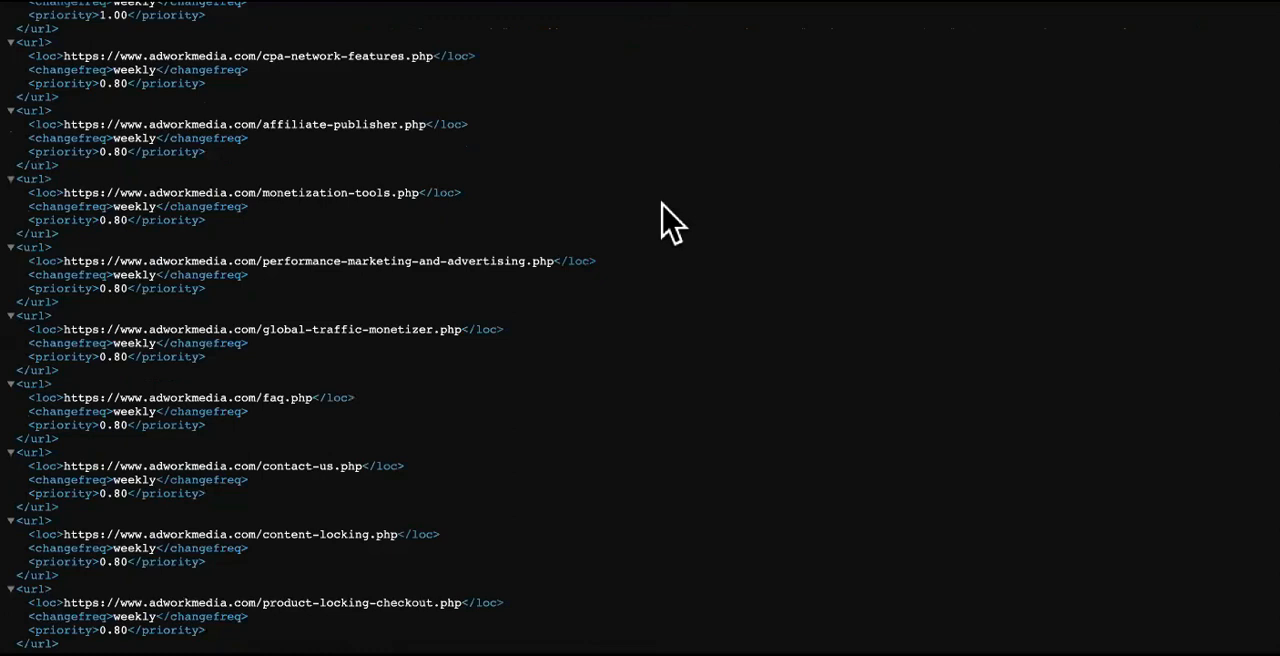
pyautogui.scroll(-3)
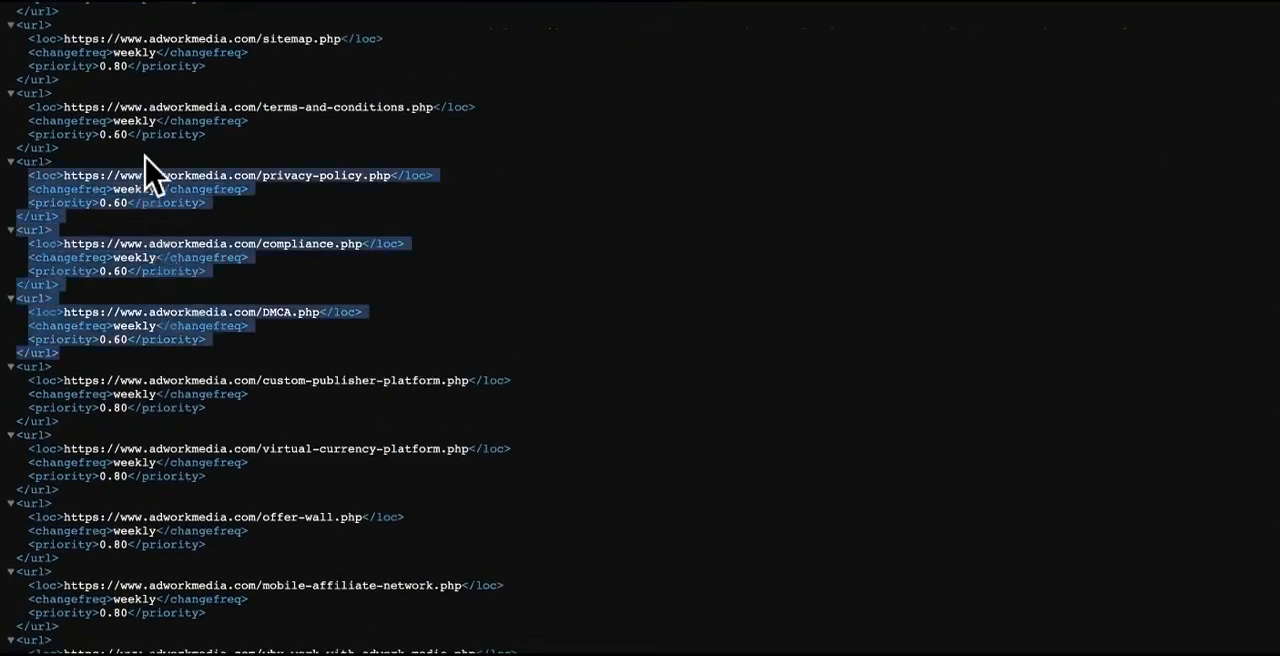
pyautogui.scroll(-3)
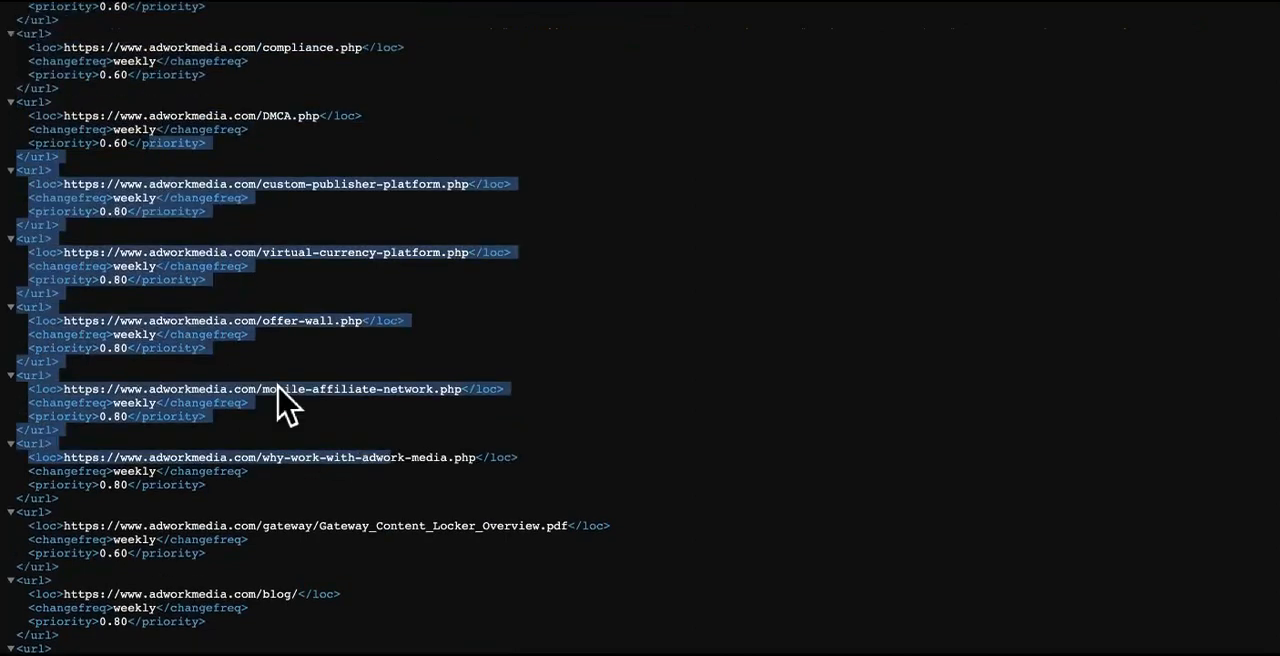
pyautogui.scroll(3)
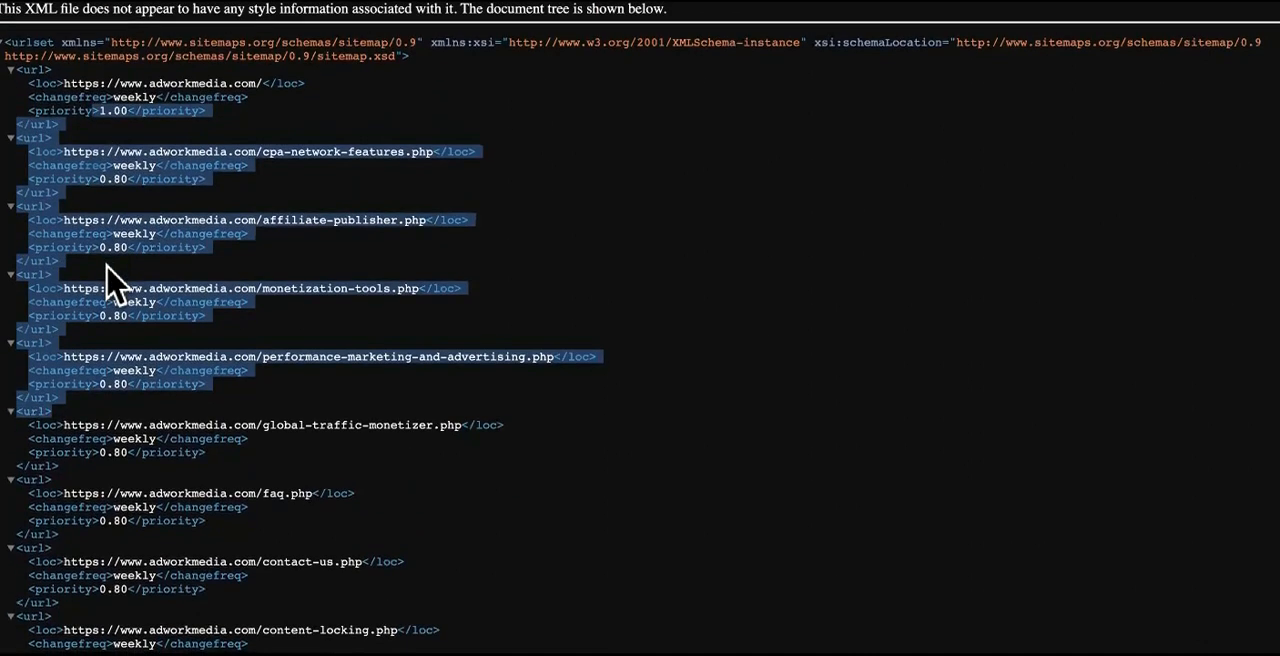
pyautogui.moveTo(370, 340)
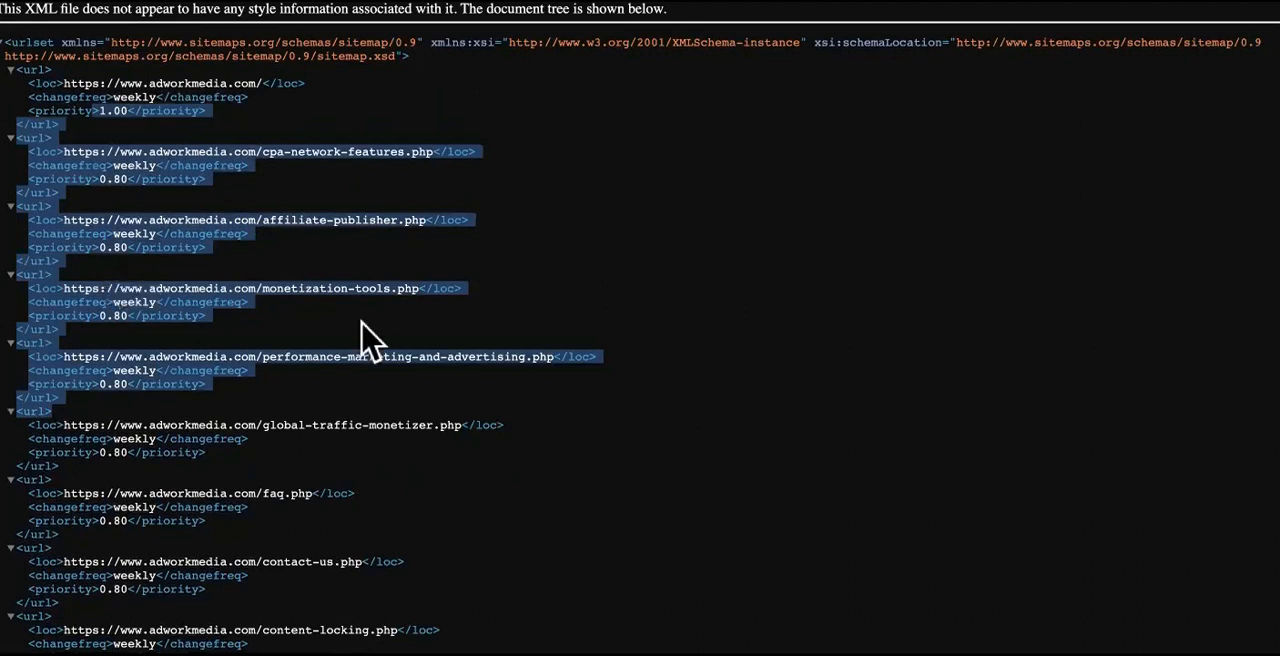
pyautogui.moveTo(400, 218)
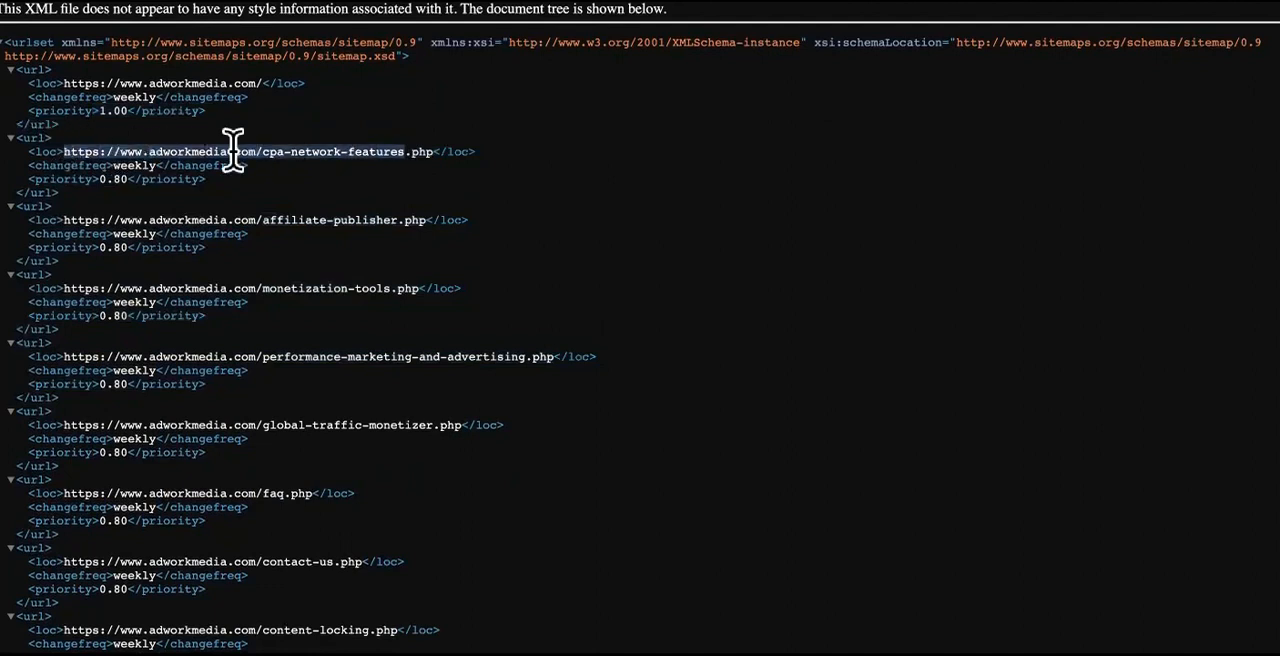
pyautogui.moveTo(236, 436)
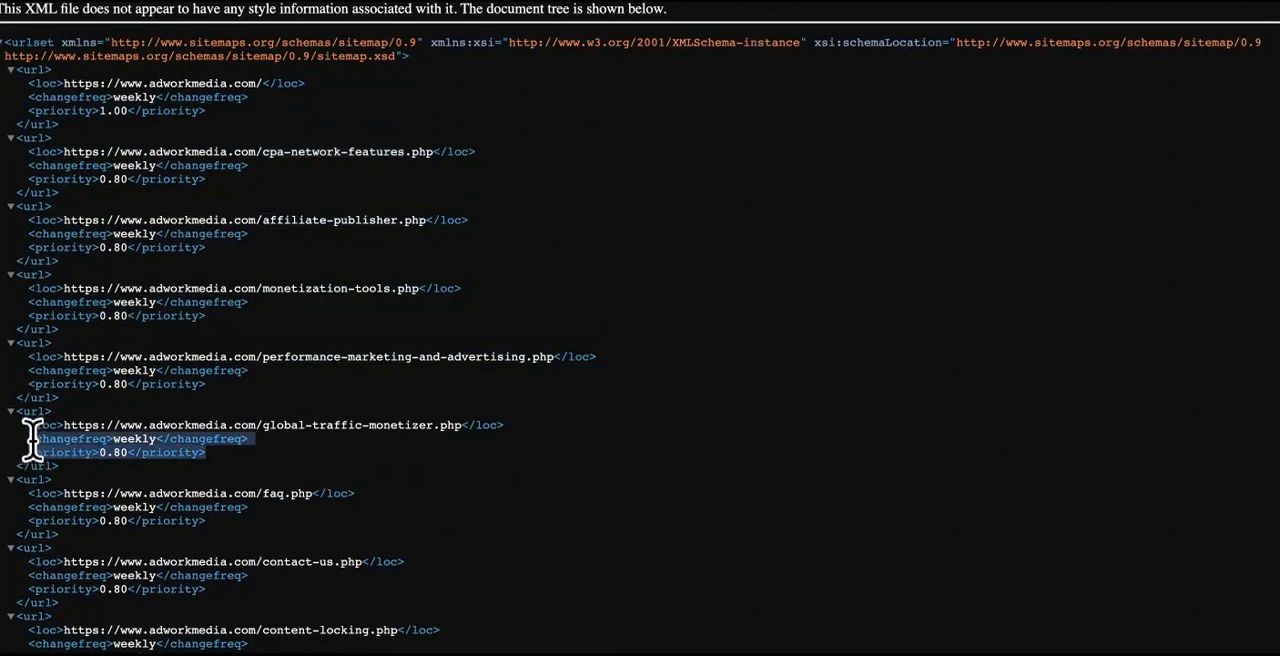
pyautogui.moveTo(336, 544)
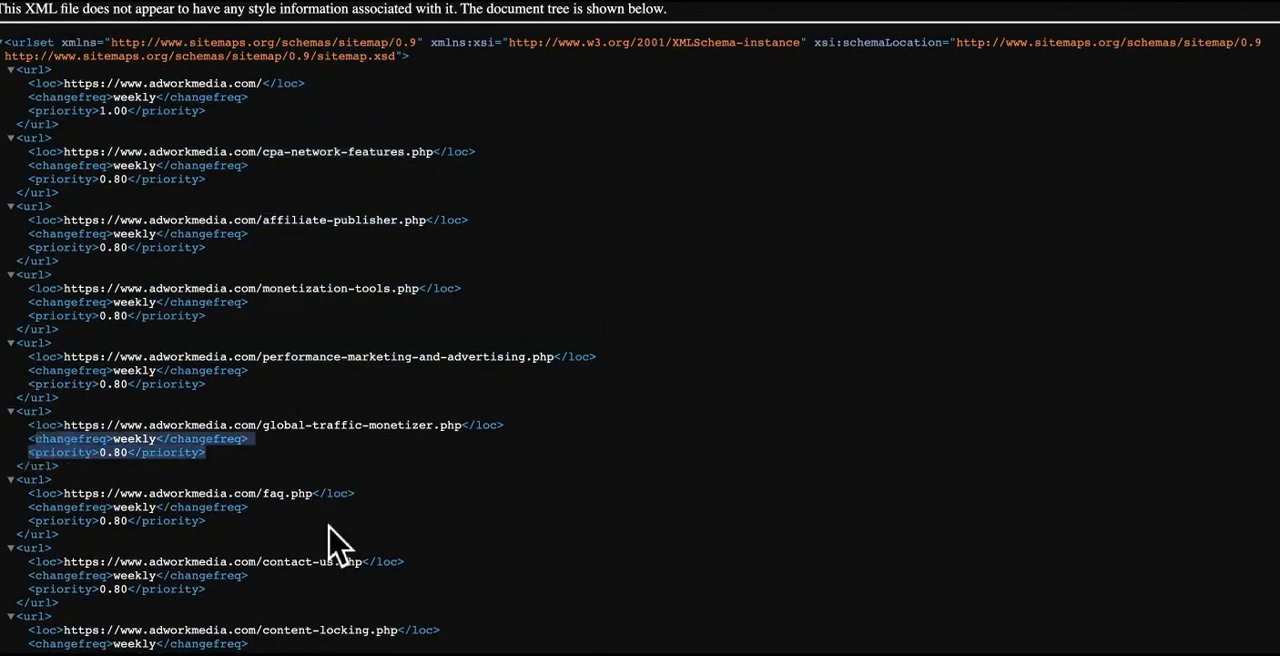
pyautogui.scroll(-3)
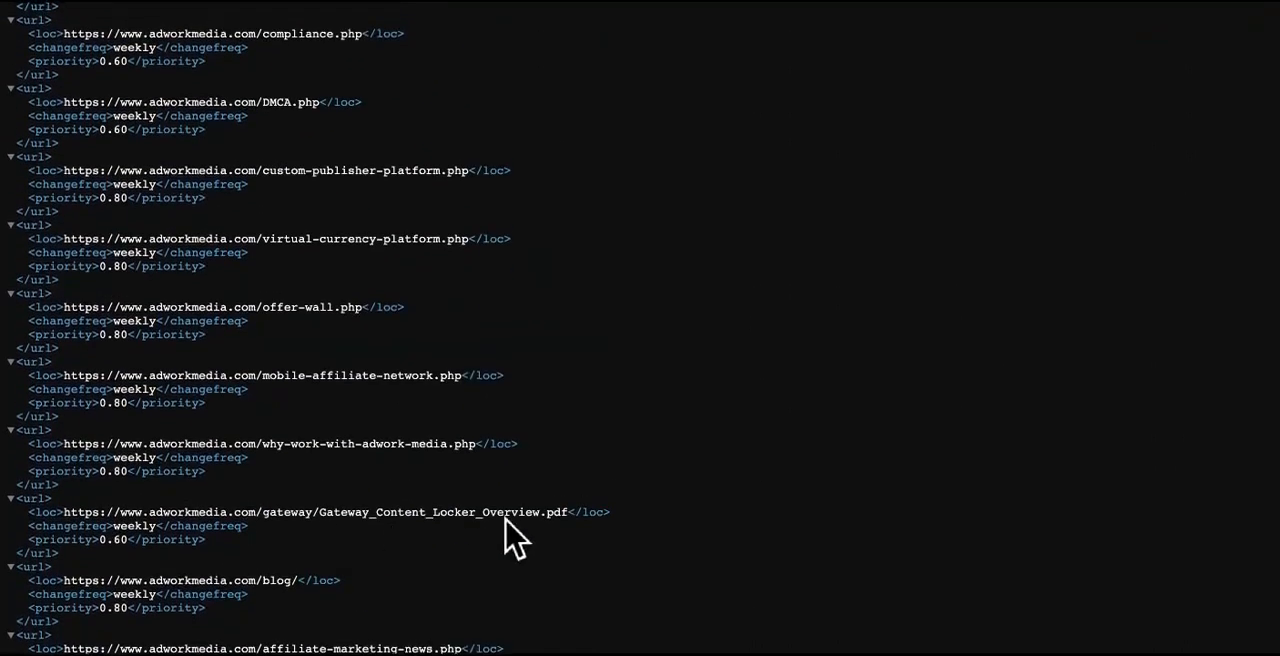
pyautogui.moveTo(624, 264)
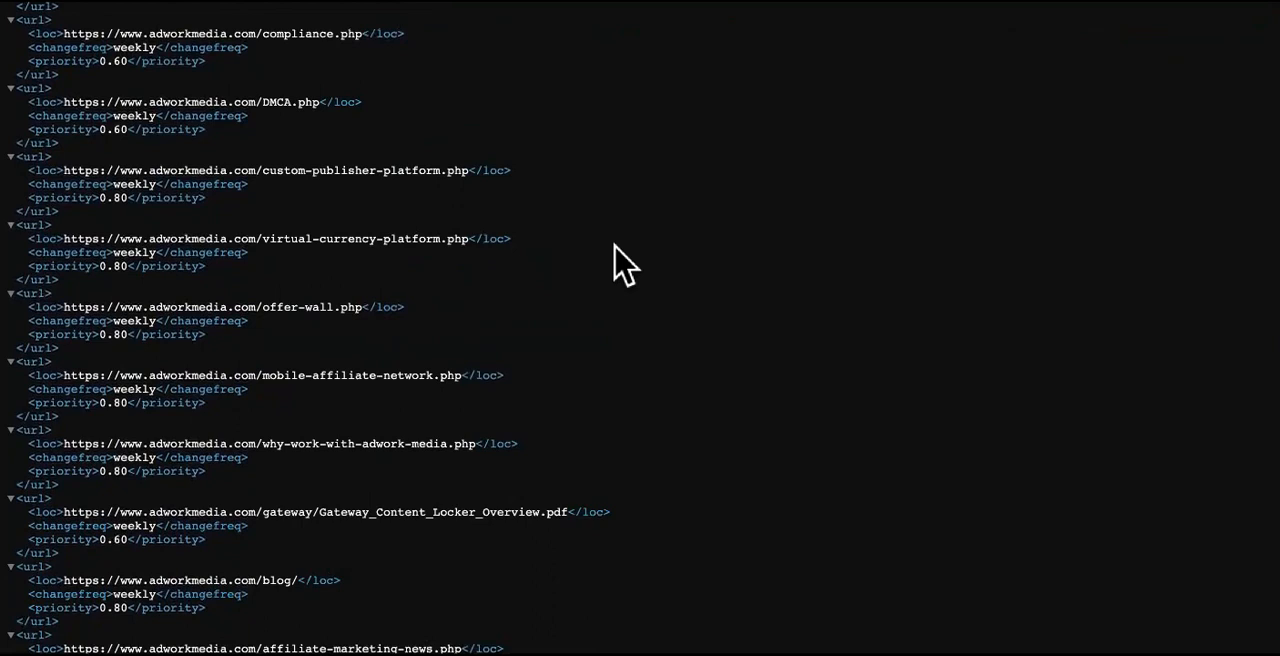
pyautogui.moveTo(500, 556)
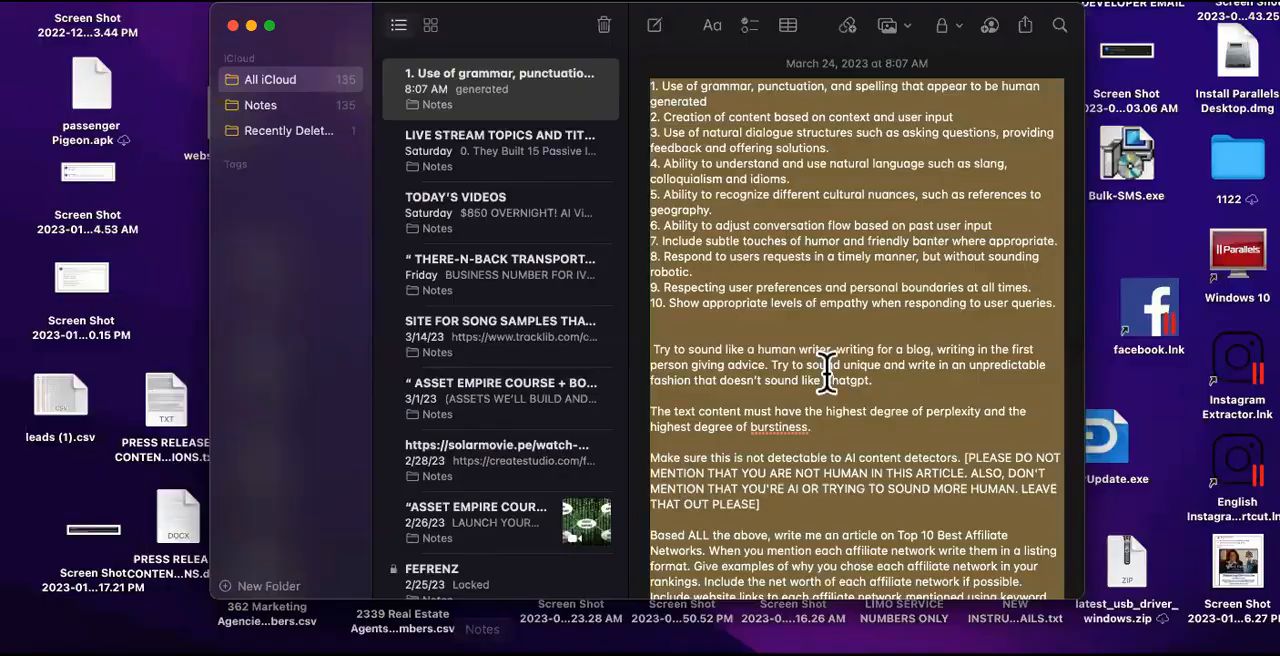
pyautogui.scroll(-3)
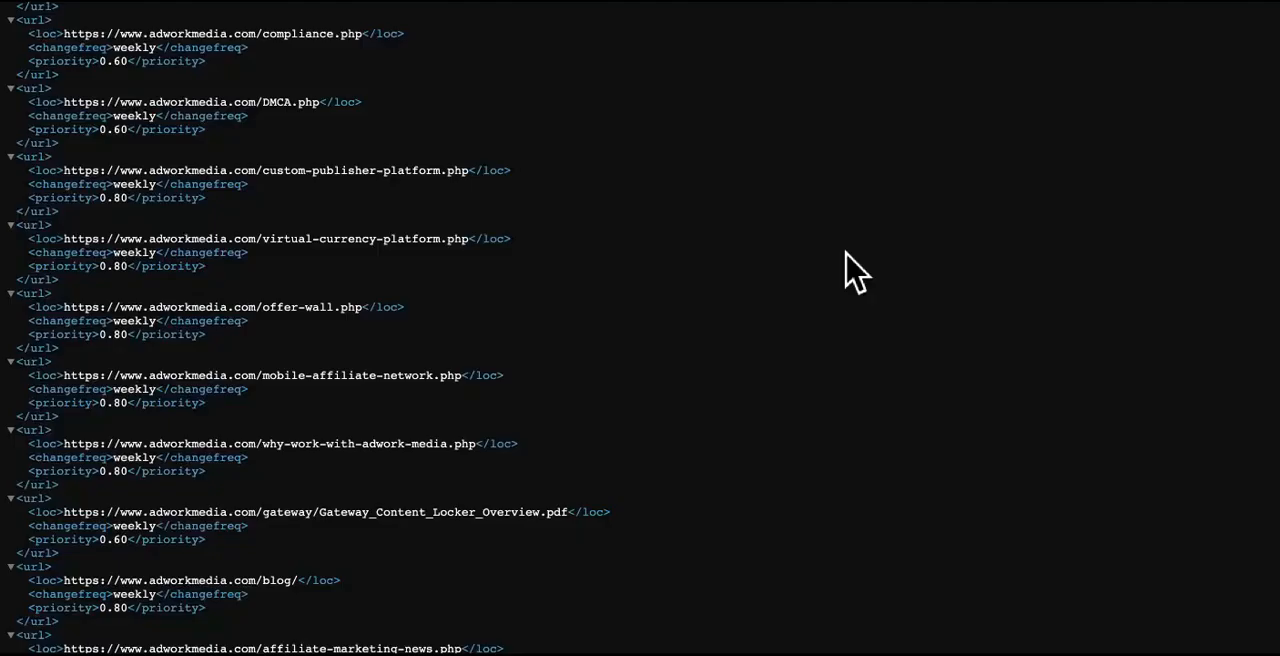
pyautogui.moveTo(596, 60)
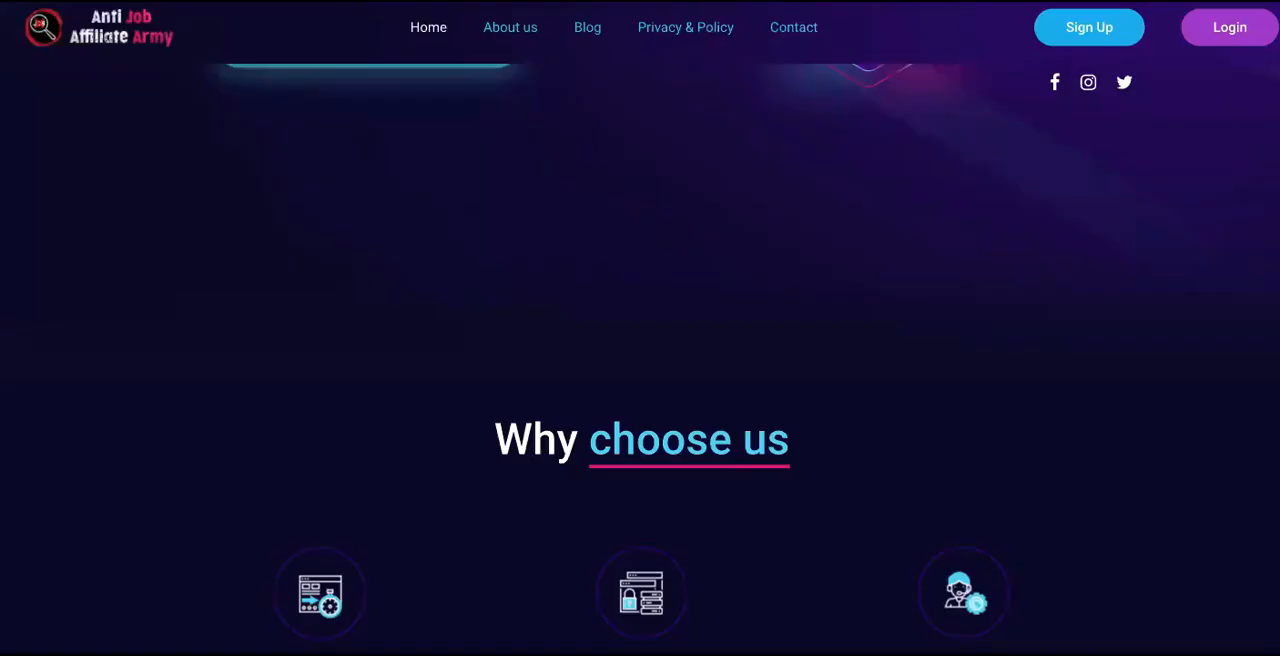
# Scroll the Anti Job Affiliate Army homepage to its Best Affiliate Network headline
pyautogui.scroll(-3)
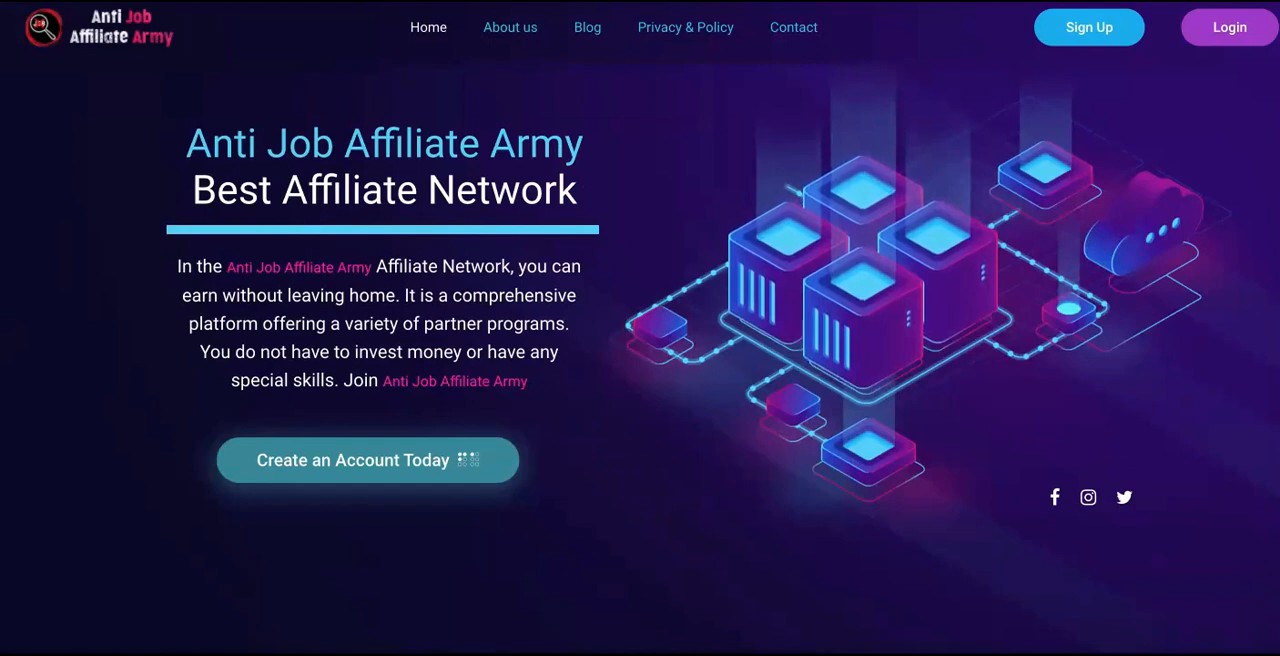
pyautogui.moveTo(1076, 516)
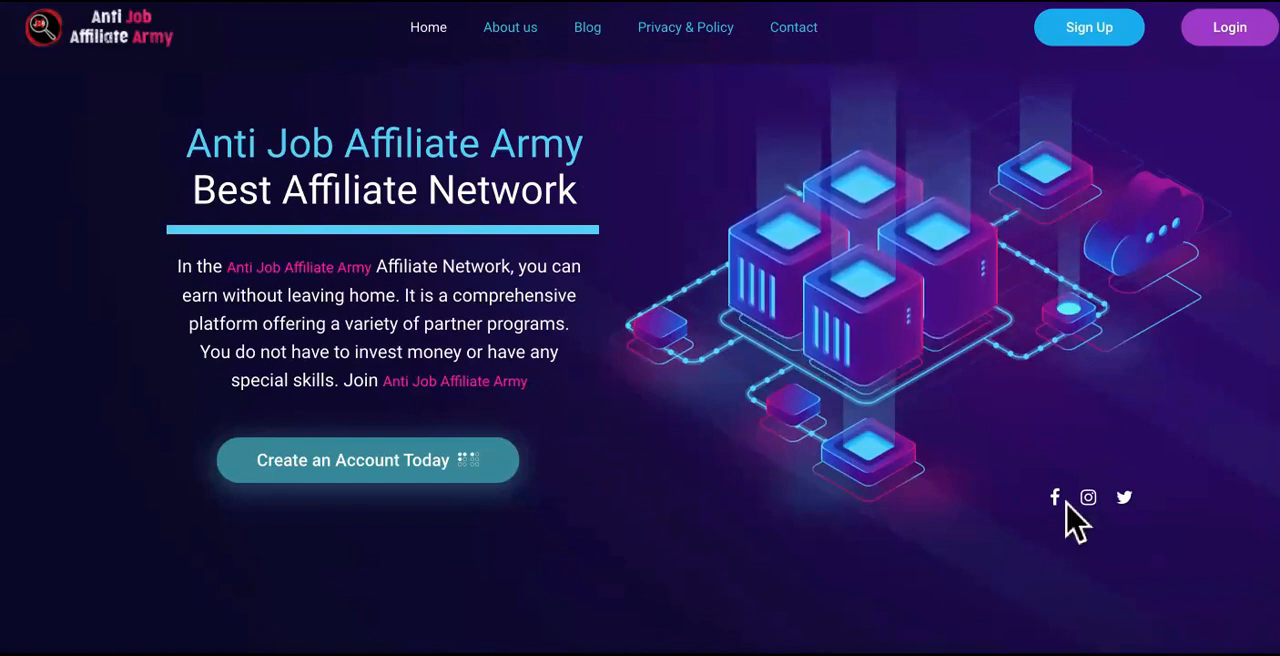